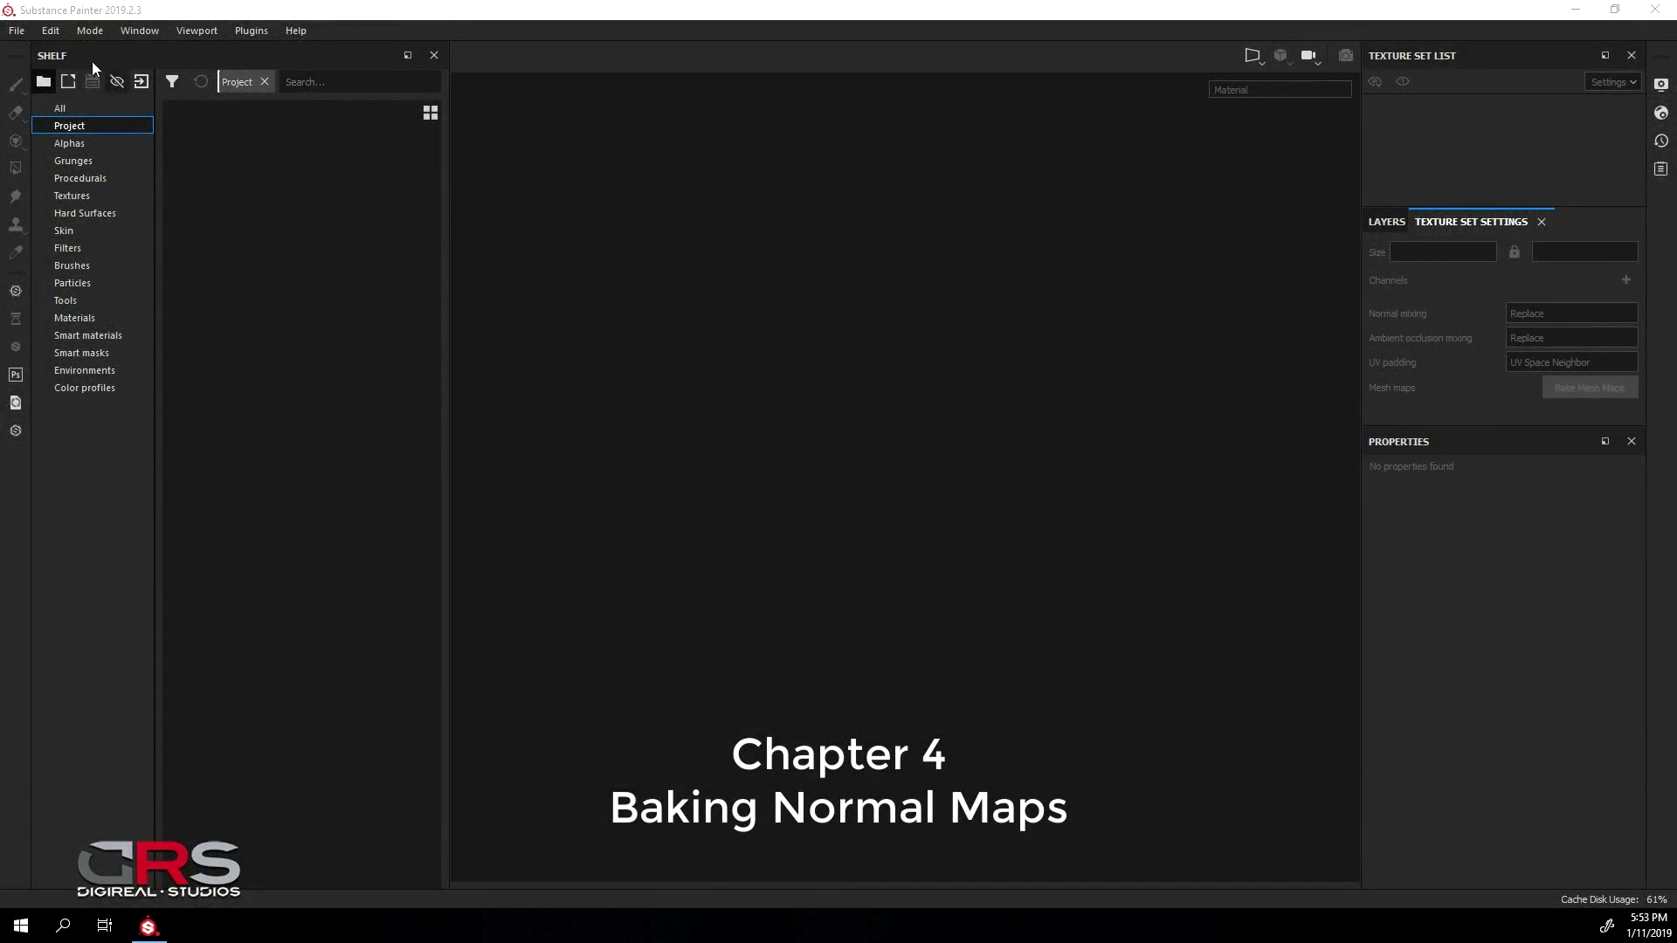
# Start a new project and load Thruster_Substance.fbx from LowRes > Substance as its mesh
pyautogui.click(15, 29)
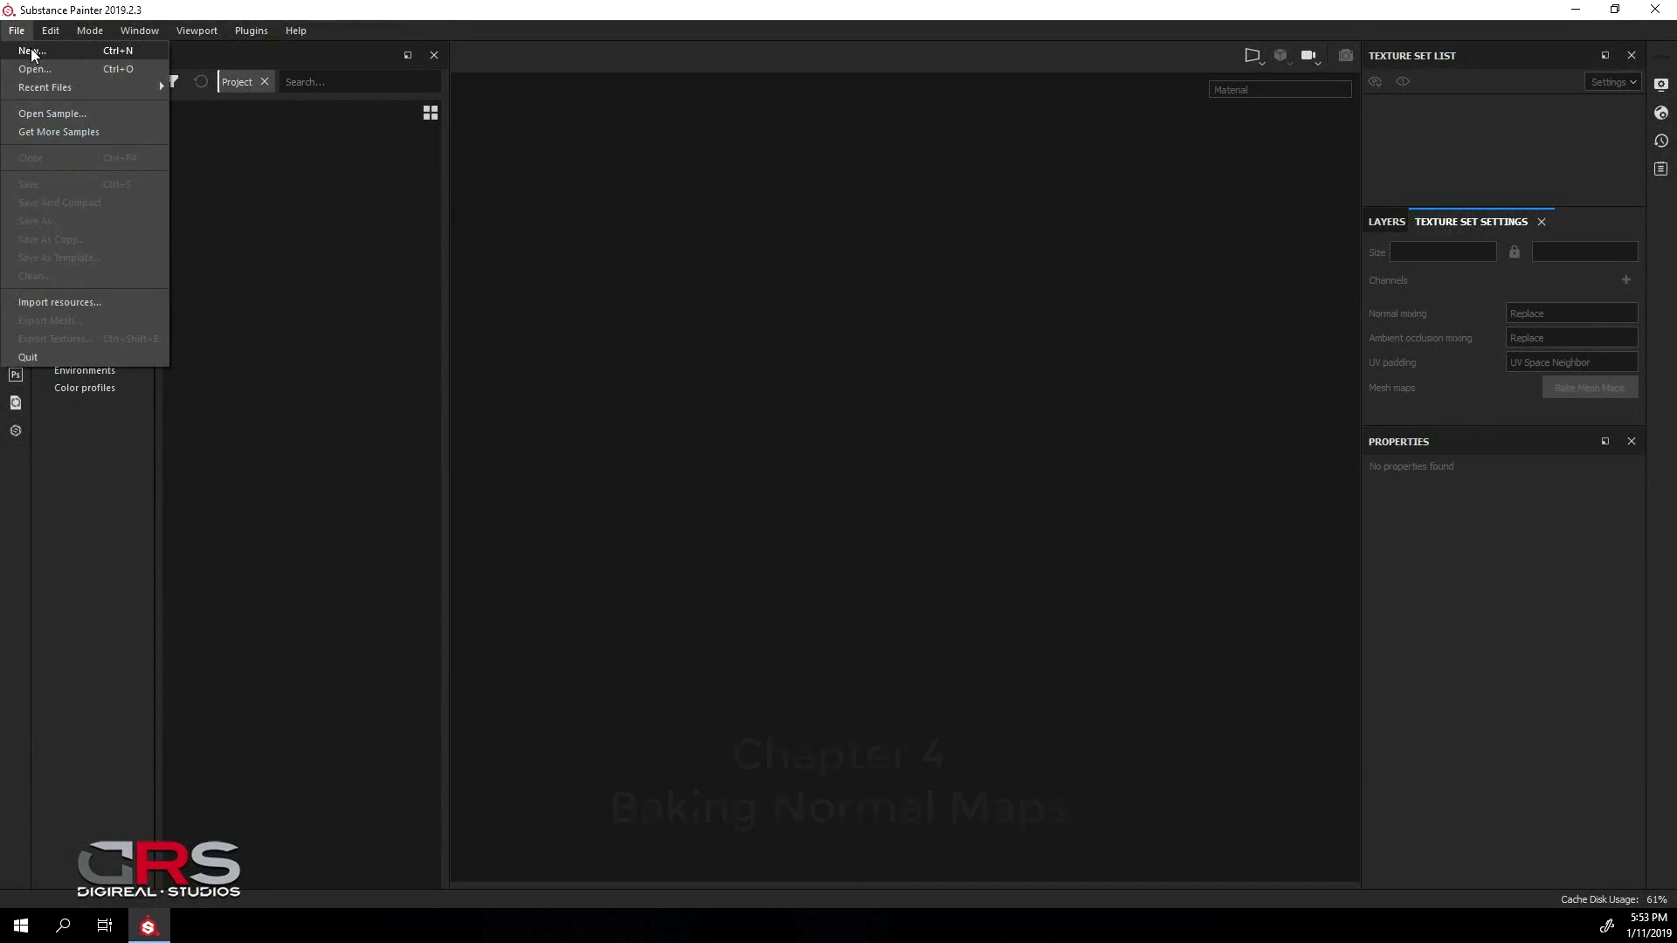
pyautogui.click(31, 50)
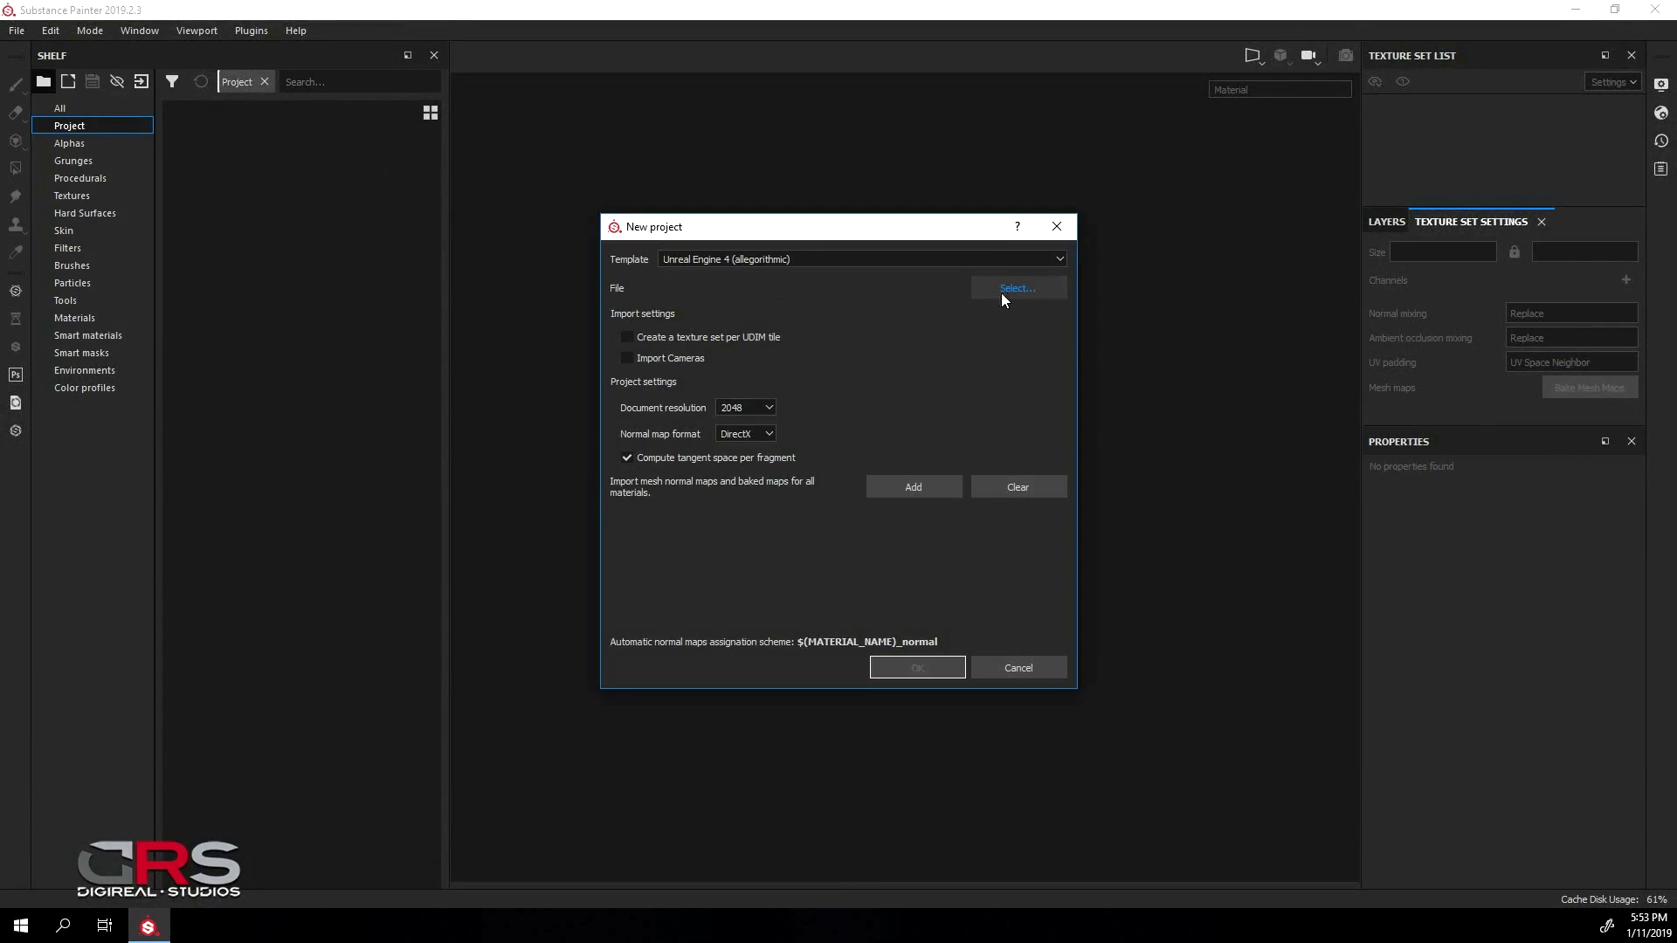
pyautogui.click(1015, 288)
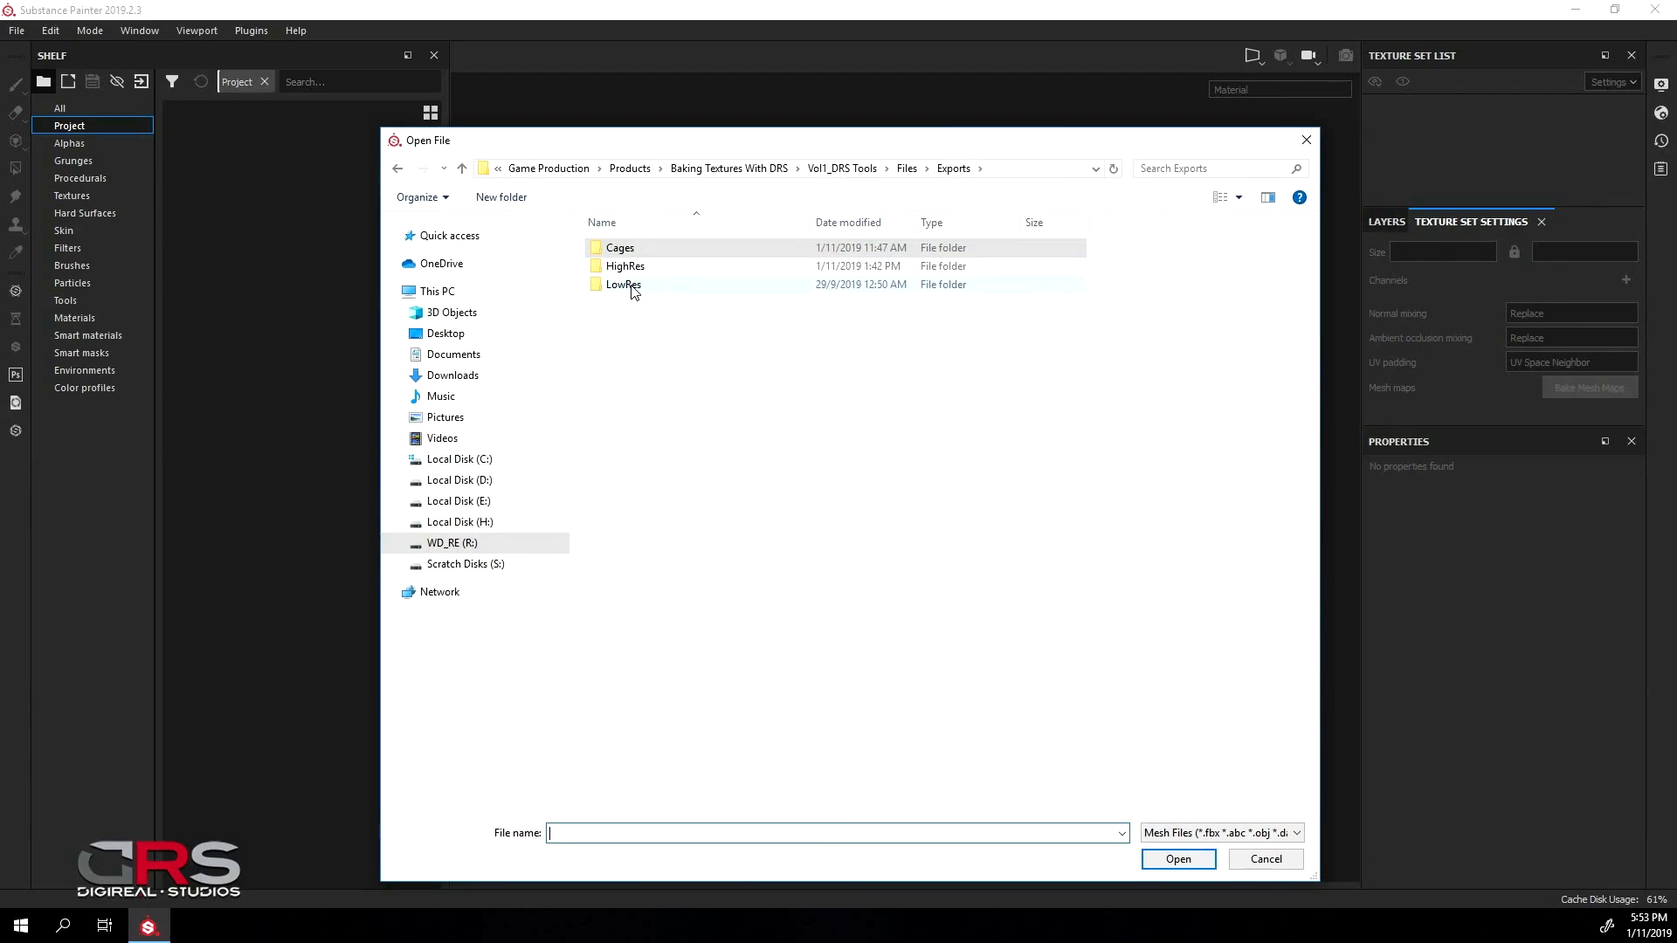
pyautogui.doubleClick(623, 285)
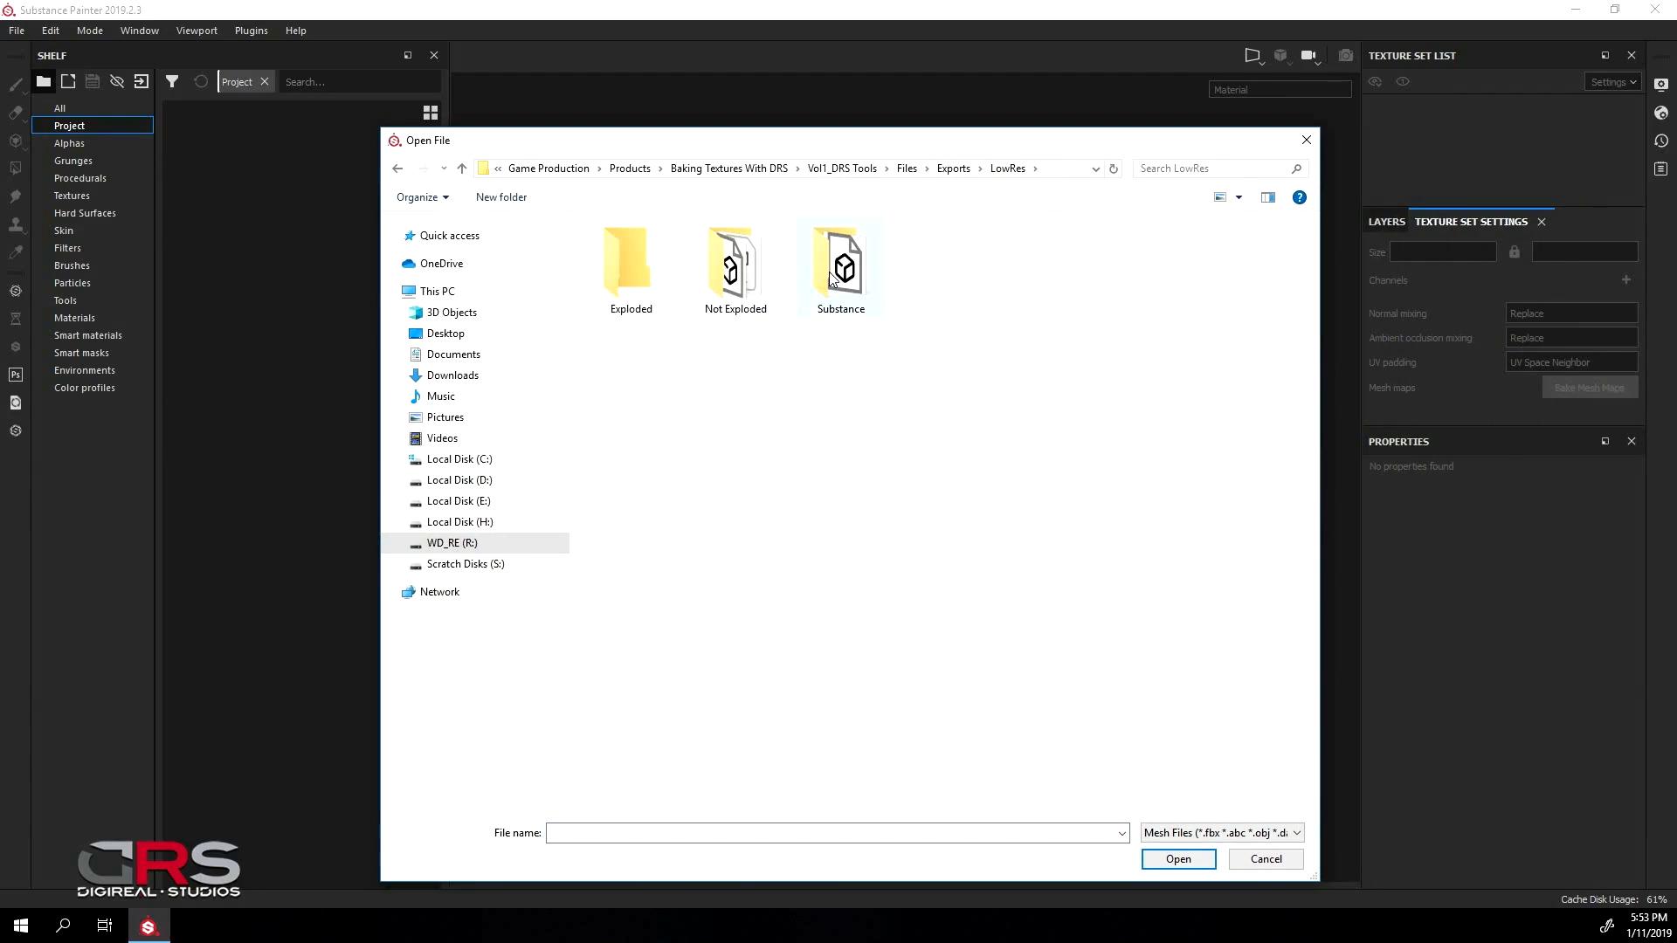
pyautogui.doubleClick(840, 265)
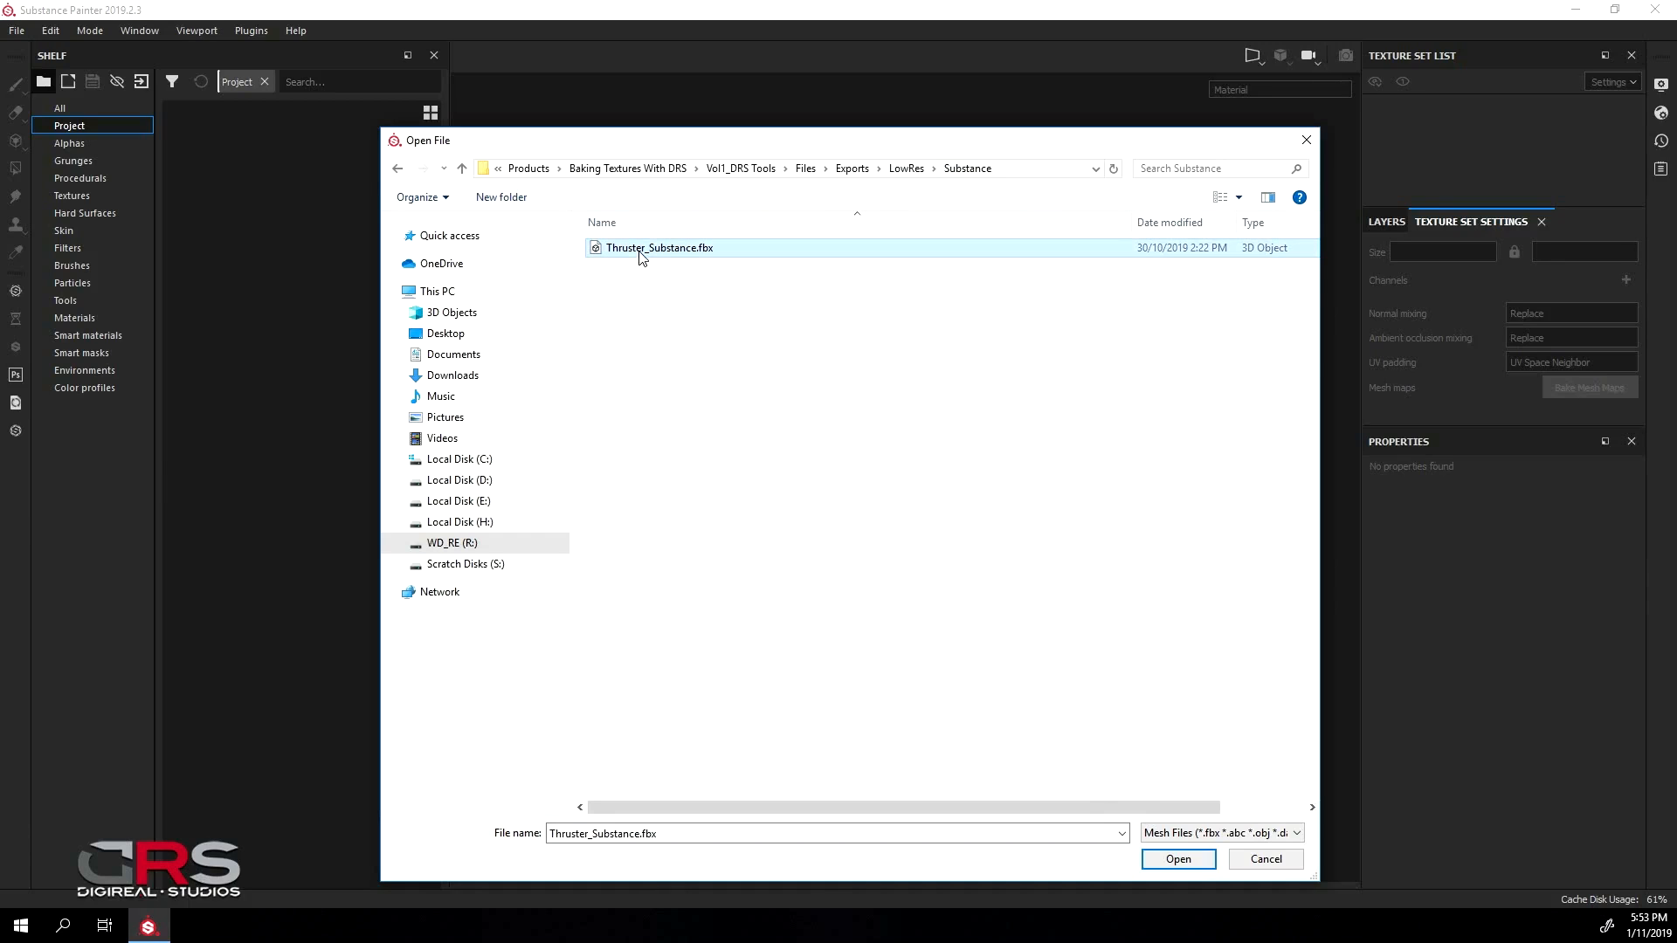
pyautogui.click(1175, 860)
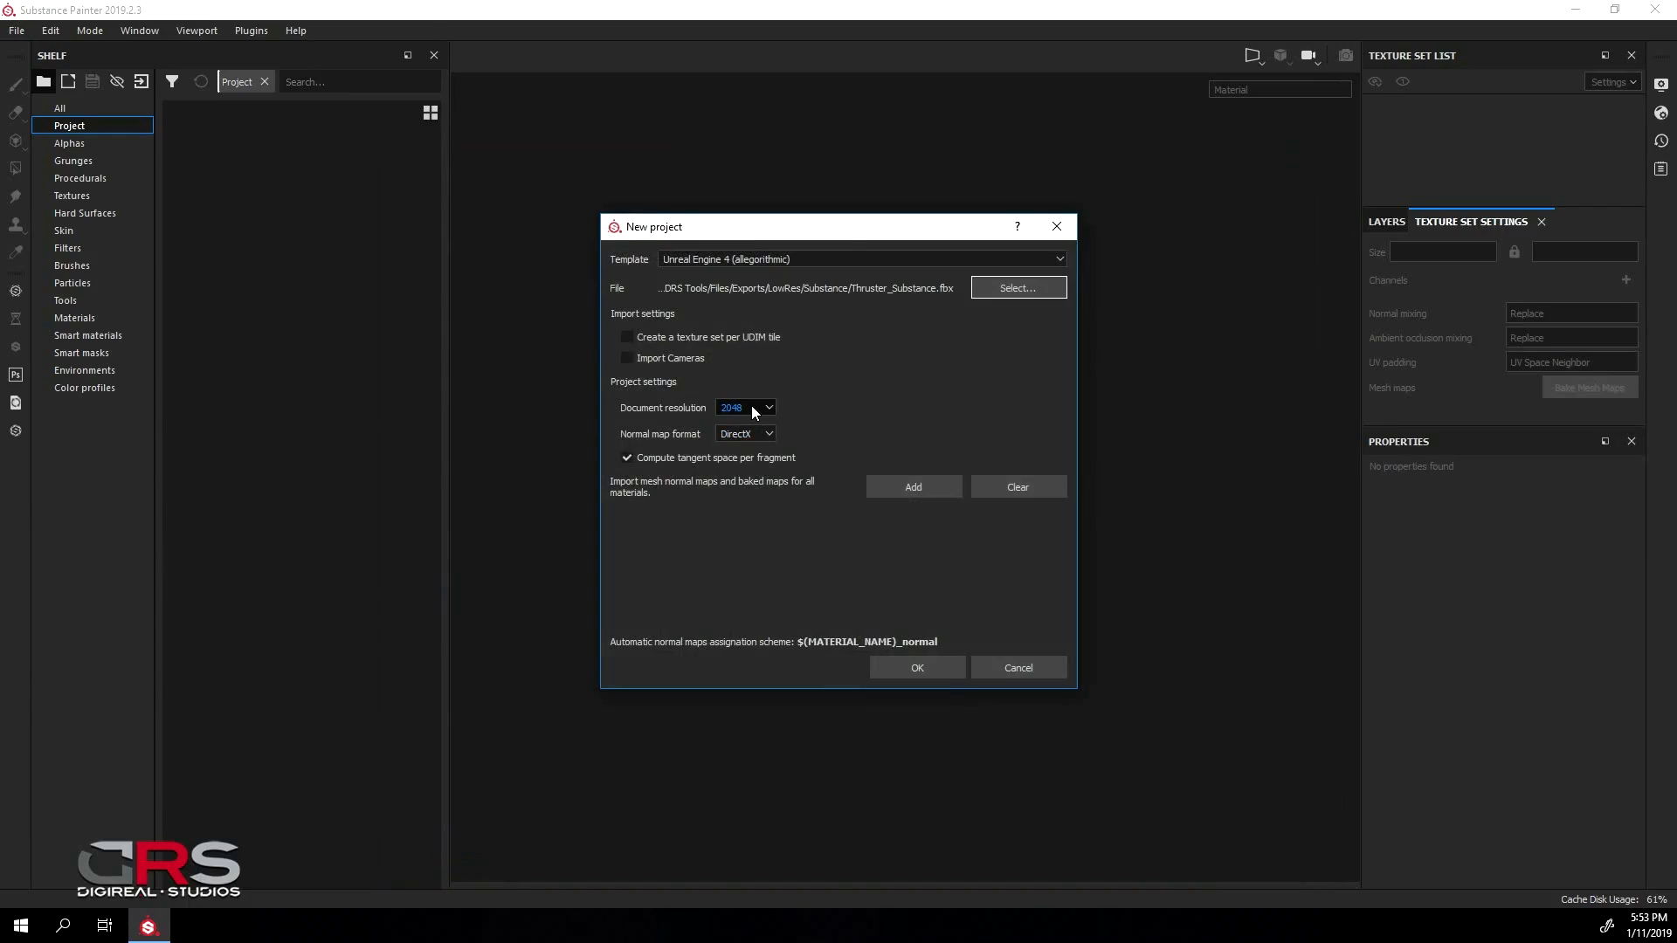
# Set the document resolution to 4096 and create the project
pyautogui.click(746, 407)
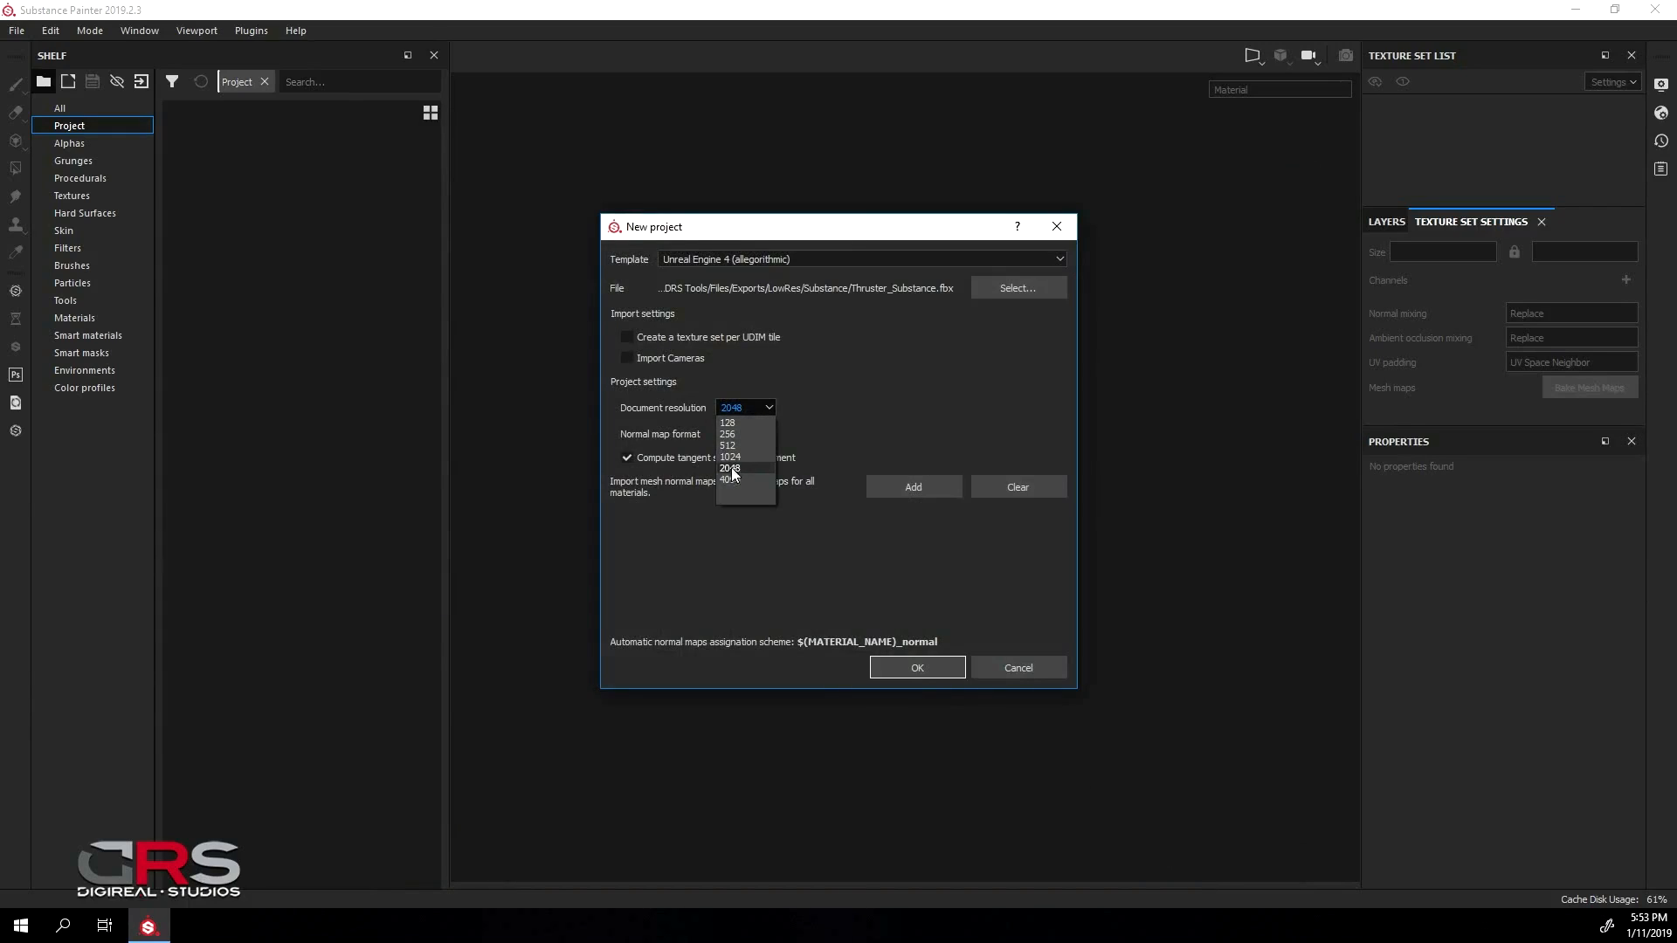
pyautogui.click(730, 478)
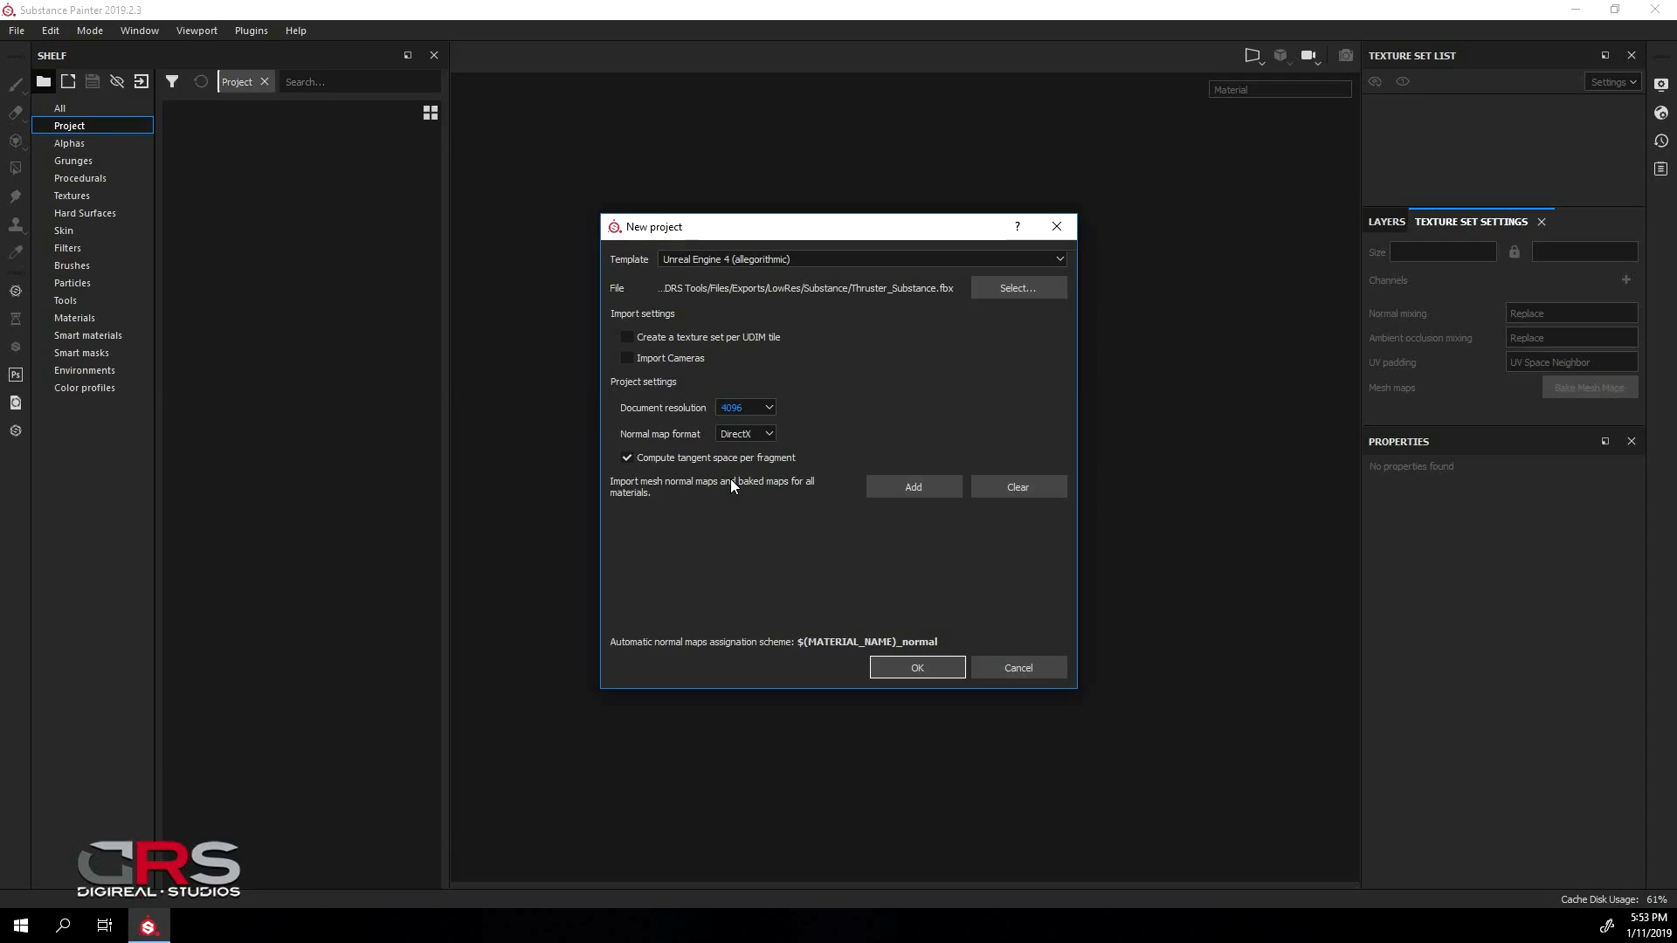
pyautogui.moveTo(907, 655)
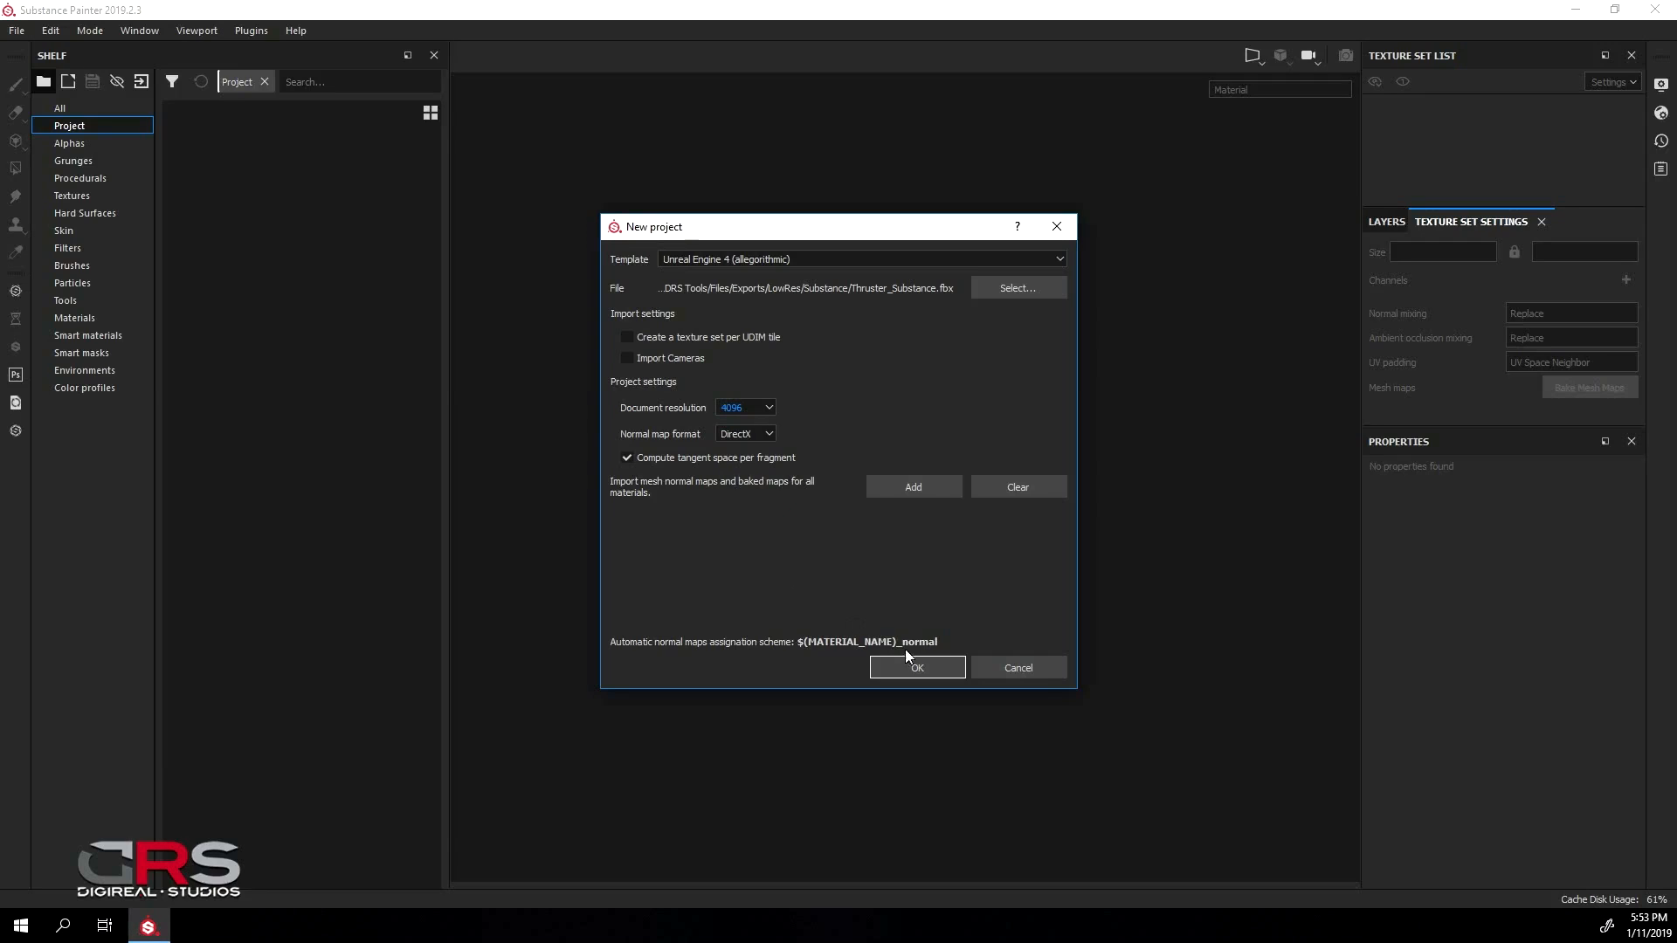
pyautogui.click(915, 667)
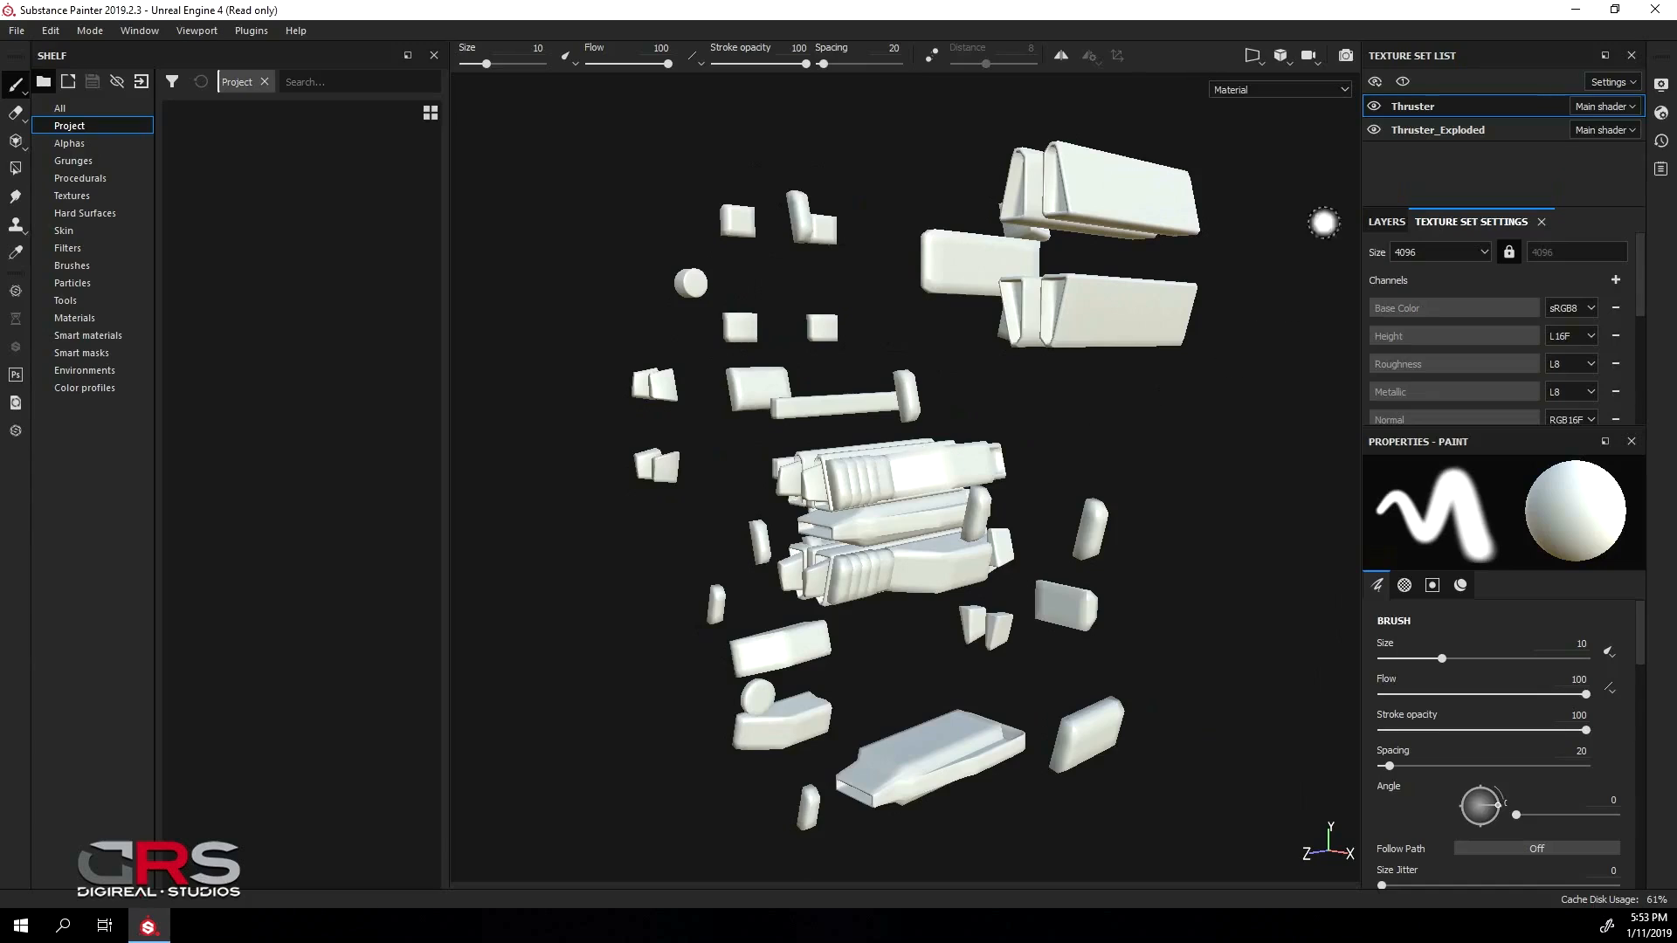
# Toggle texture-set visibility so Thruster is hidden and Thruster_Exploded shows
pyautogui.click(1376, 106)
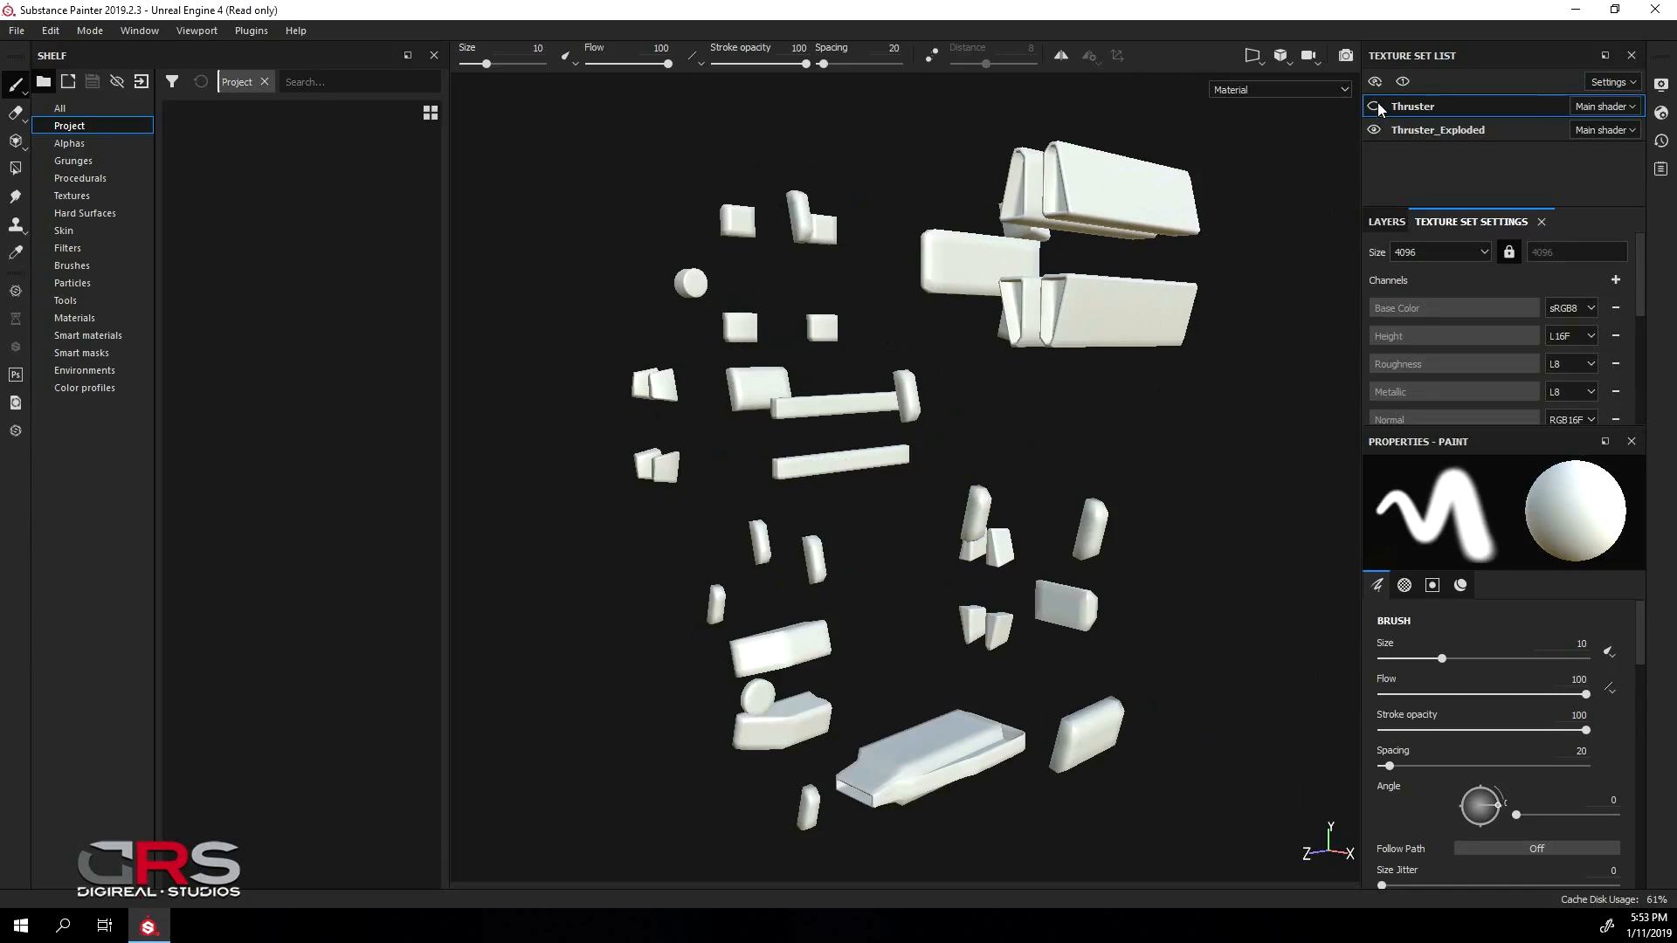
pyautogui.click(1377, 129)
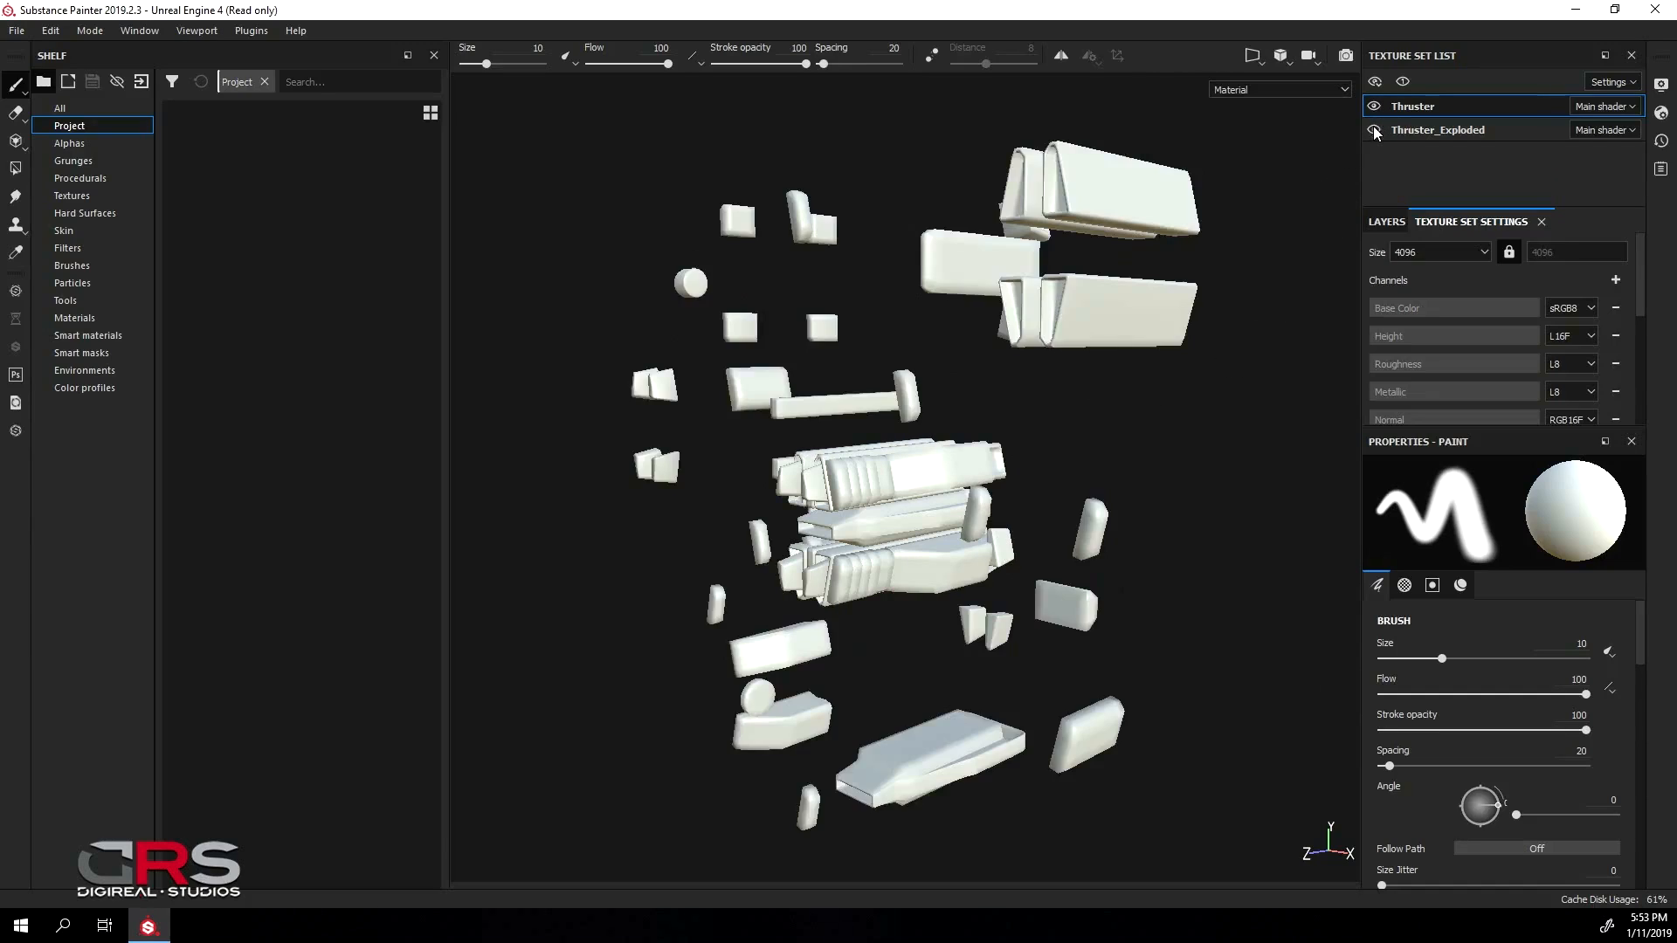
pyautogui.click(1375, 106)
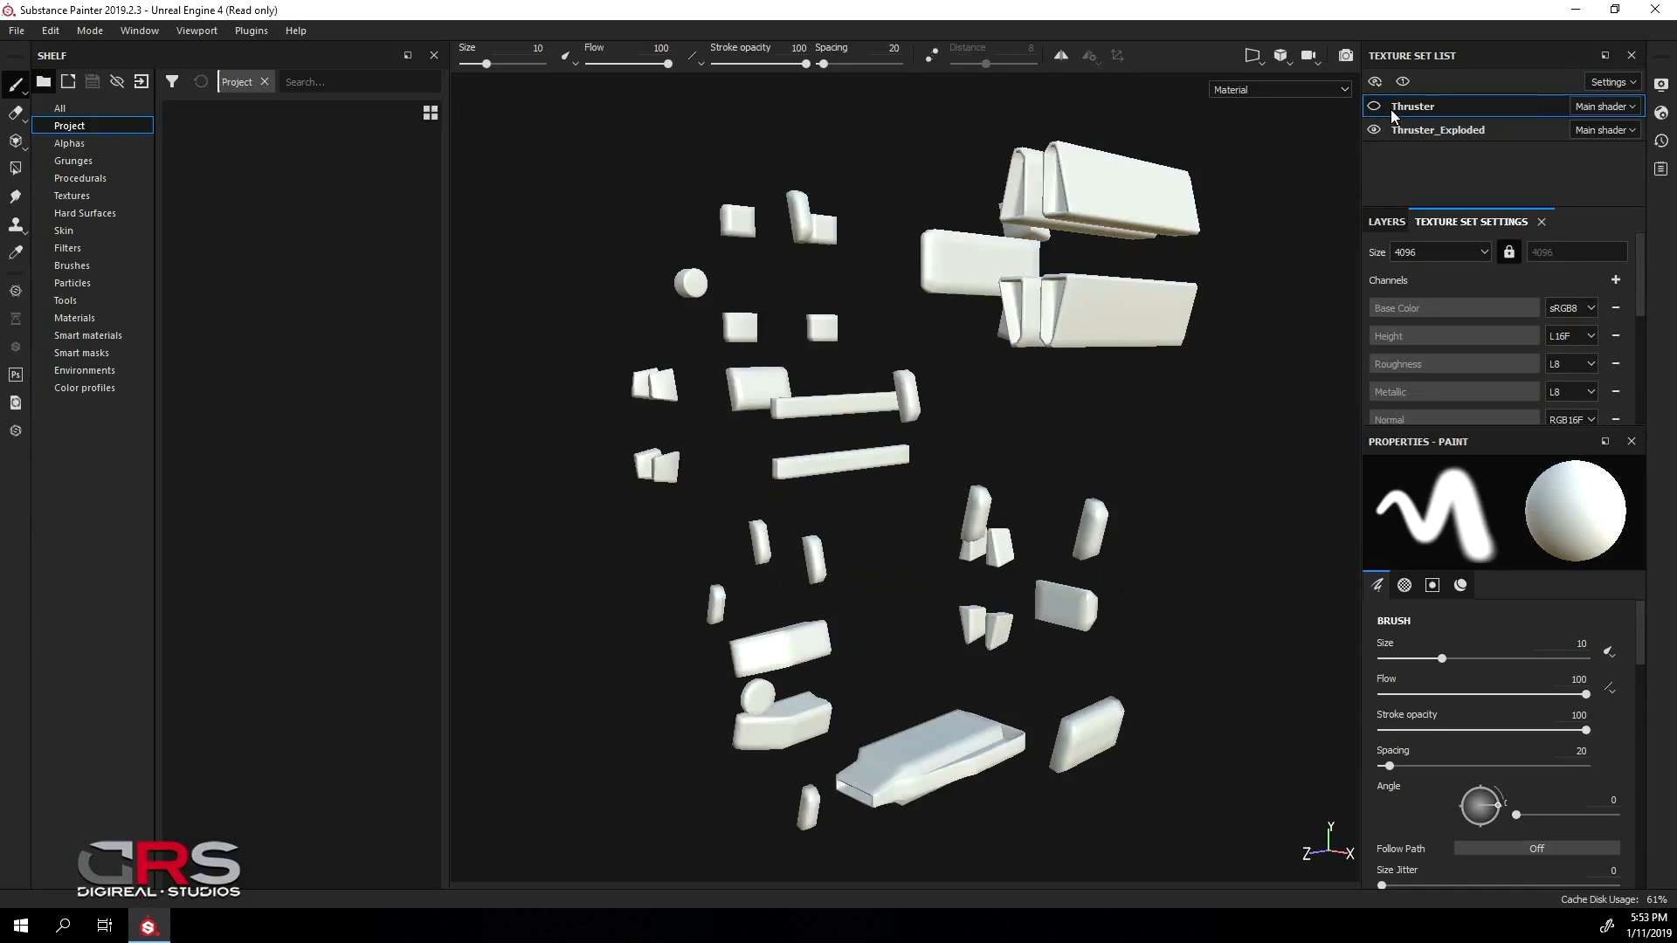
pyautogui.click(1438, 129)
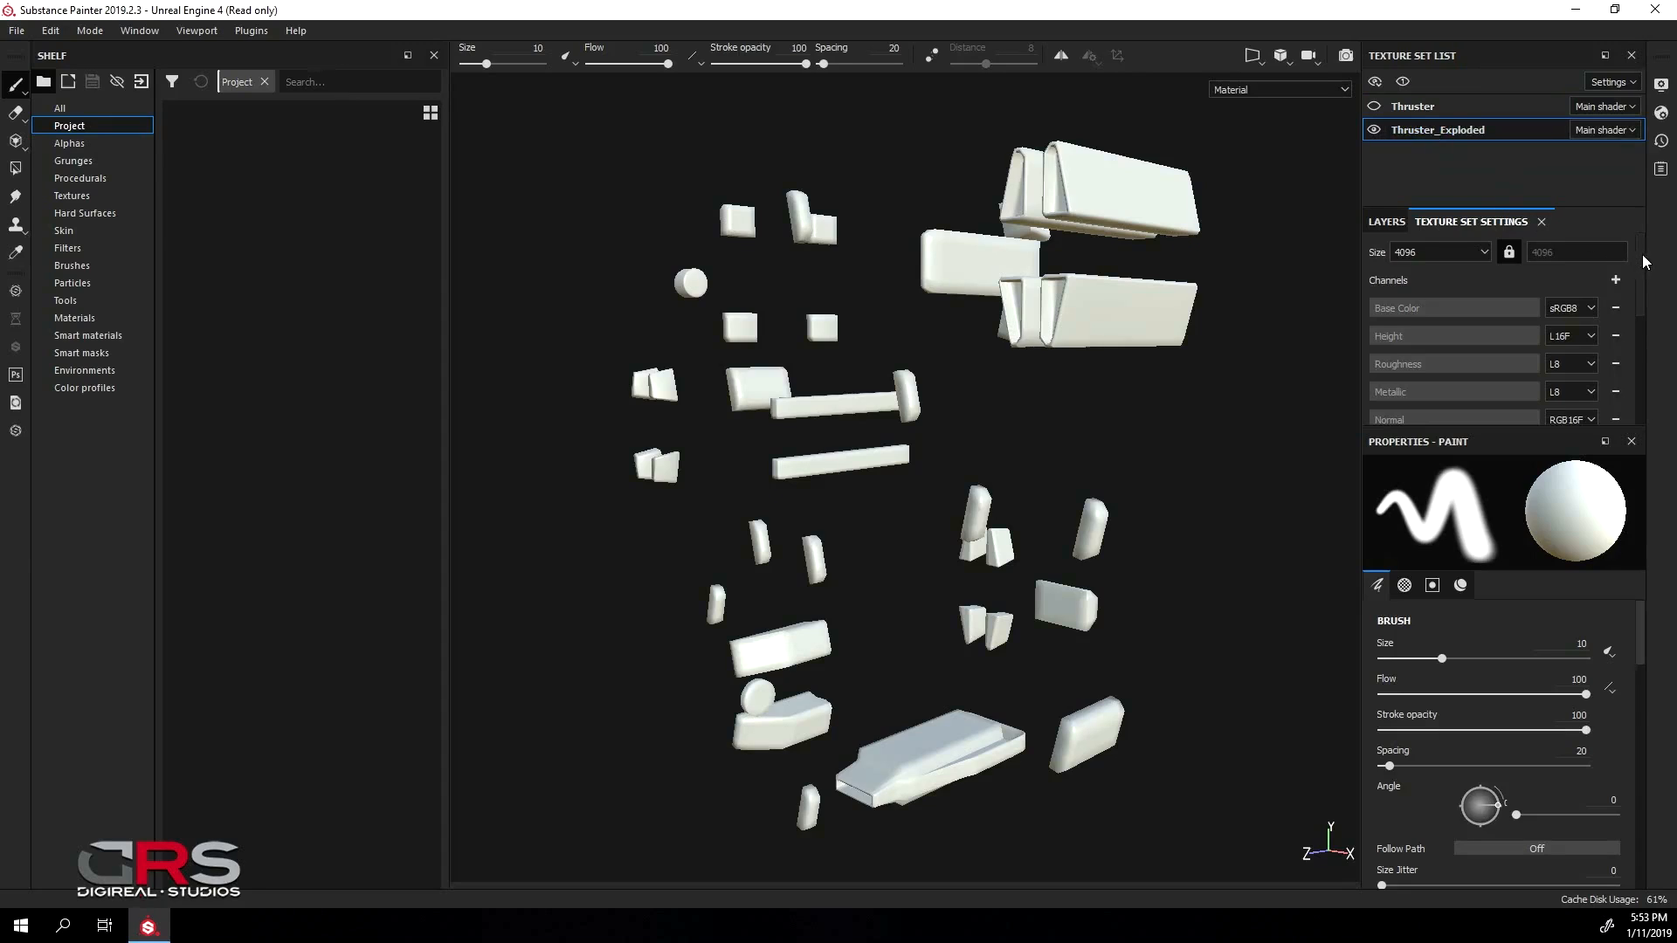
# In Bake Mesh Maps, enable only the Normal map with a 4096 output size
pyautogui.scroll(-3)
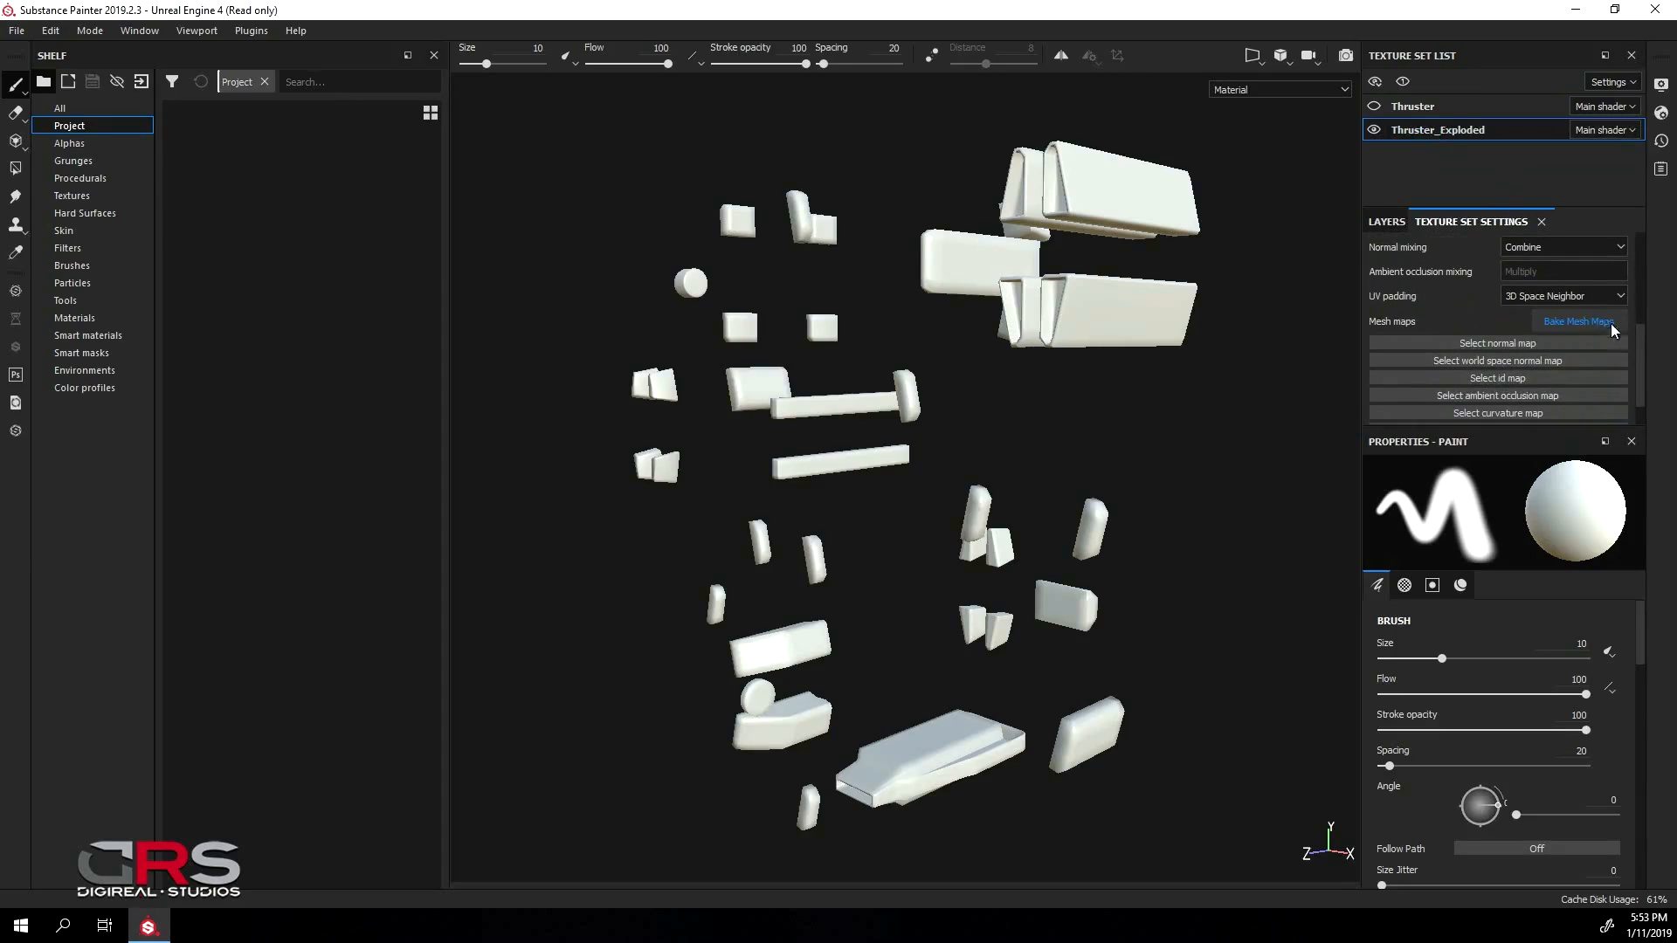
pyautogui.click(1576, 321)
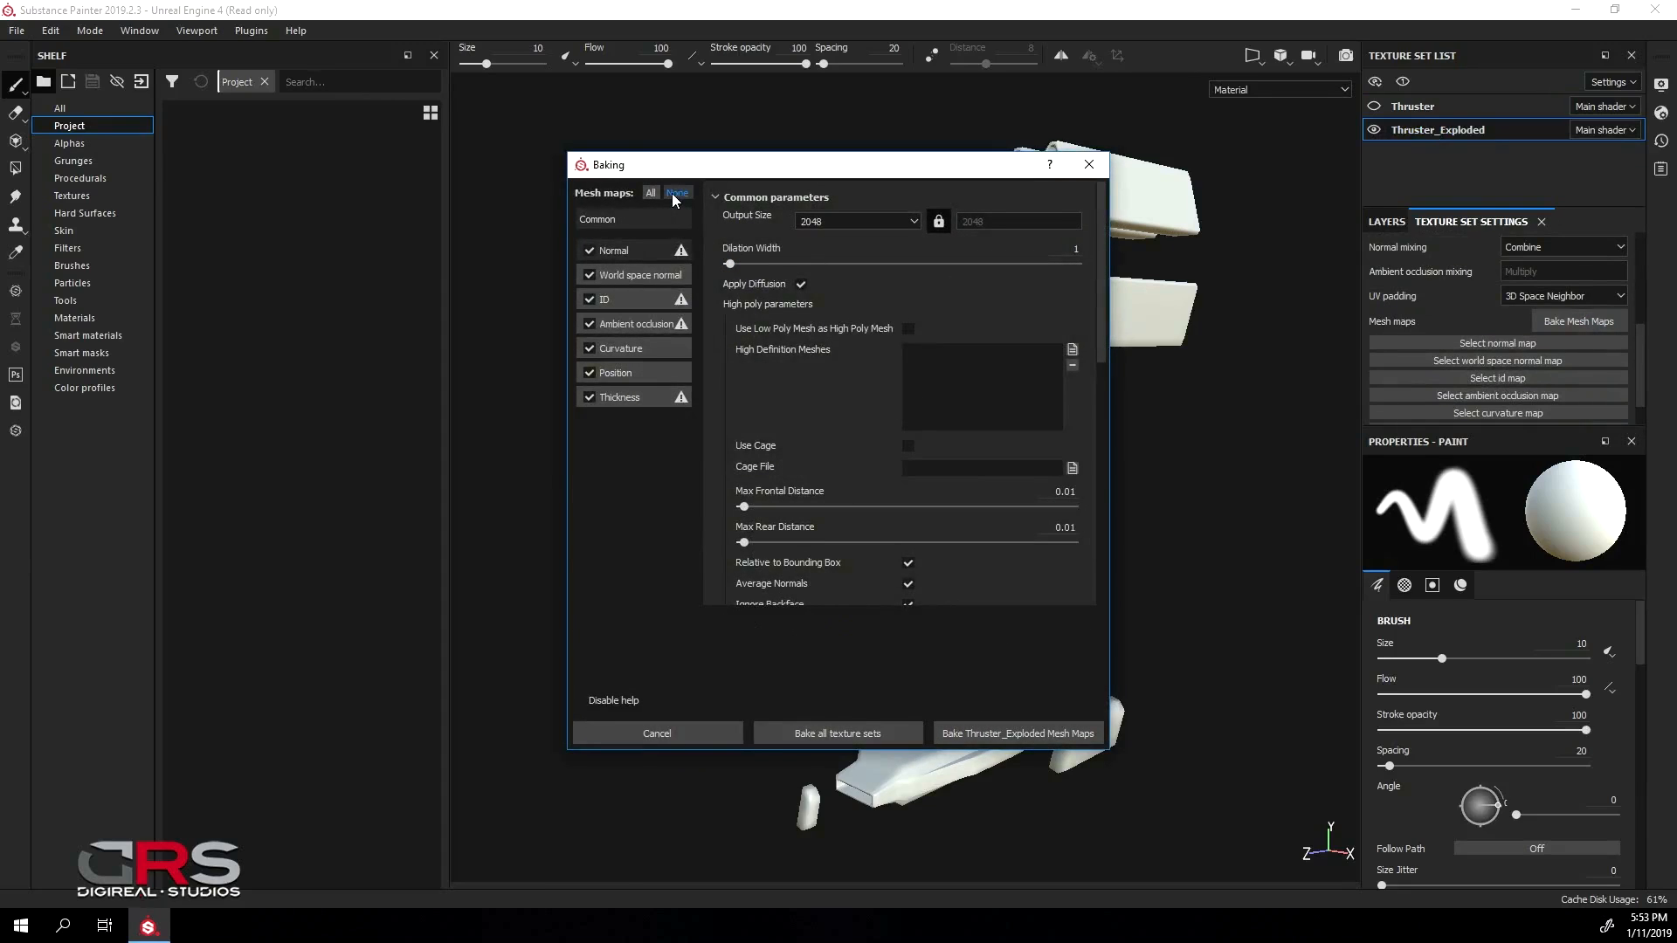
pyautogui.click(676, 194)
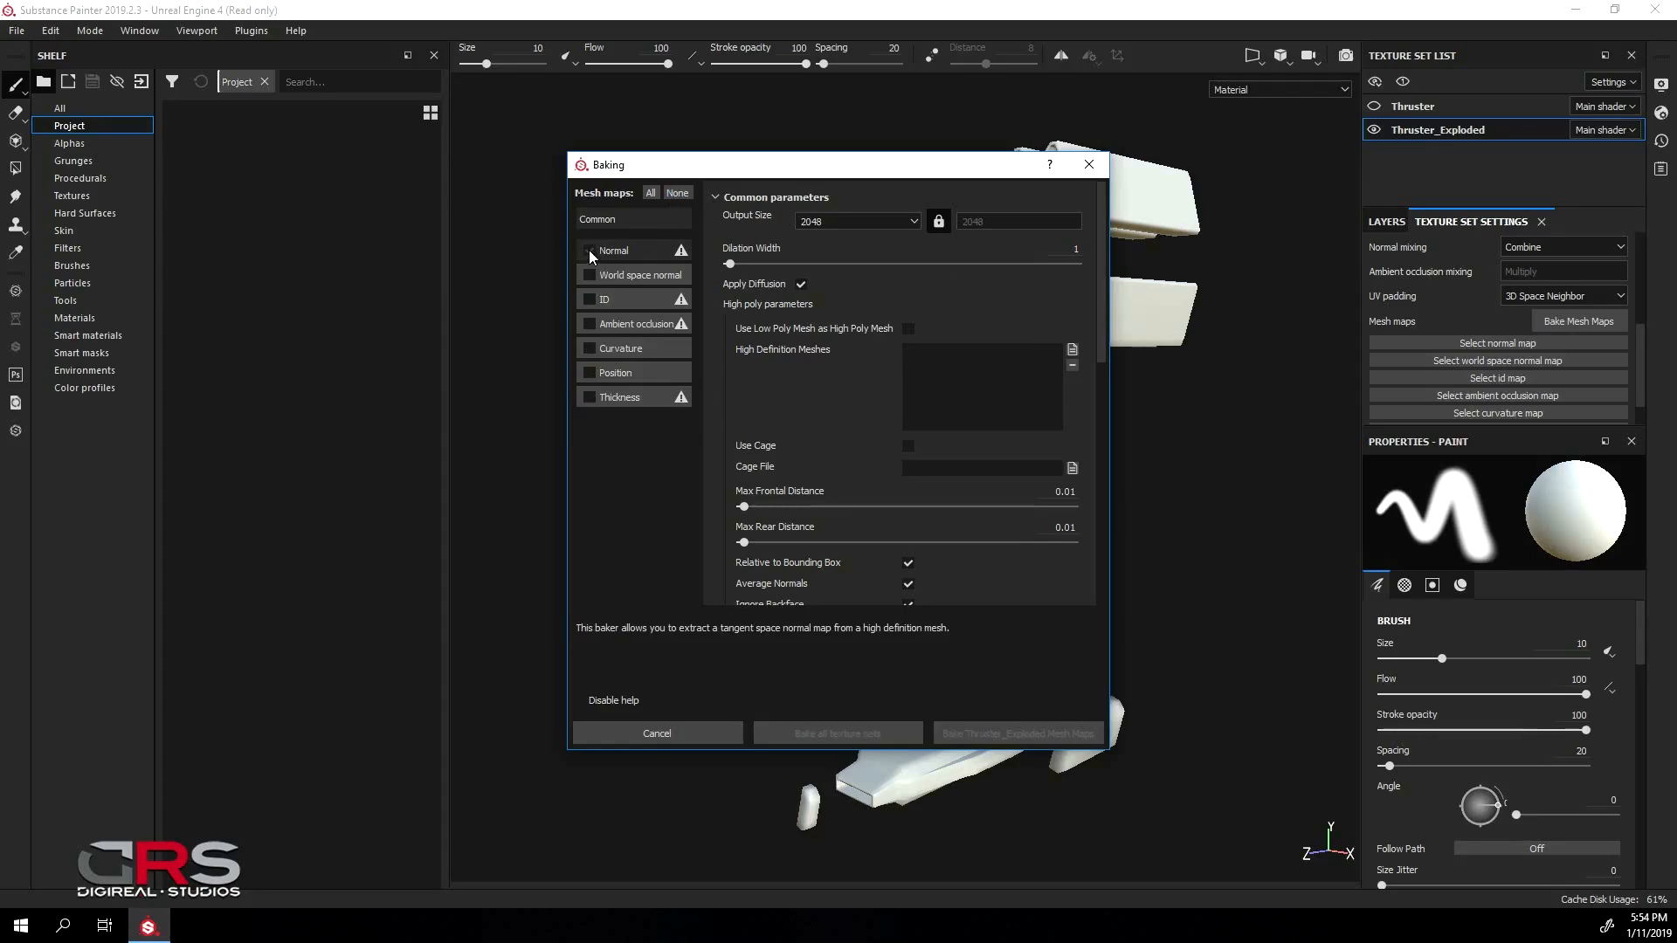
pyautogui.click(856, 221)
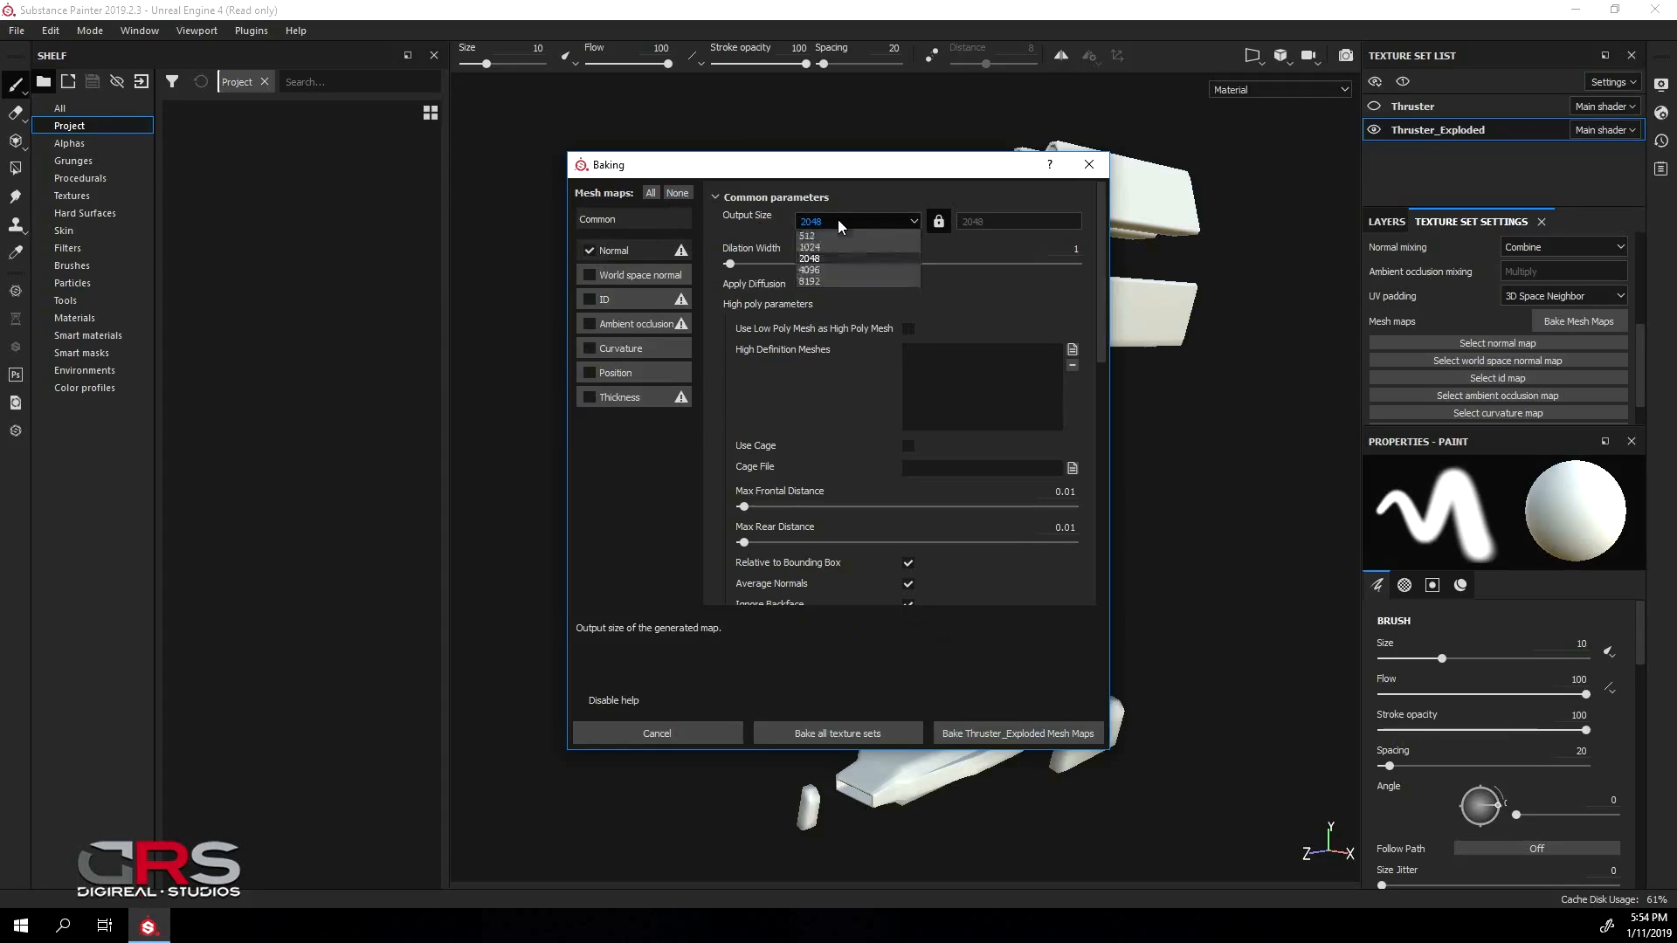
pyautogui.click(808, 269)
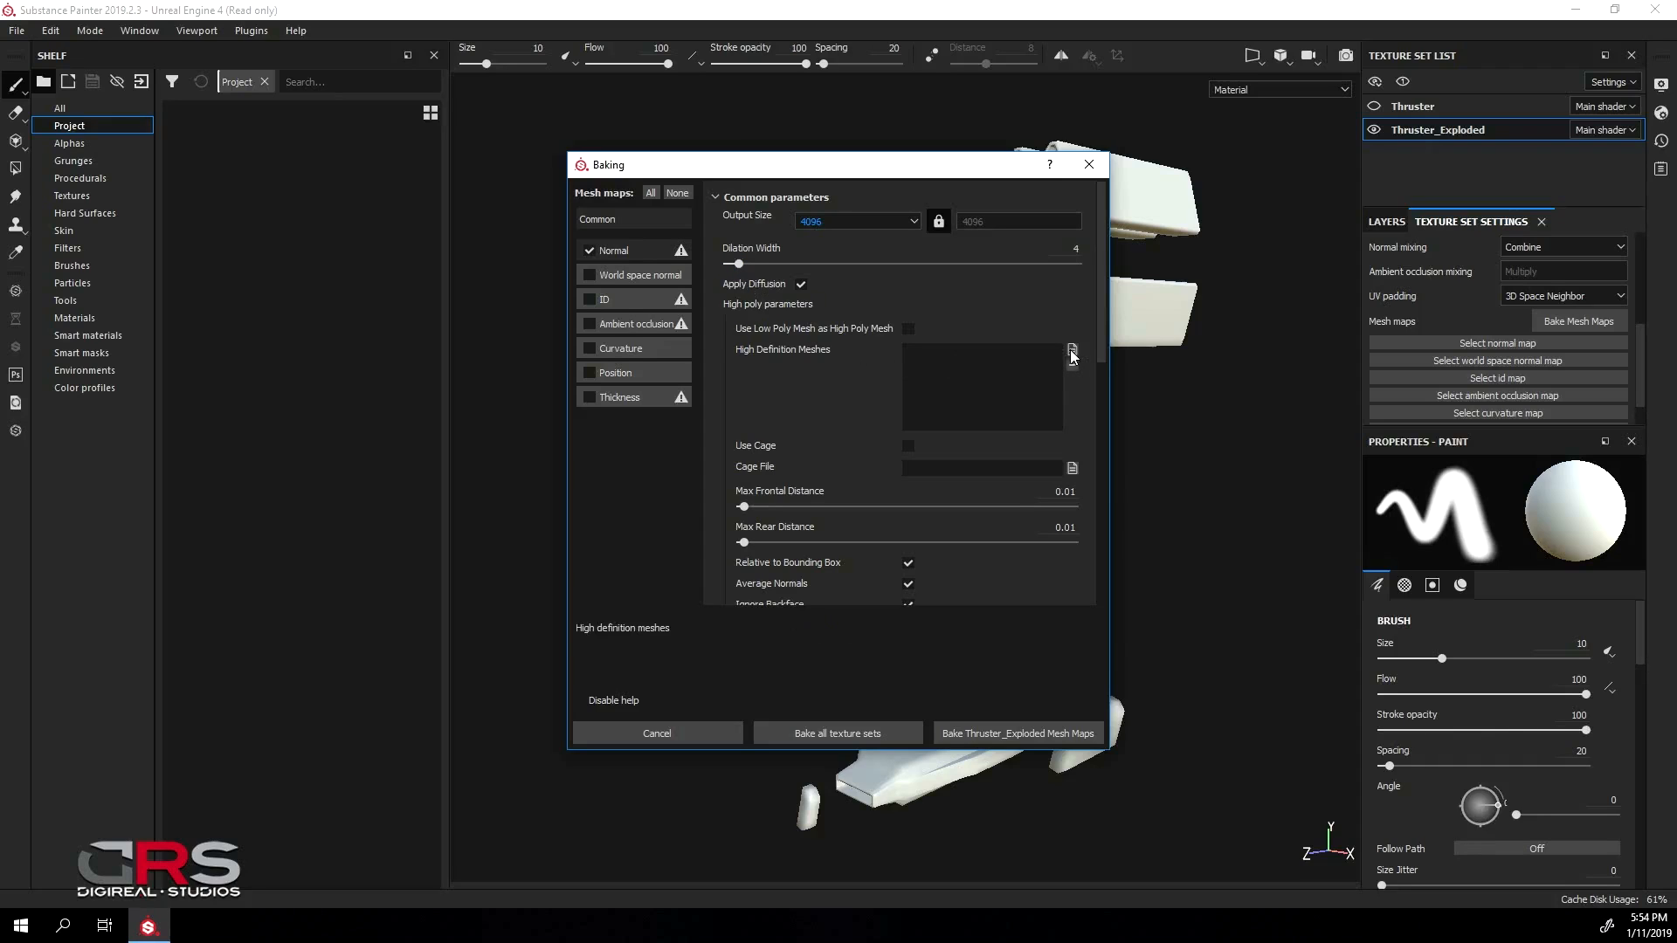
# Load all high-res OBJ files from the HighRes folder as high definition meshes
pyautogui.click(1071, 353)
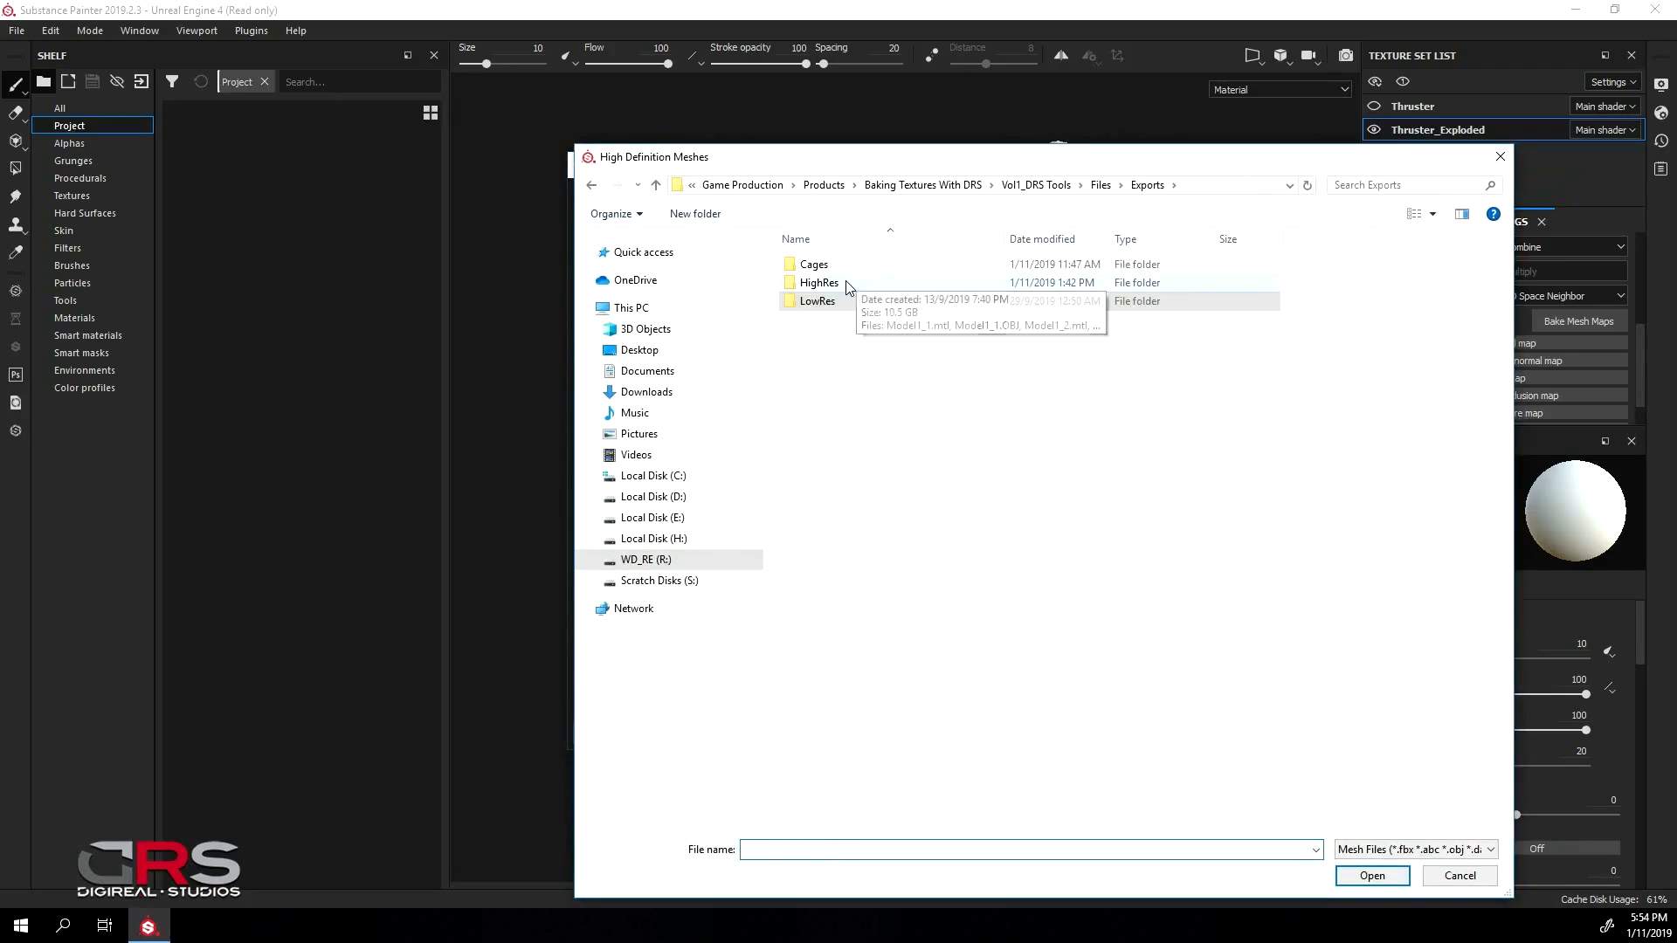
pyautogui.doubleClick(818, 283)
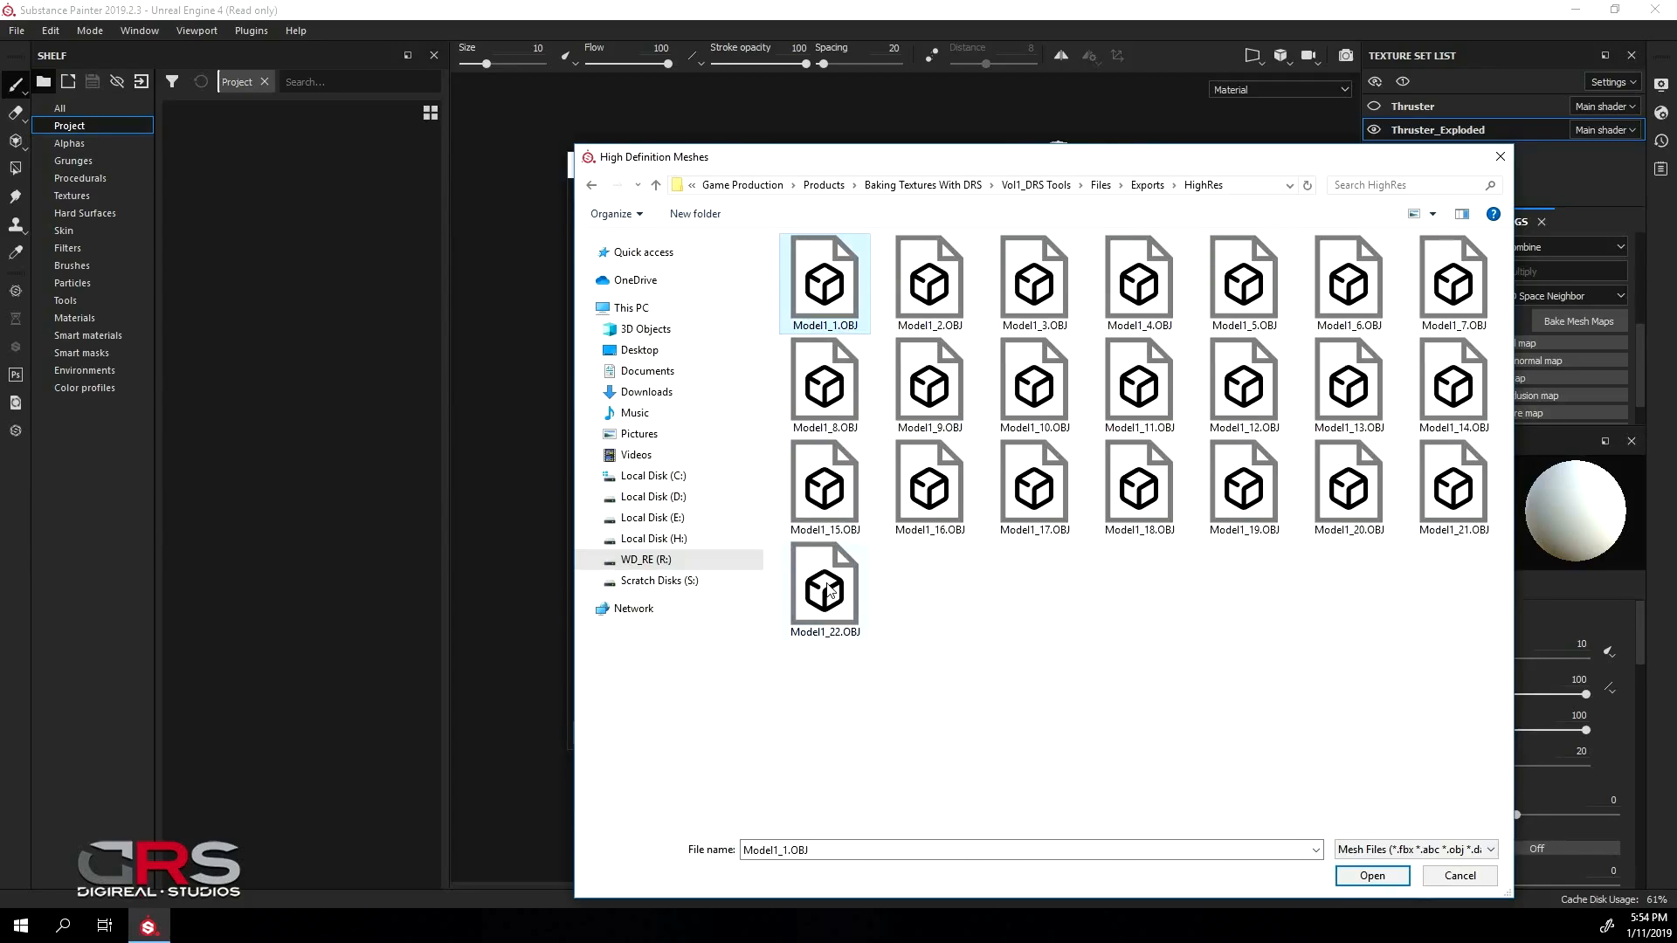
pyautogui.press('ctrl+a')
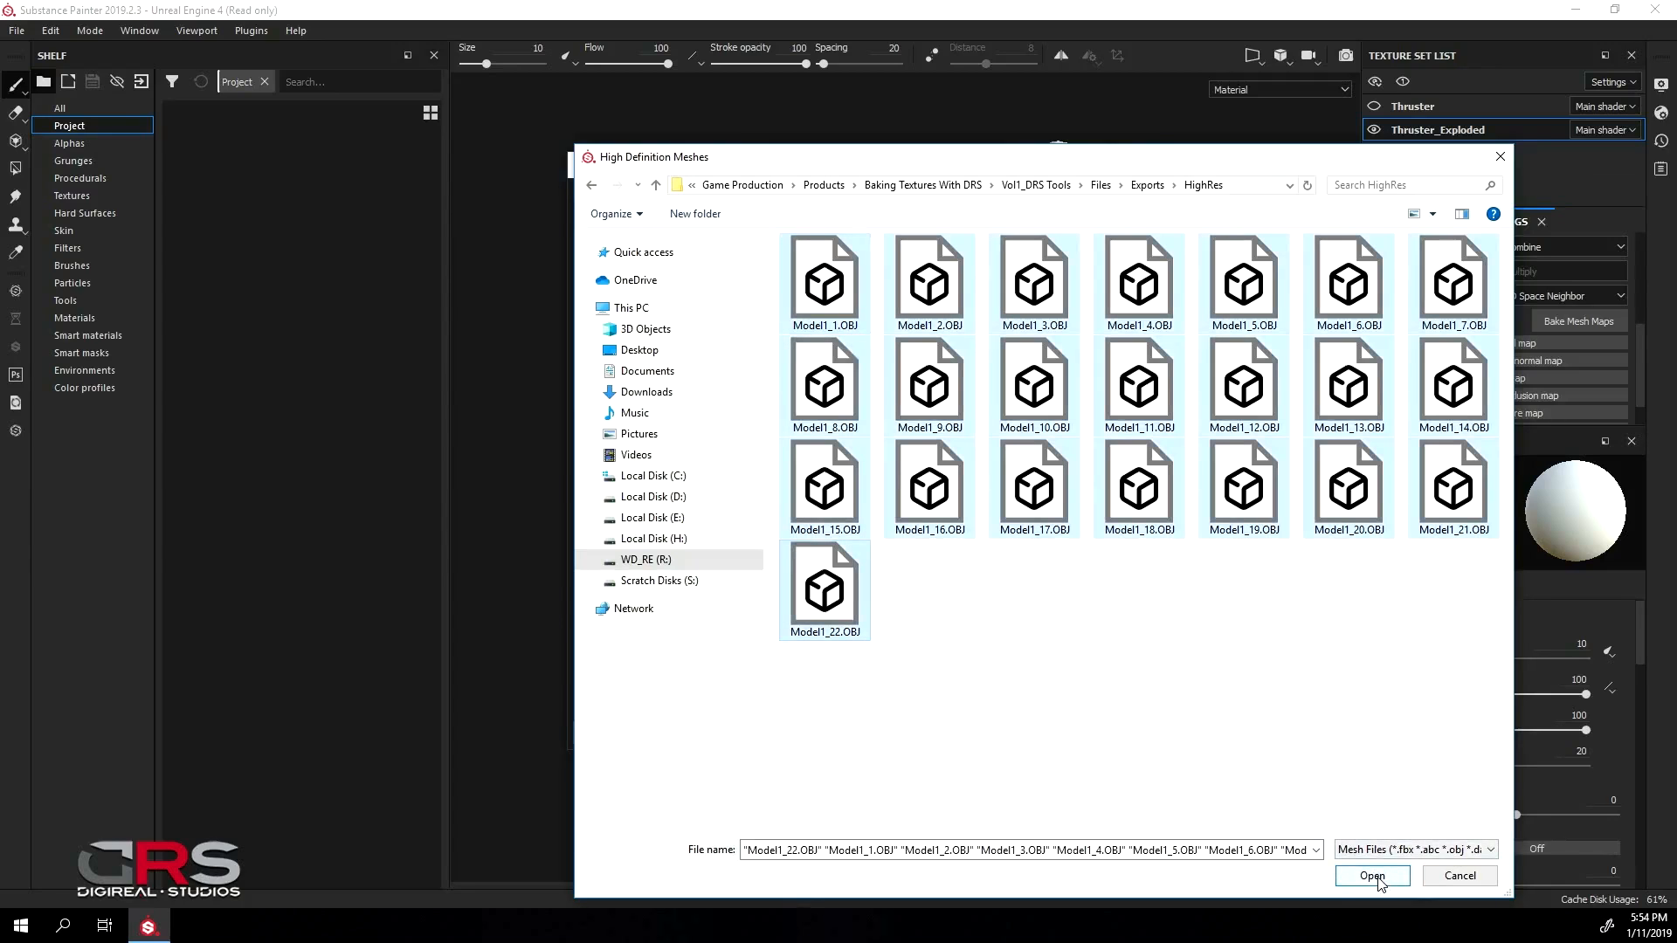
pyautogui.click(1373, 875)
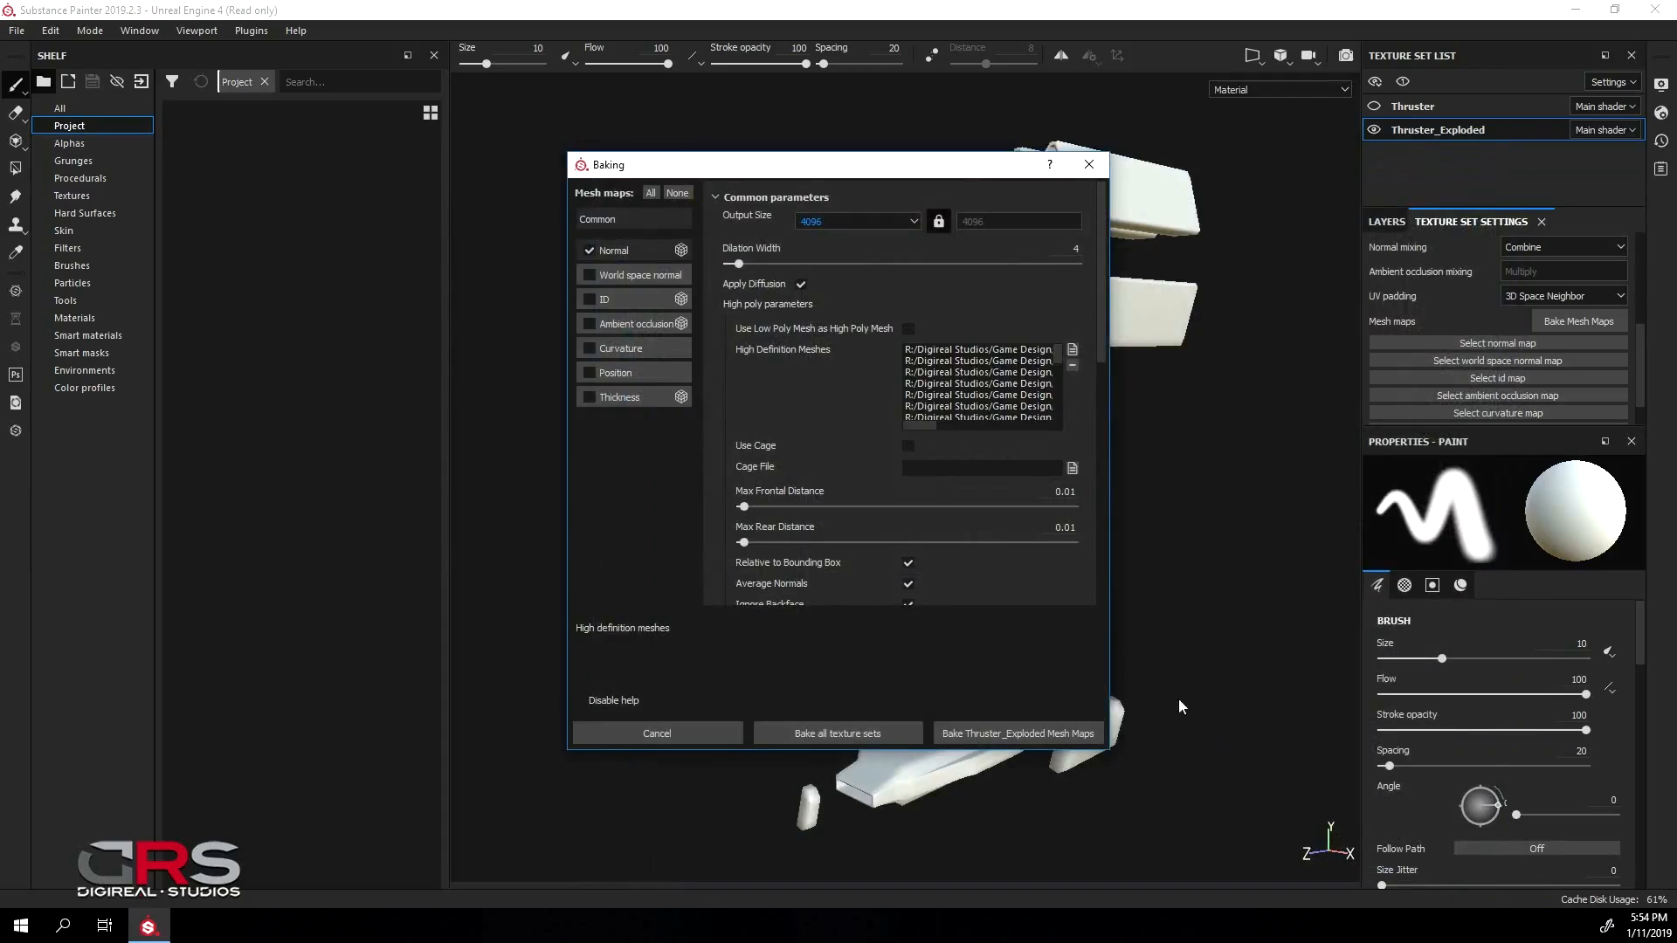
# Enable cage baking and load Thruster_Cages.fbx from the Exports > Cages folder
pyautogui.click(908, 445)
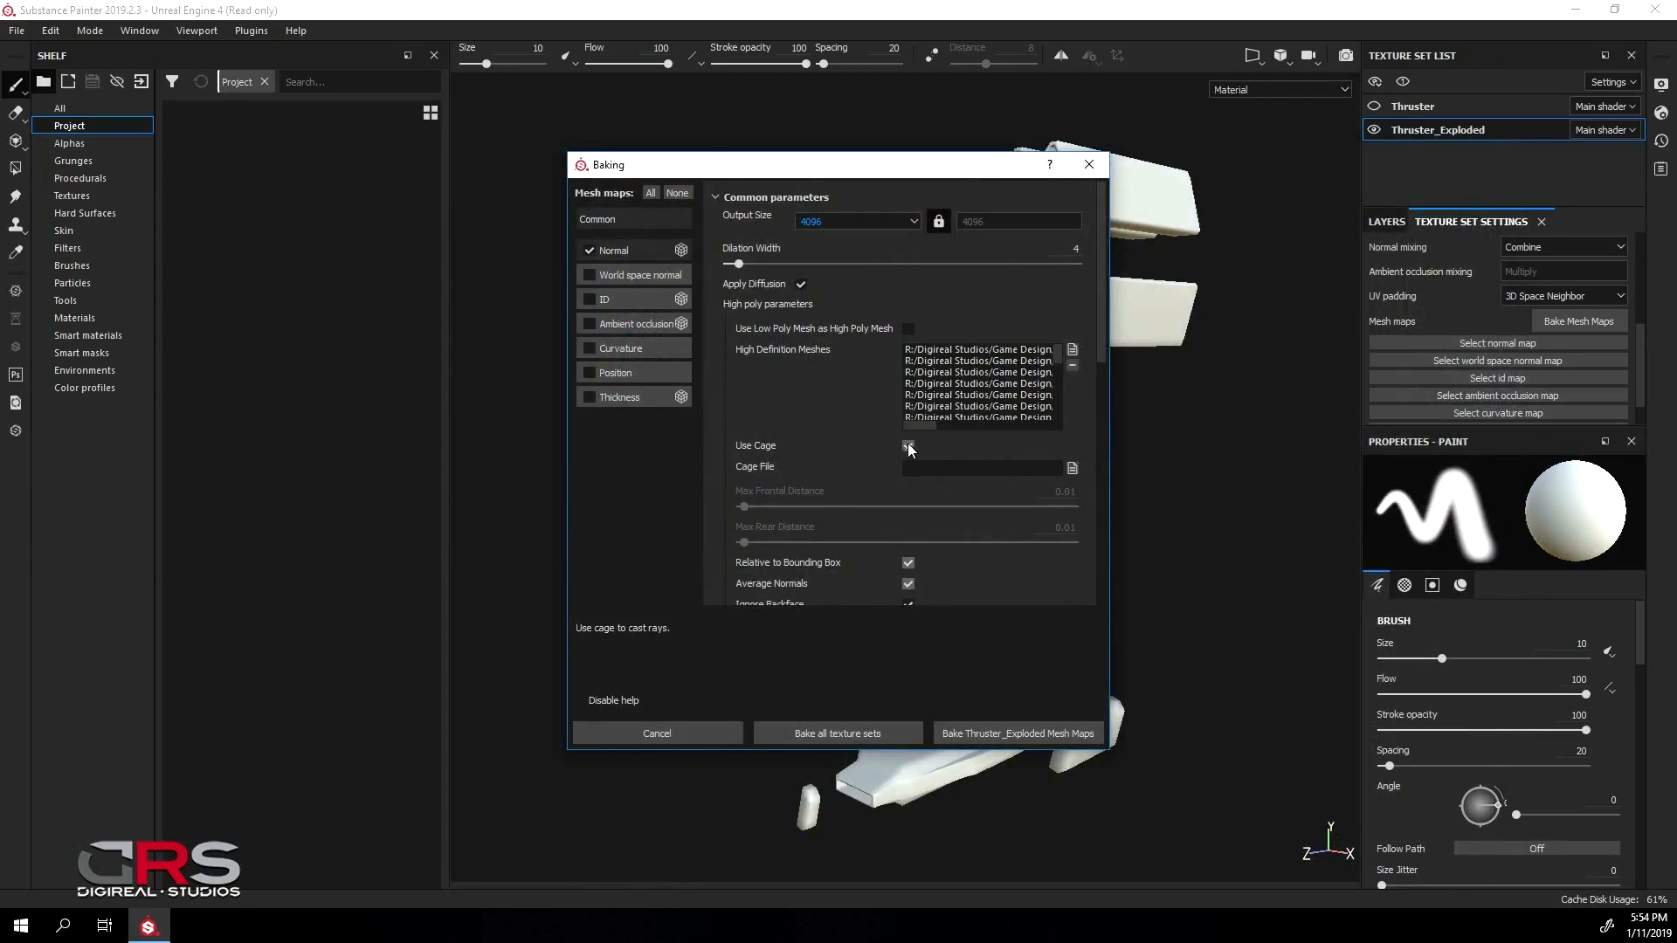
pyautogui.click(1071, 467)
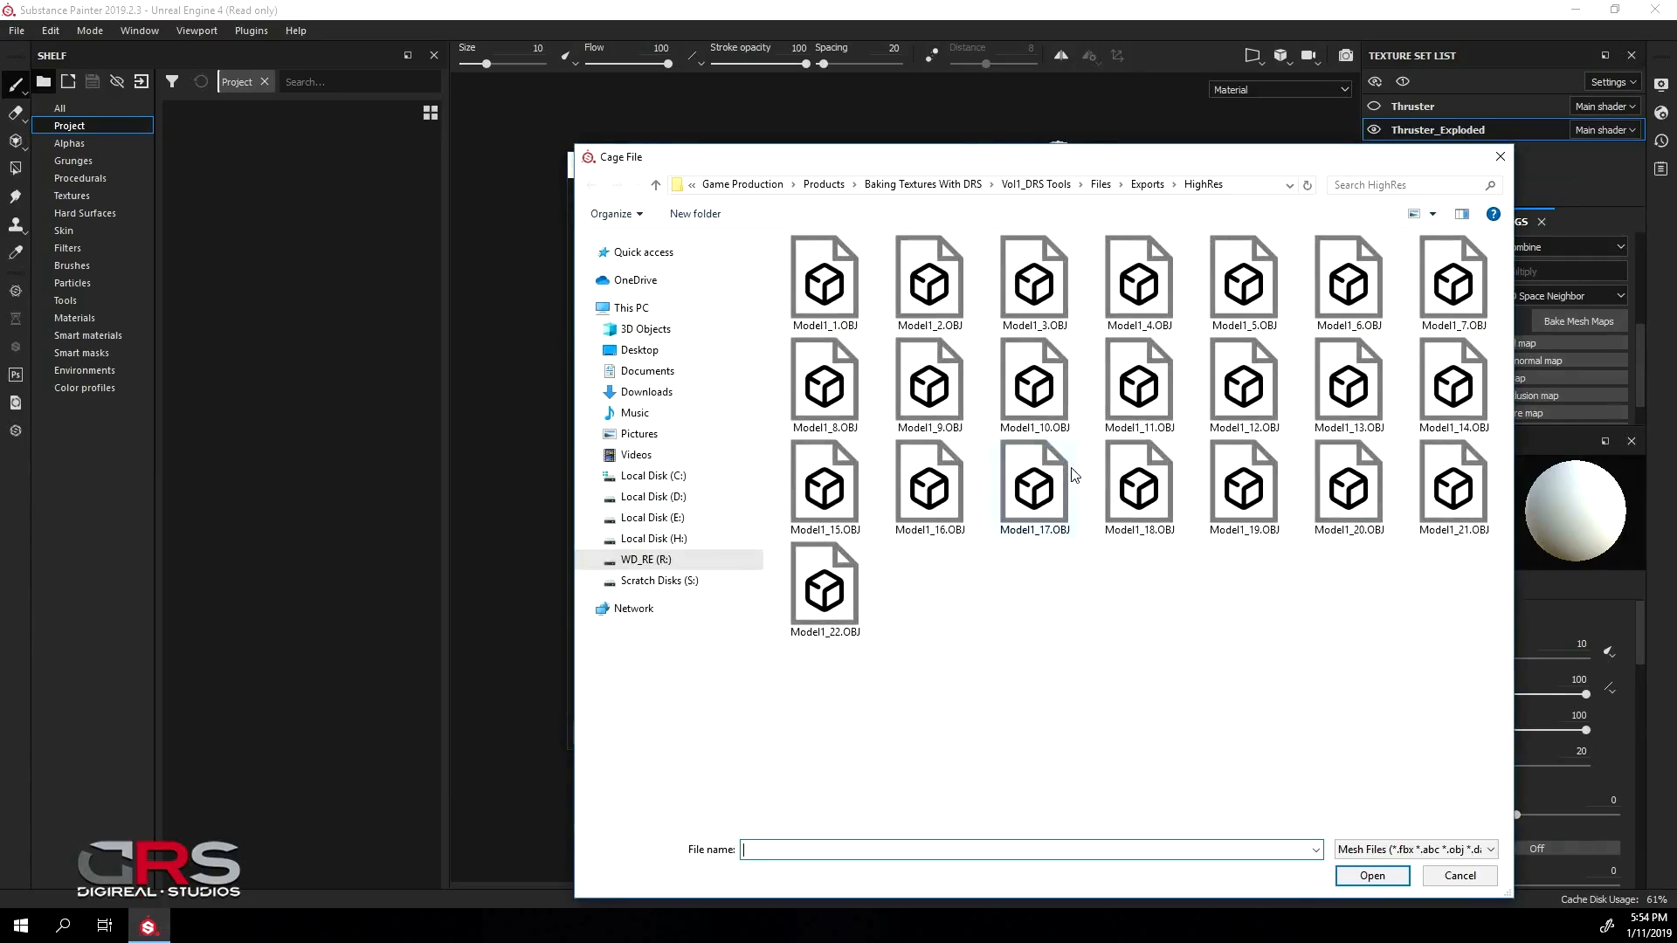
pyautogui.click(1146, 184)
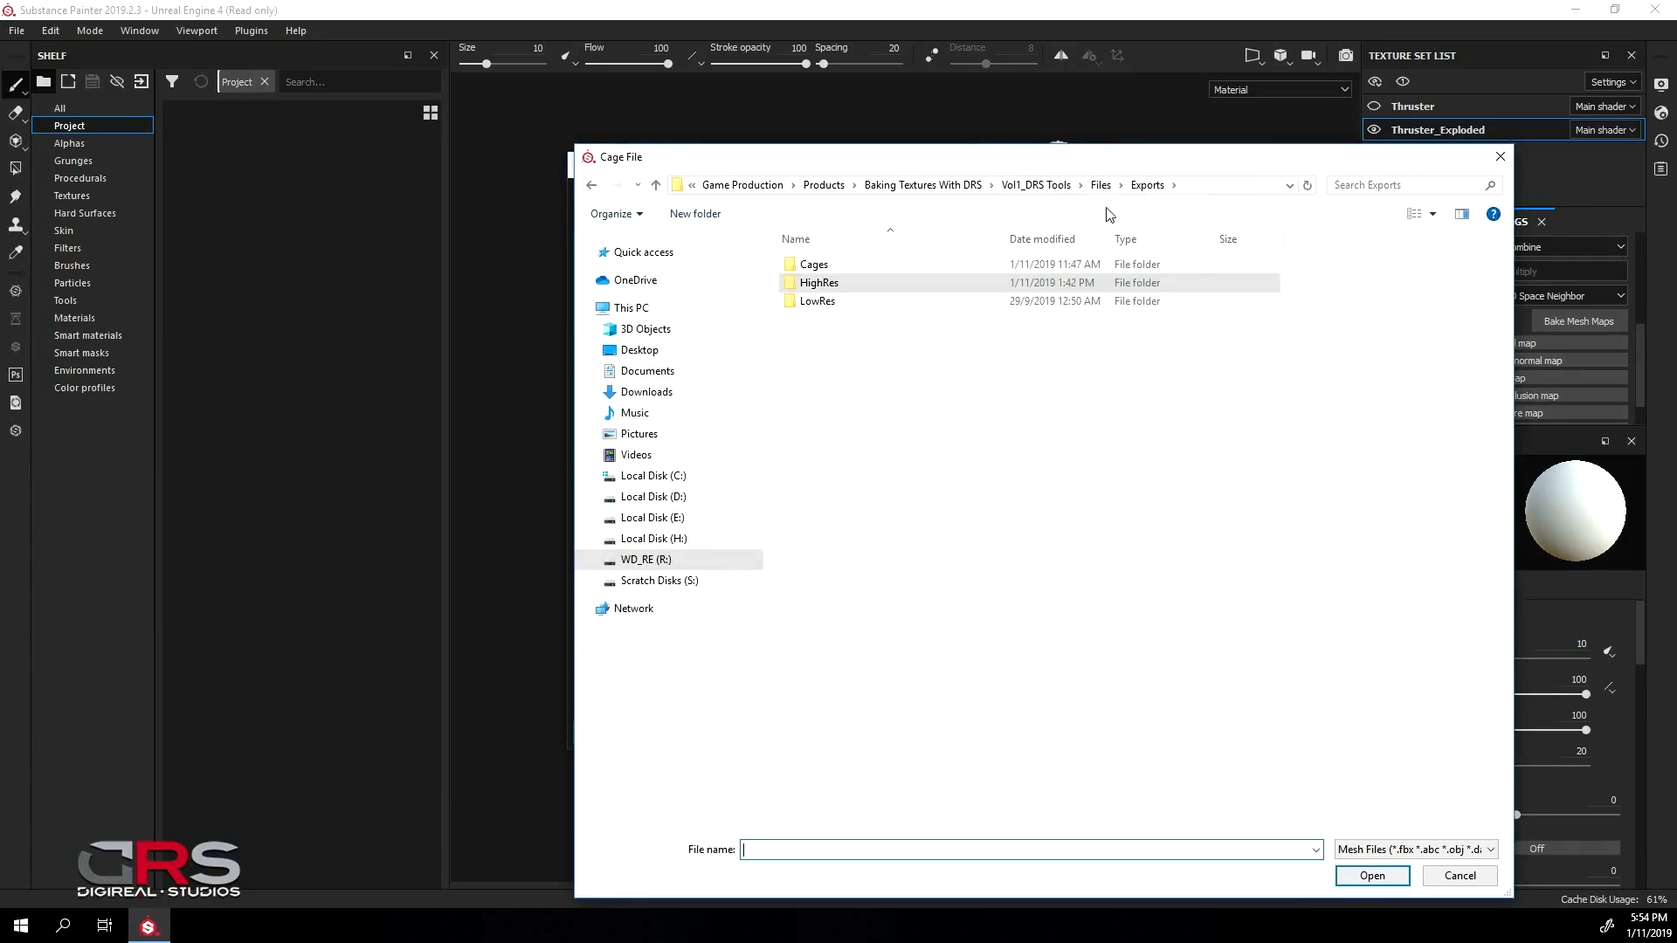
pyautogui.doubleClick(812, 264)
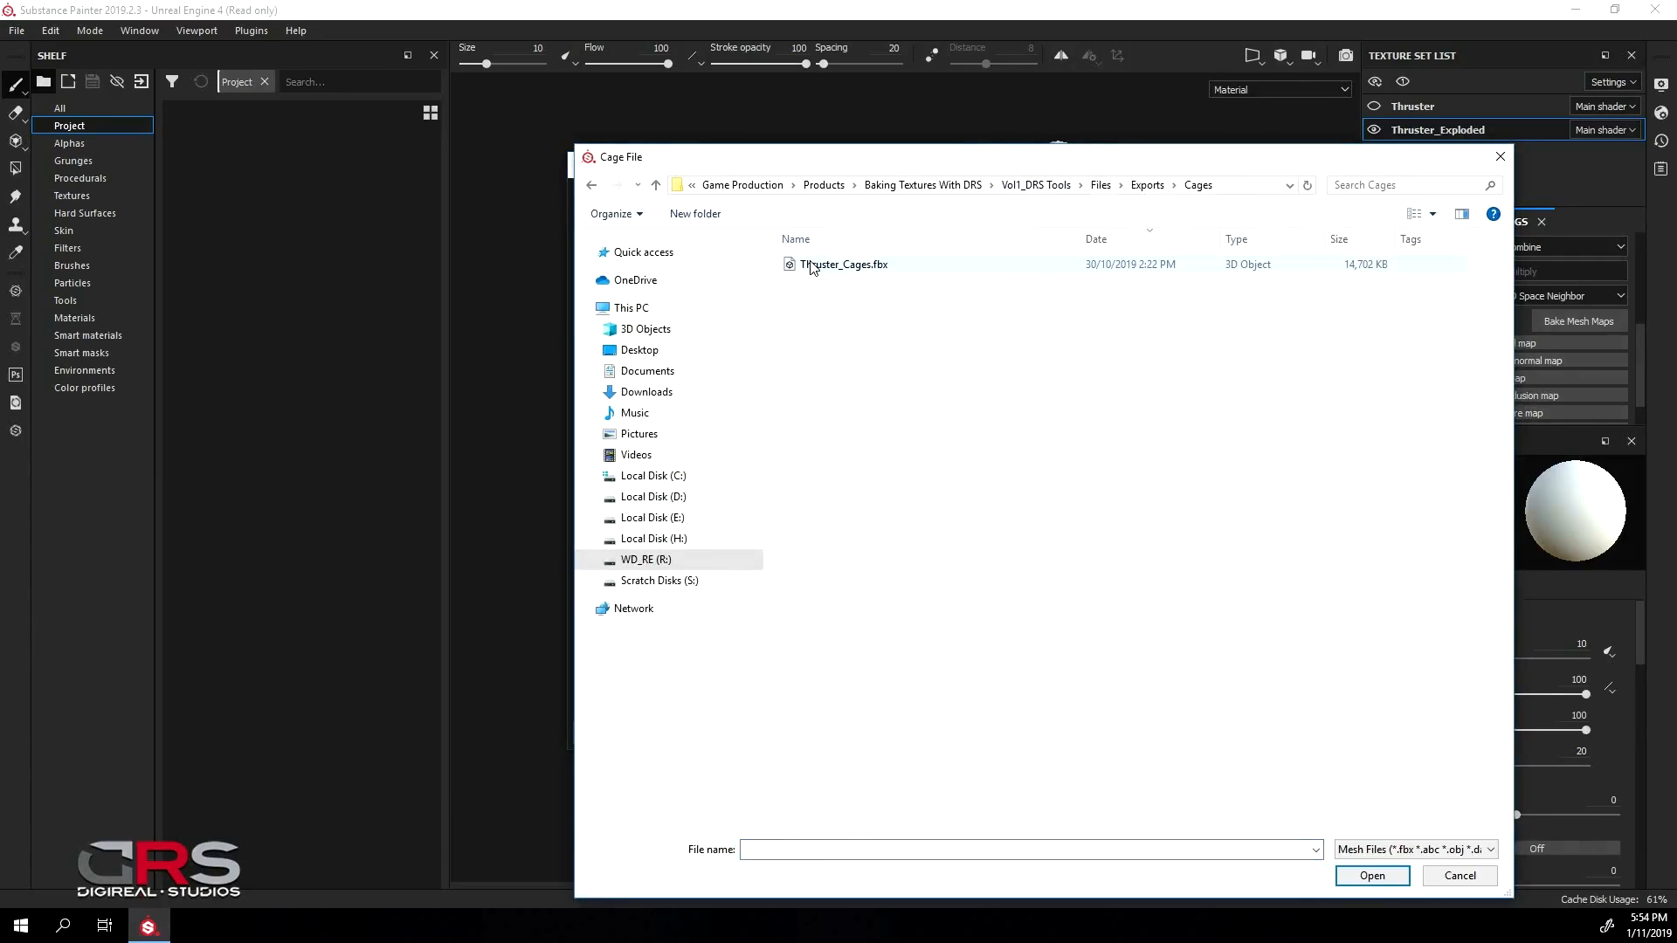
pyautogui.click(843, 264)
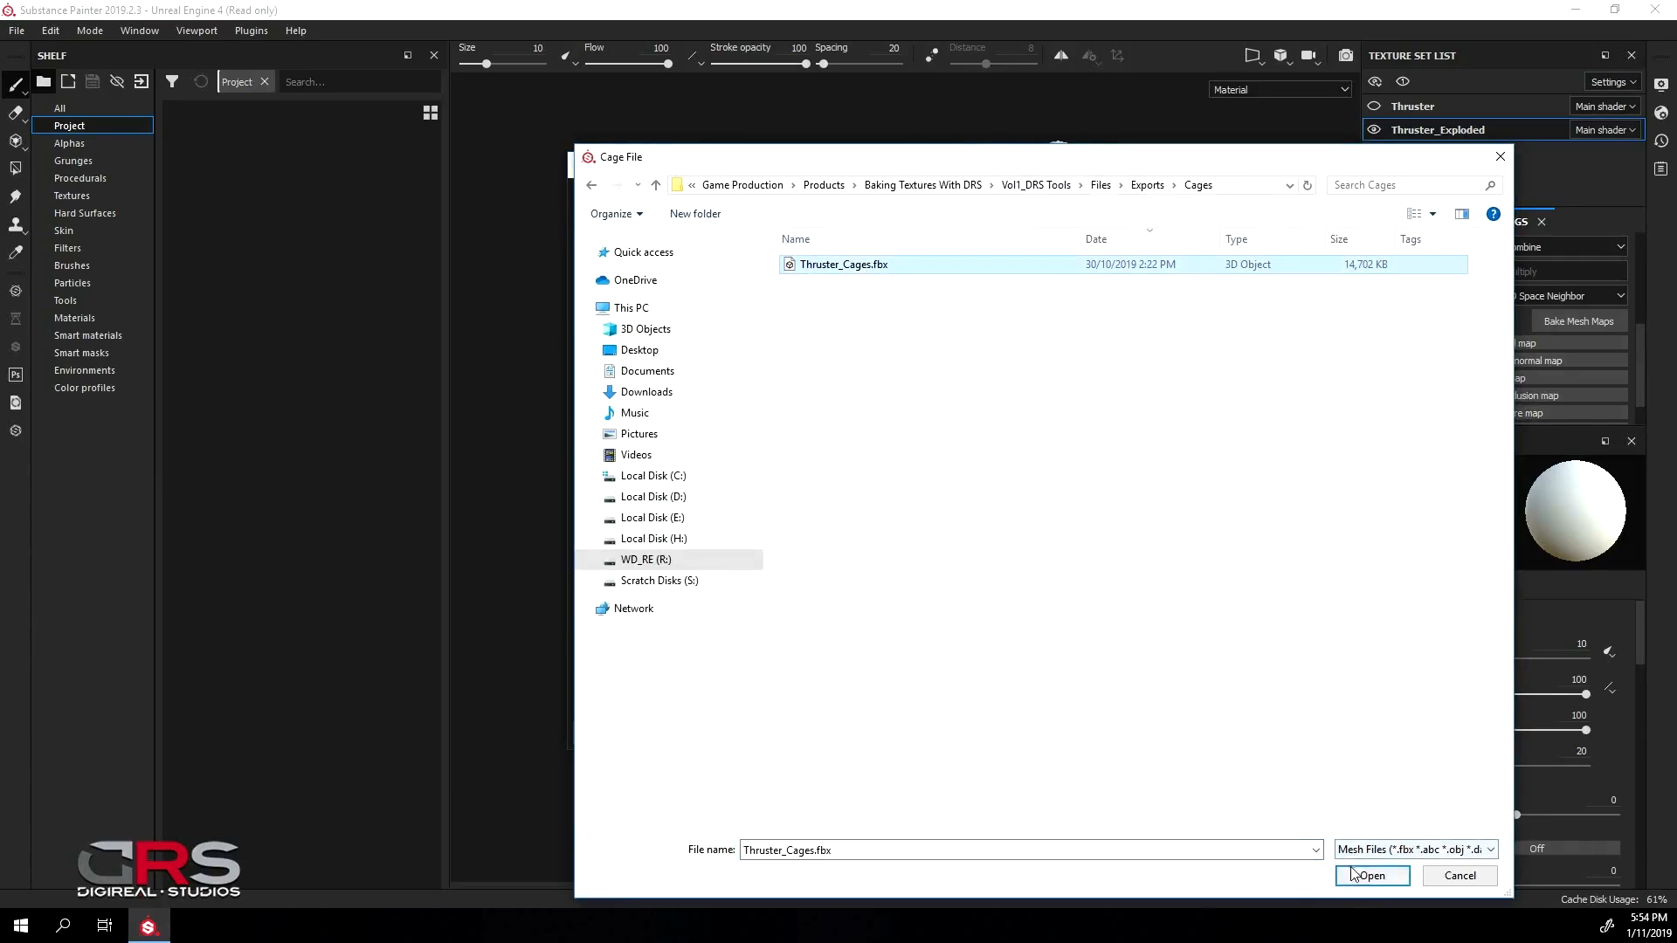
pyautogui.click(1370, 876)
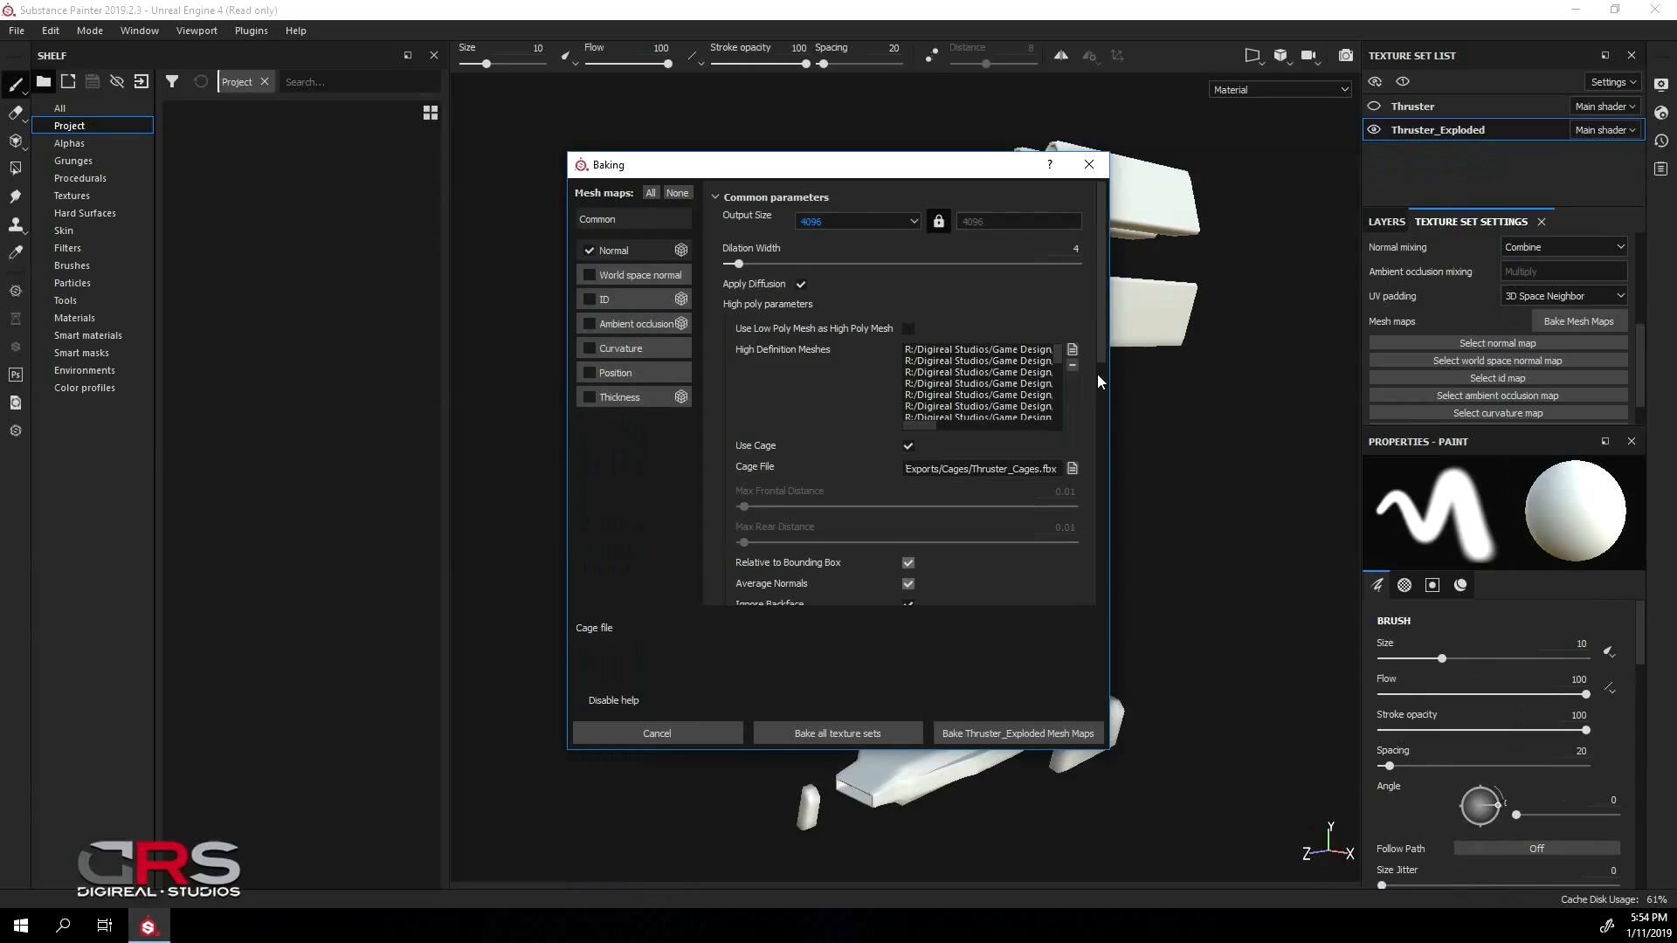
pyautogui.moveTo(1101, 330)
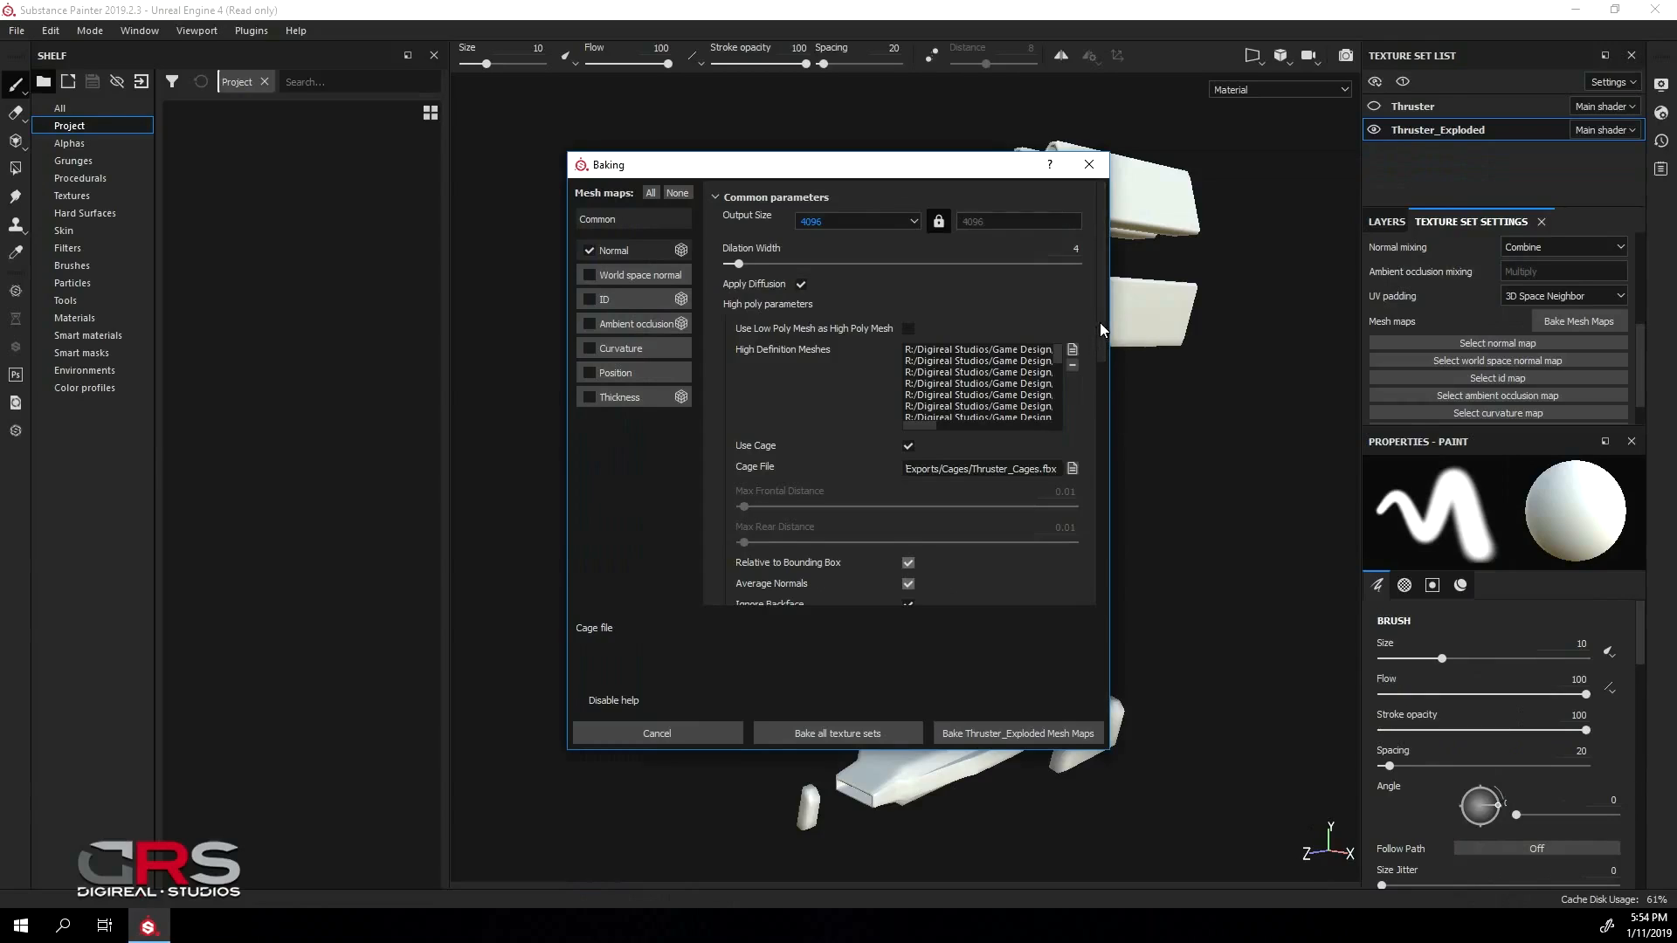
pyautogui.scroll(-3)
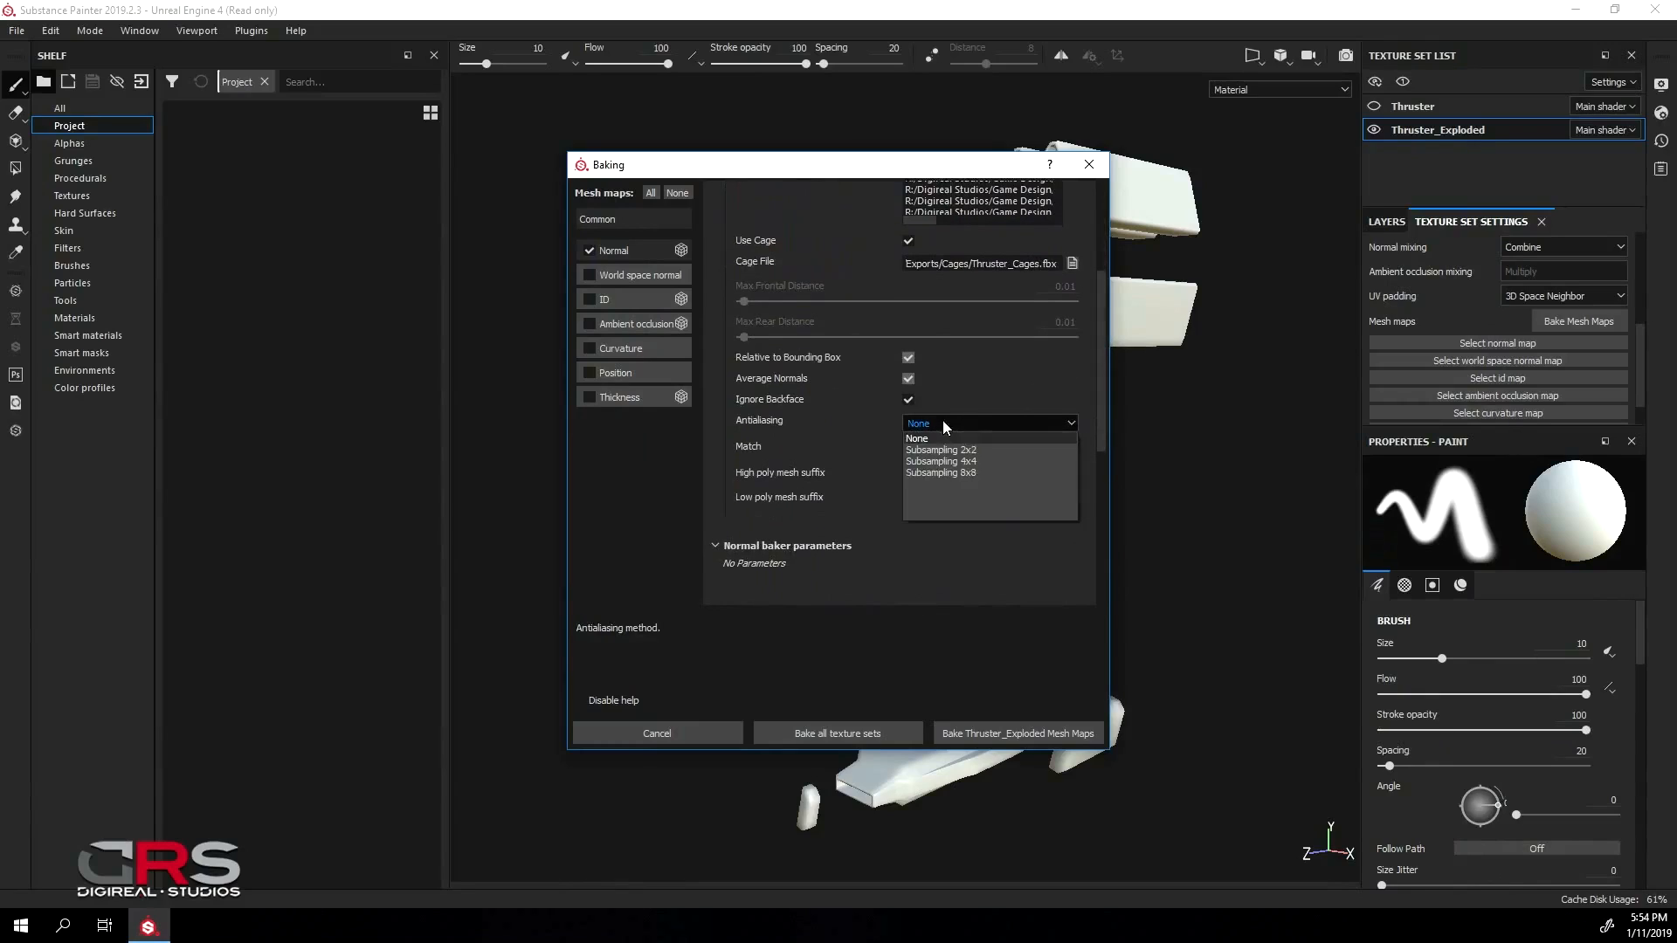
# Bake the Thruster_Exploded mesh maps with Subsampling 2x2 antialiasing
pyautogui.click(939, 449)
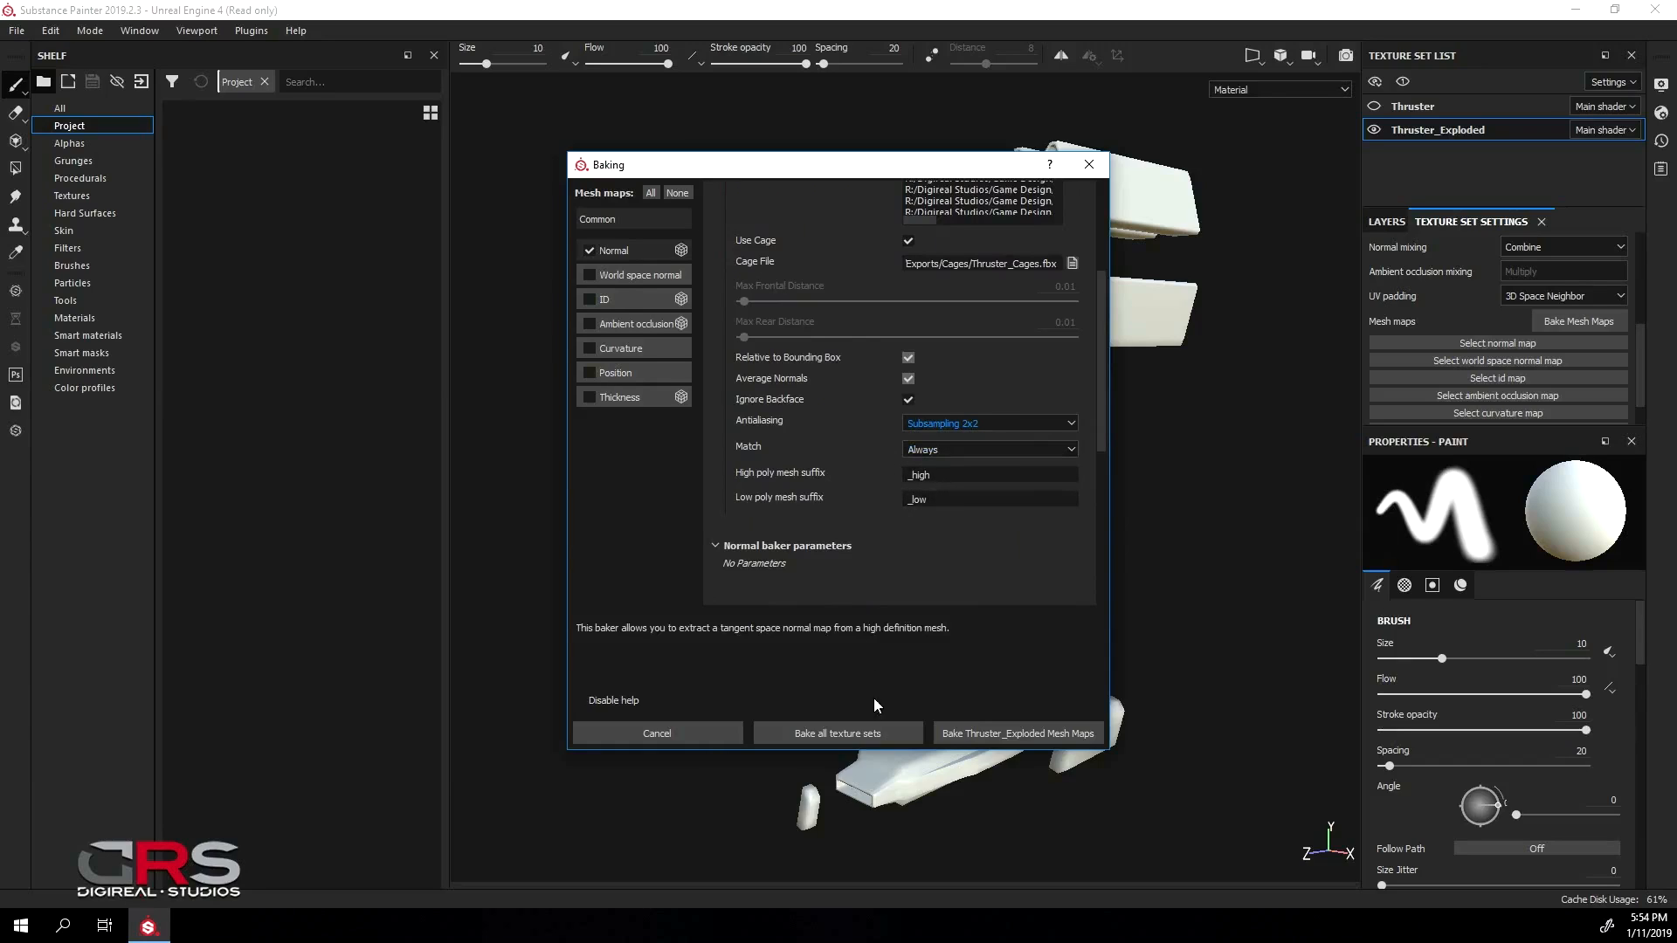
pyautogui.moveTo(1015, 733)
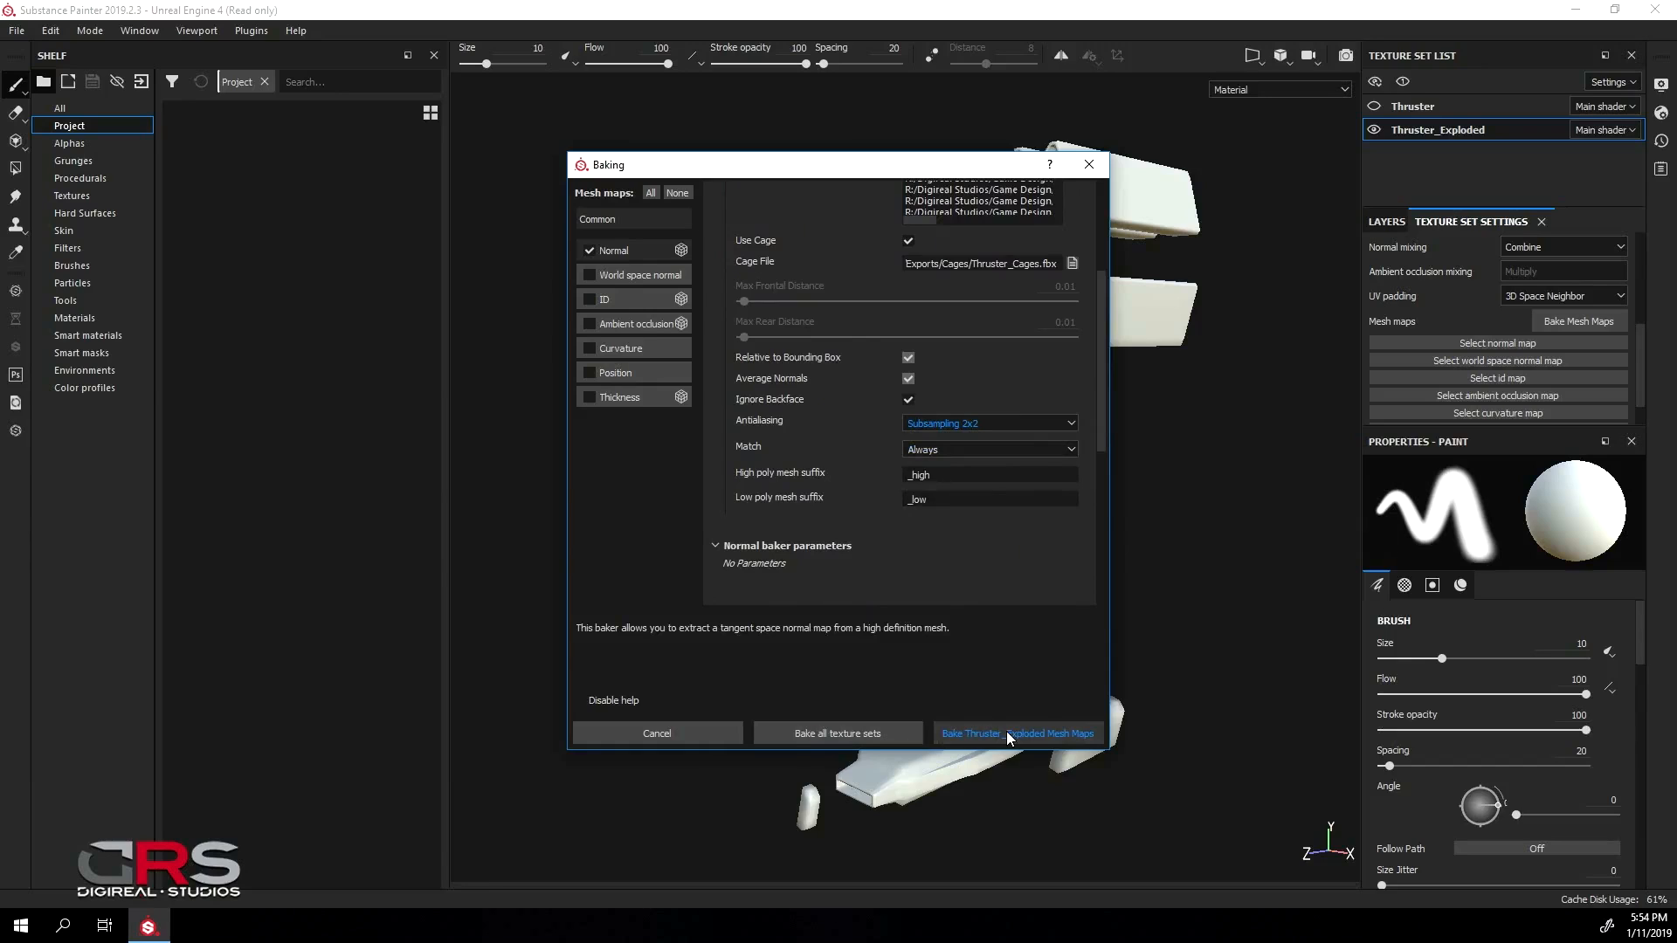
pyautogui.click(1015, 732)
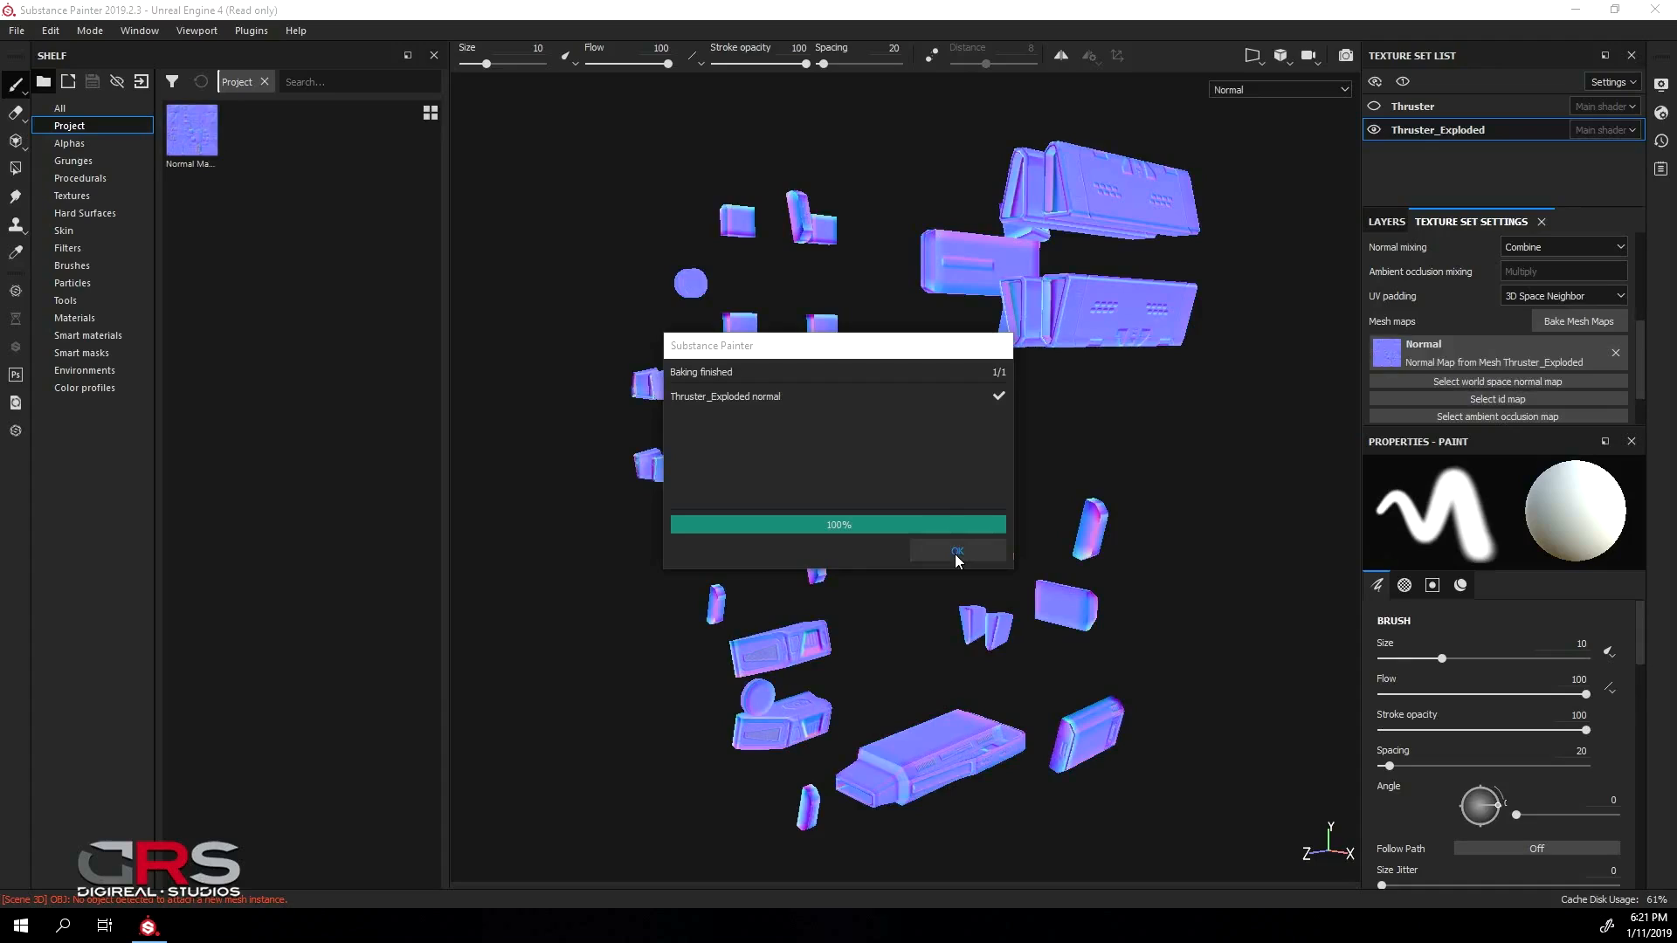
pyautogui.click(954, 550)
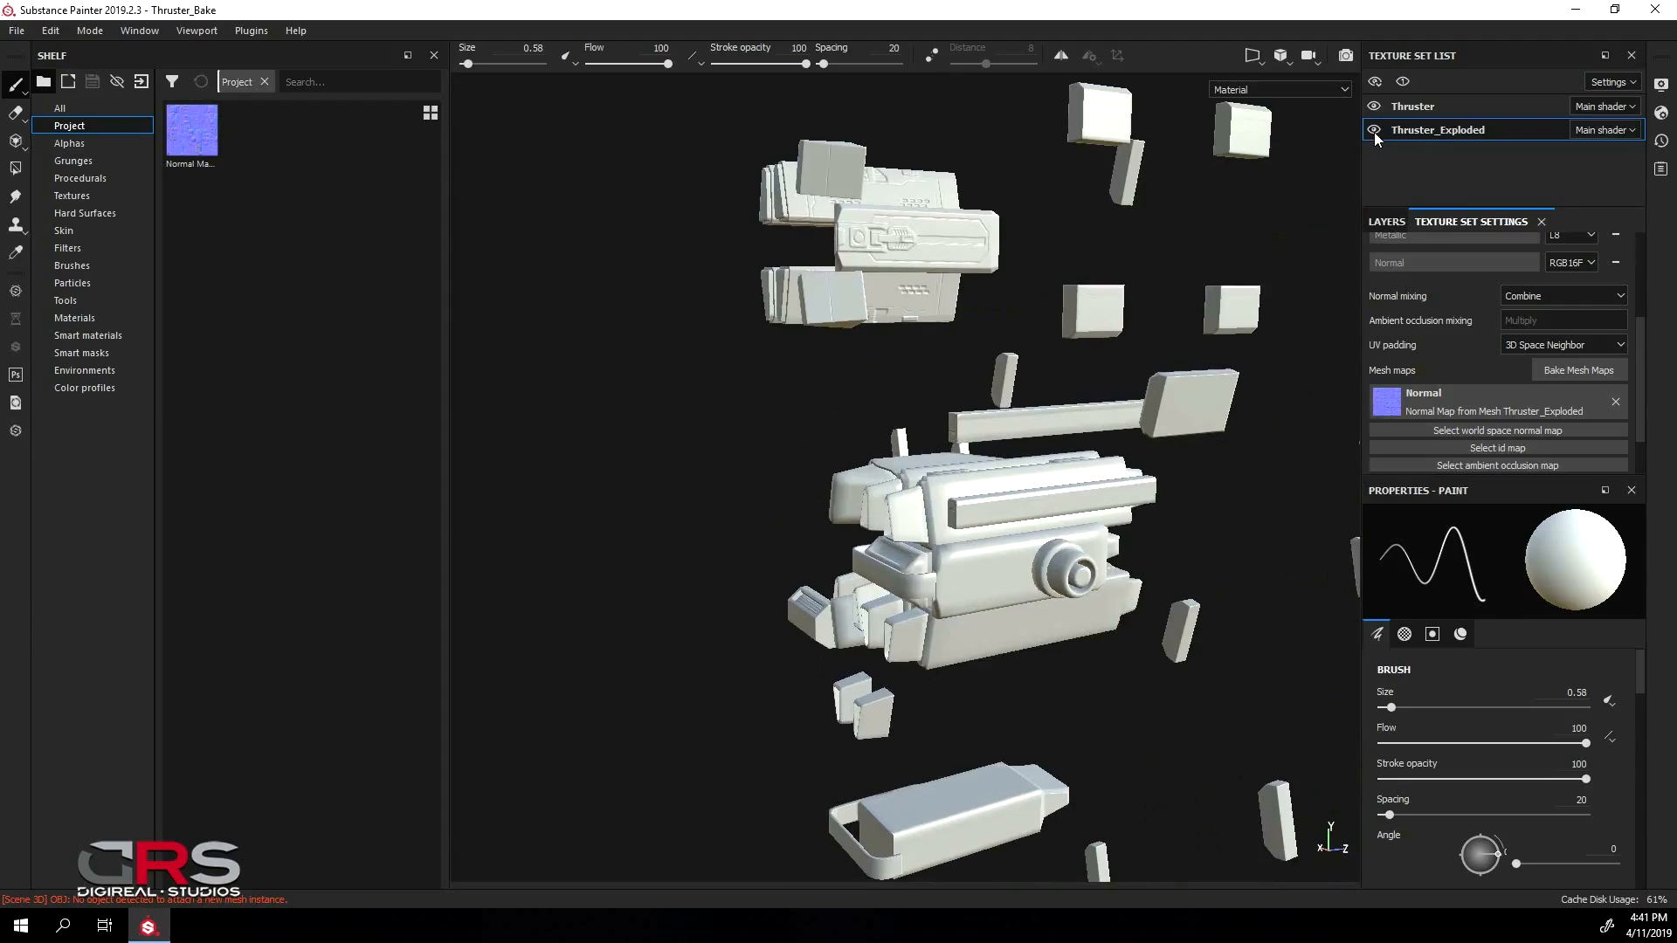
# Hide Thruster_Exploded, assign the baked normal map to Thruster, then hide Thruster
pyautogui.click(1412, 107)
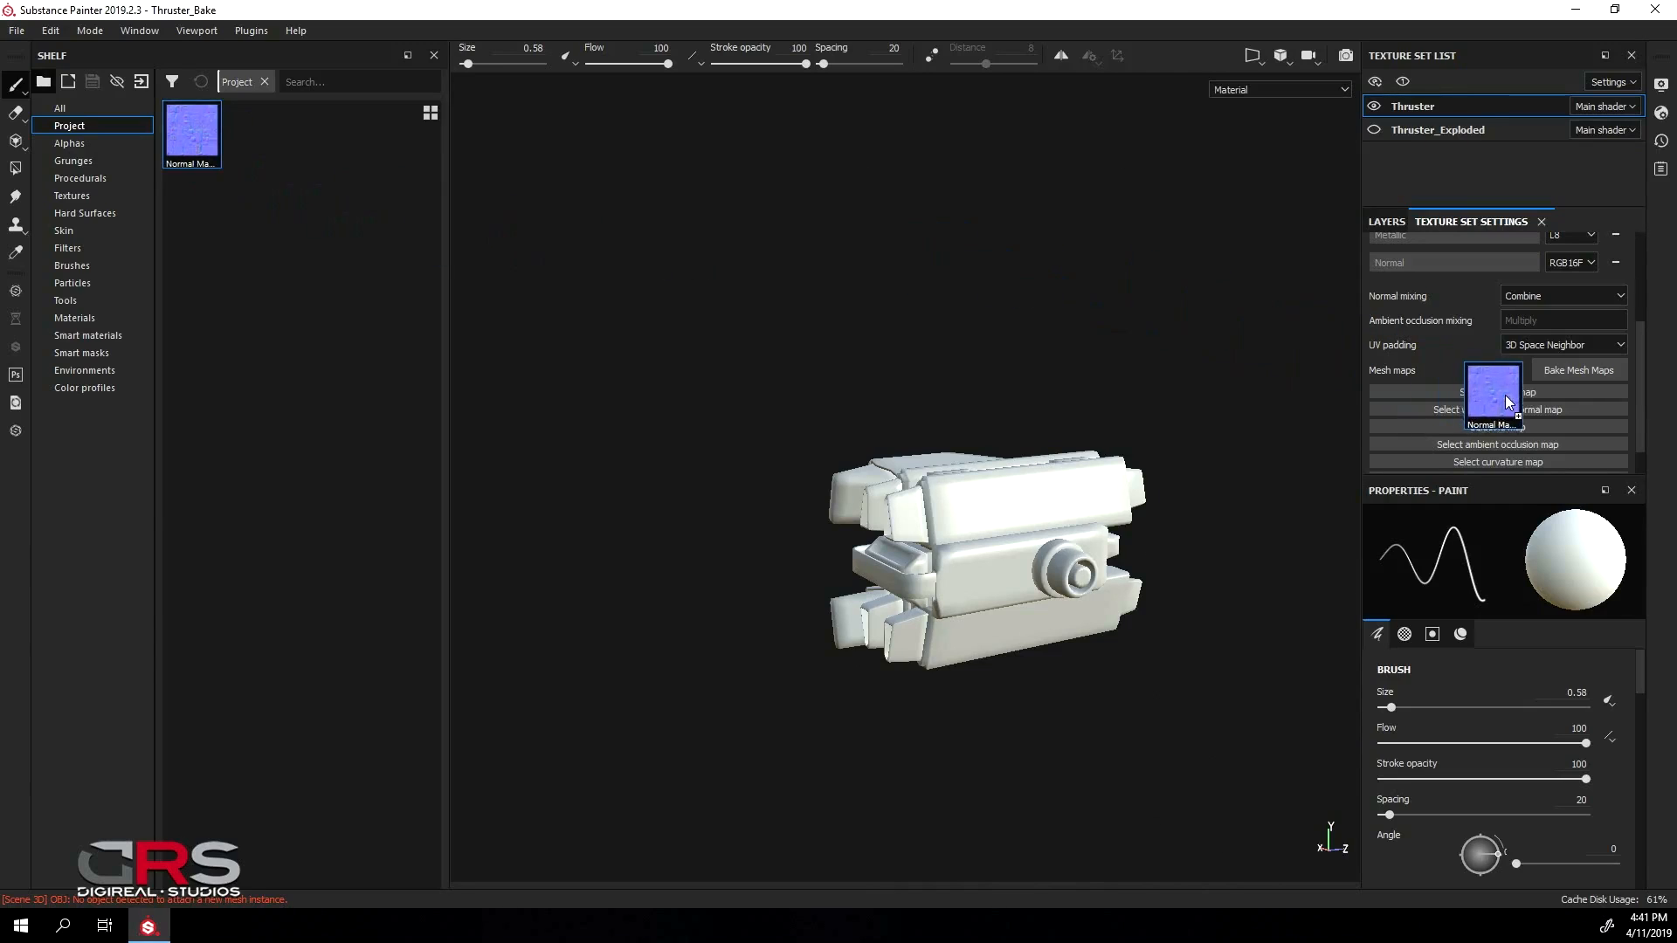
pyautogui.click(1492, 393)
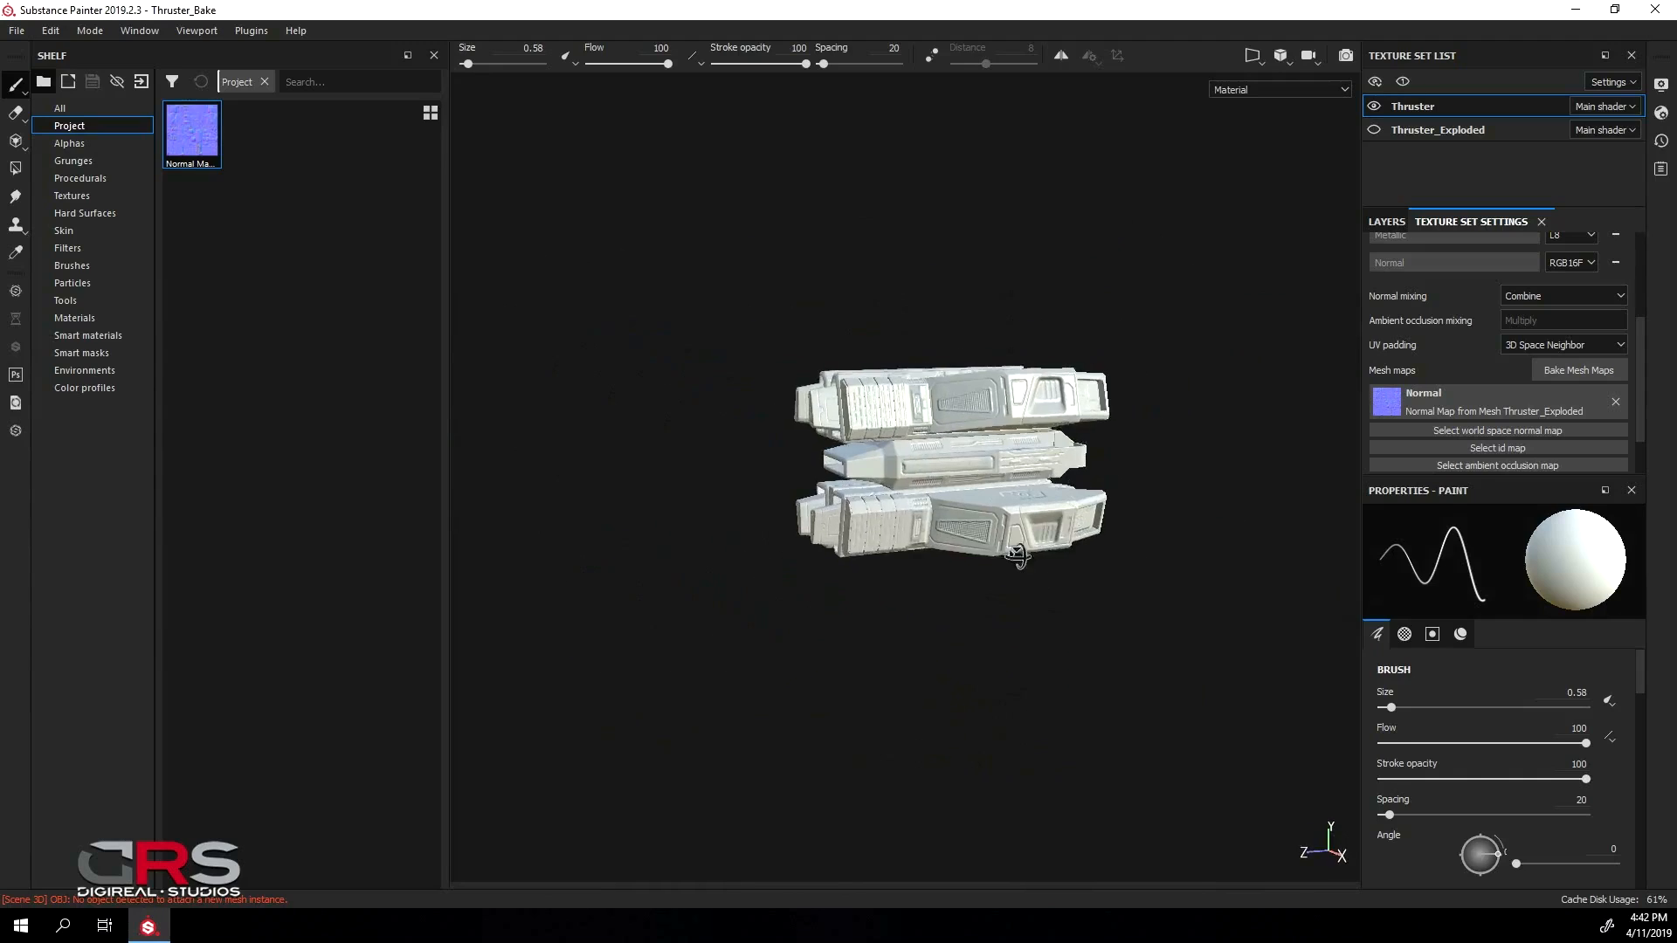
pyautogui.click(1373, 129)
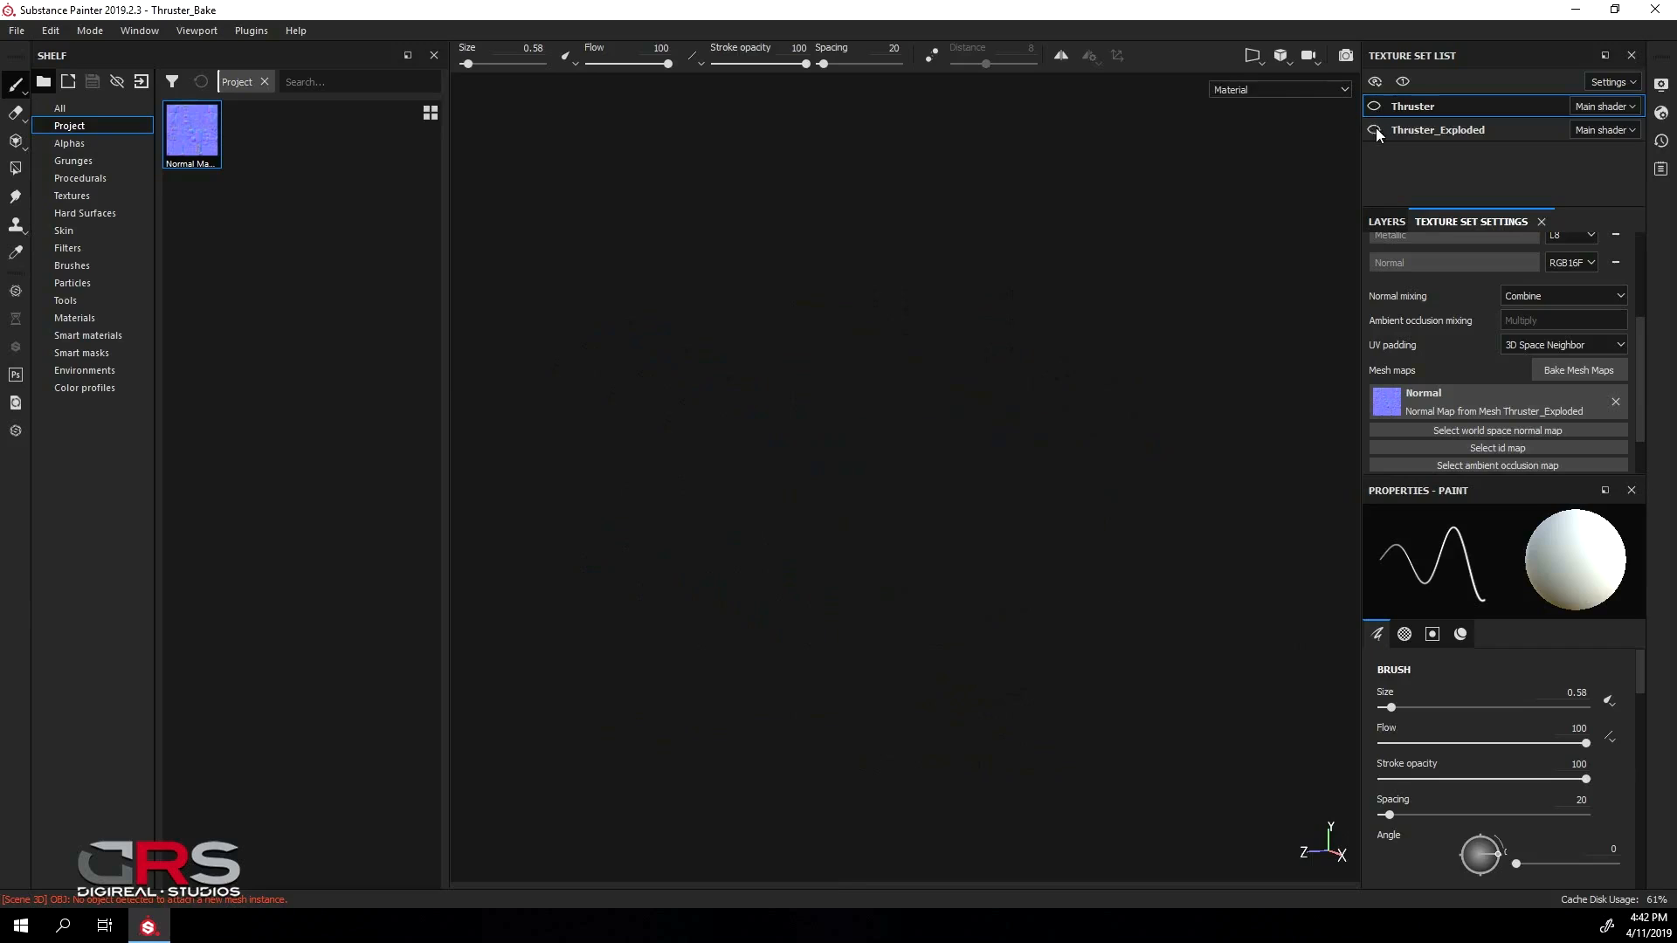
# Run DRS Tools VisibleByName with 'Cage' to show only cage subtools
pyautogui.click(1375, 130)
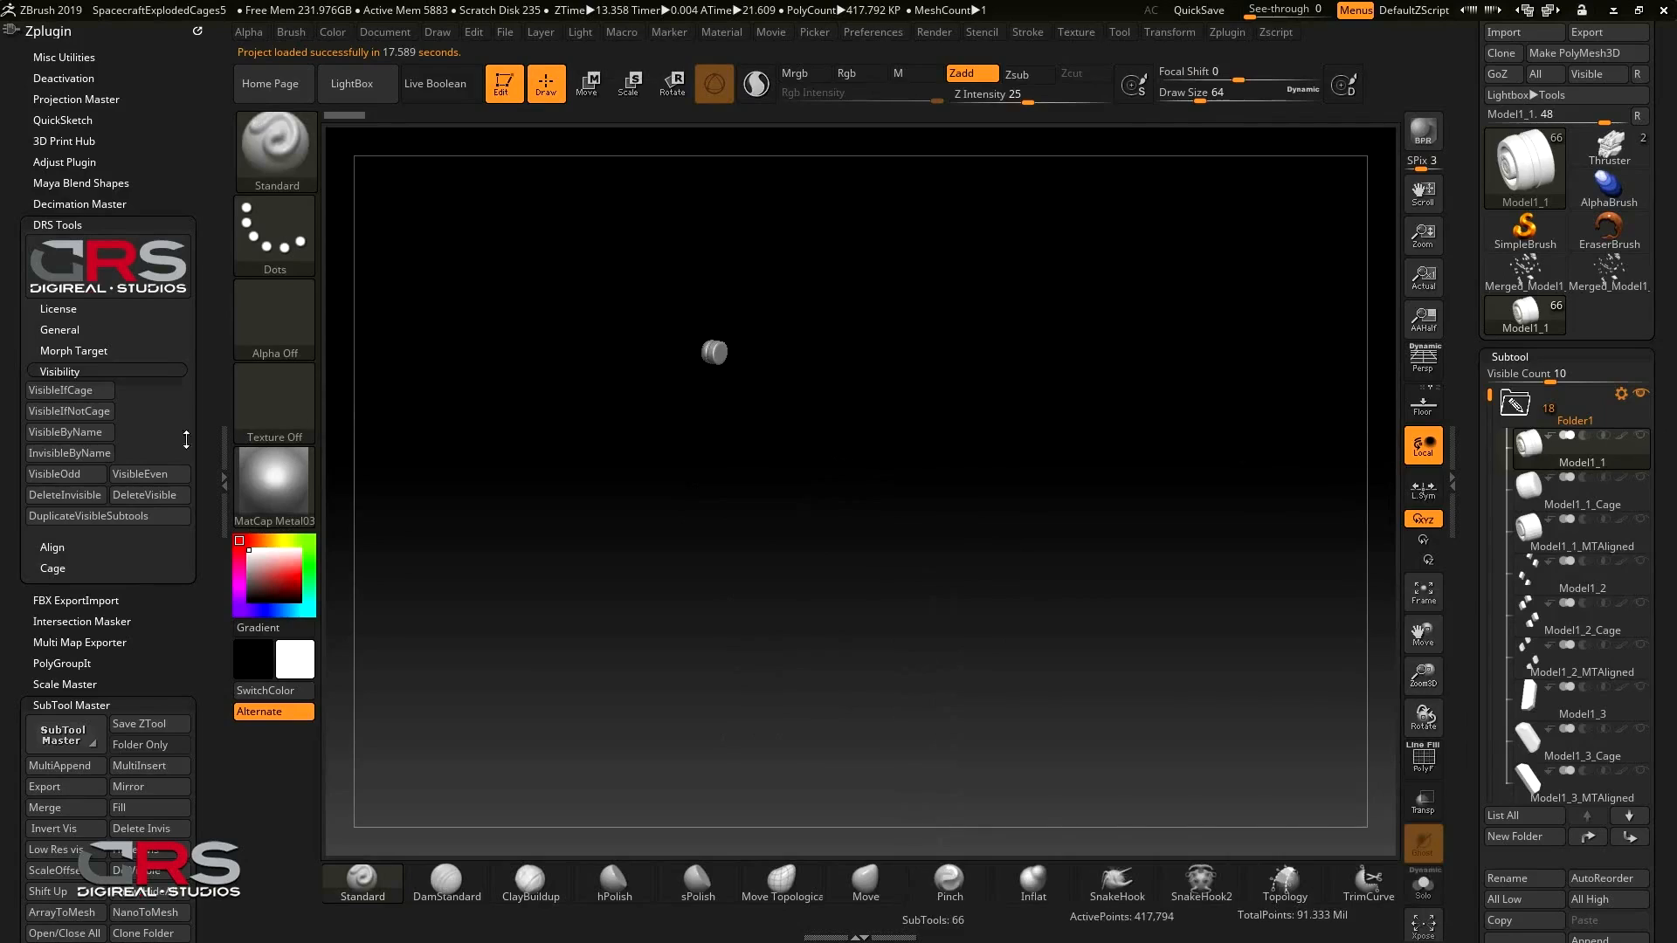
pyautogui.click(66, 431)
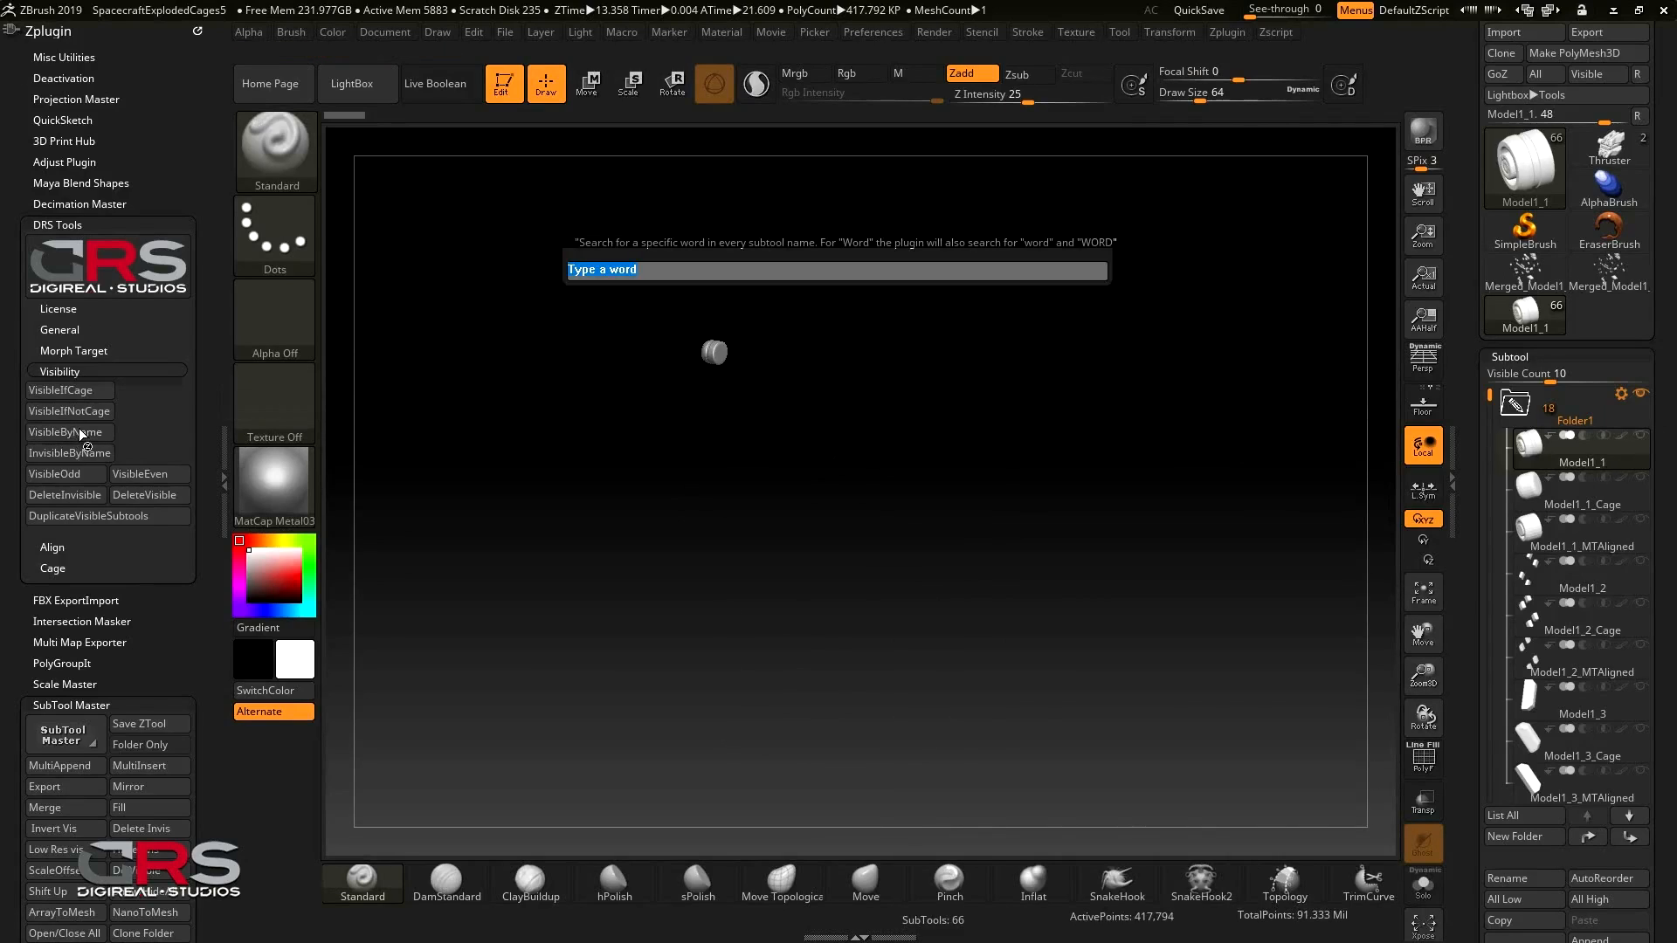
pyautogui.write('Cage')
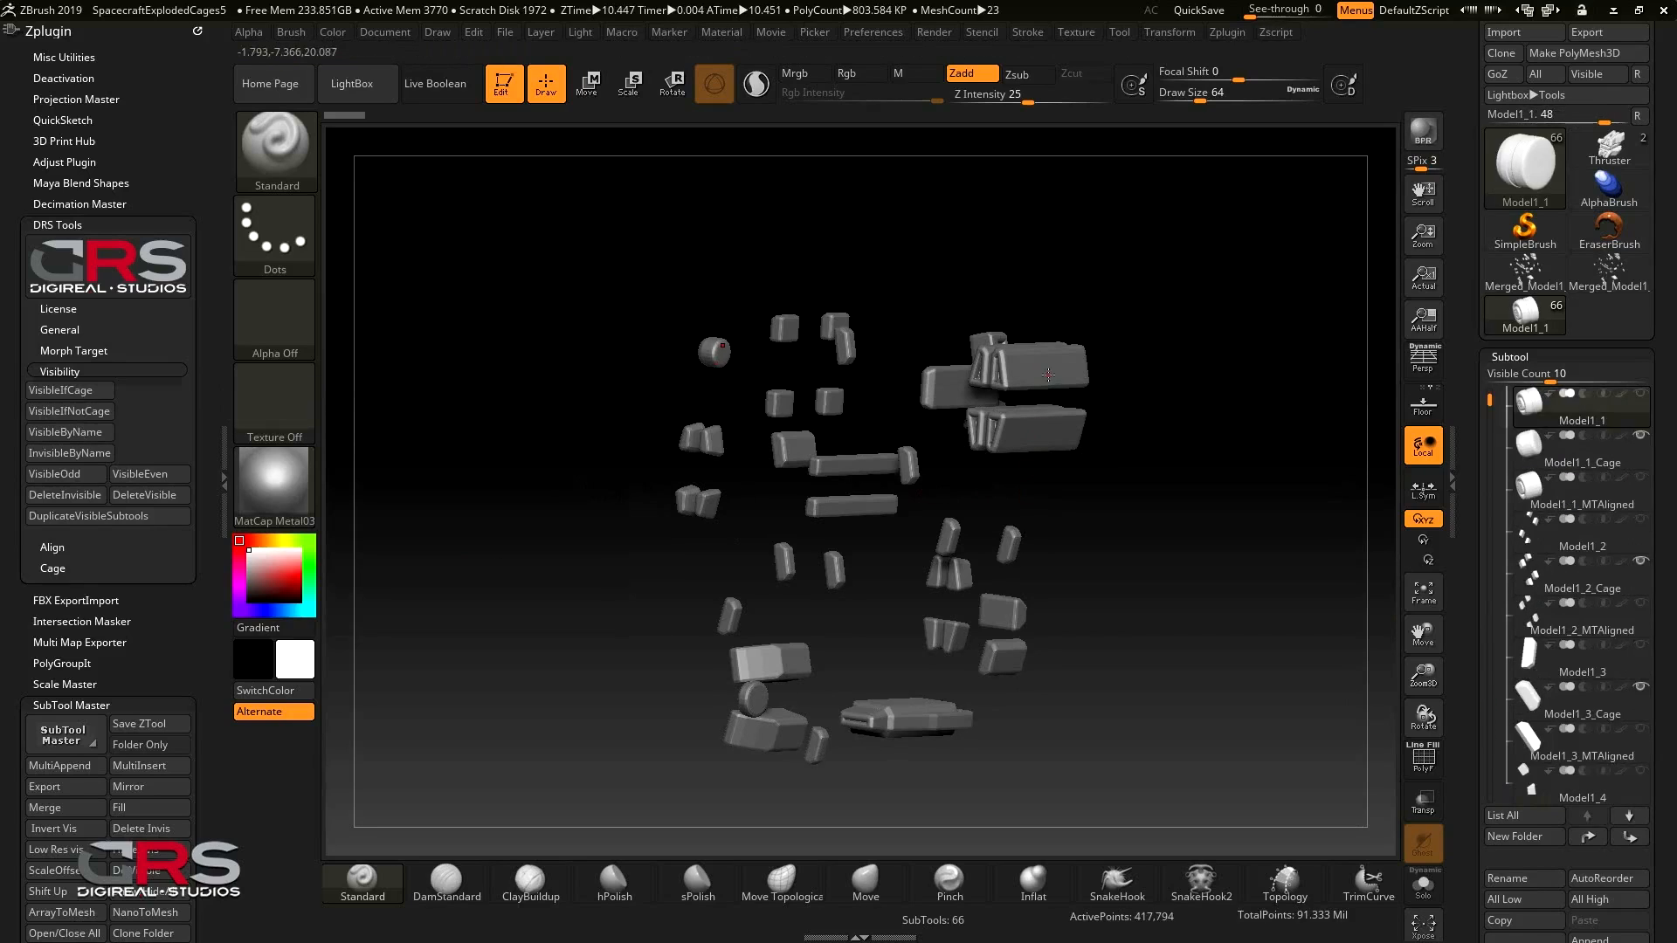
# From Model1_6_Cage, show the Model1_6 part and make Model1_6_MTAligned the active subtool
pyautogui.click(1578, 796)
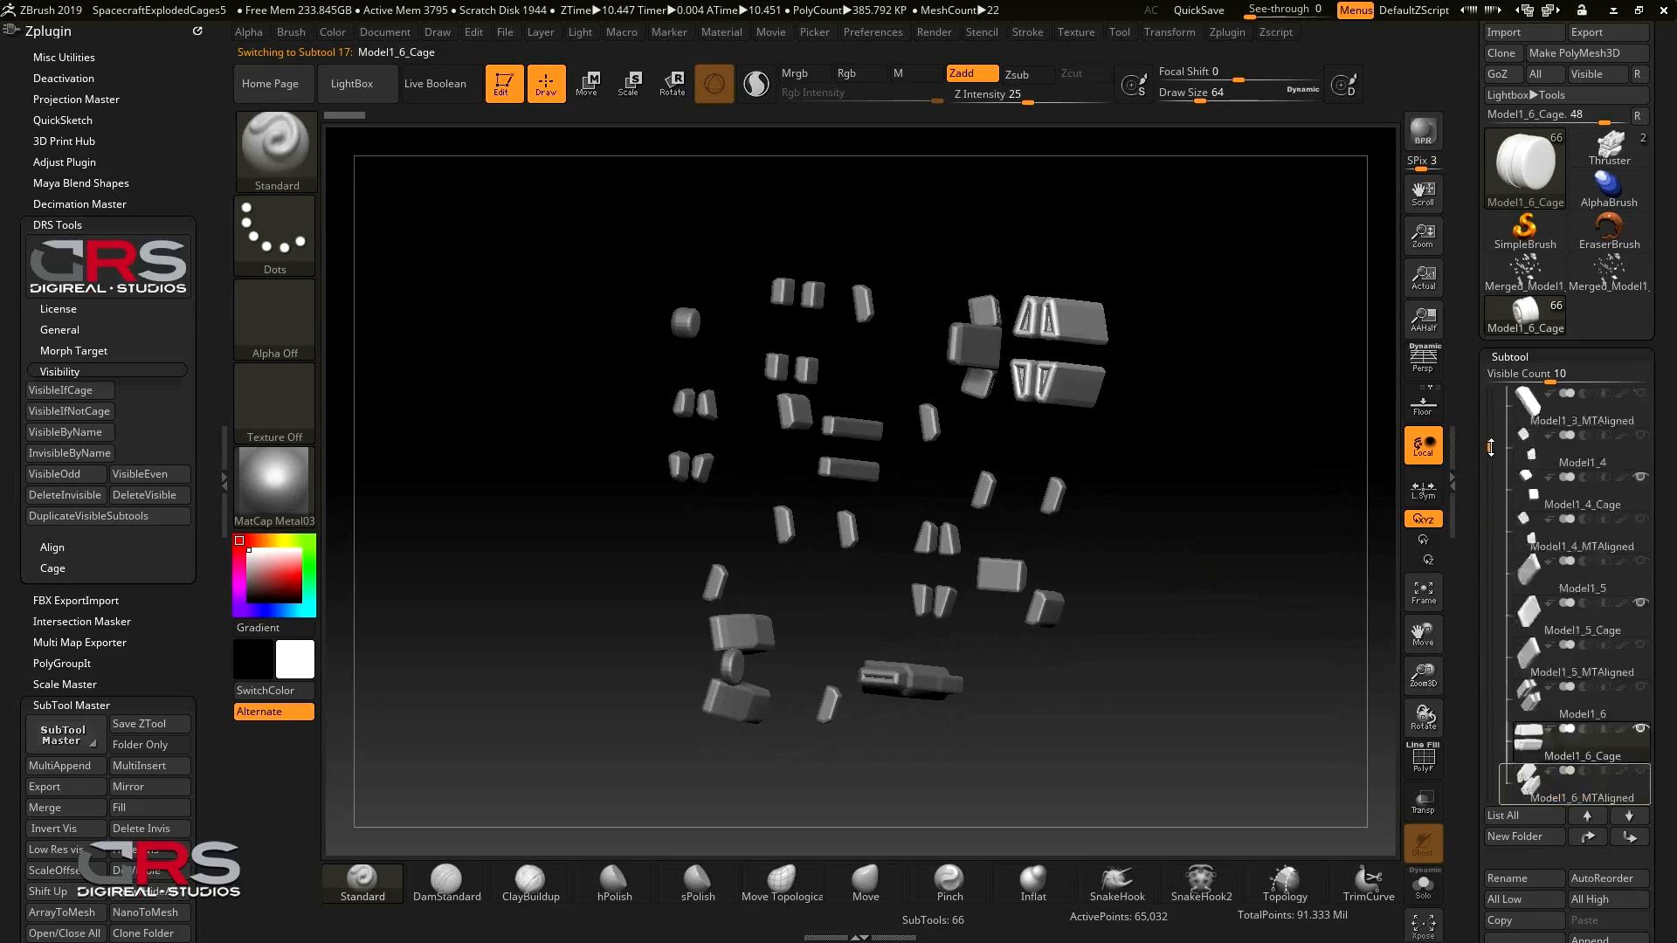
pyautogui.scroll(-3)
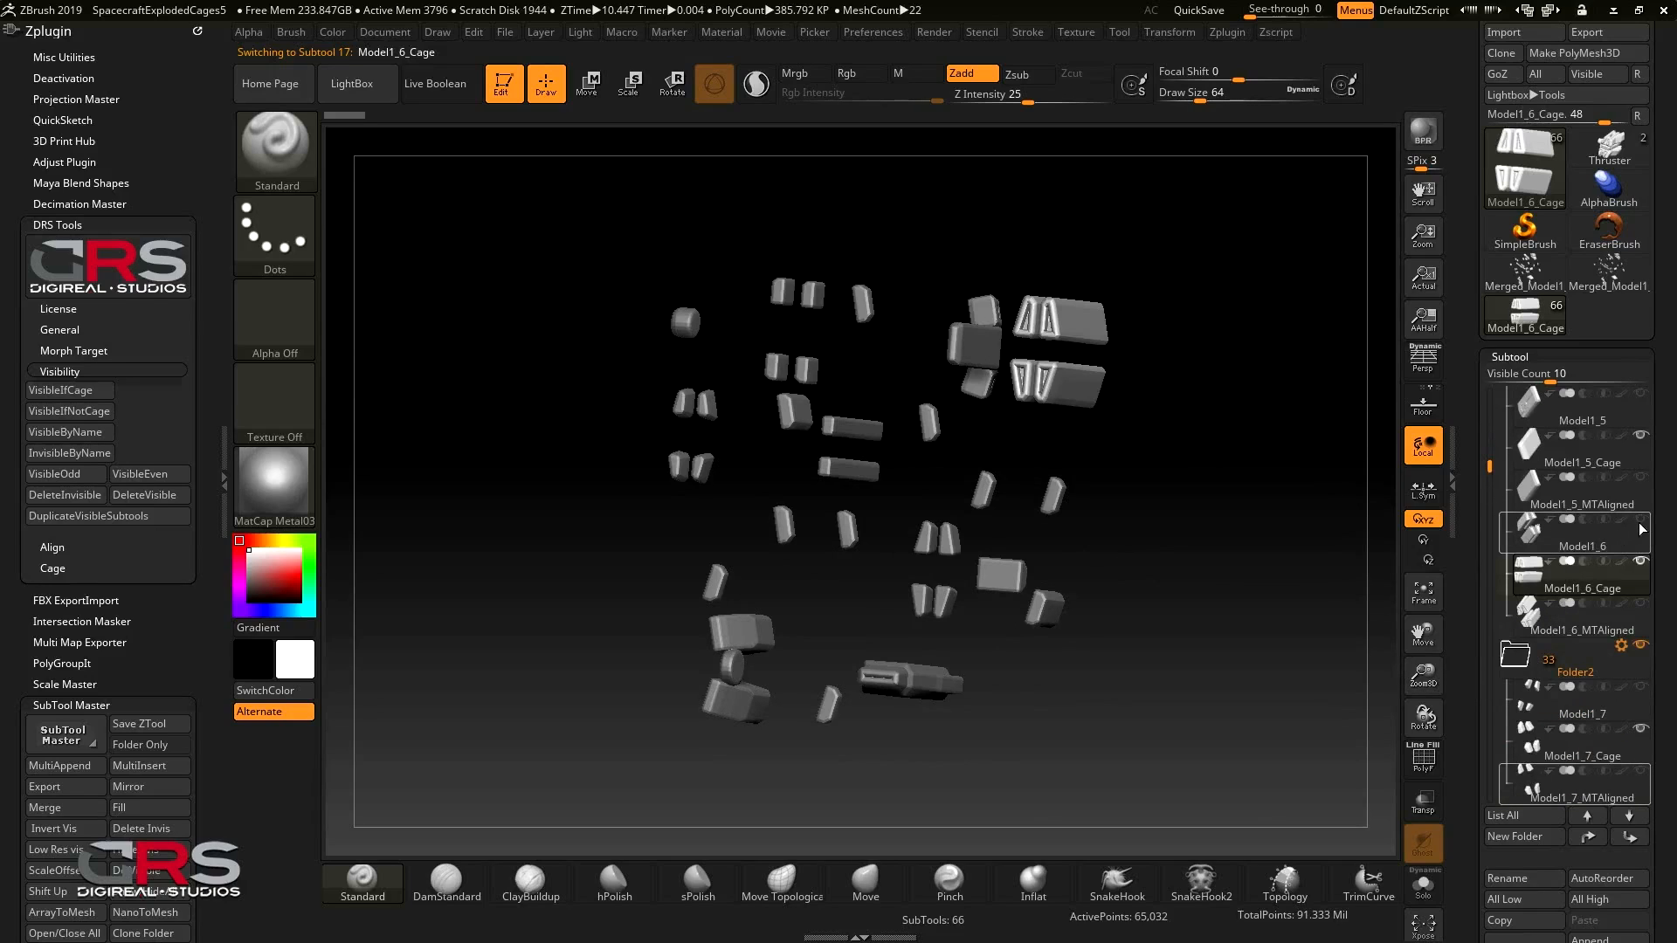
pyautogui.click(1572, 588)
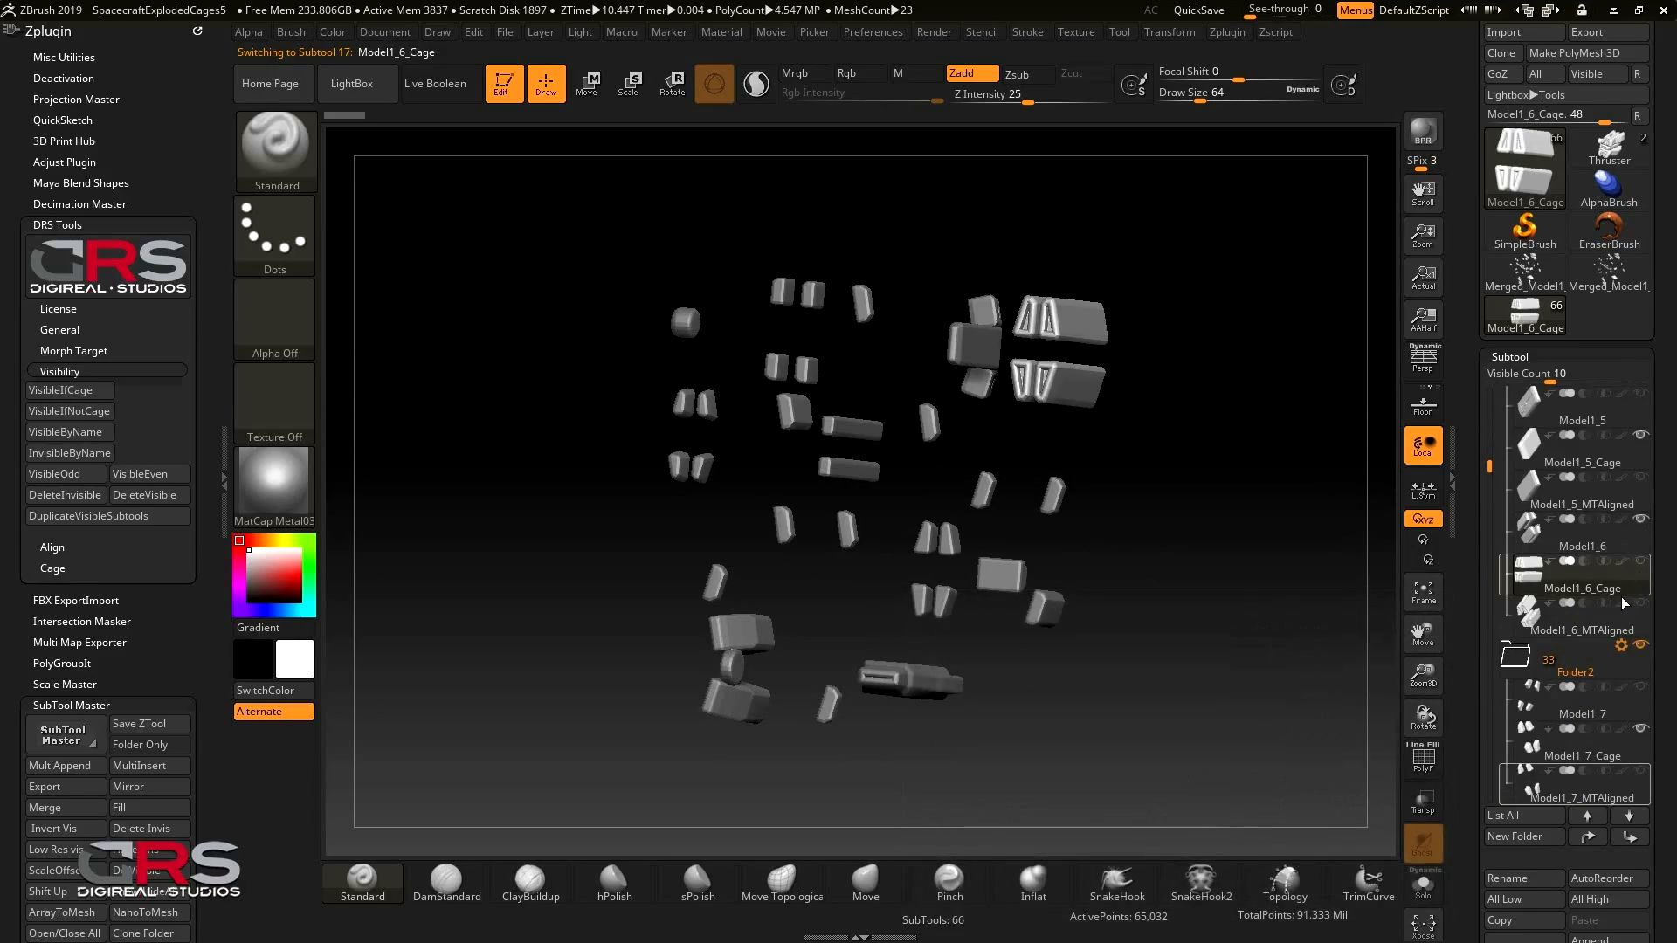
pyautogui.click(1583, 630)
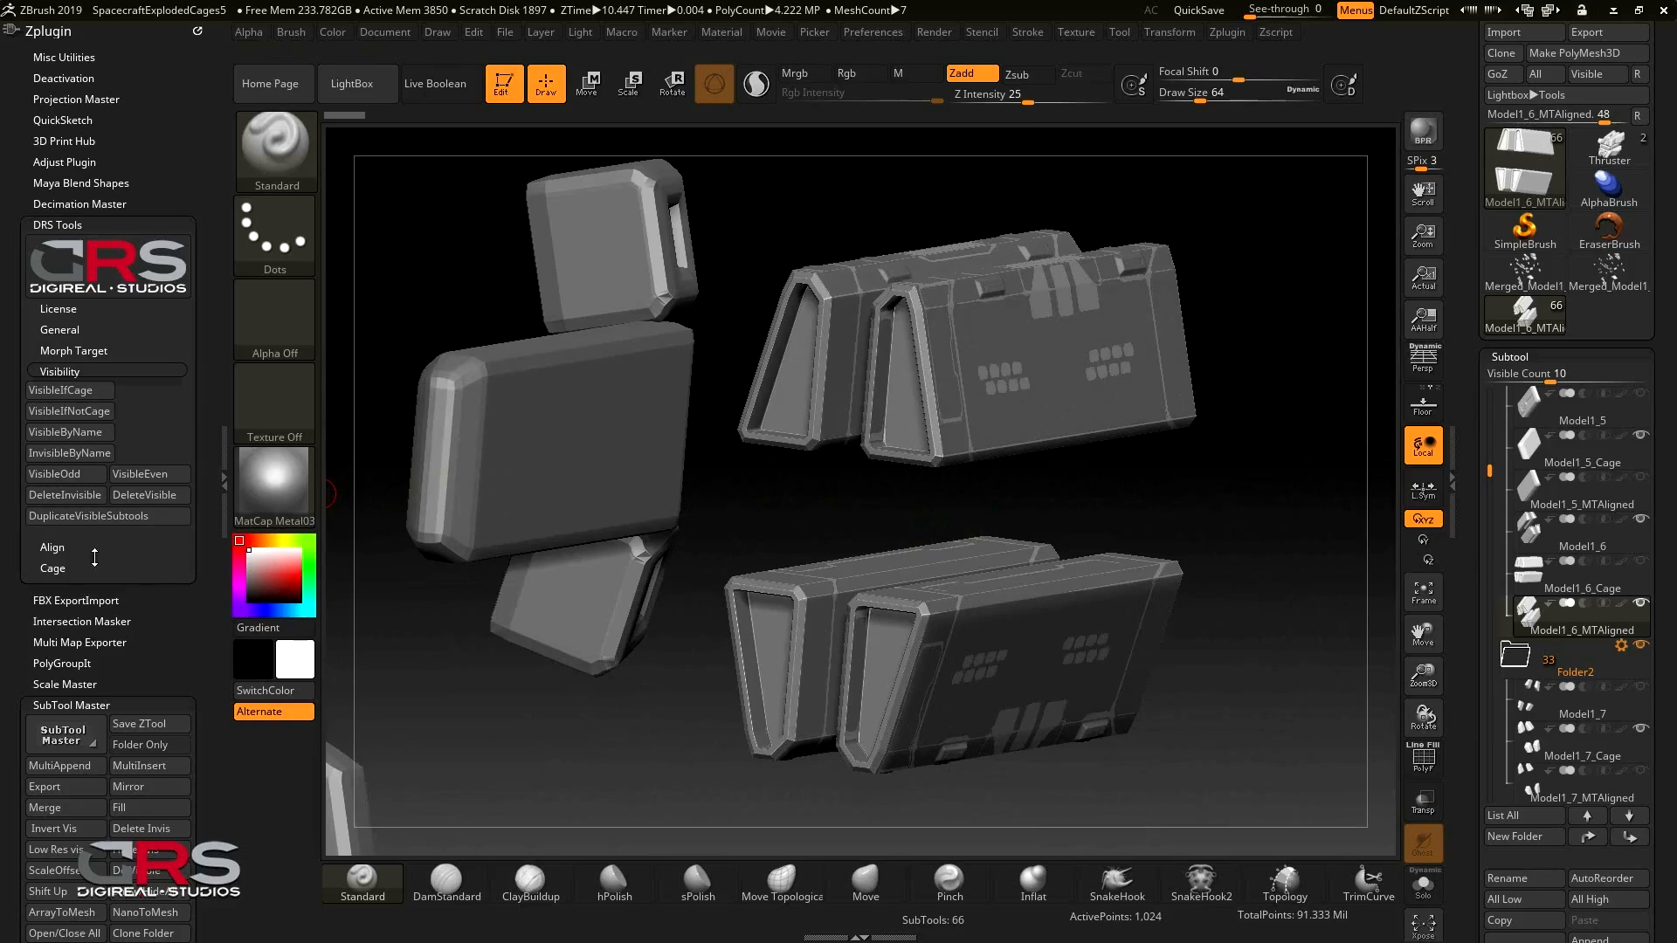
# Run Method 2 CreateCageAdjRadius on Model1_6_MTAligned and confirm through to Process Completed
pyautogui.click(50, 568)
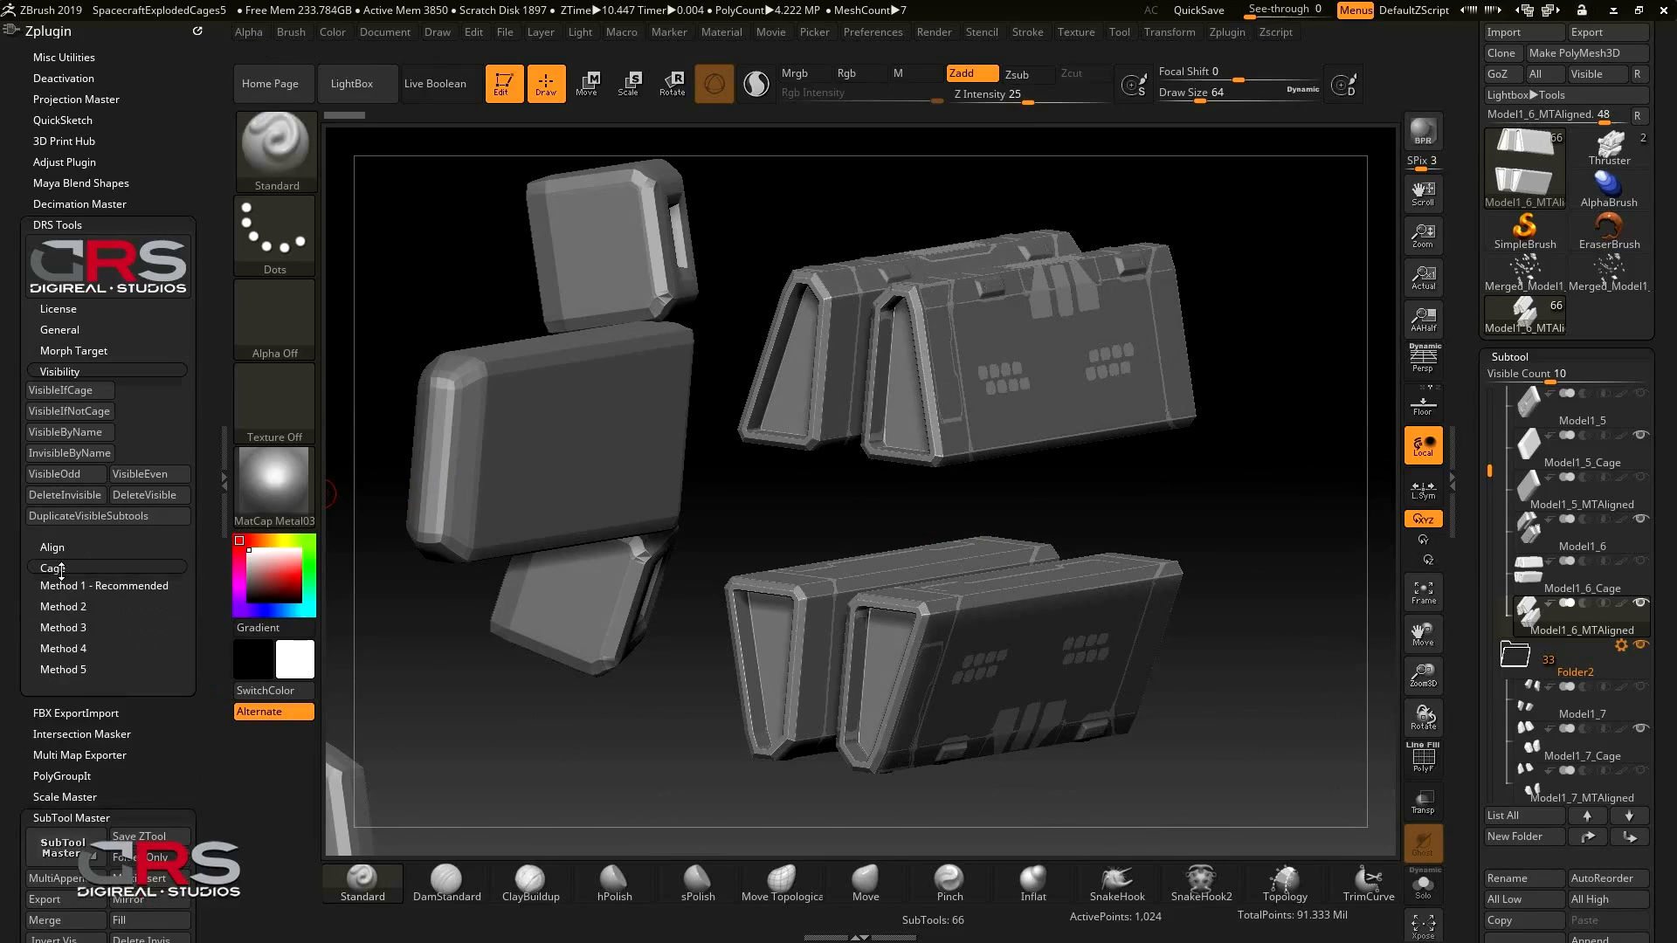
pyautogui.click(50, 568)
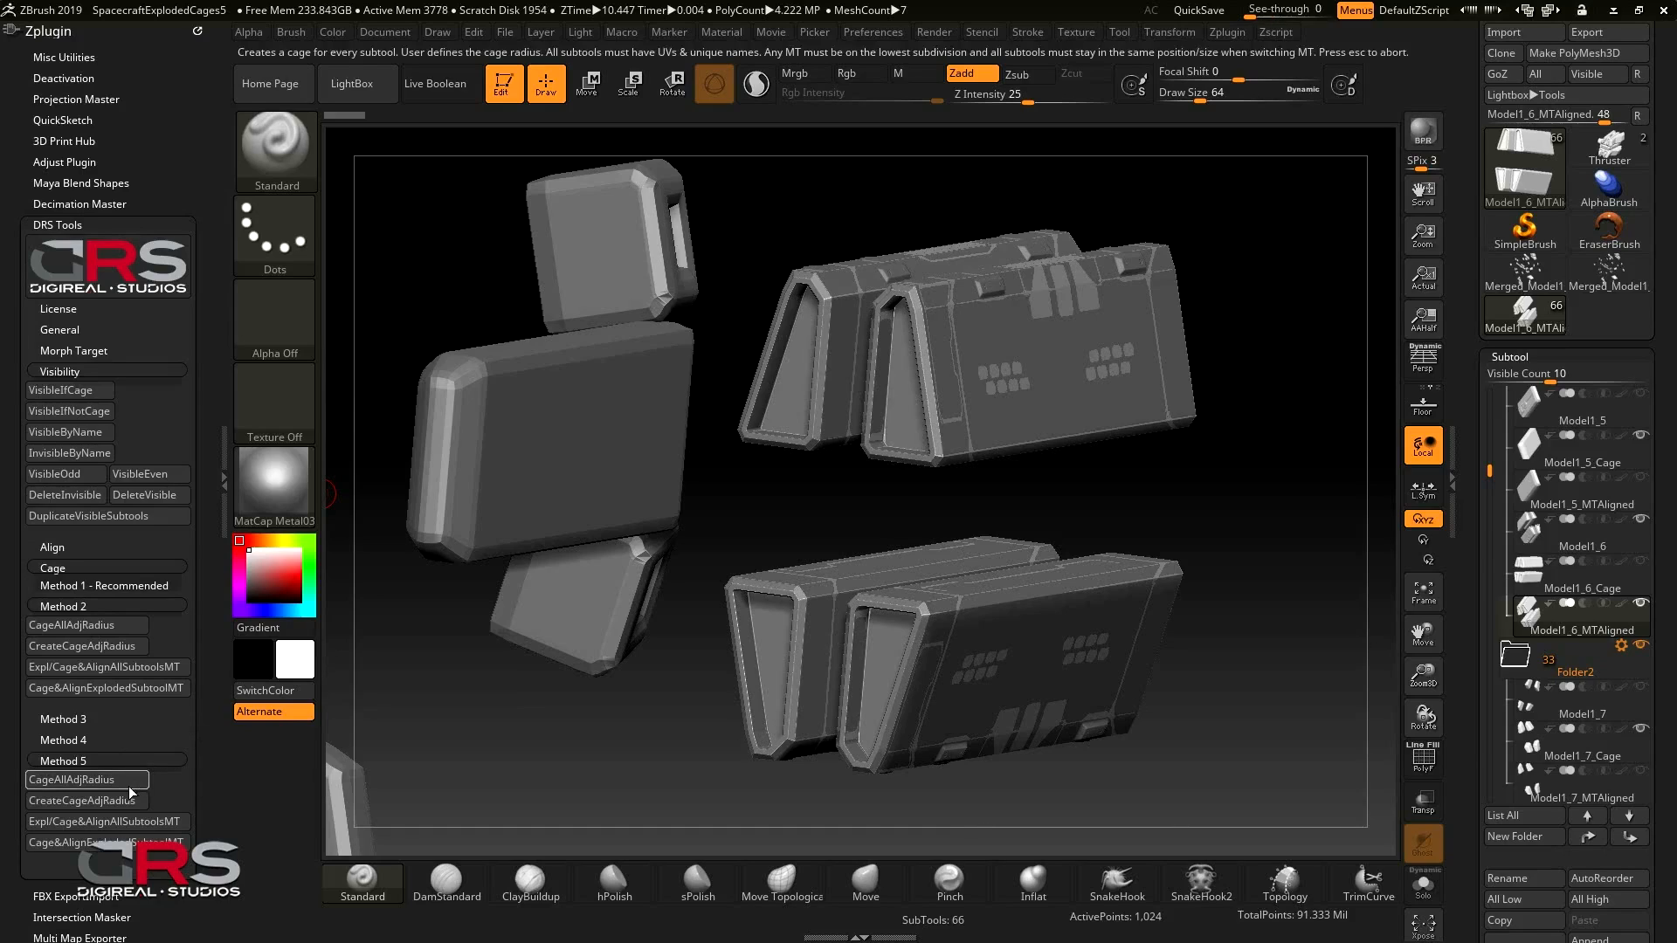
pyautogui.click(84, 800)
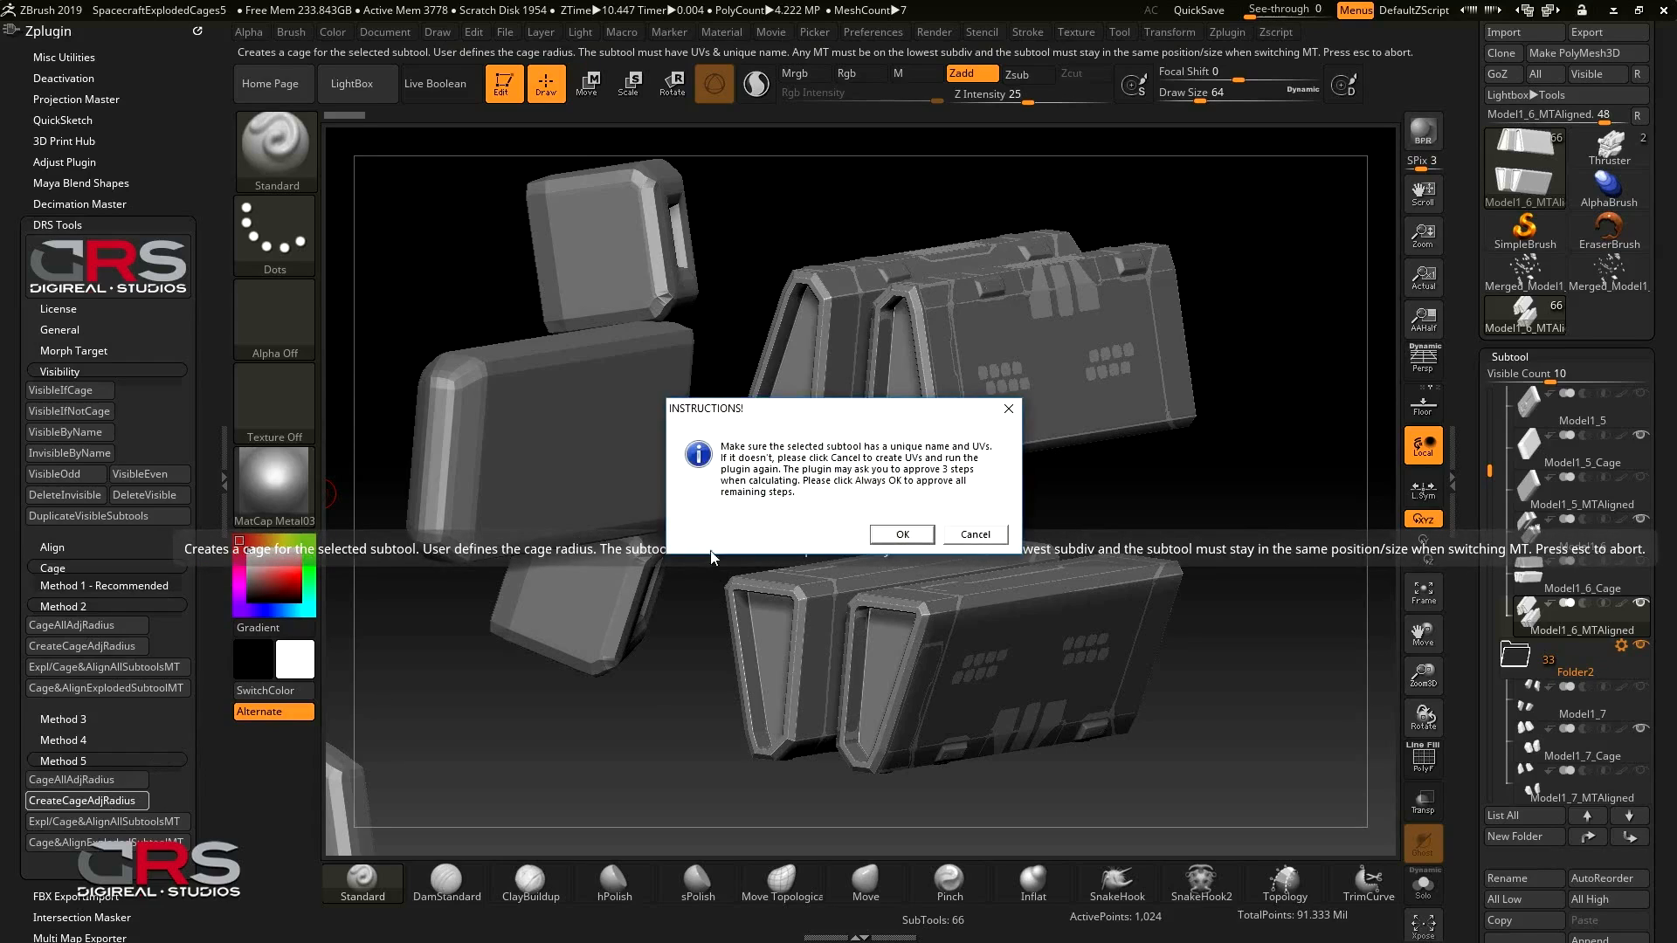
pyautogui.click(899, 534)
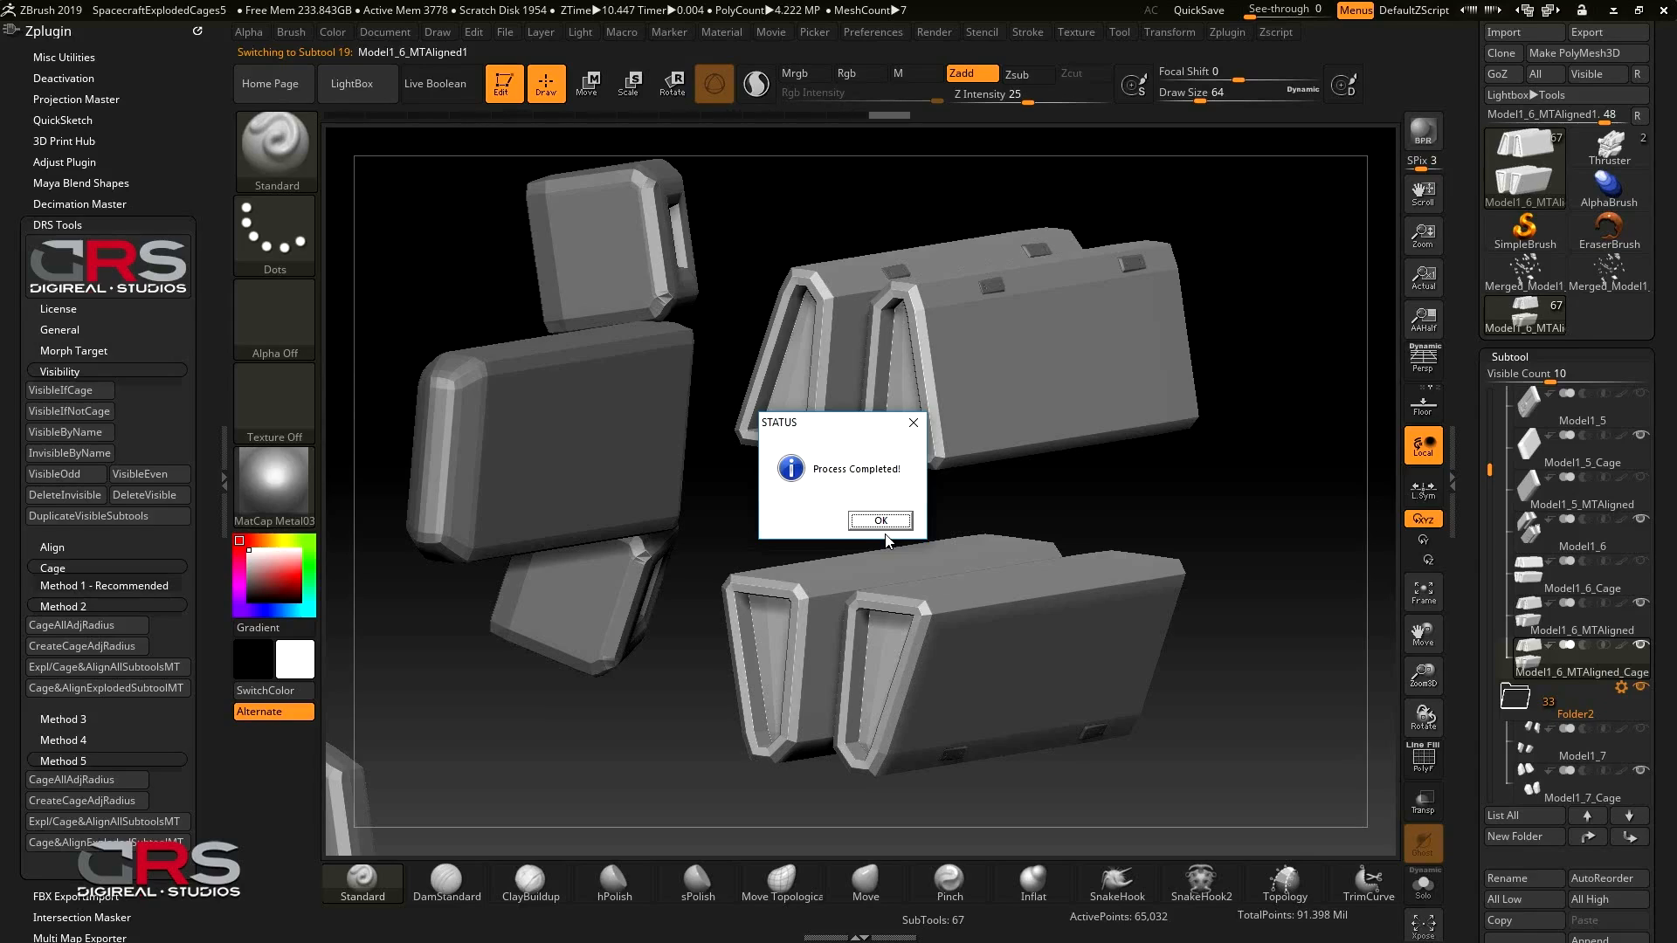
pyautogui.click(879, 521)
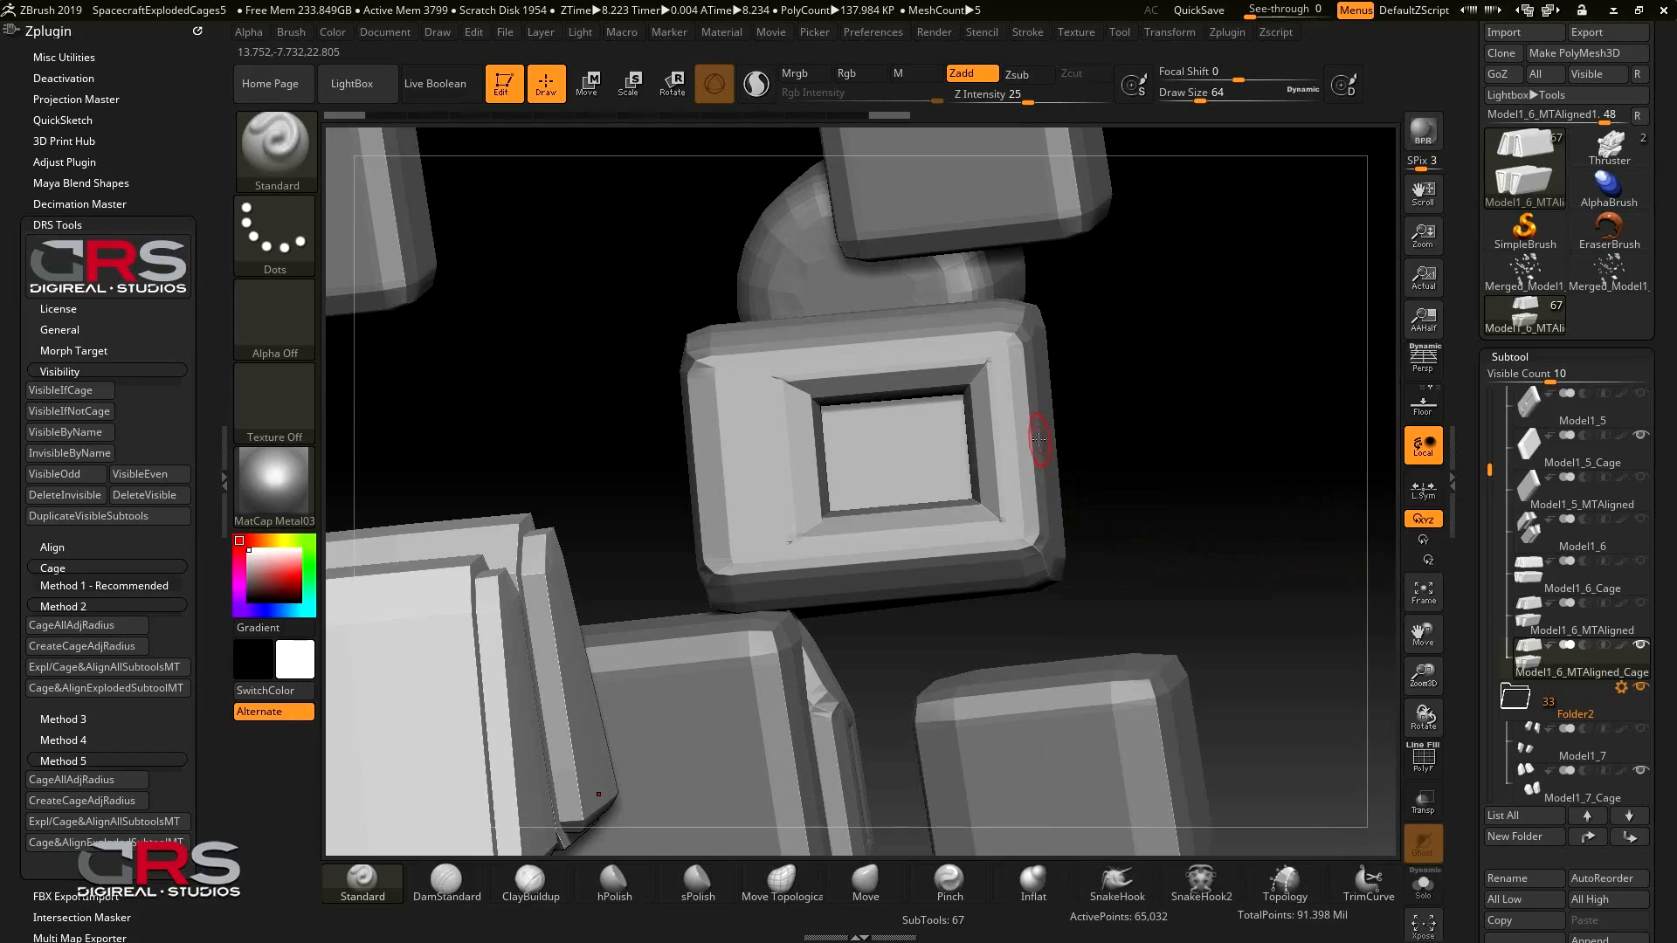
# From Model1_4_Cage, show the Model1_4 part and make Model1_4_MTAligned the active subtool
pyautogui.click(1579, 421)
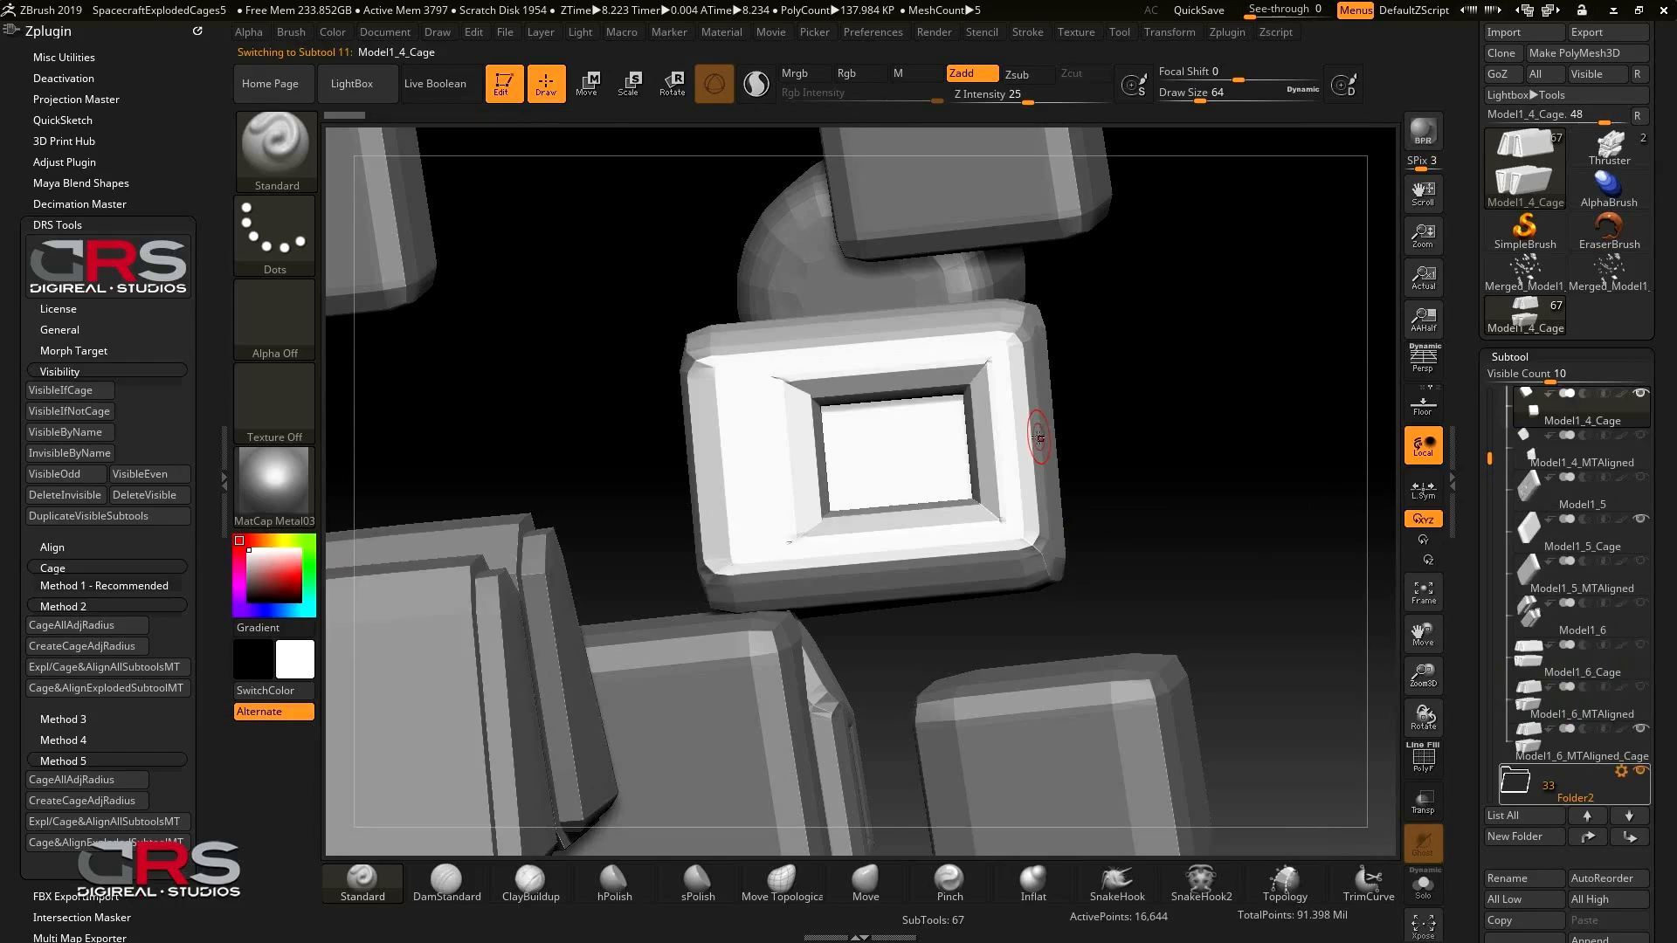
pyautogui.scroll(-3)
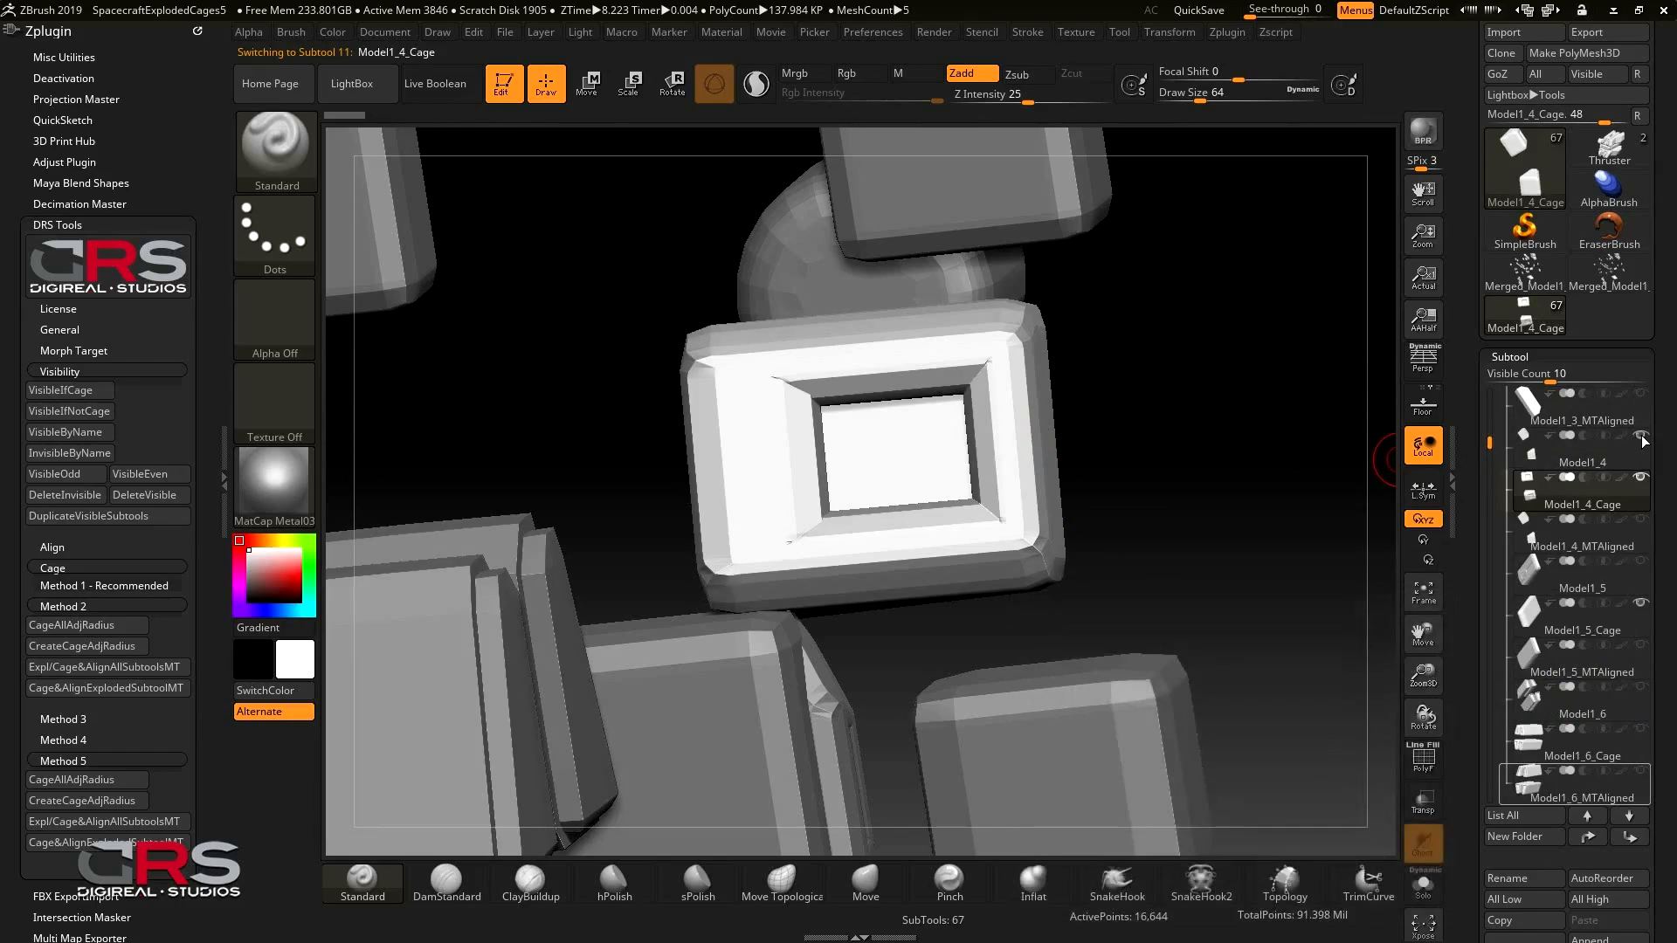
pyautogui.click(1587, 503)
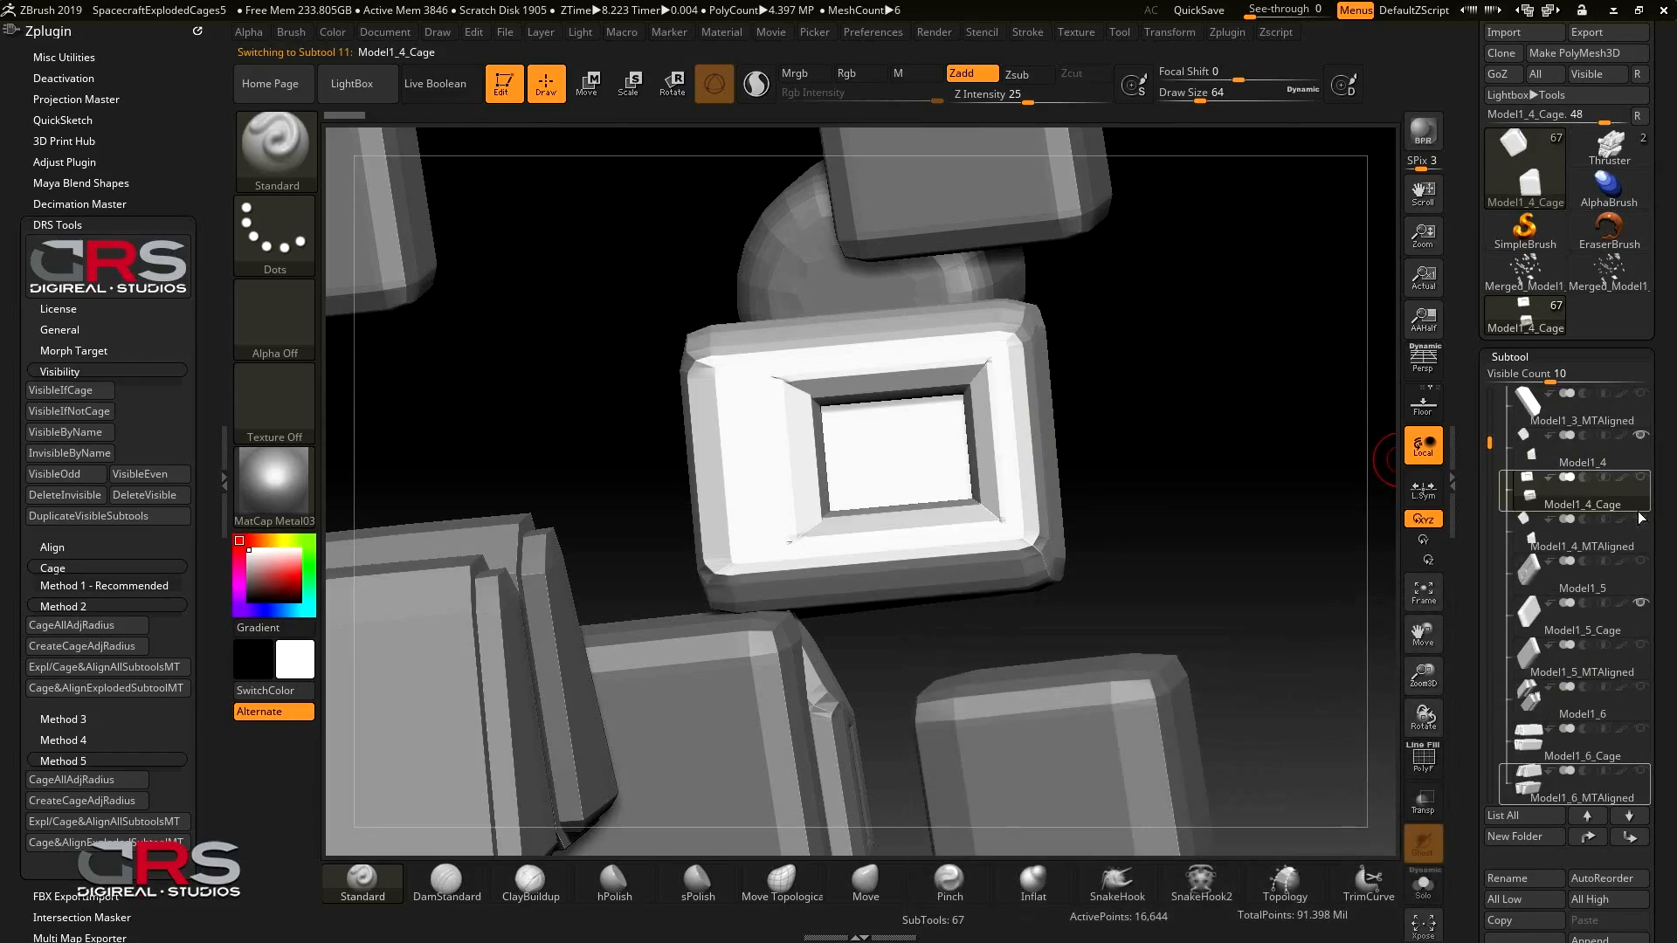
pyautogui.click(1578, 545)
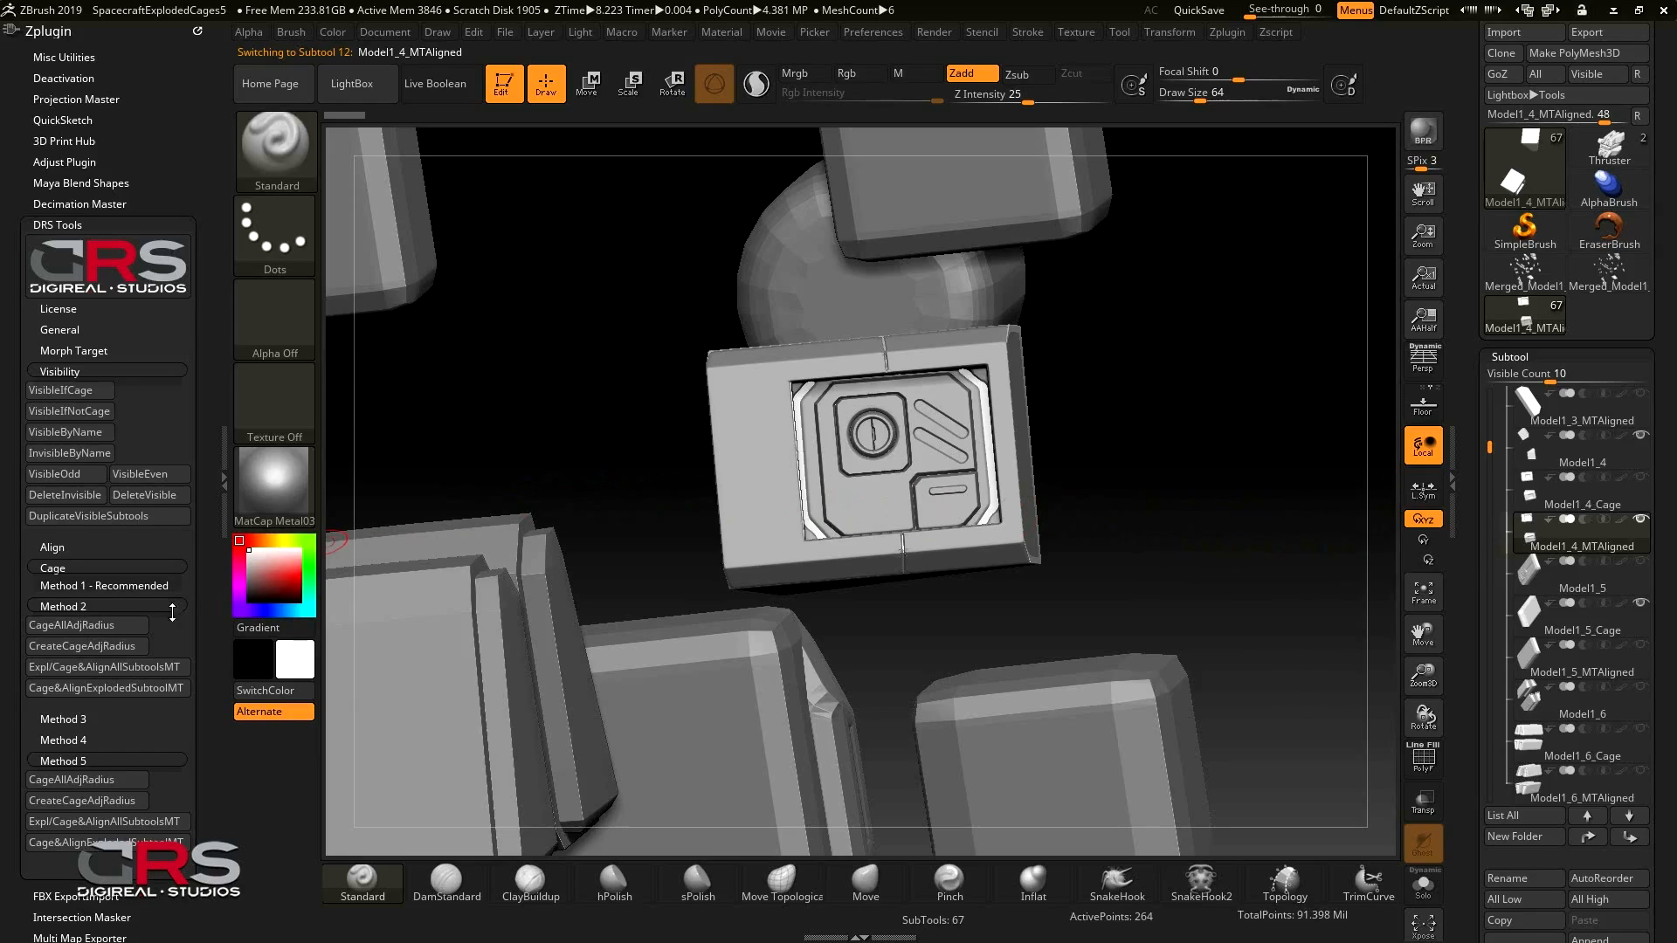
# Run CreateCageAdjRadius on Model1_4_MTAligned and confirm through to Process Completed
pyautogui.click(83, 646)
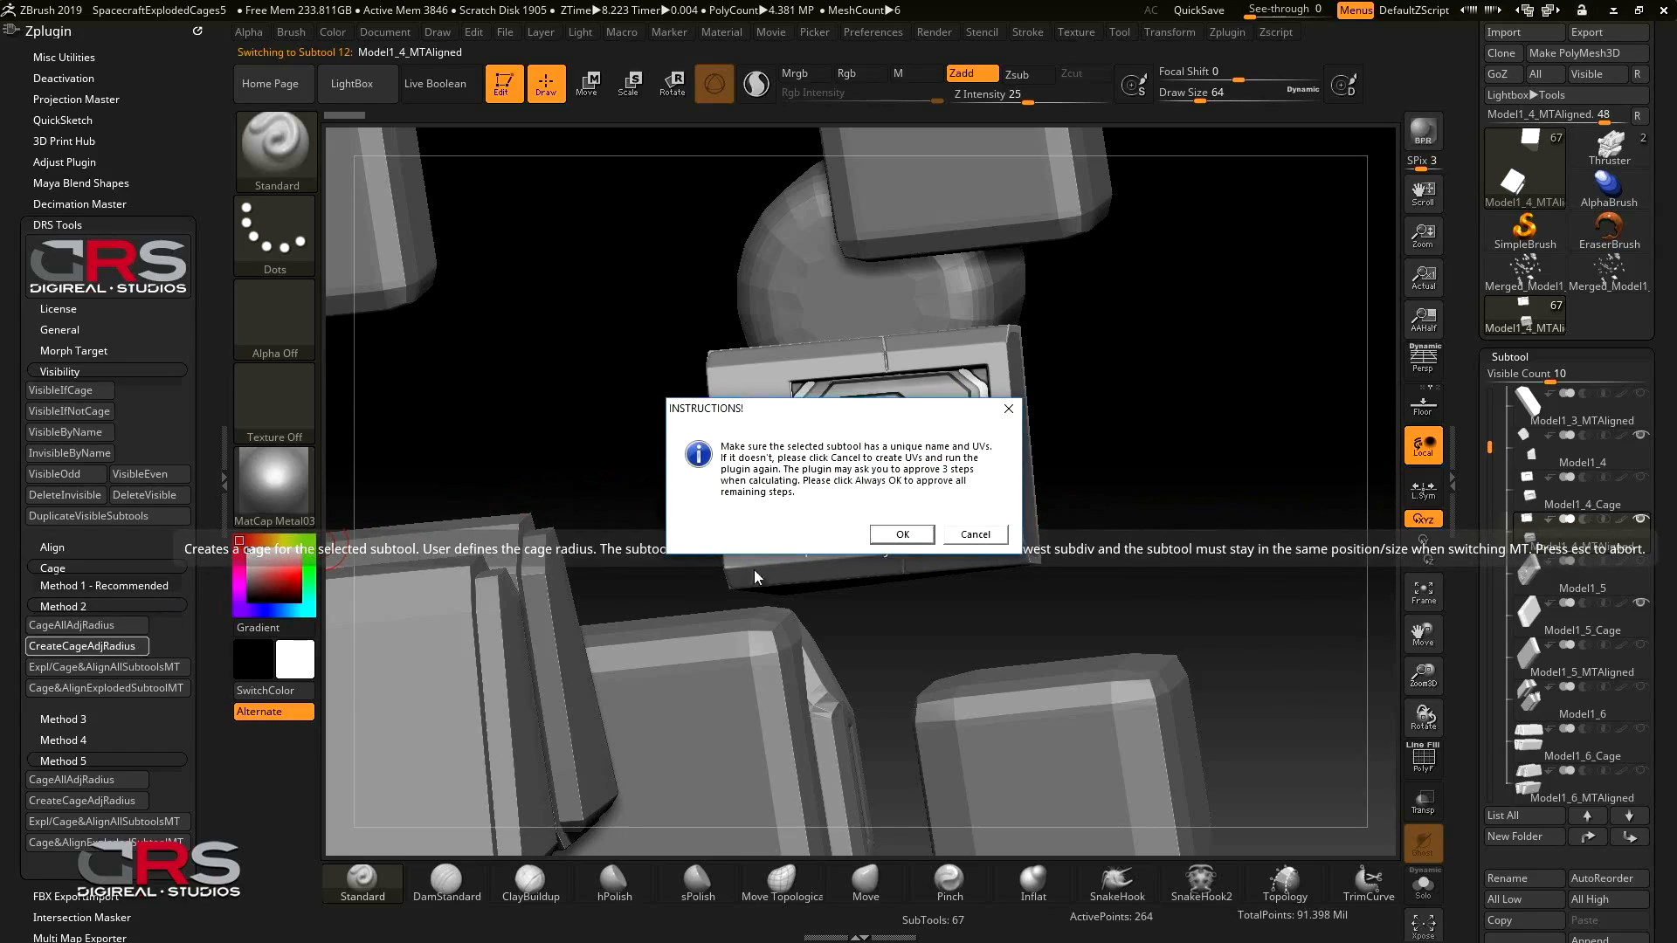
pyautogui.click(902, 534)
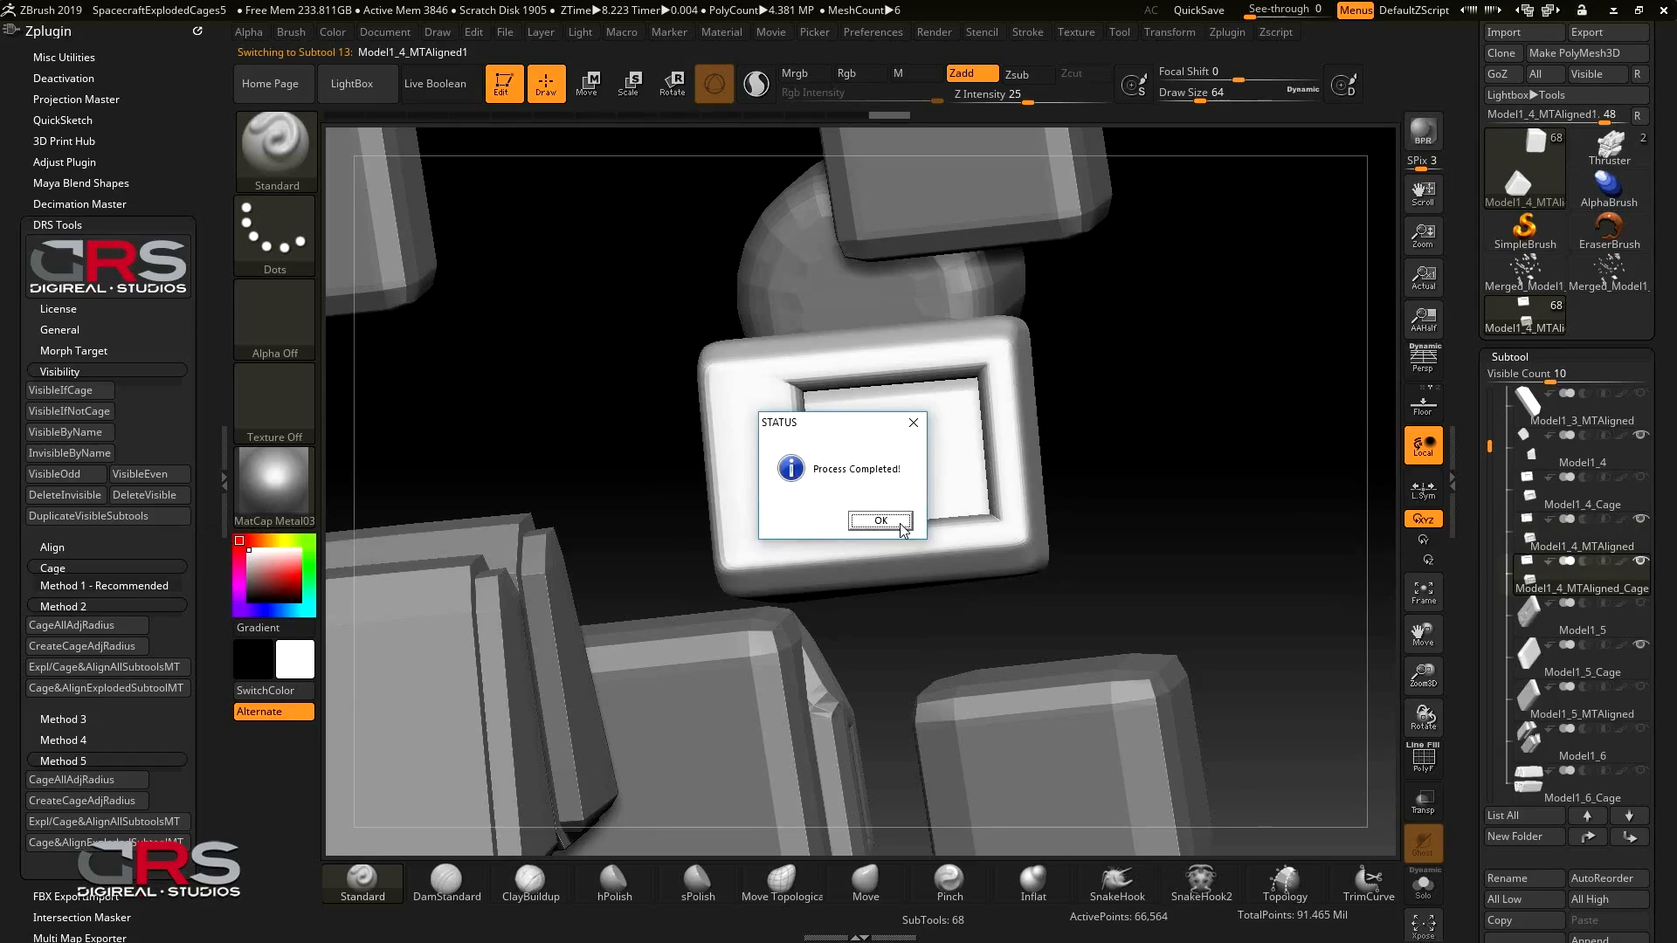
pyautogui.click(879, 520)
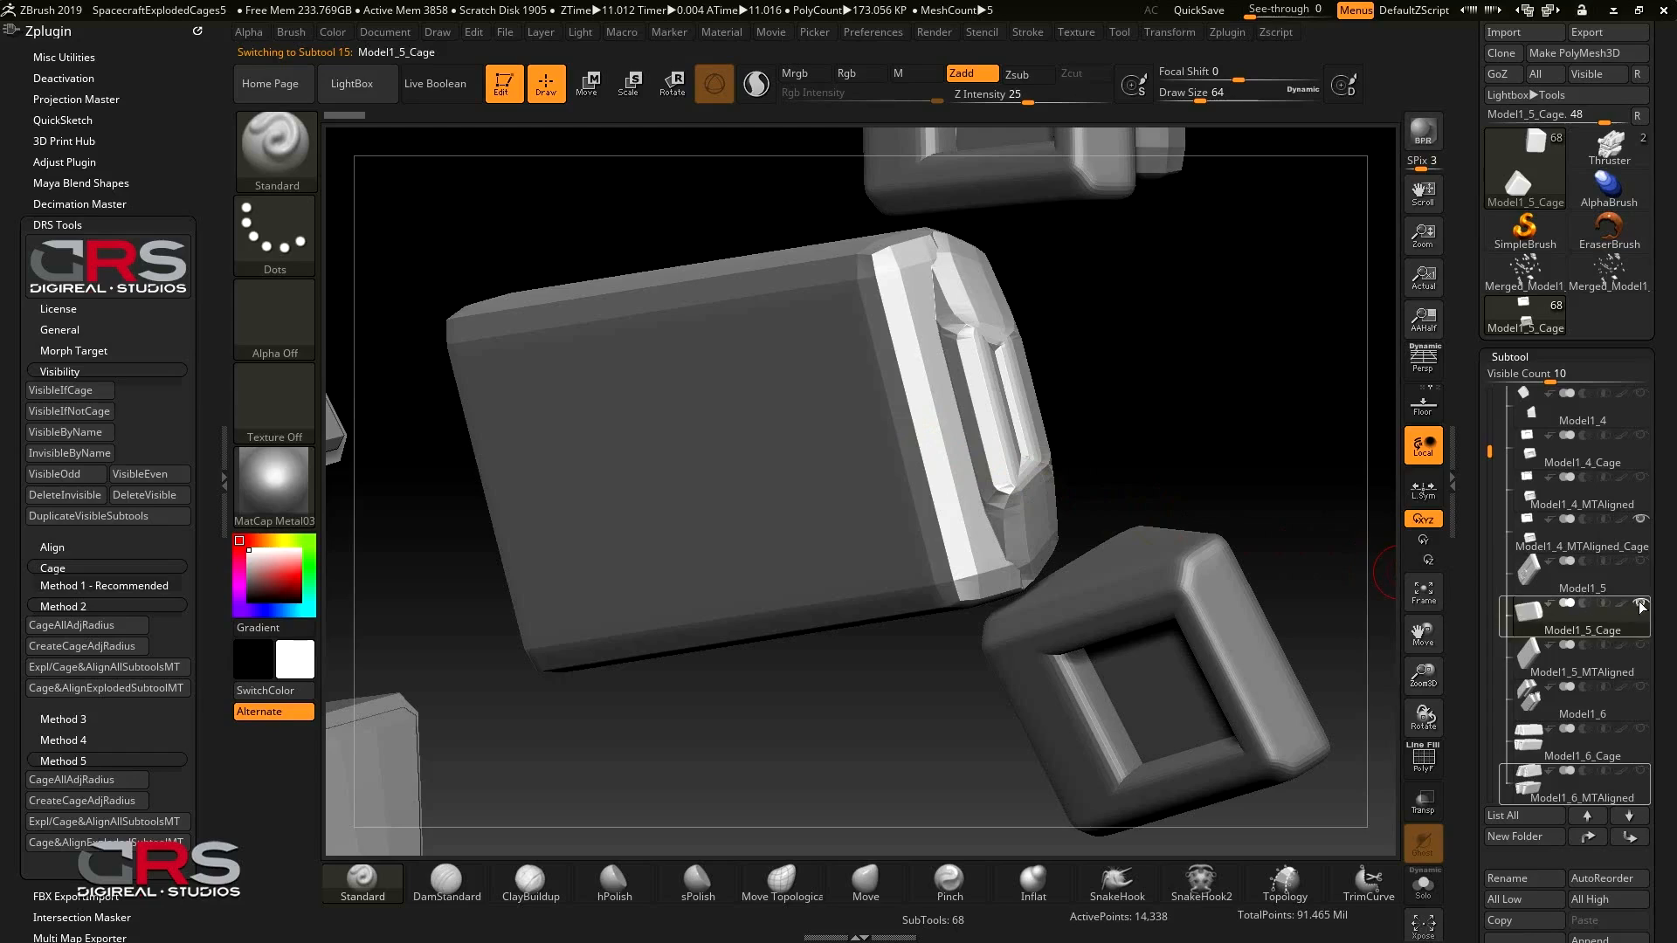
# Hide Model1_5_Cage and generate a radius-5 CreateCageAdjRadius cage for Model1_5_MTAligned
pyautogui.click(1583, 671)
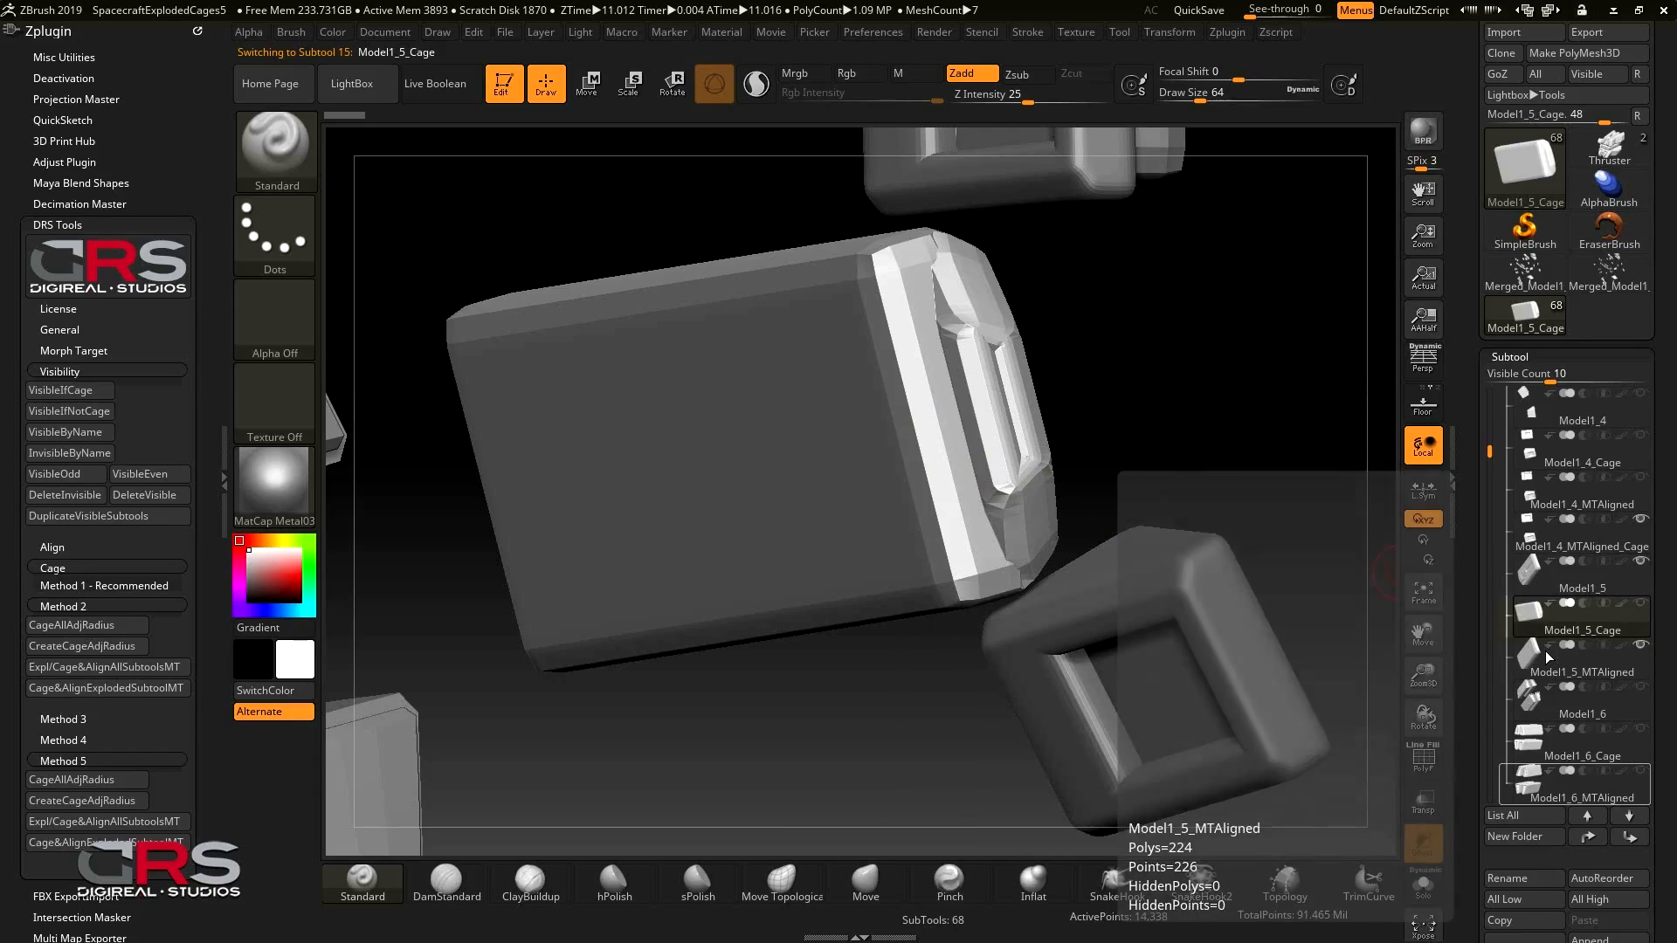
pyautogui.click(1580, 670)
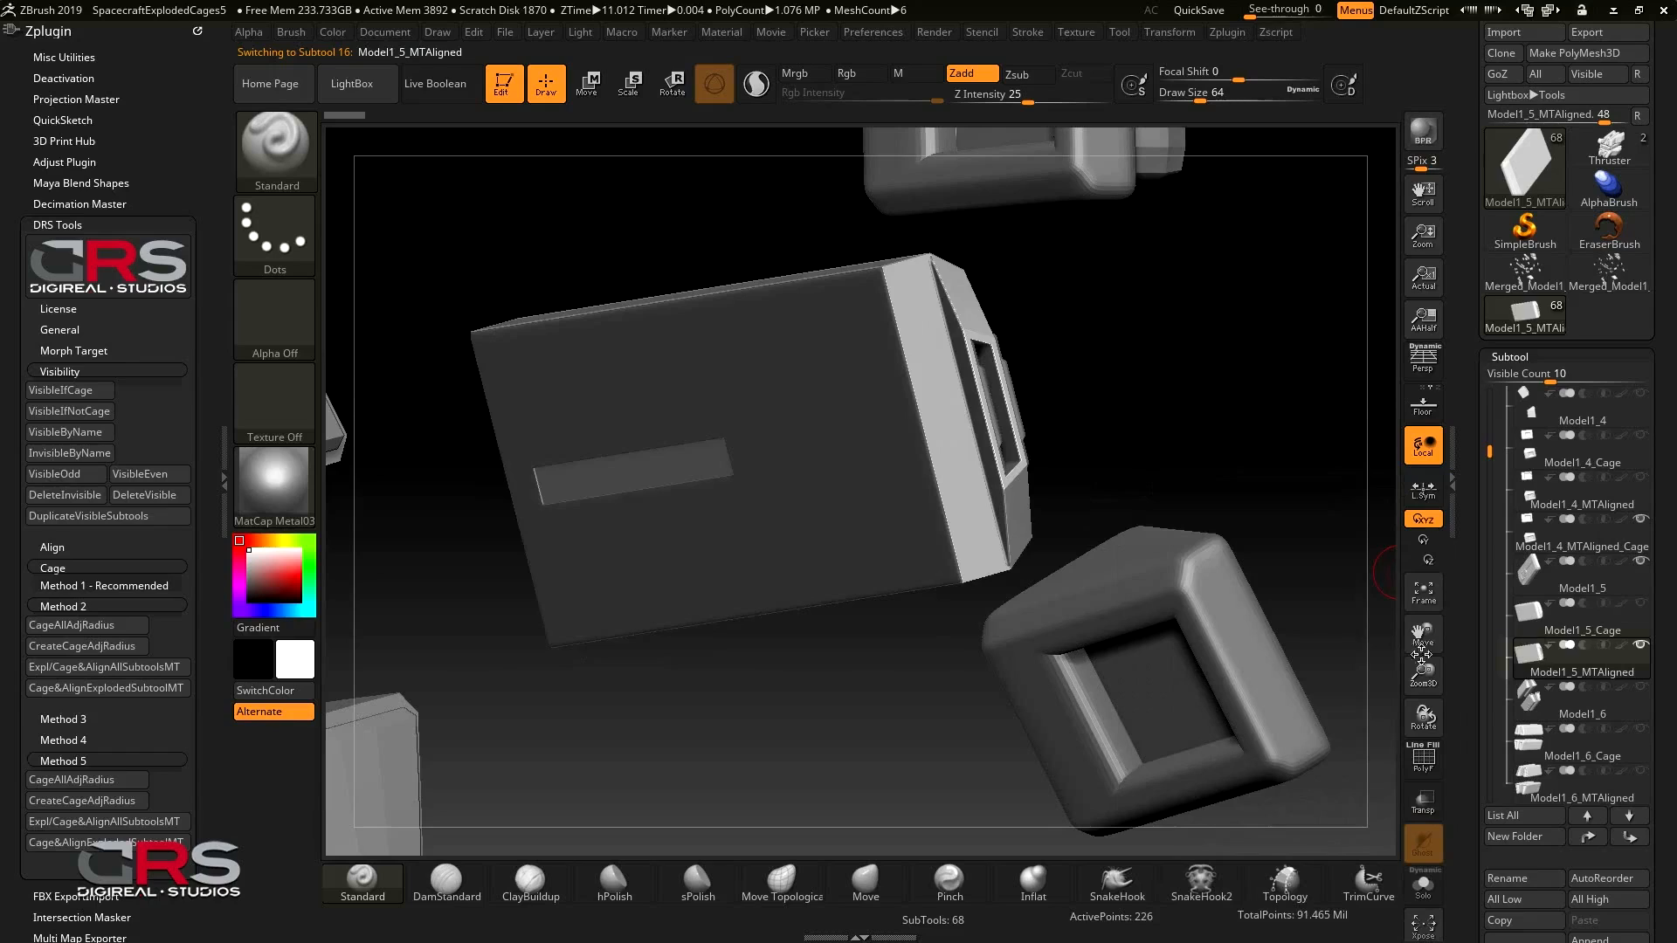
pyautogui.moveTo(86, 800)
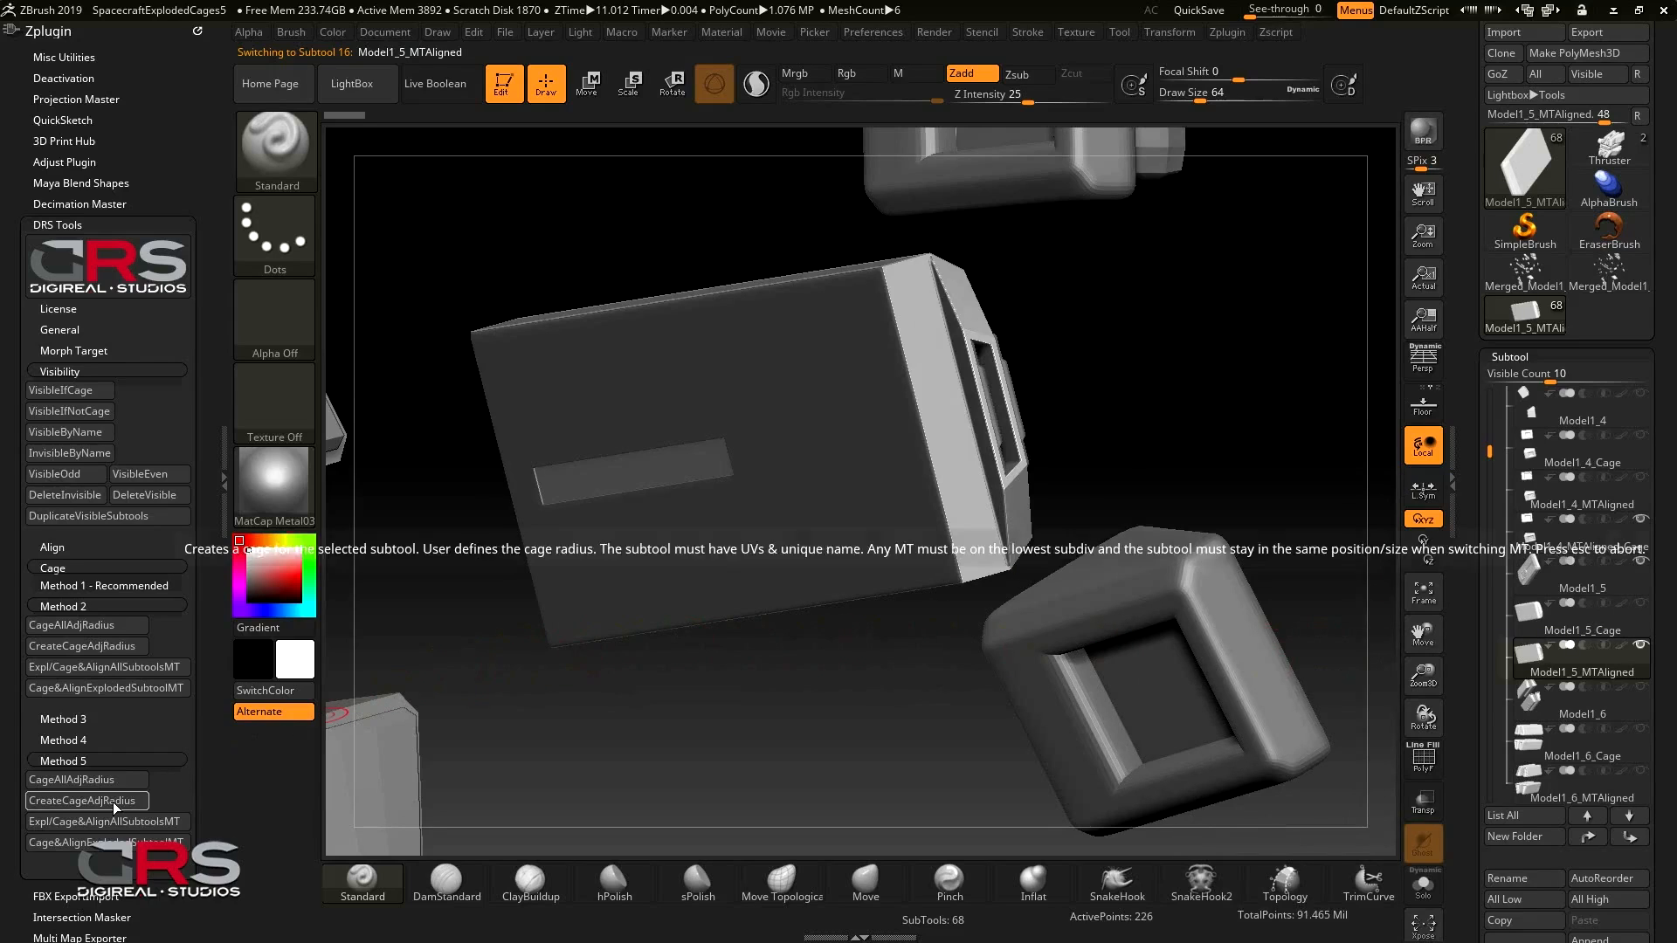
pyautogui.click(86, 800)
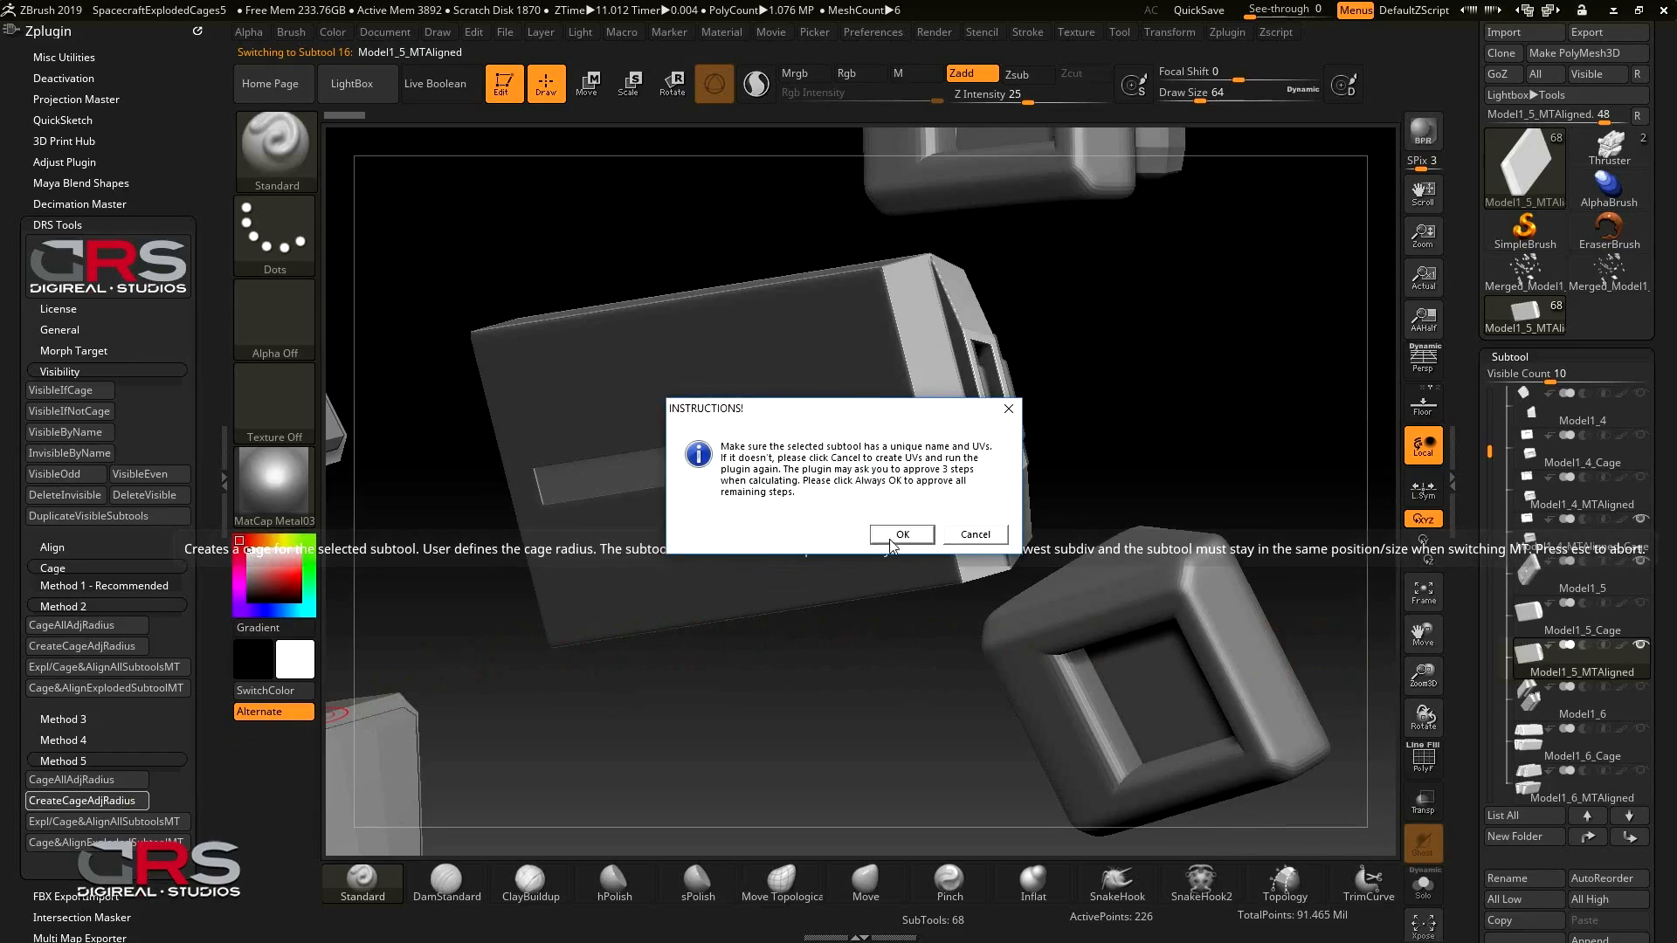
pyautogui.click(900, 534)
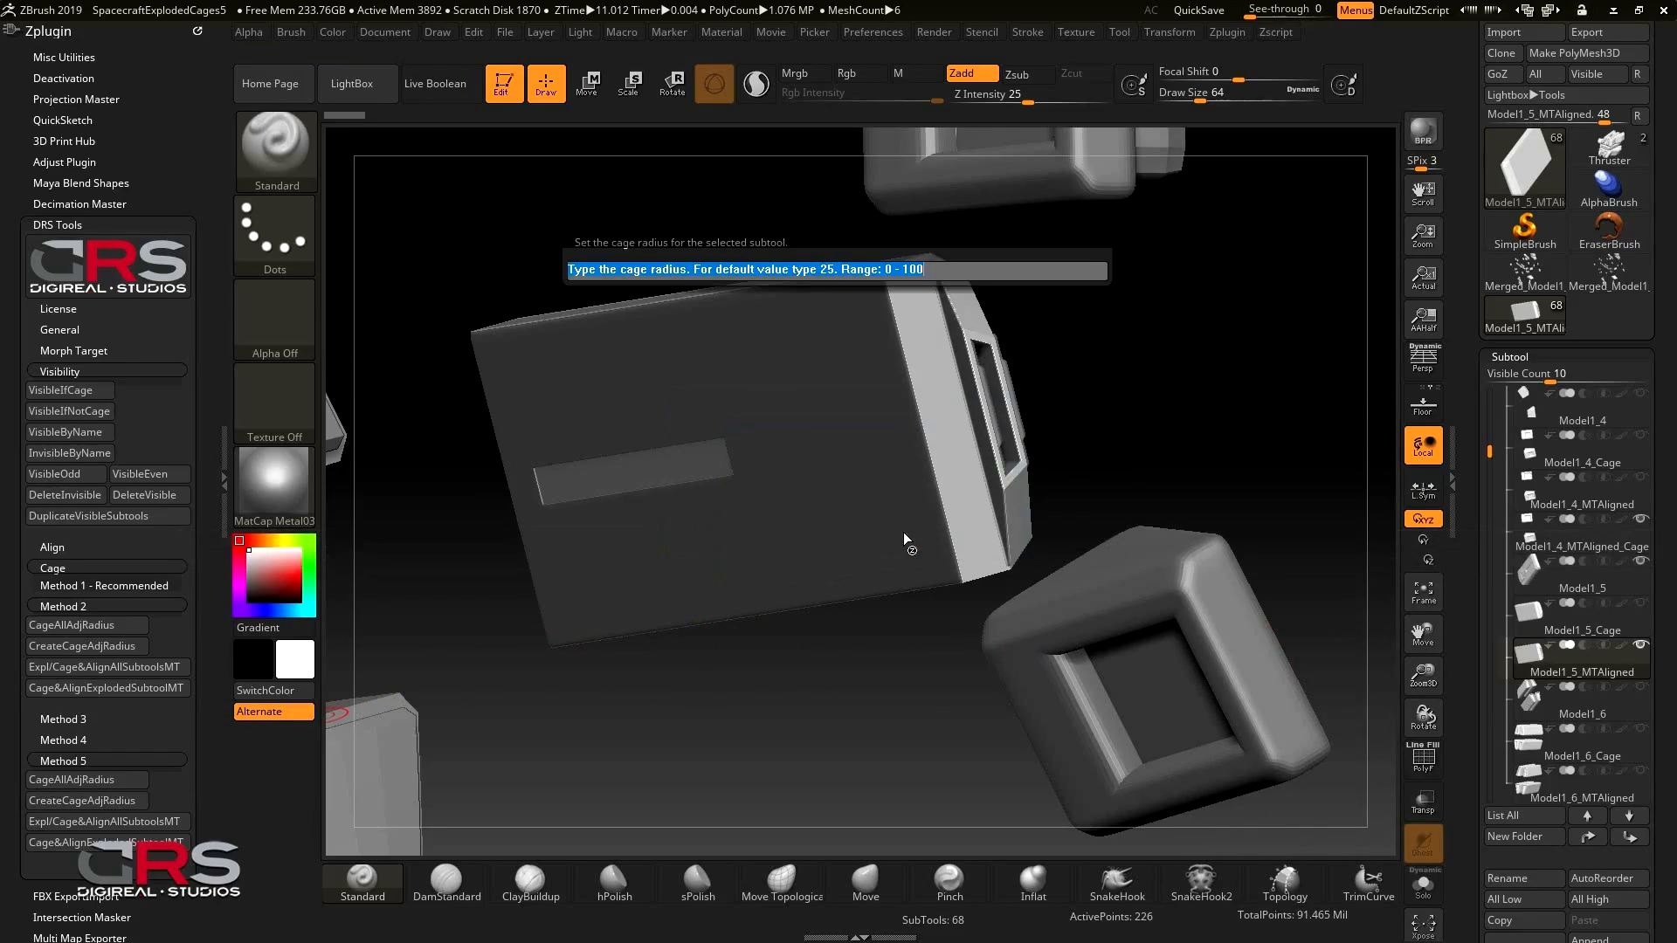
pyautogui.write('5')
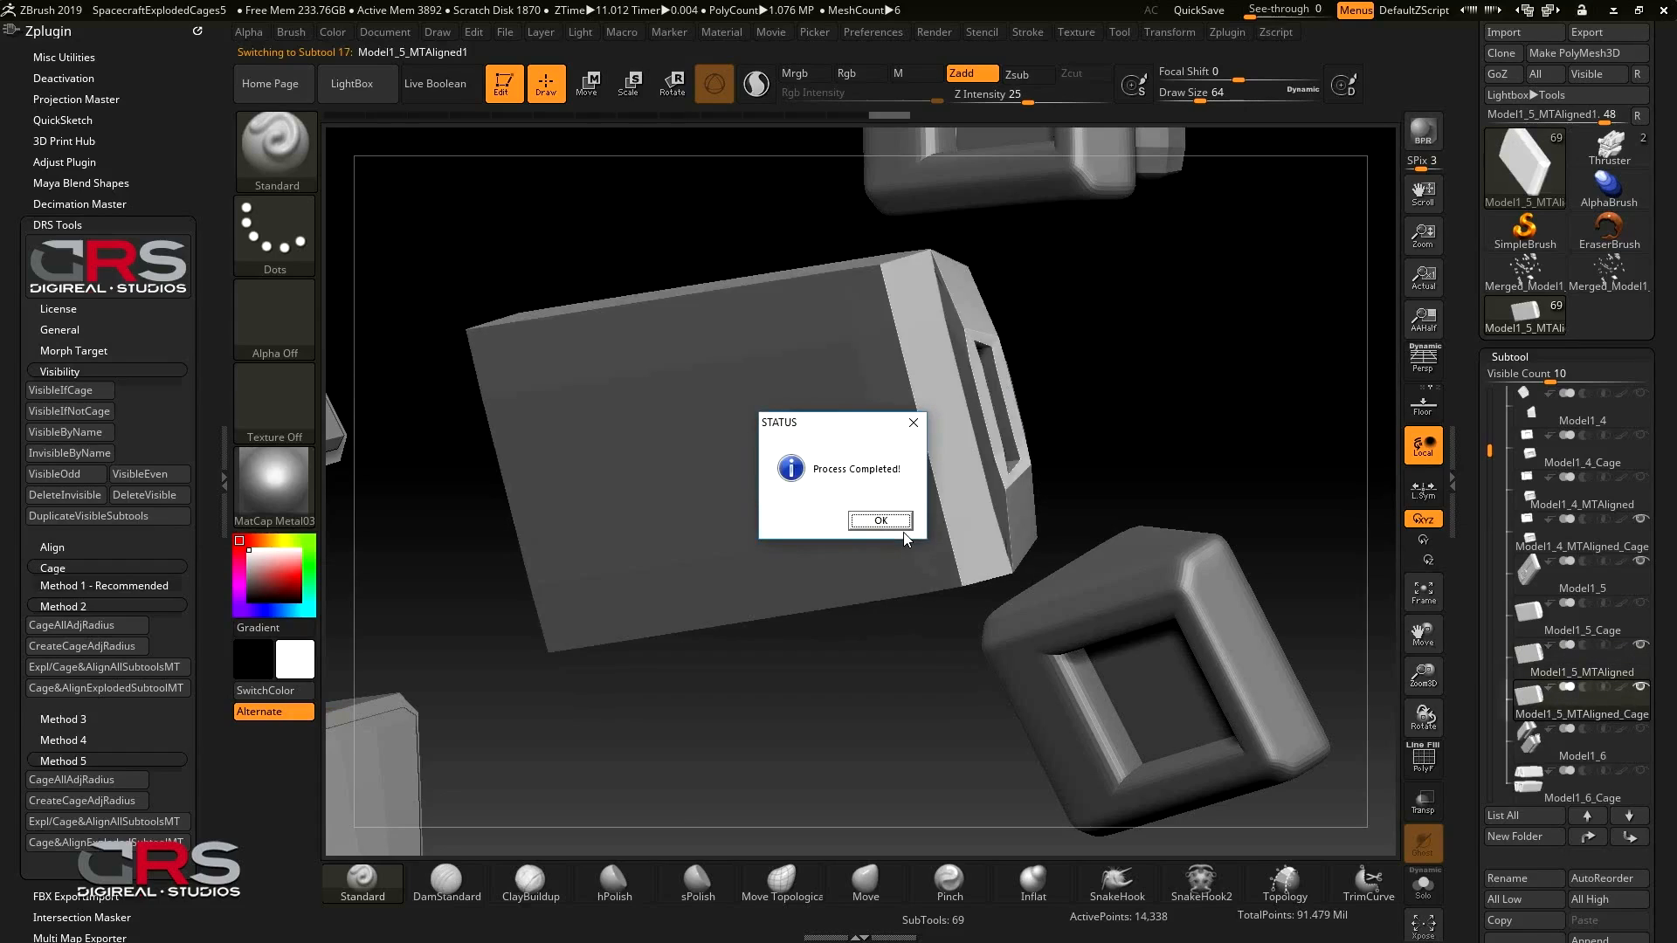
pyautogui.click(879, 520)
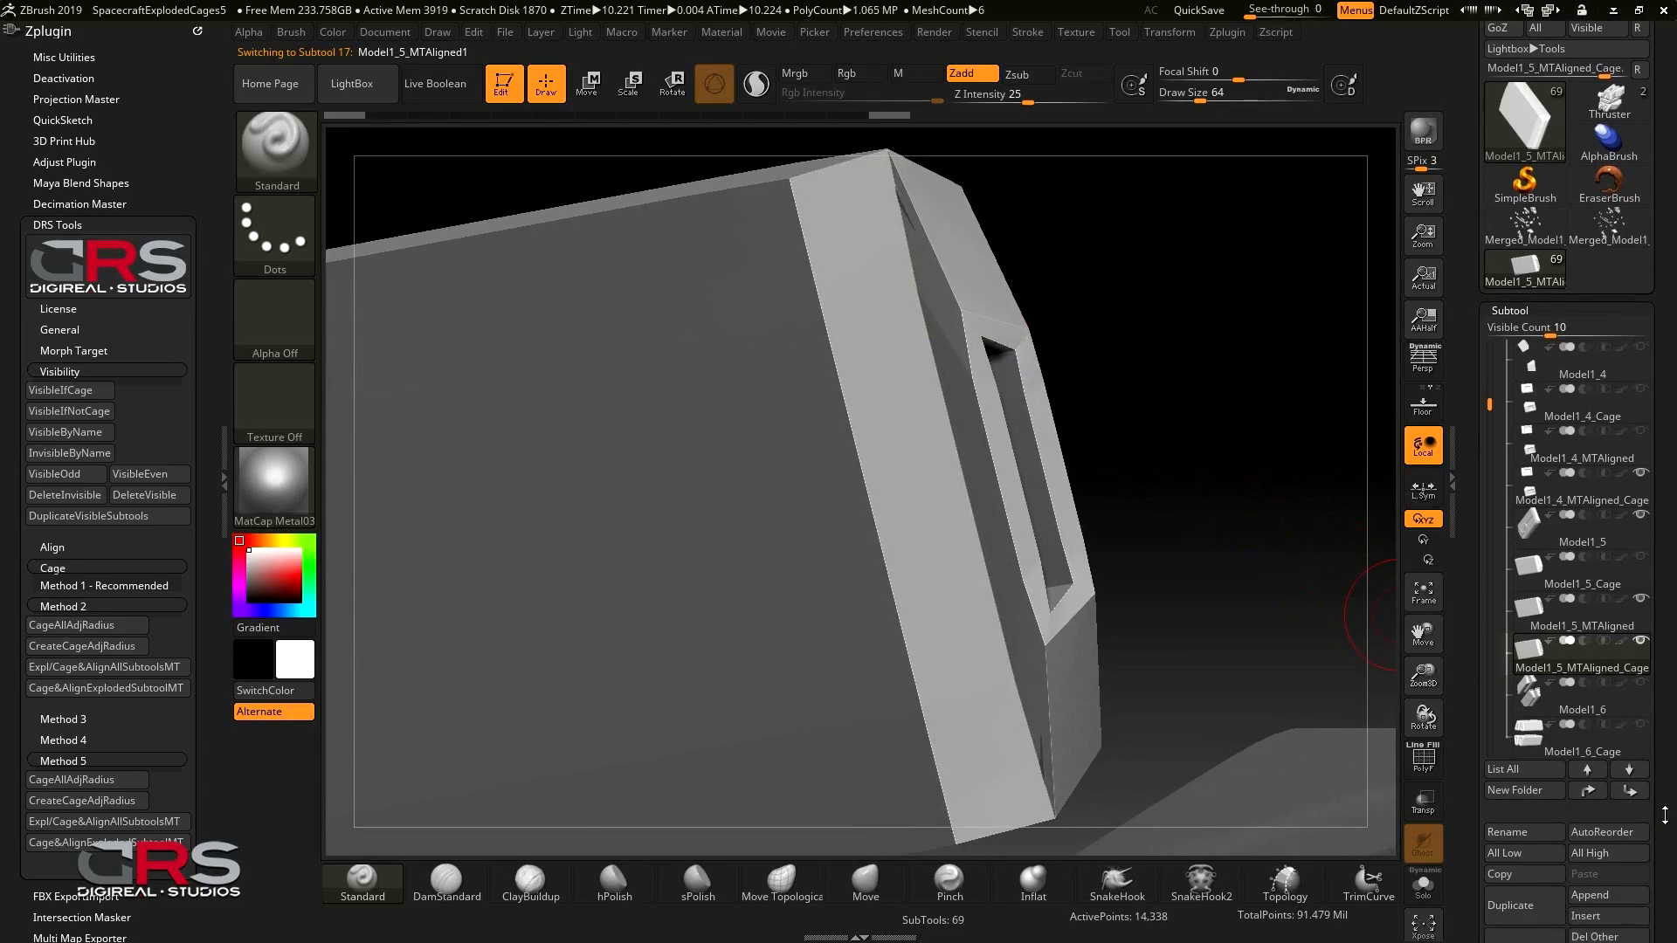
pyautogui.moveTo(1503, 890)
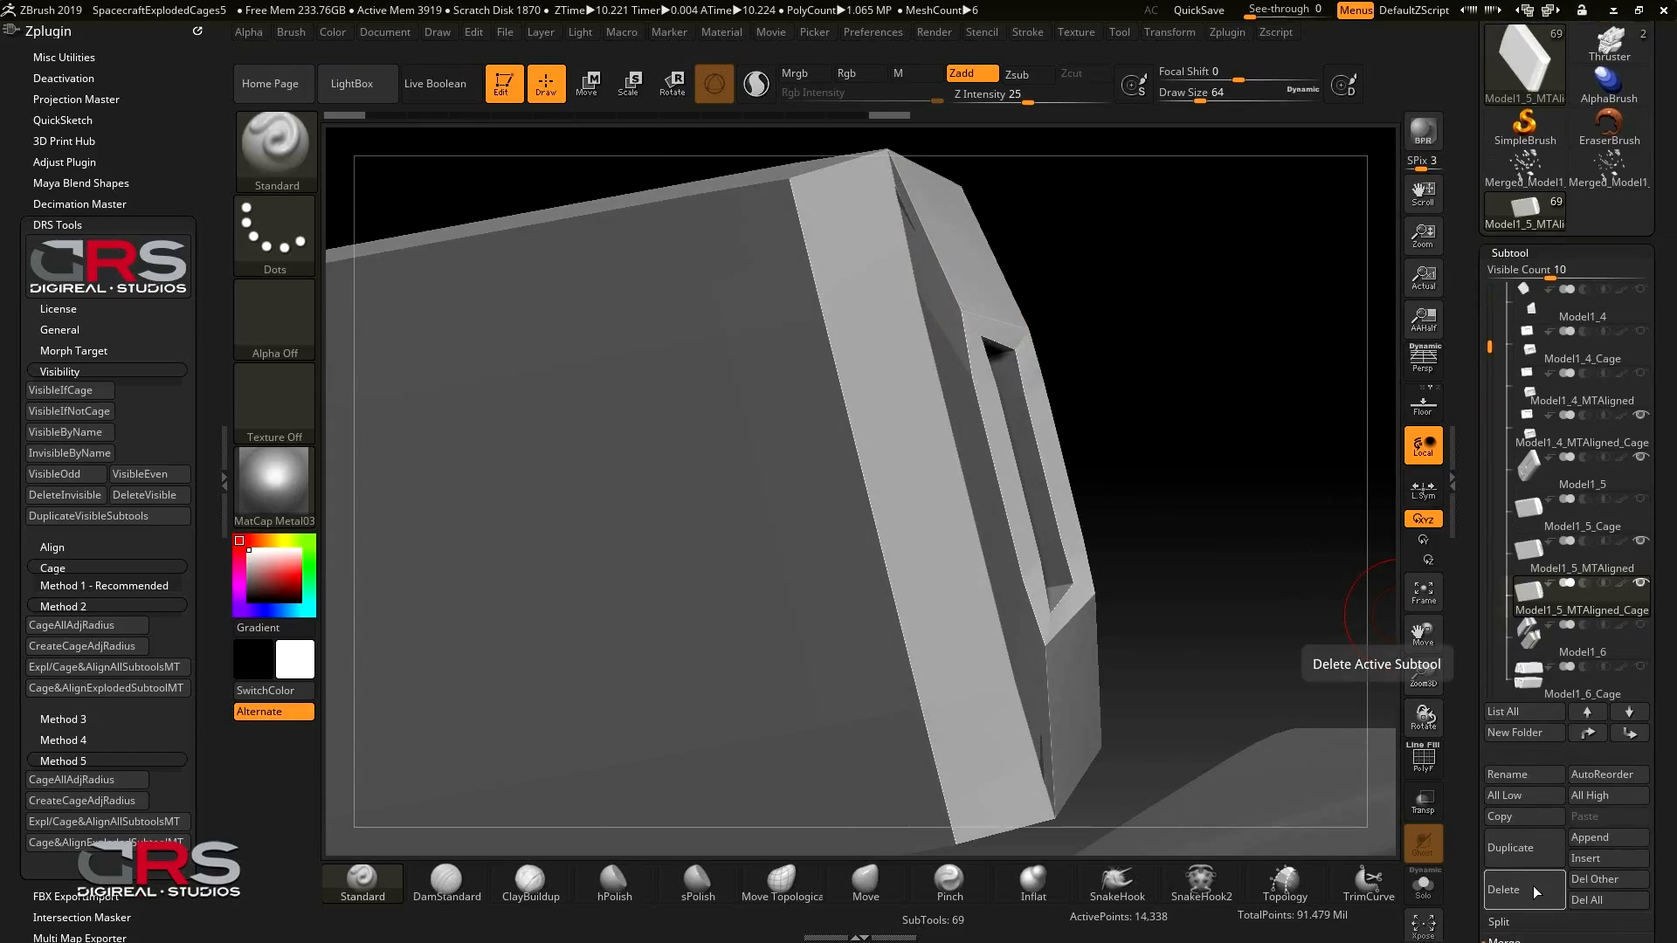
# Delete the new Model1_5_MTAligned_Cage subtool and rerun CreateCageAdjRadius on Model1_5_MTAligned
pyautogui.click(1502, 889)
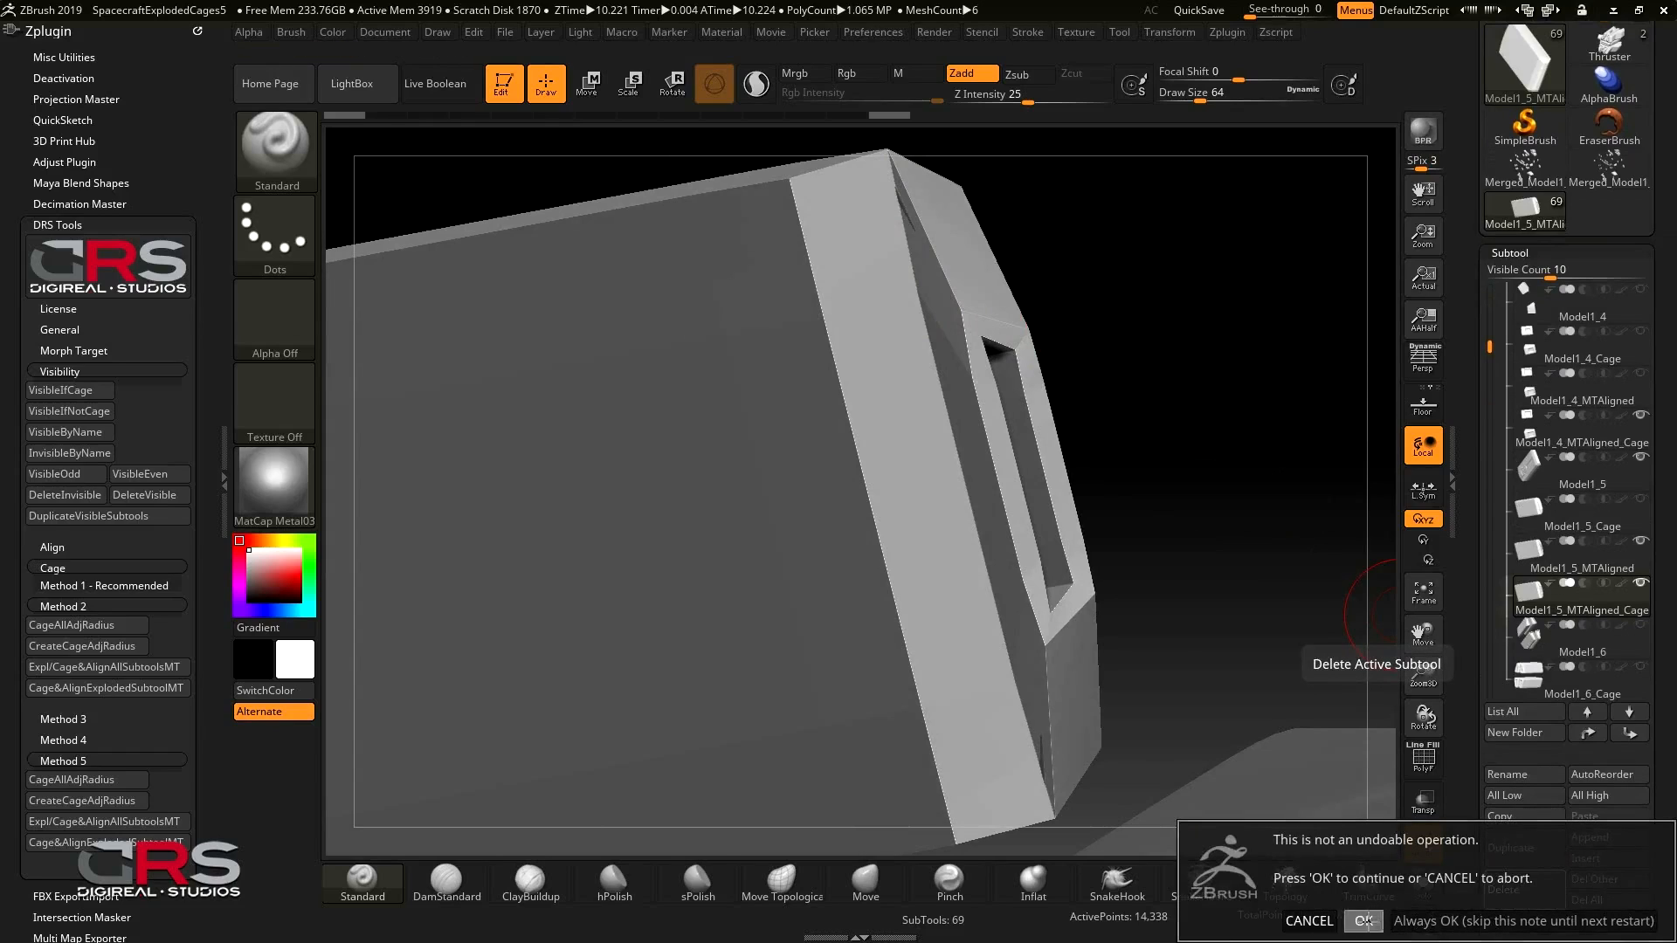
pyautogui.click(1363, 921)
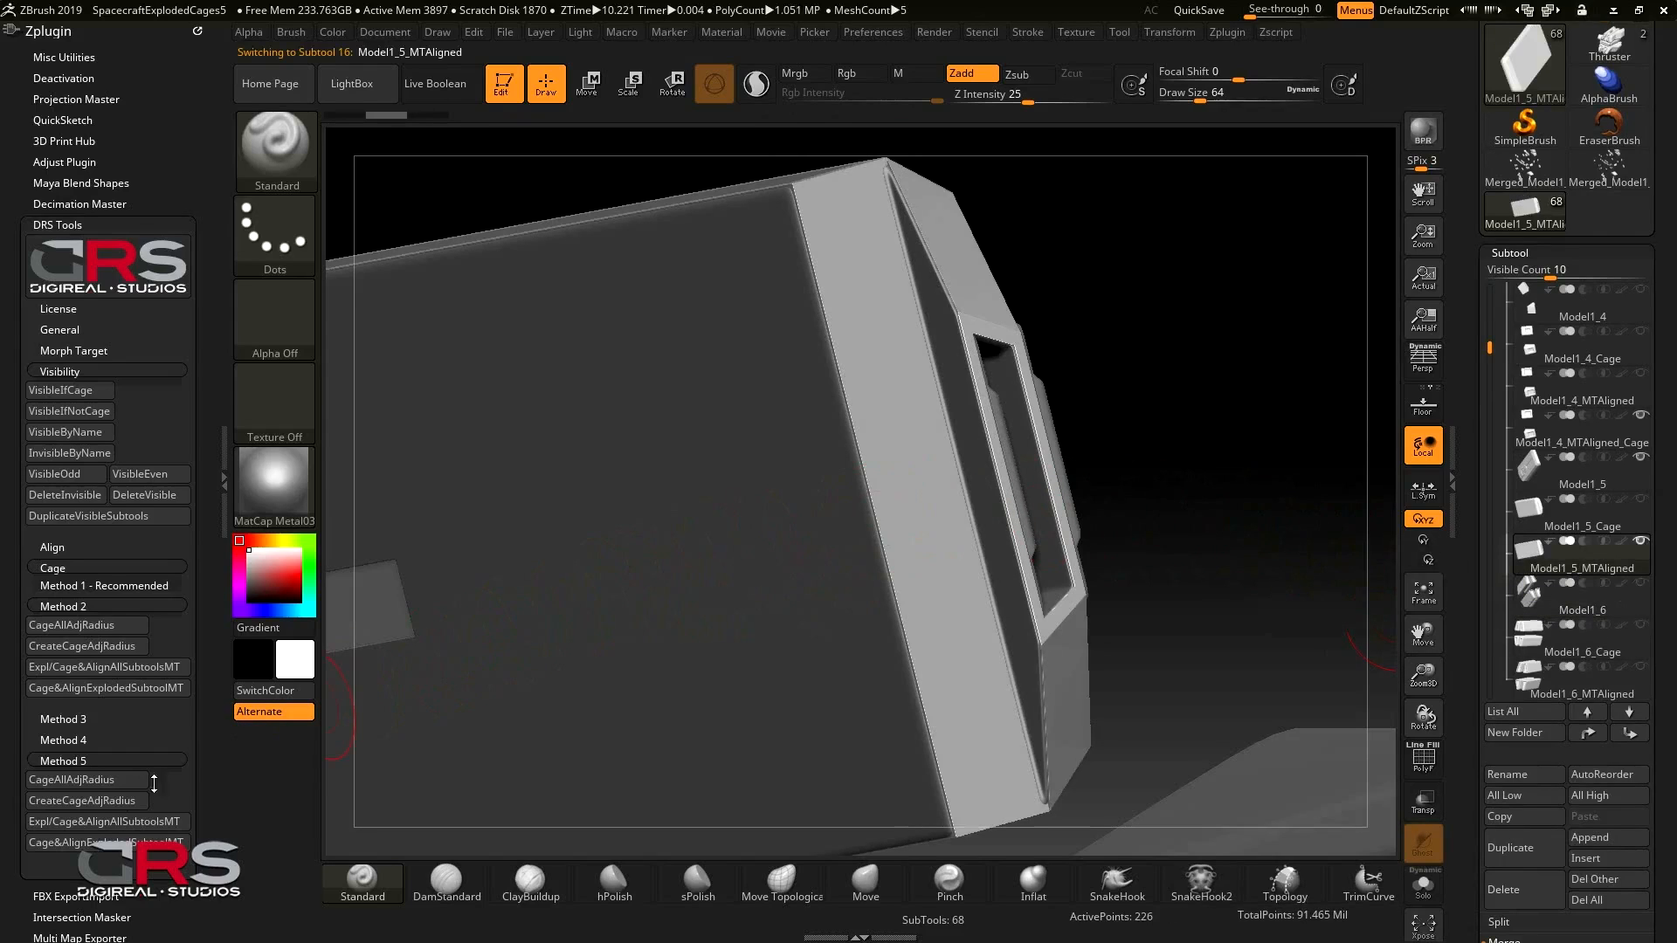
pyautogui.click(84, 800)
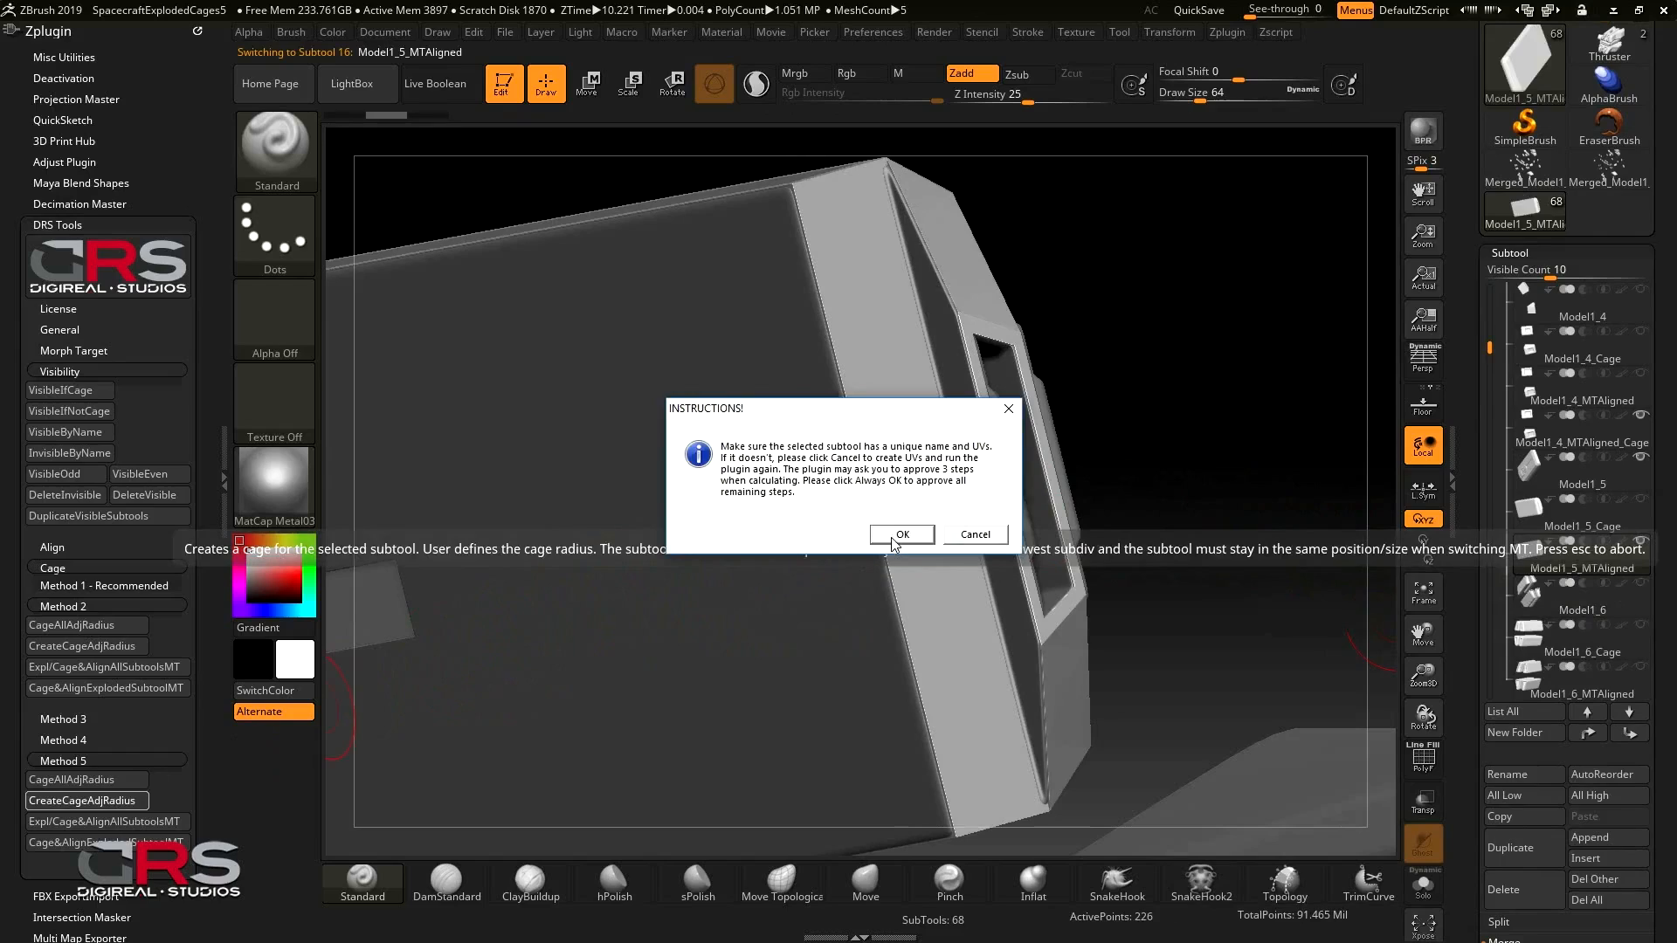
pyautogui.click(902, 534)
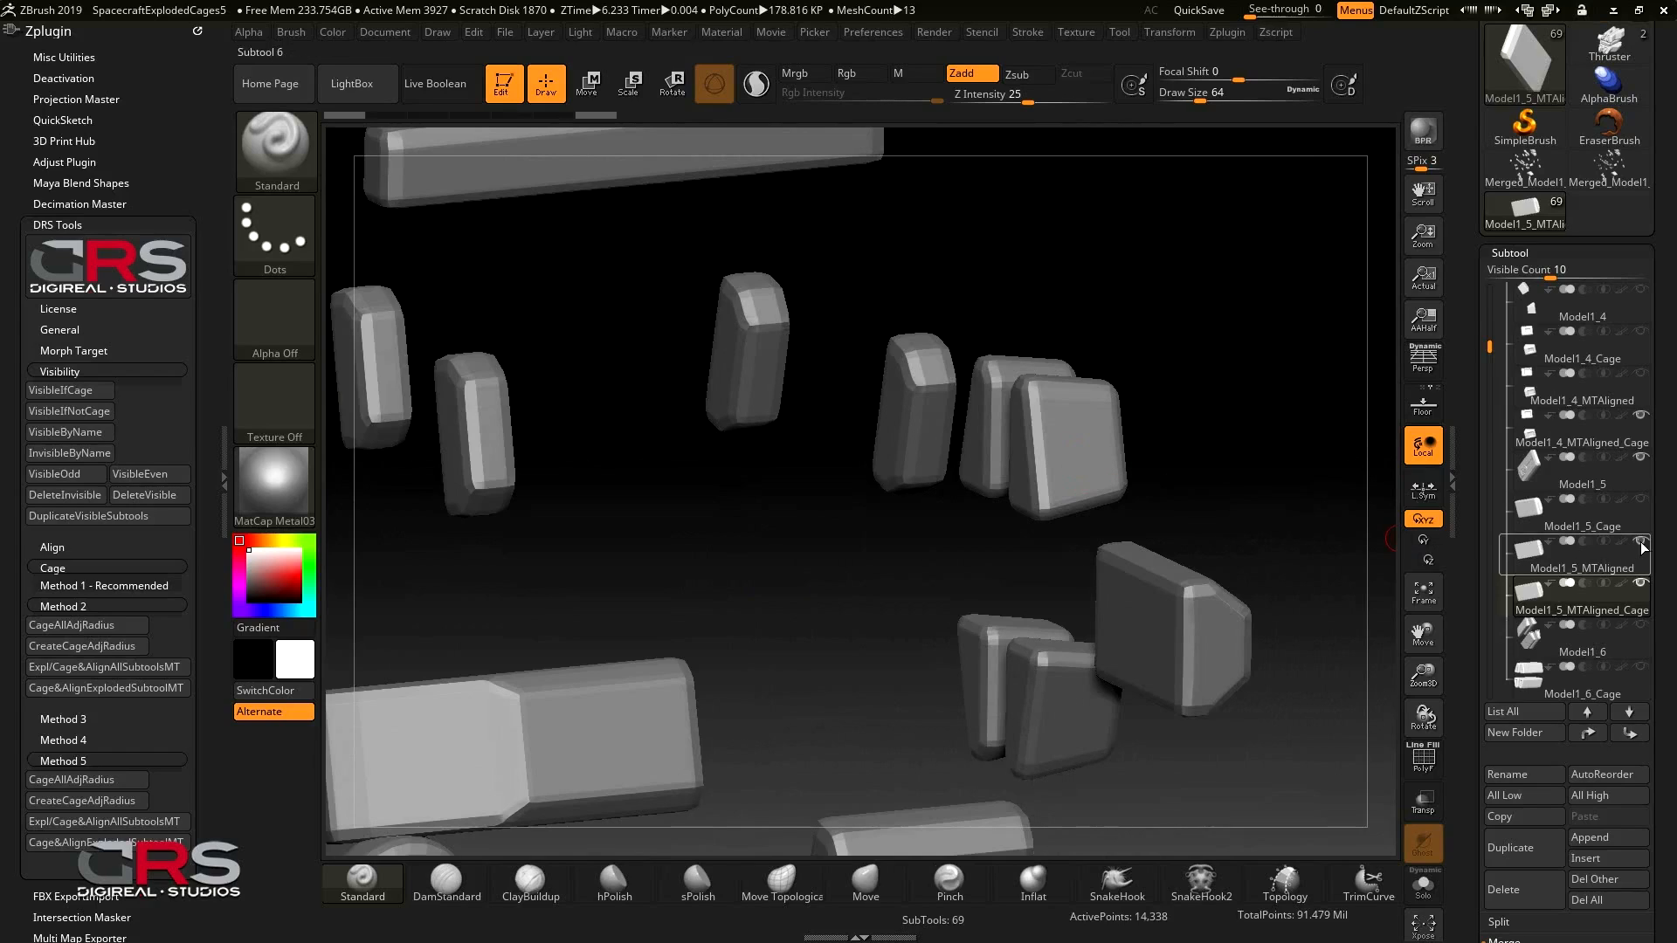
pyautogui.moveTo(1198, 580)
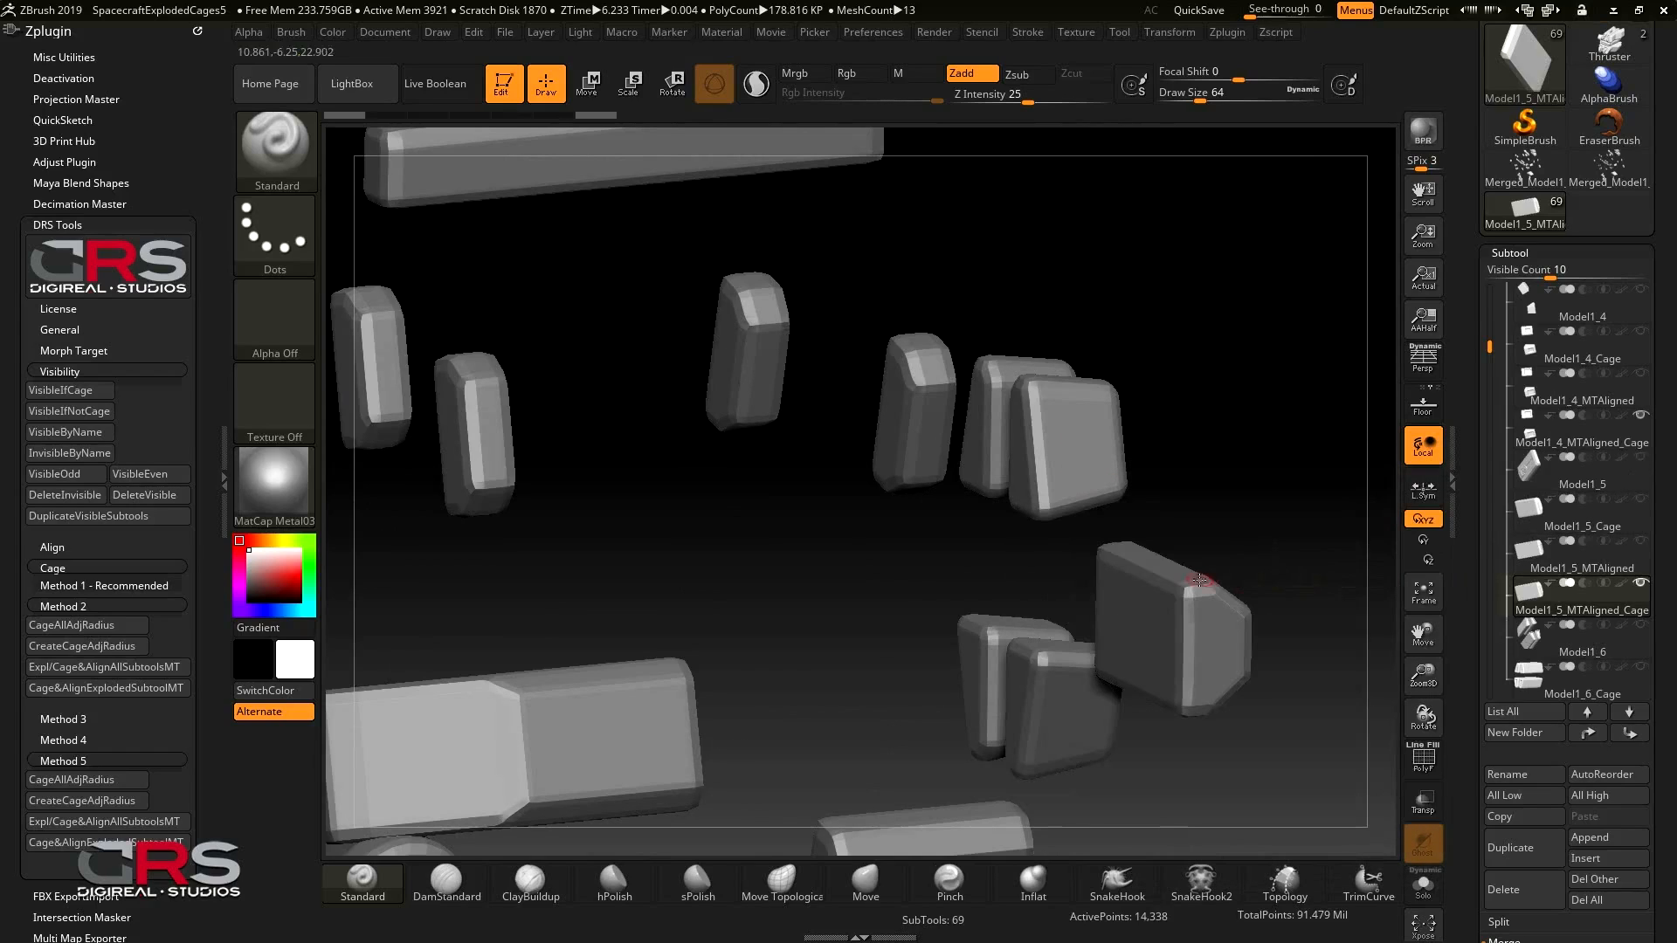
# Hide Model1_16's cage and run CreateCageAdjRadius on the Model1_16_MTAligned part
pyautogui.click(1582, 696)
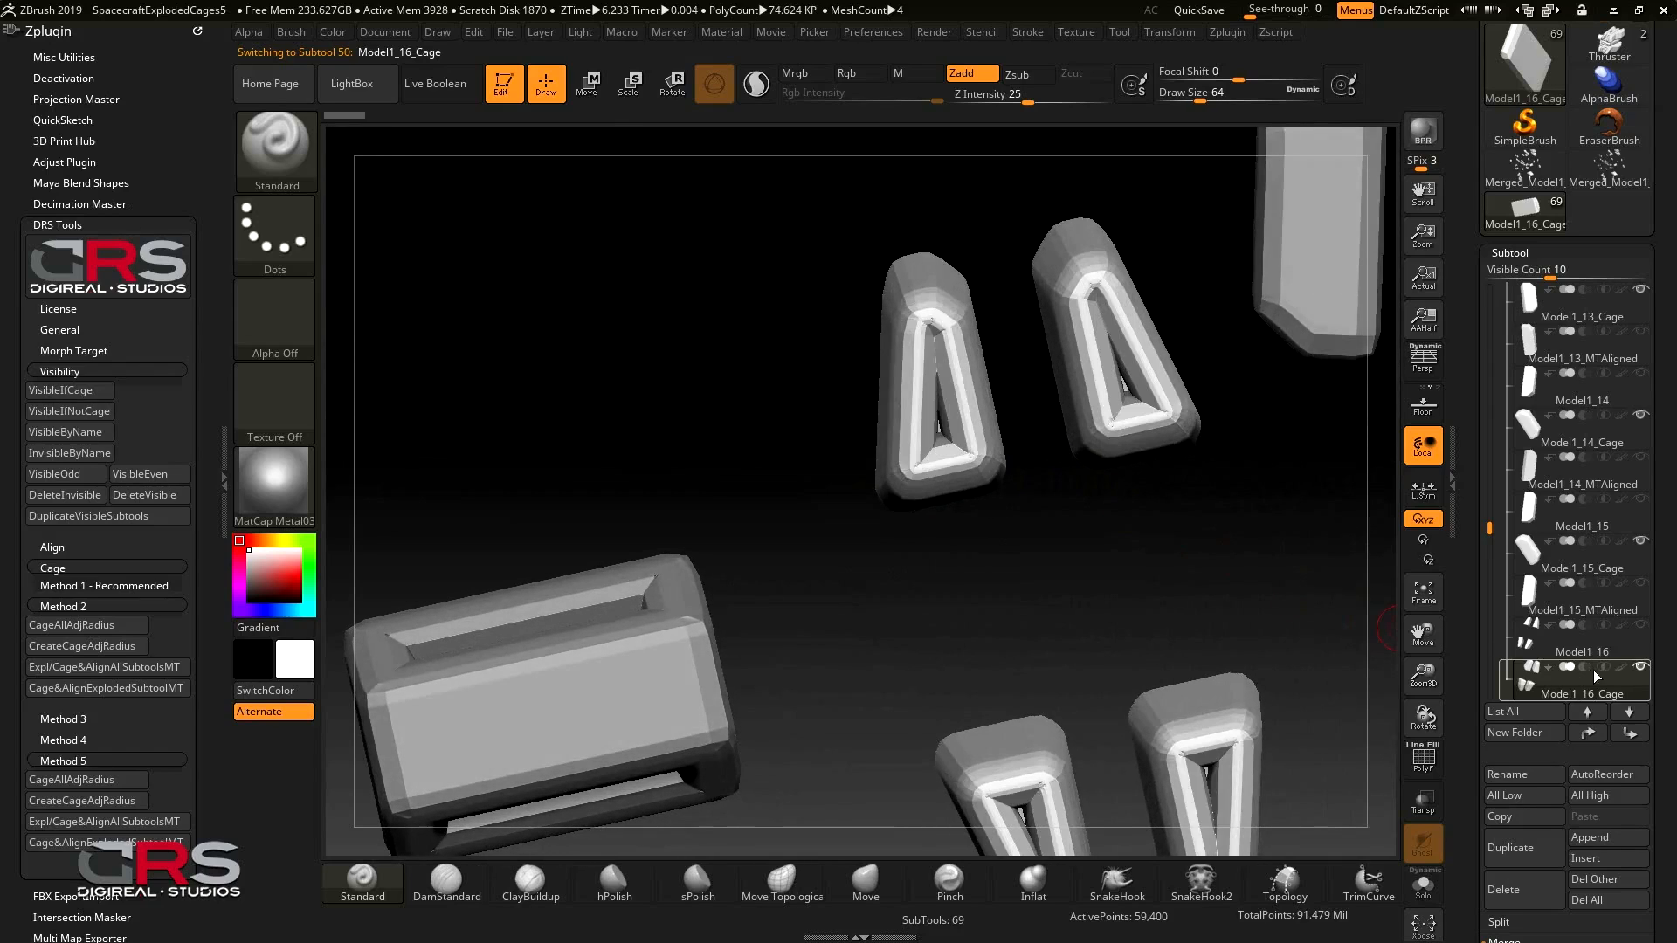
pyautogui.scroll(-3)
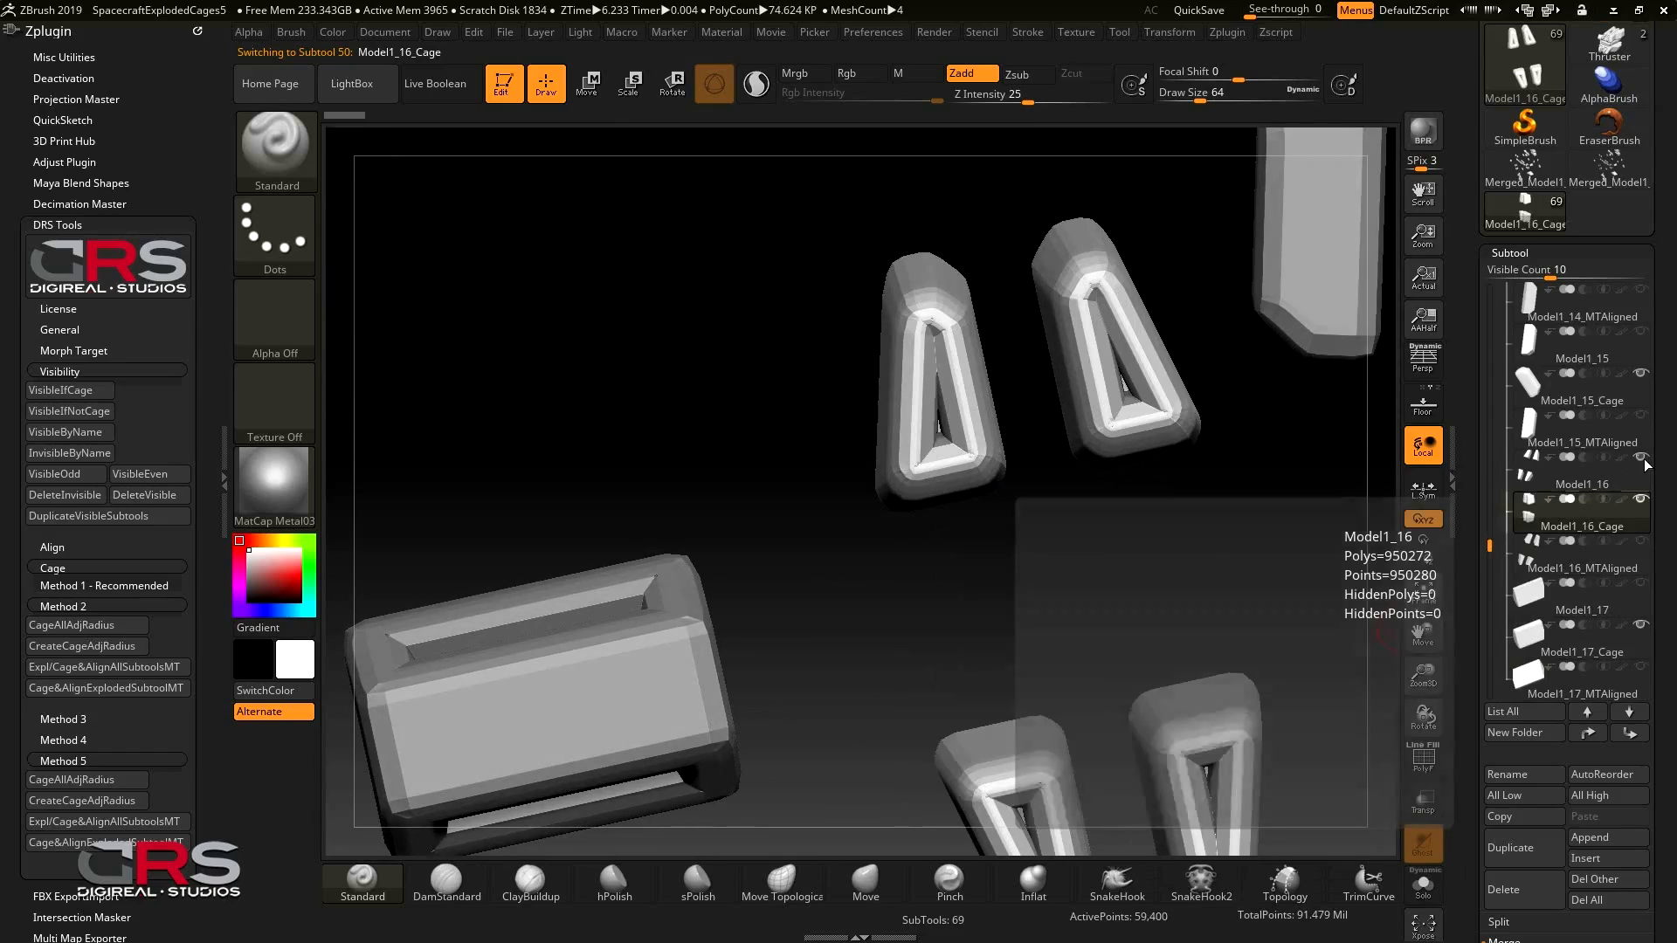
pyautogui.click(1582, 568)
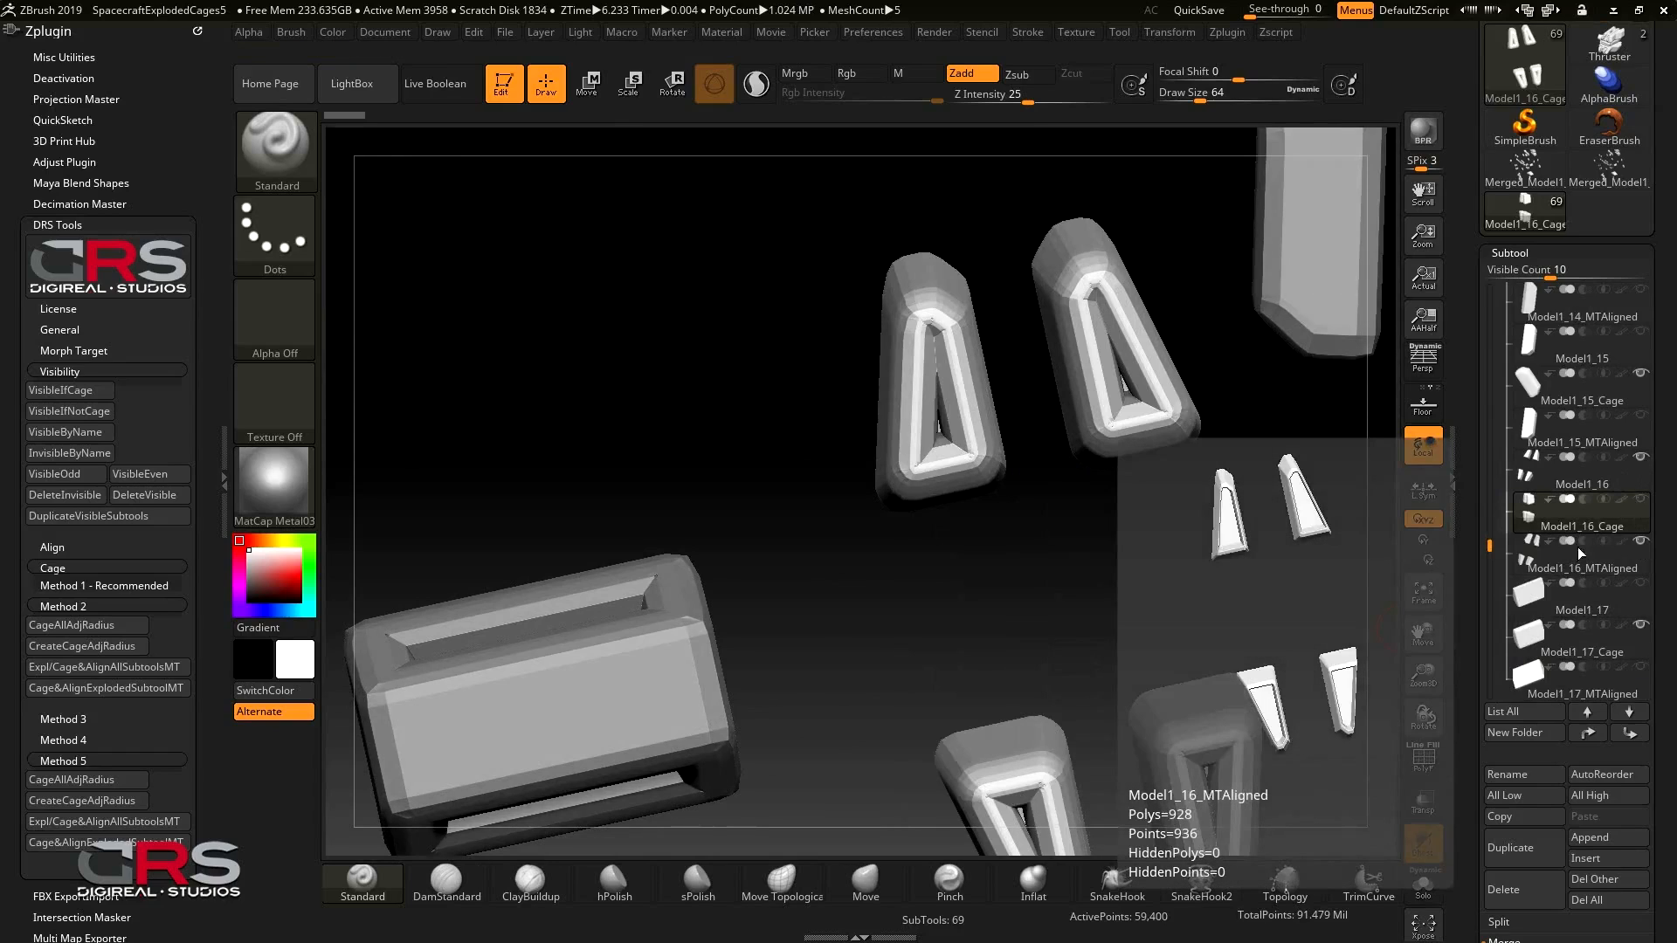
pyautogui.click(1581, 568)
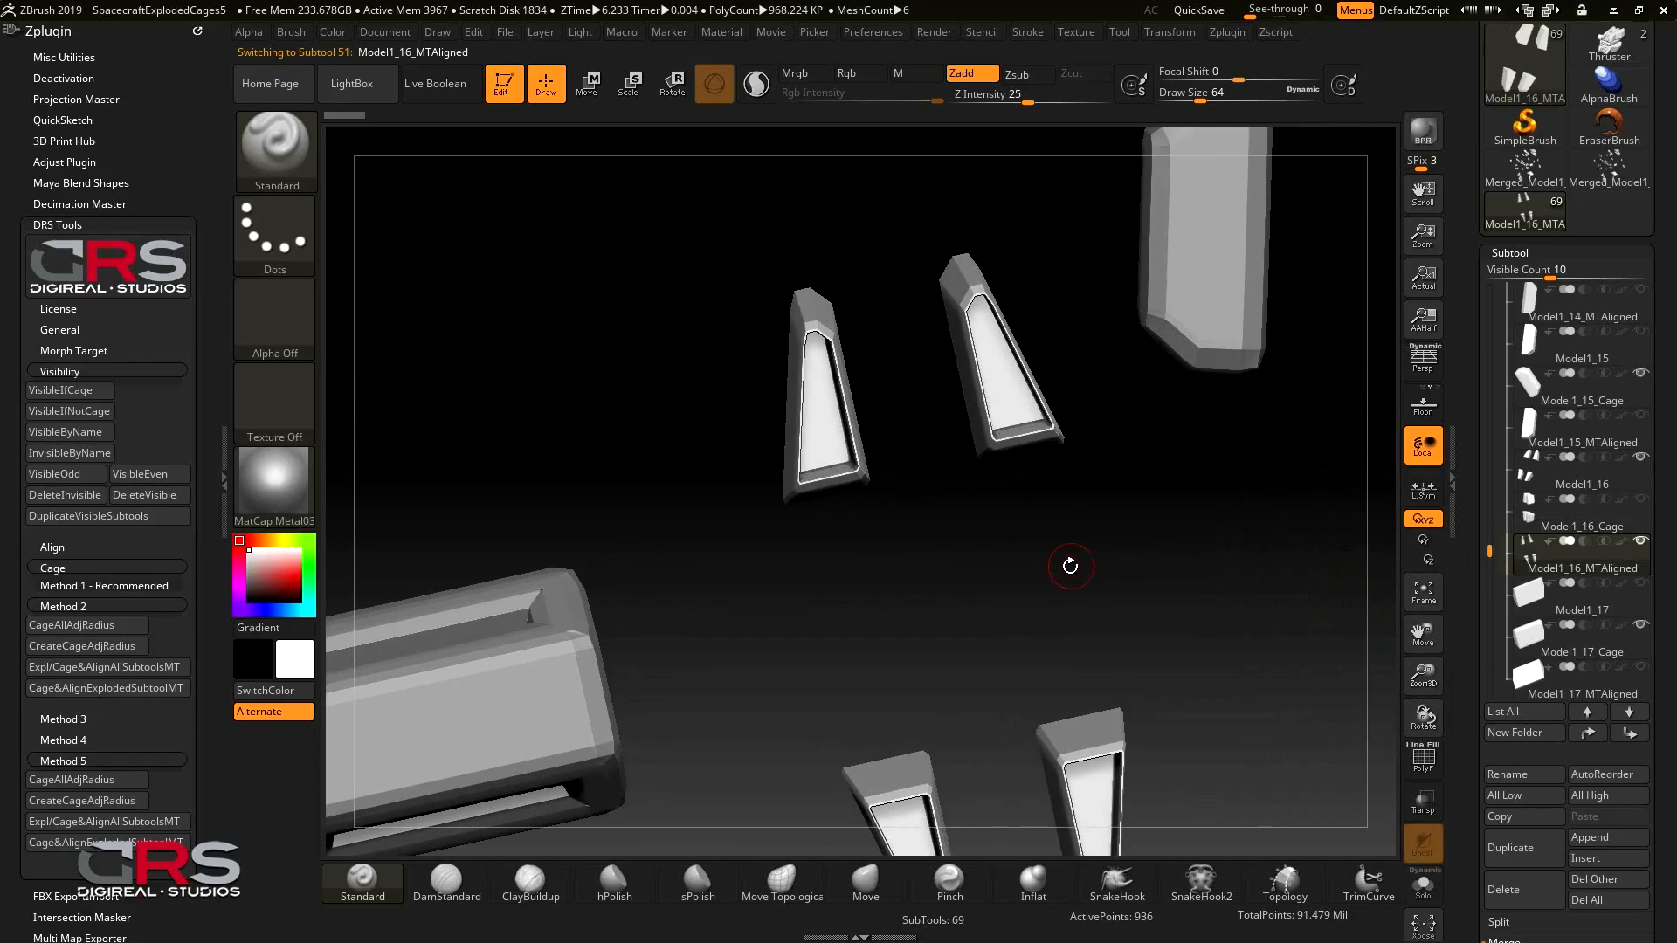
pyautogui.moveTo(410, 547)
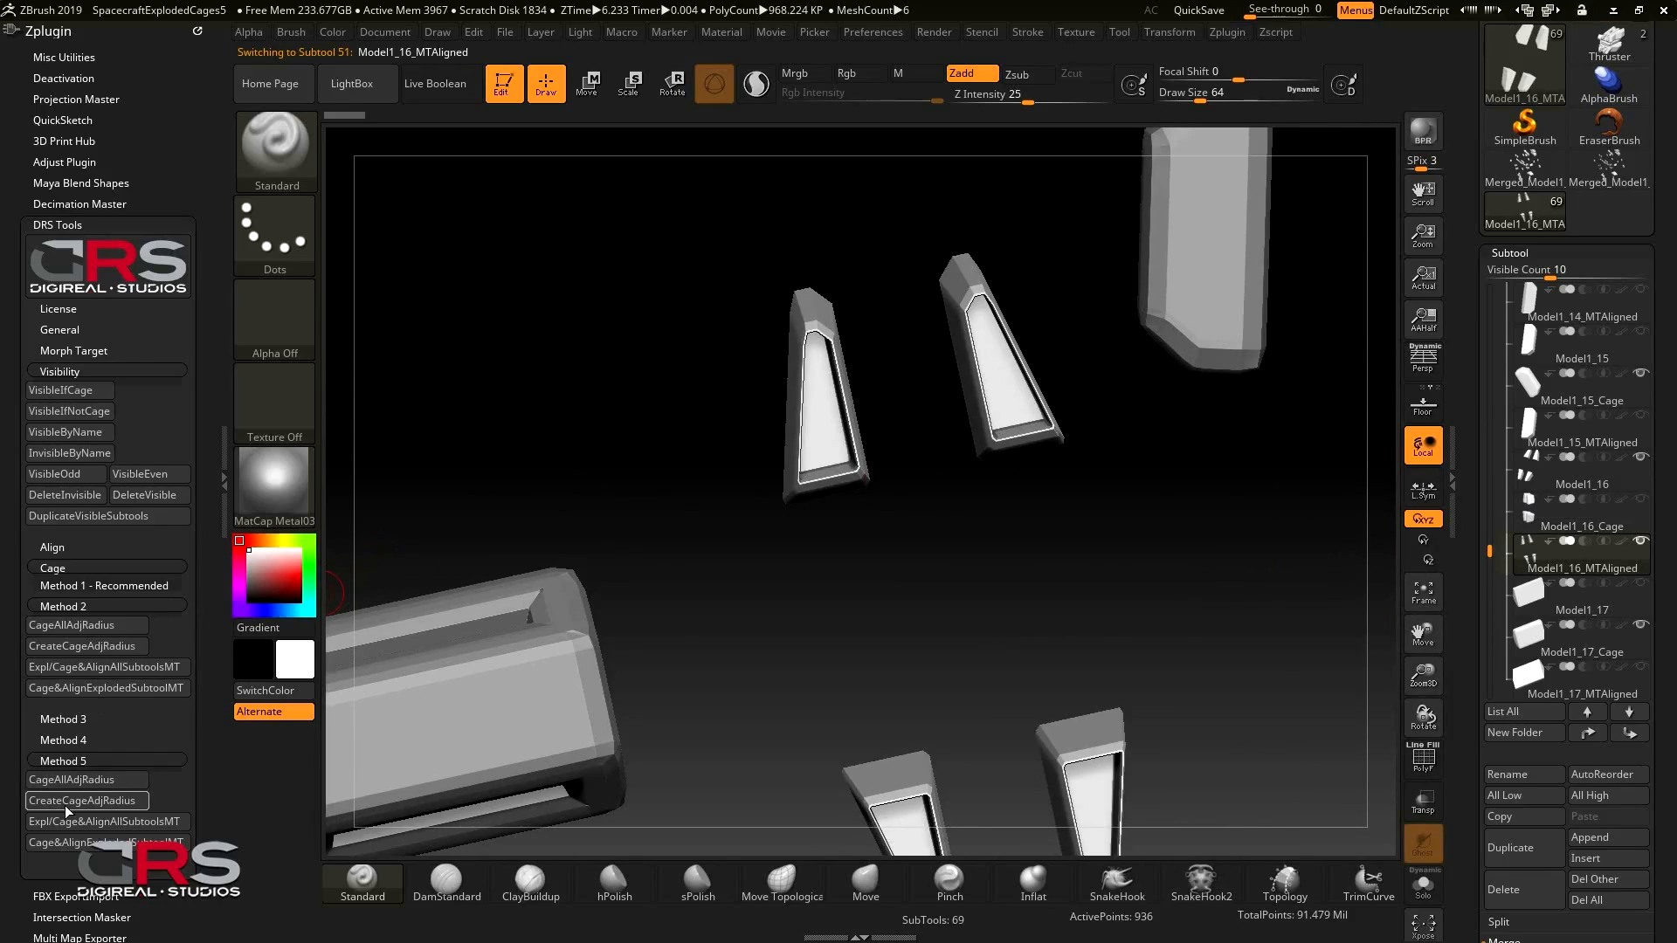
pyautogui.click(84, 800)
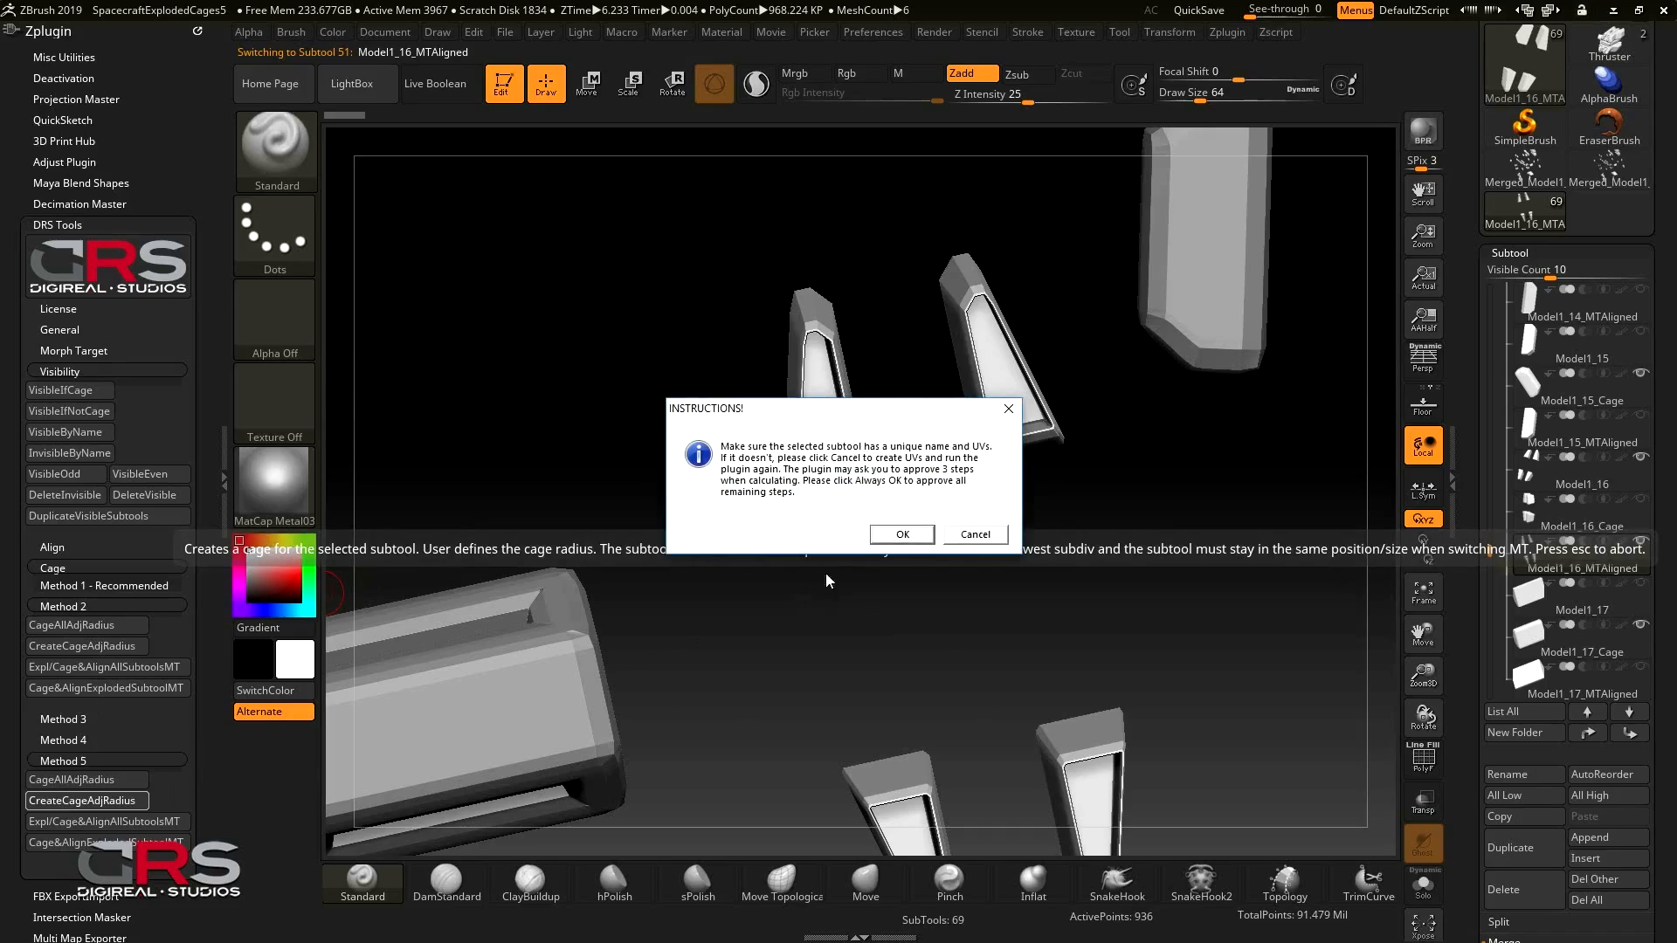
pyautogui.click(899, 534)
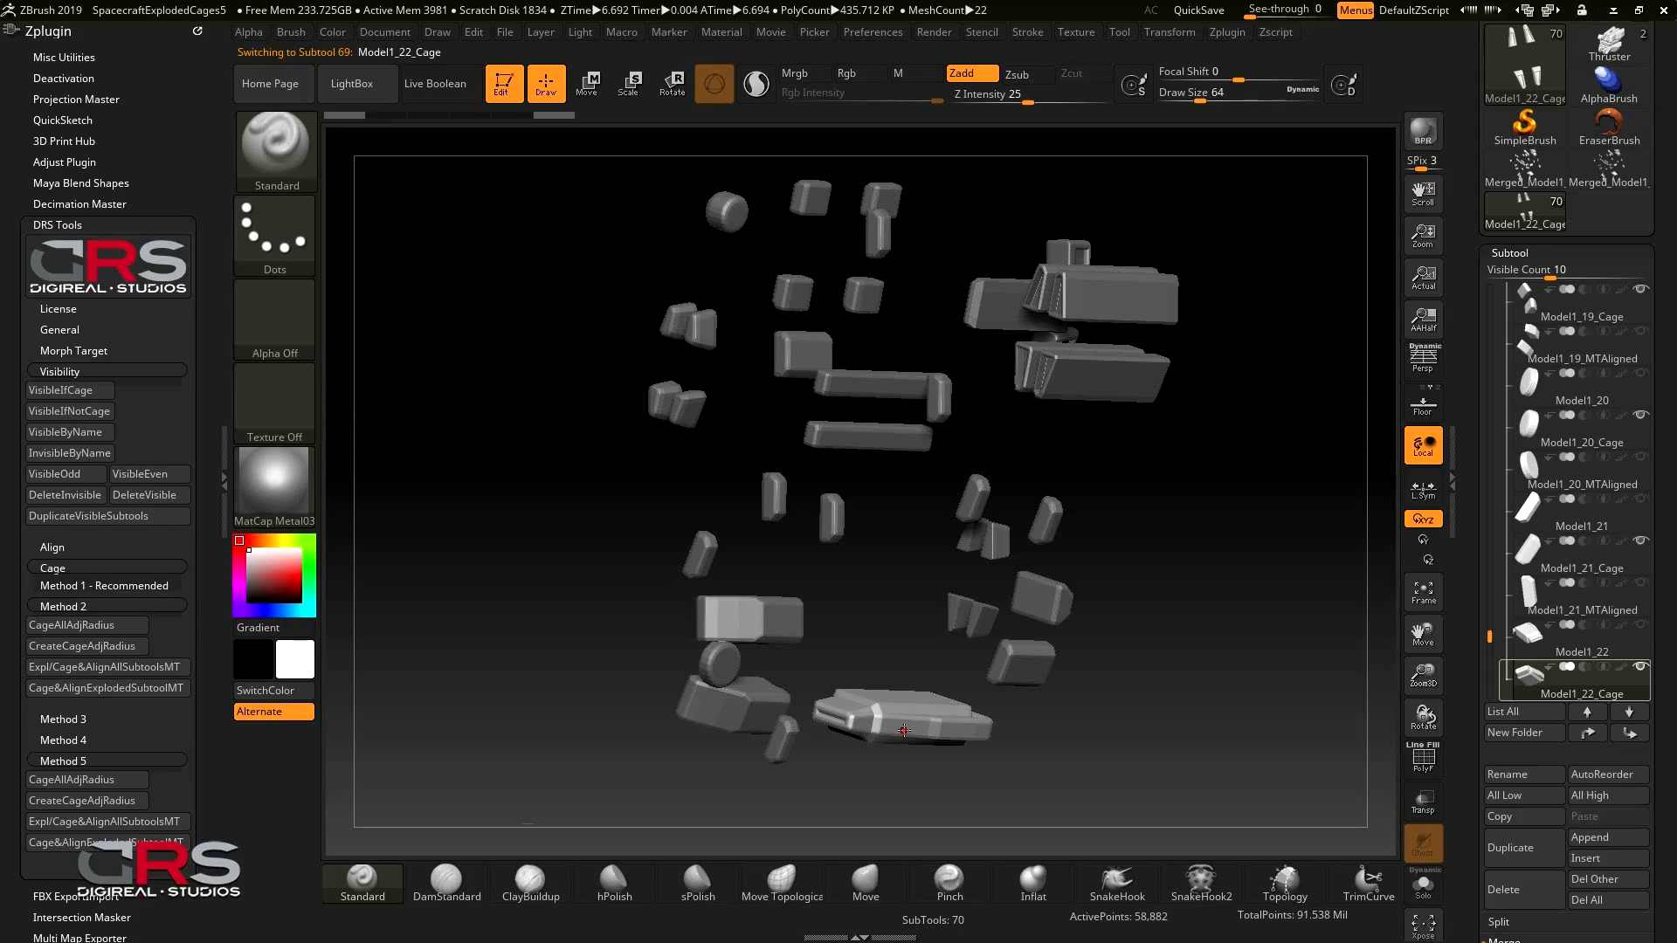
pyautogui.moveTo(1116, 665)
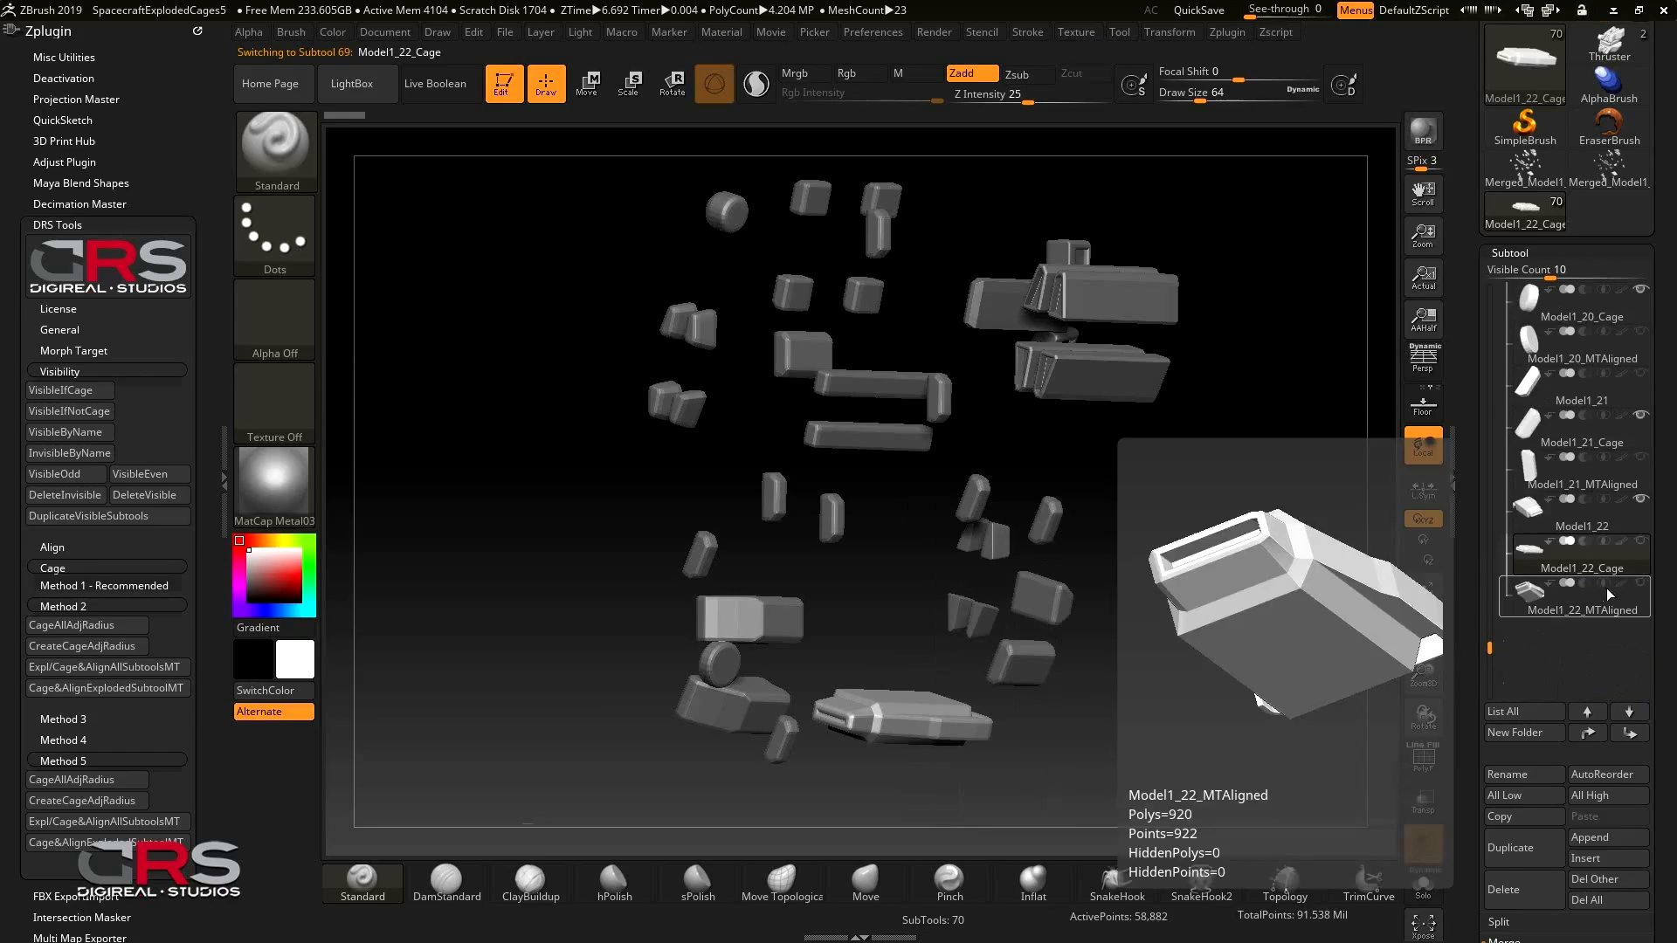
# Run DRS Tools cage creation on Model1_22_MTAligned, producing a Model1_22_MTAligned_Cage subtool
pyautogui.click(1574, 610)
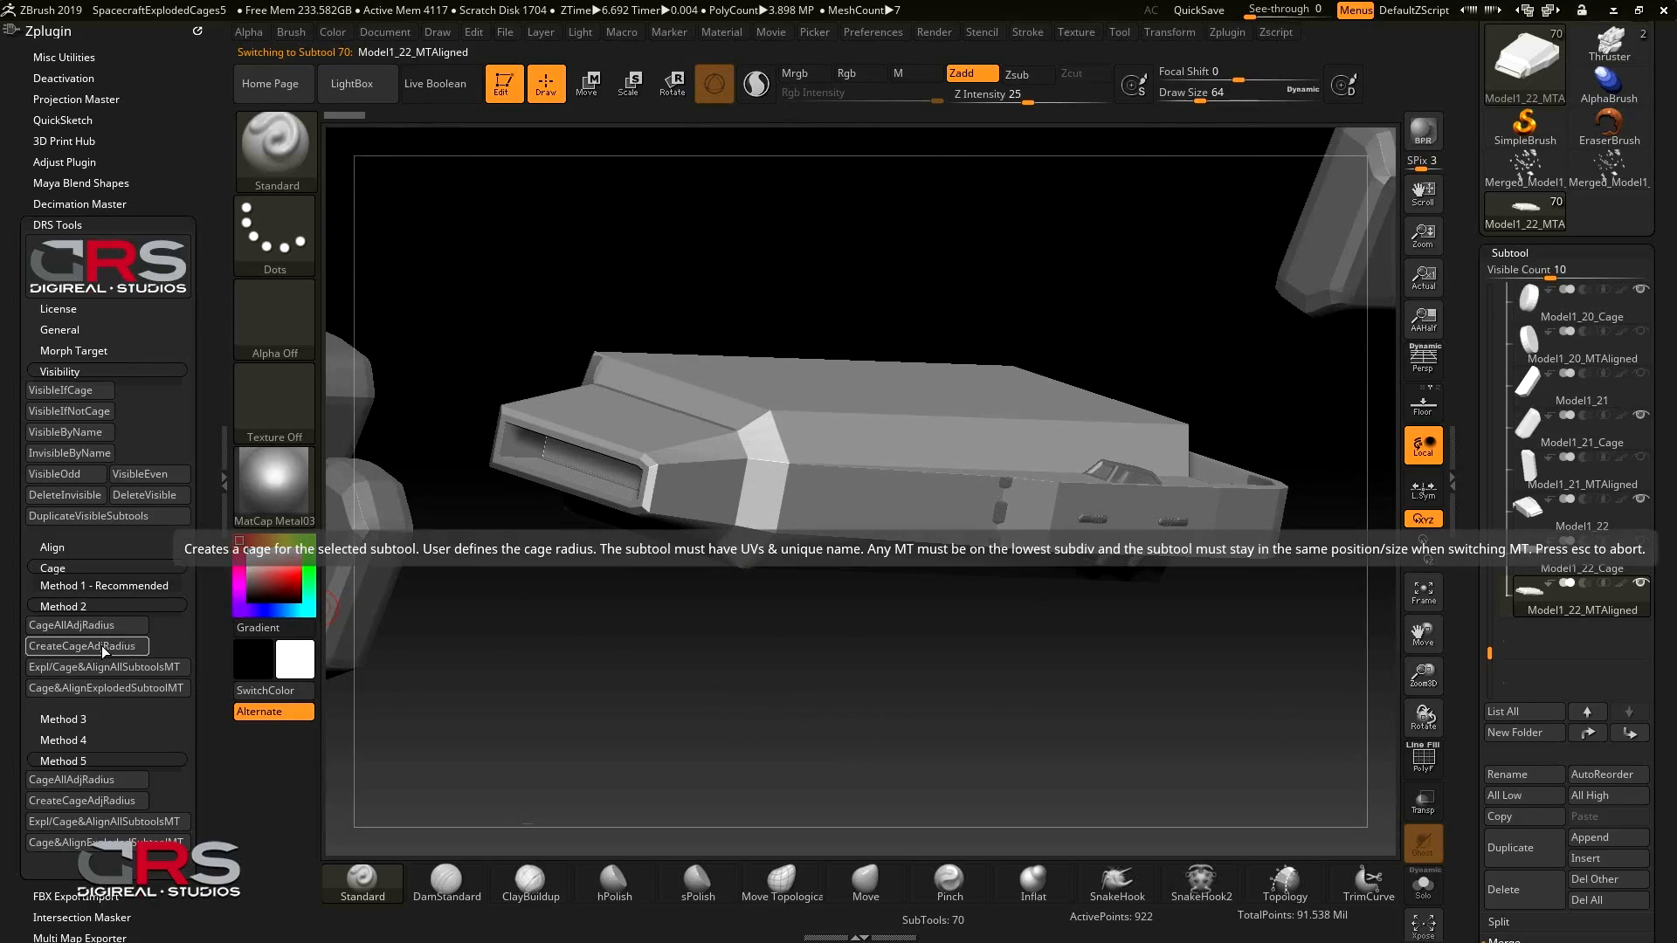
pyautogui.click(86, 644)
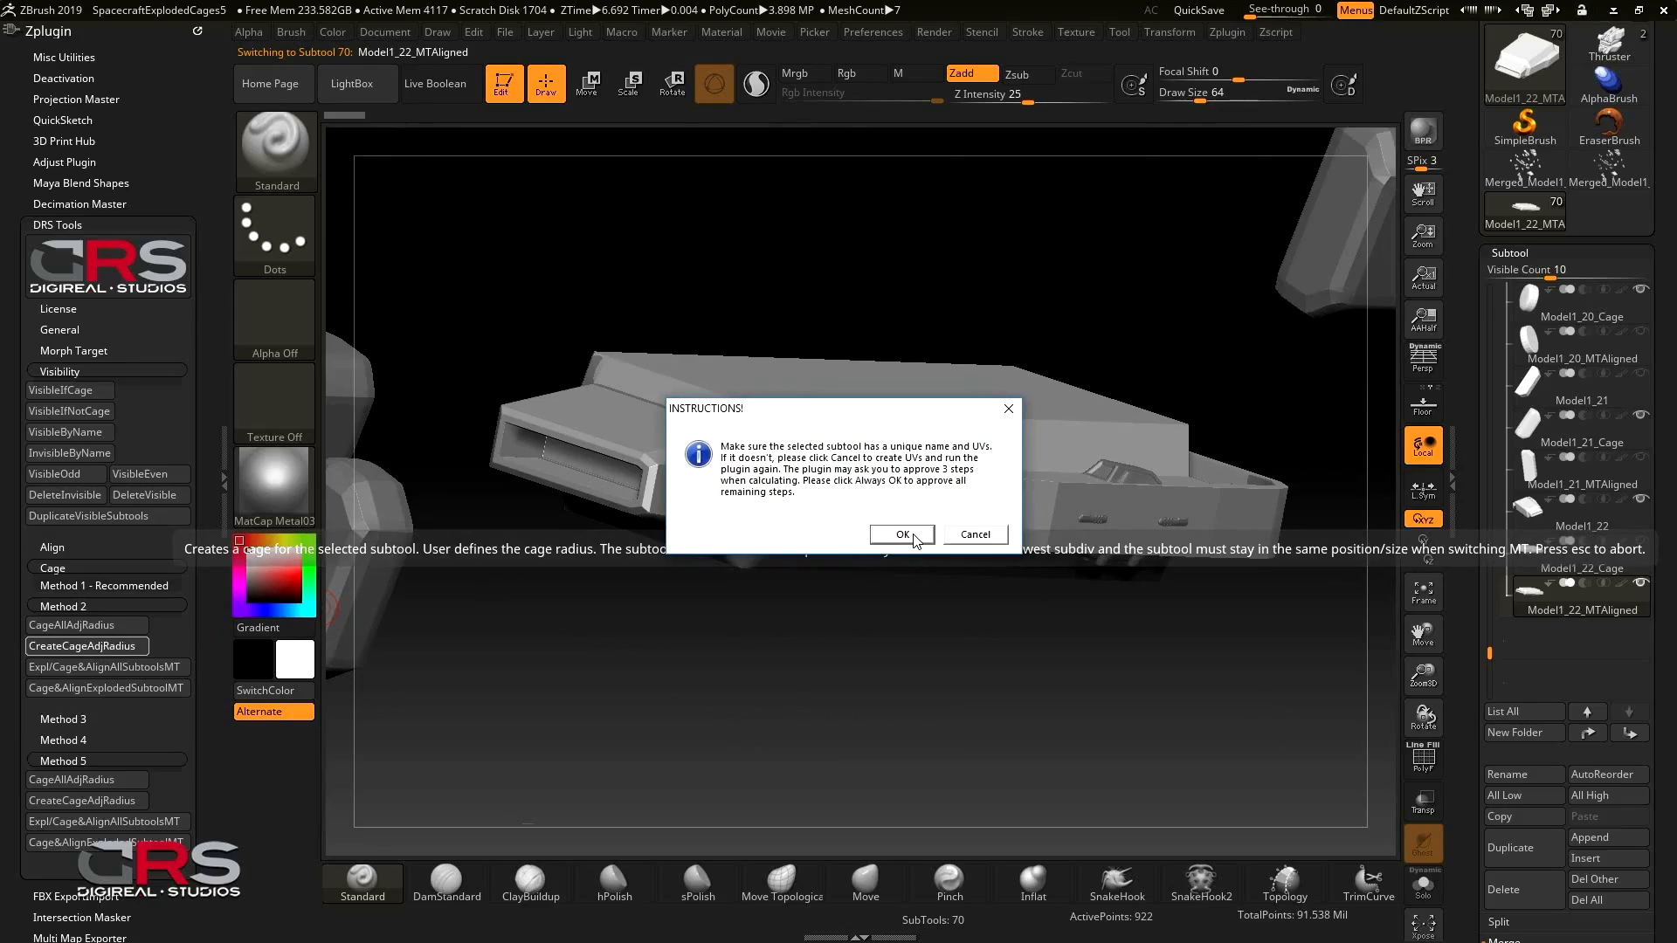
pyautogui.click(901, 535)
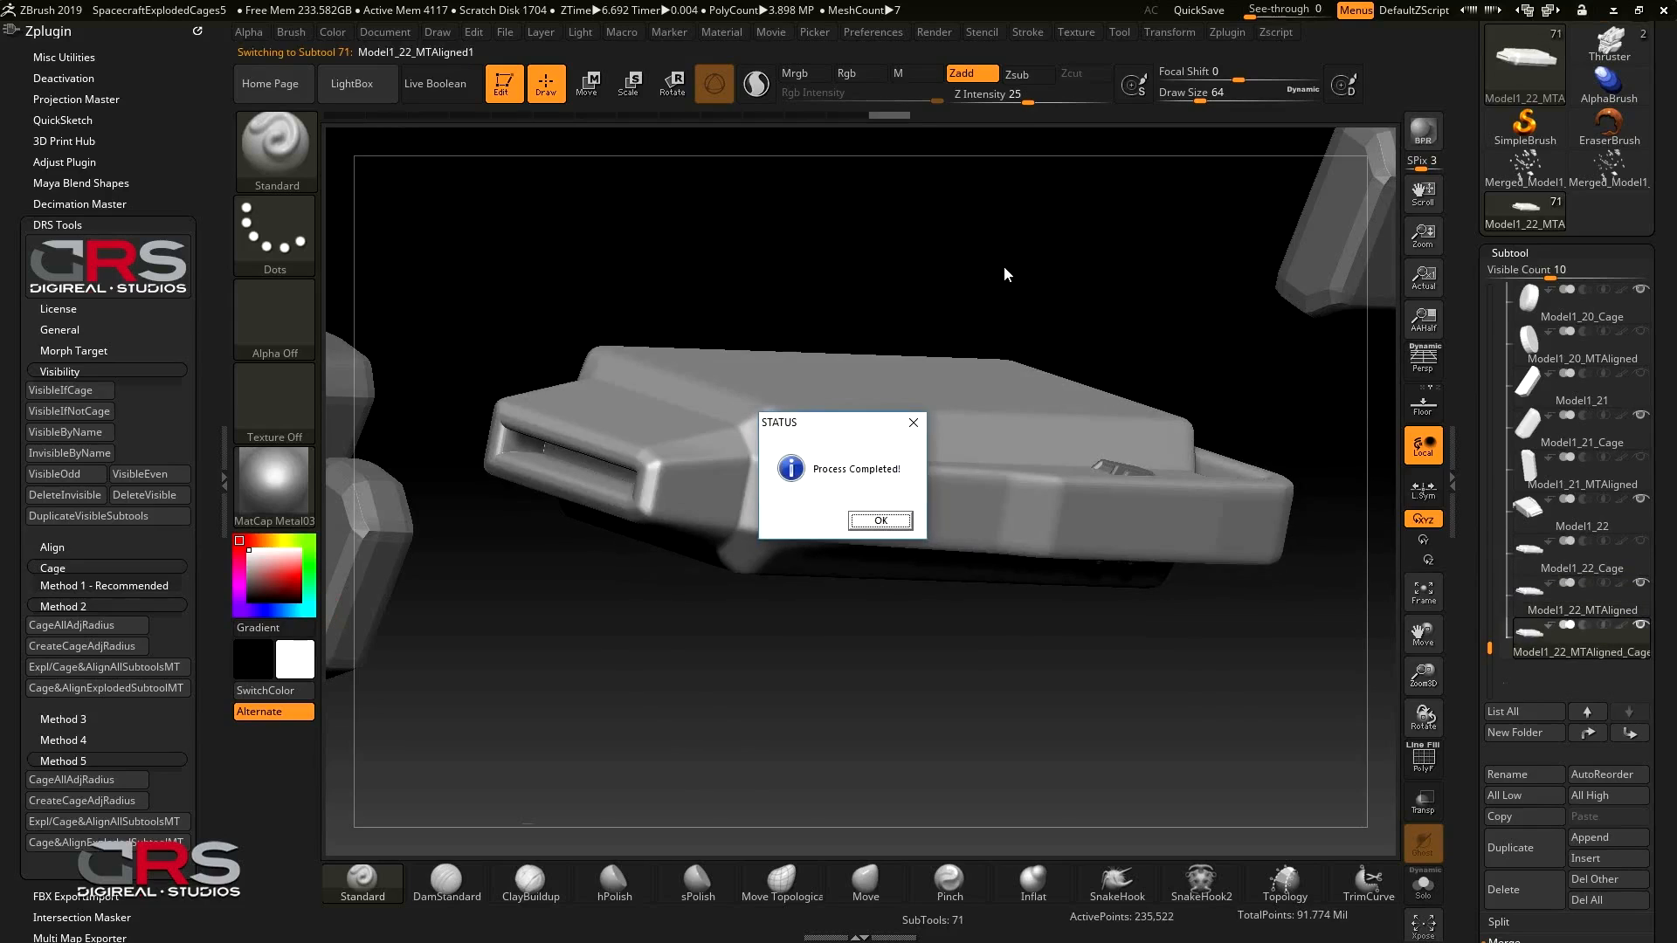
pyautogui.click(879, 521)
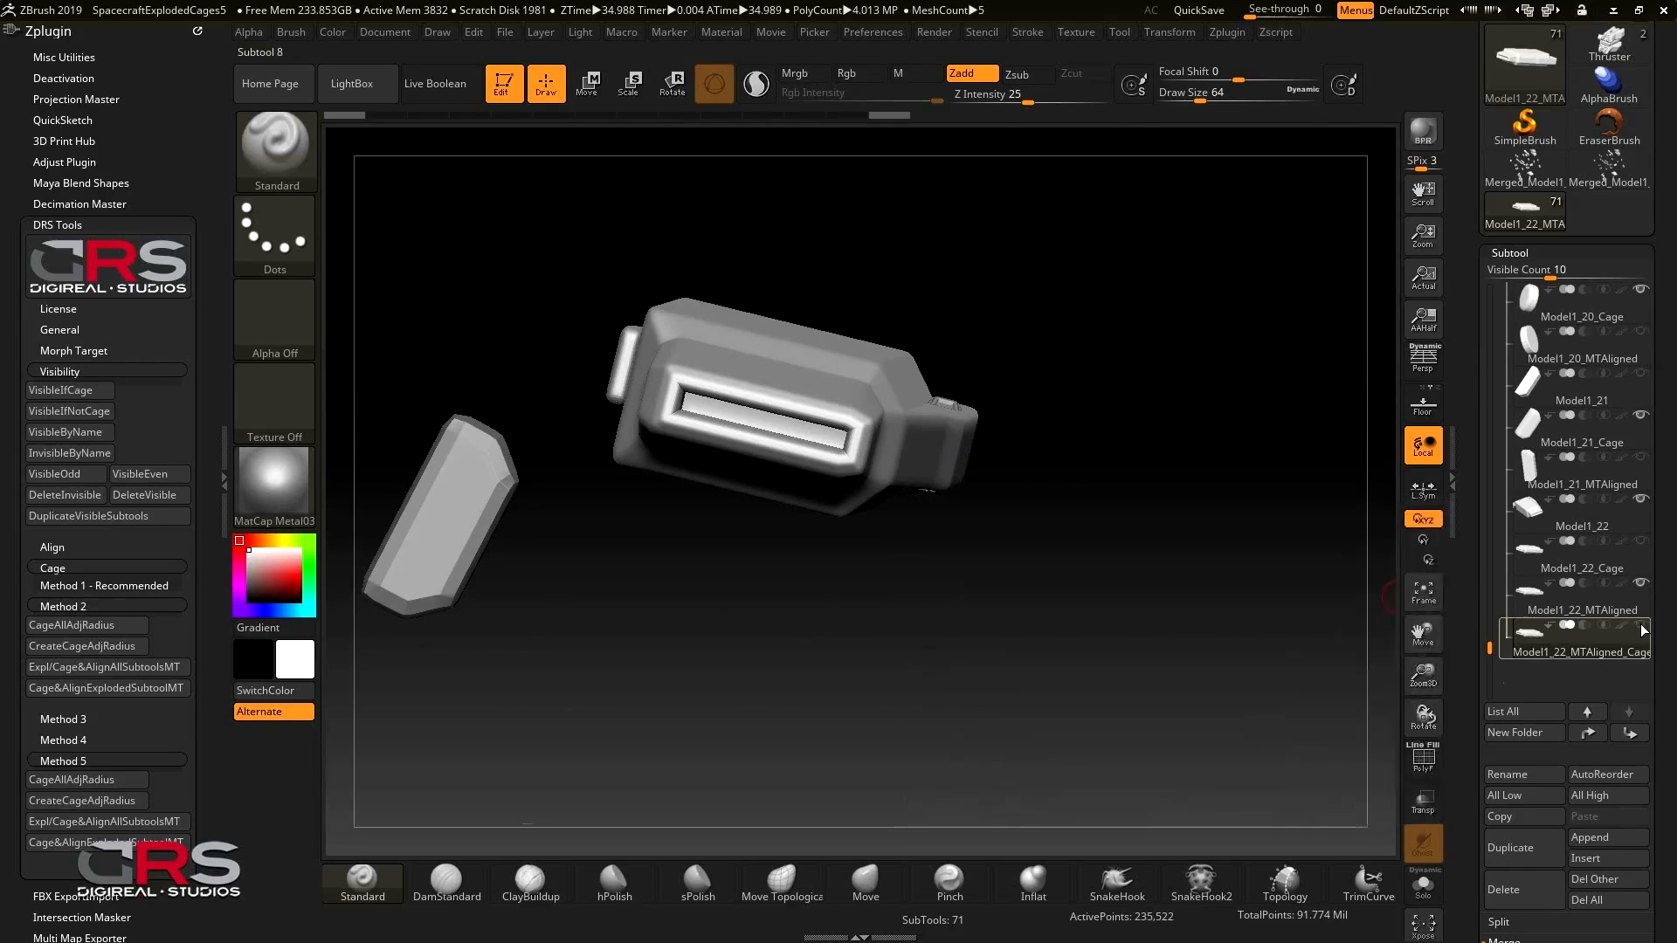
# Generate a second, user-defined-radius cage for Model1_22_MTAligned with CreateCageAdjRadius
pyautogui.click(1581, 609)
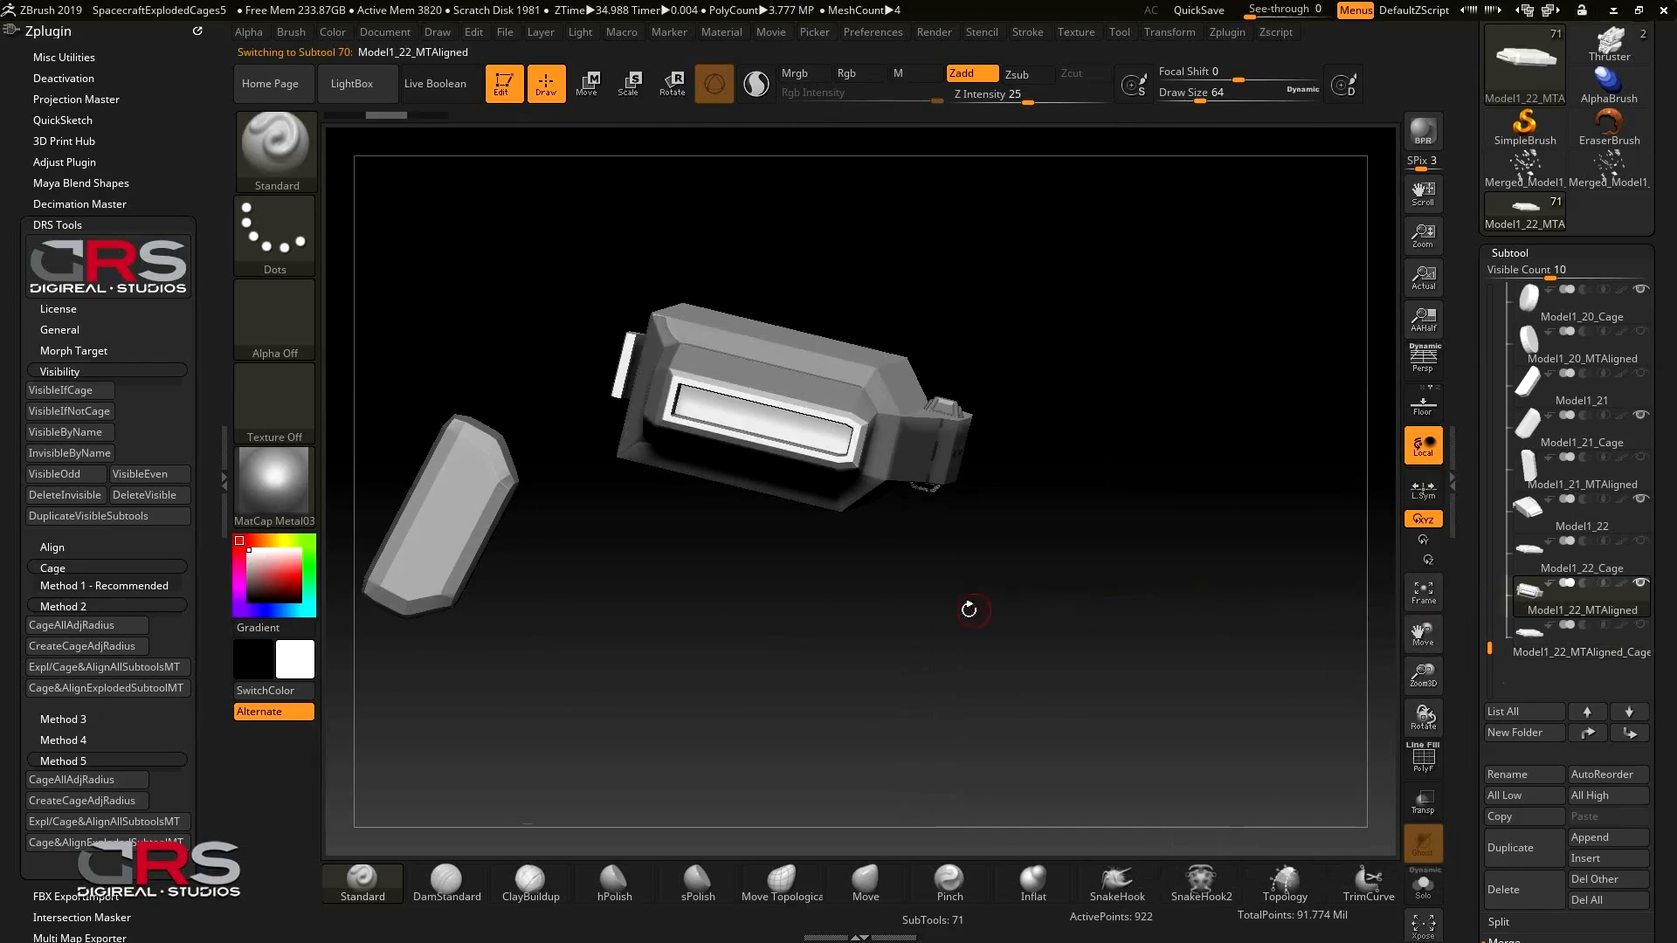
pyautogui.click(84, 800)
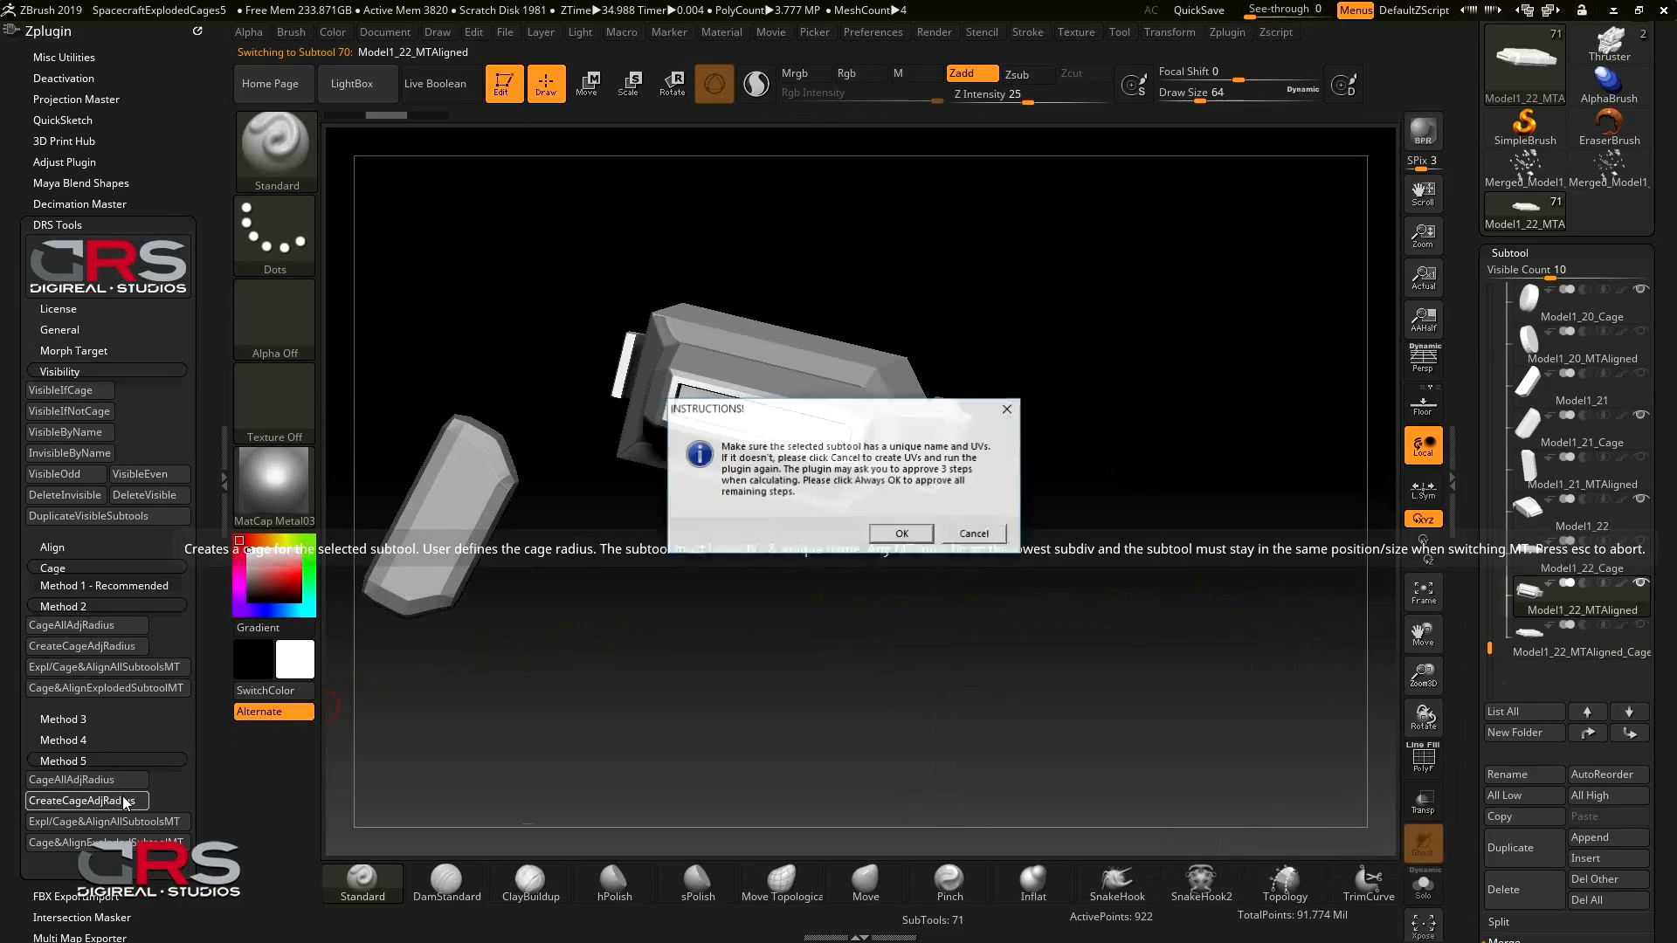
pyautogui.click(900, 532)
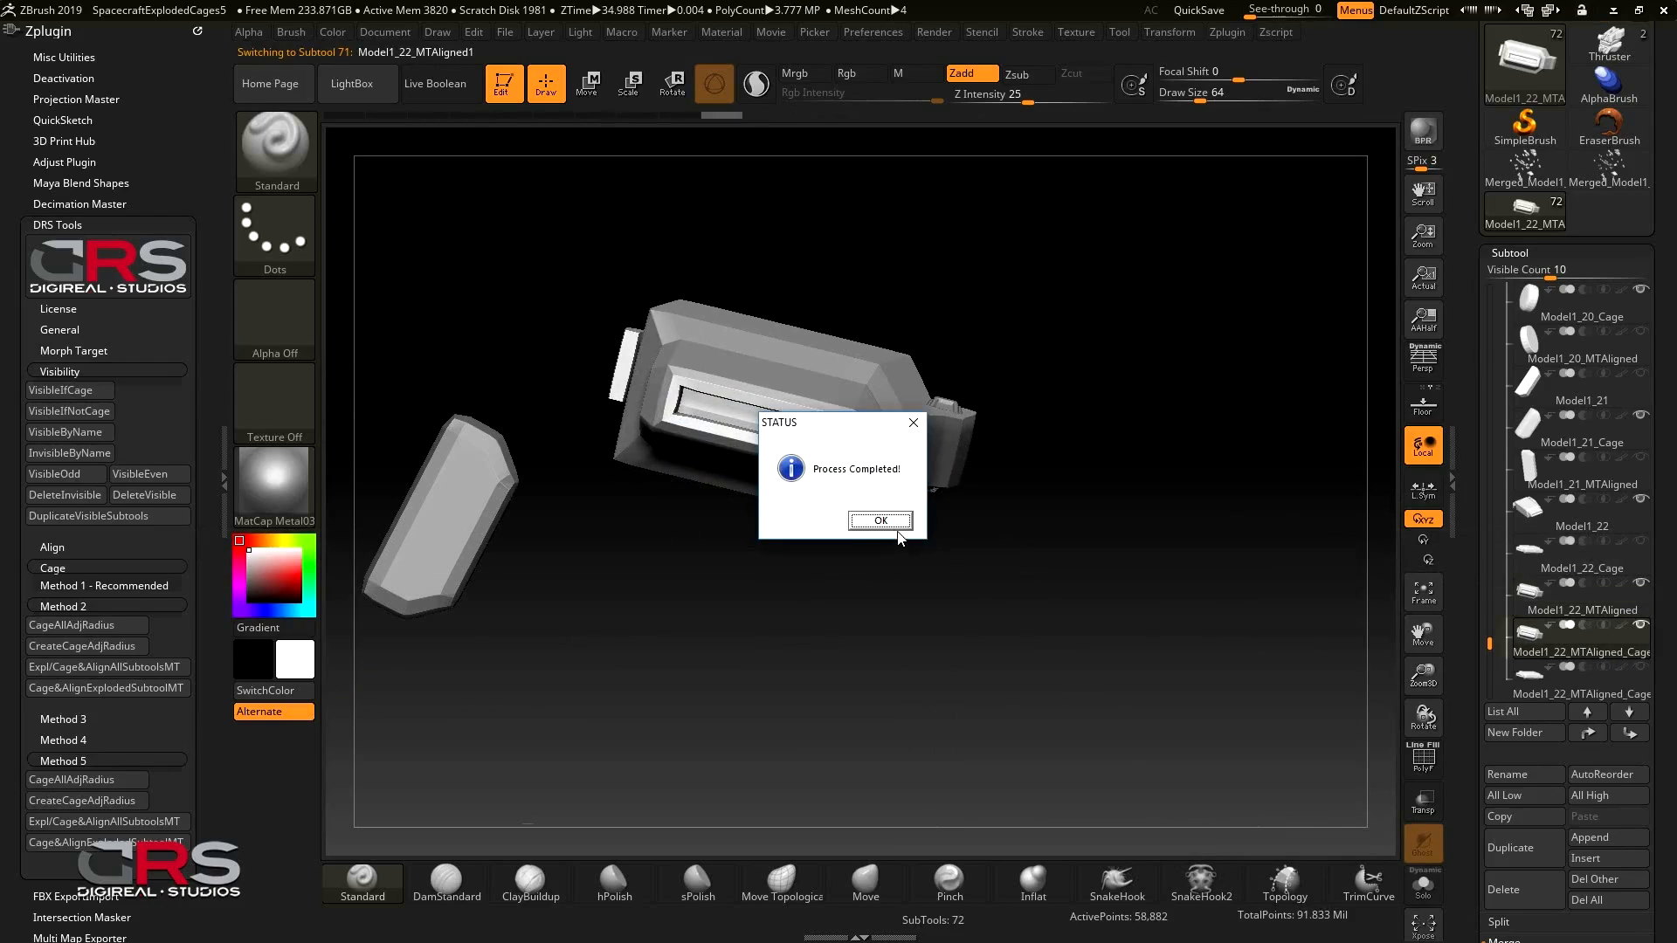
pyautogui.click(879, 521)
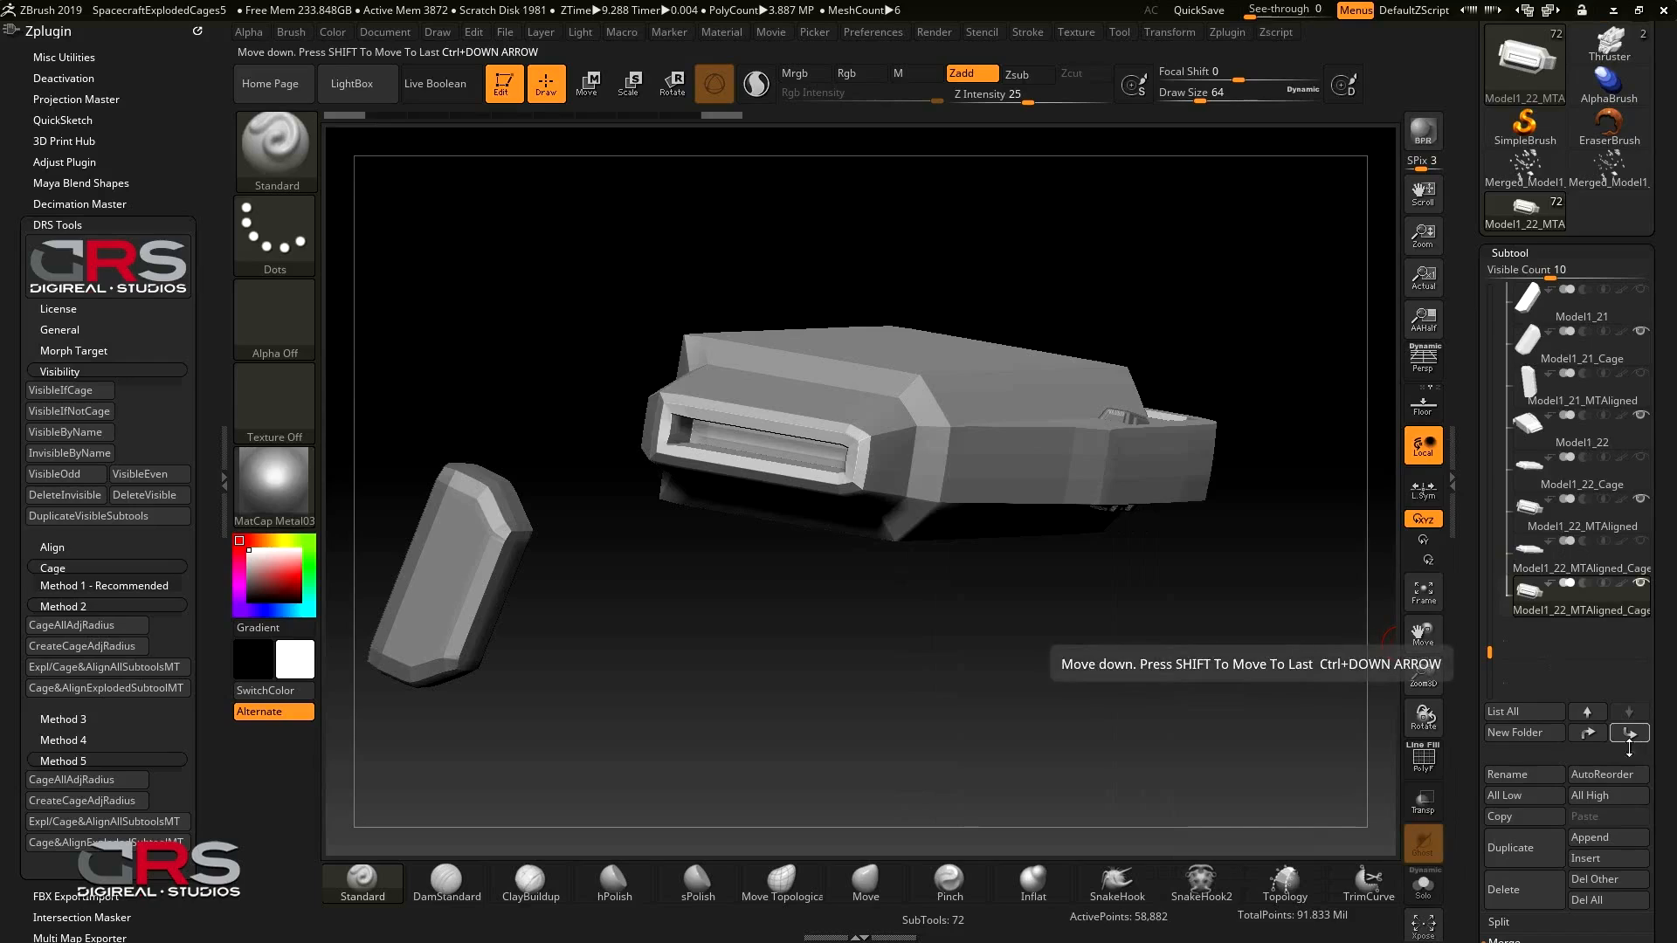
# Rename the newest Model1_22 cage by appending 'M' to its name
pyautogui.click(1522, 774)
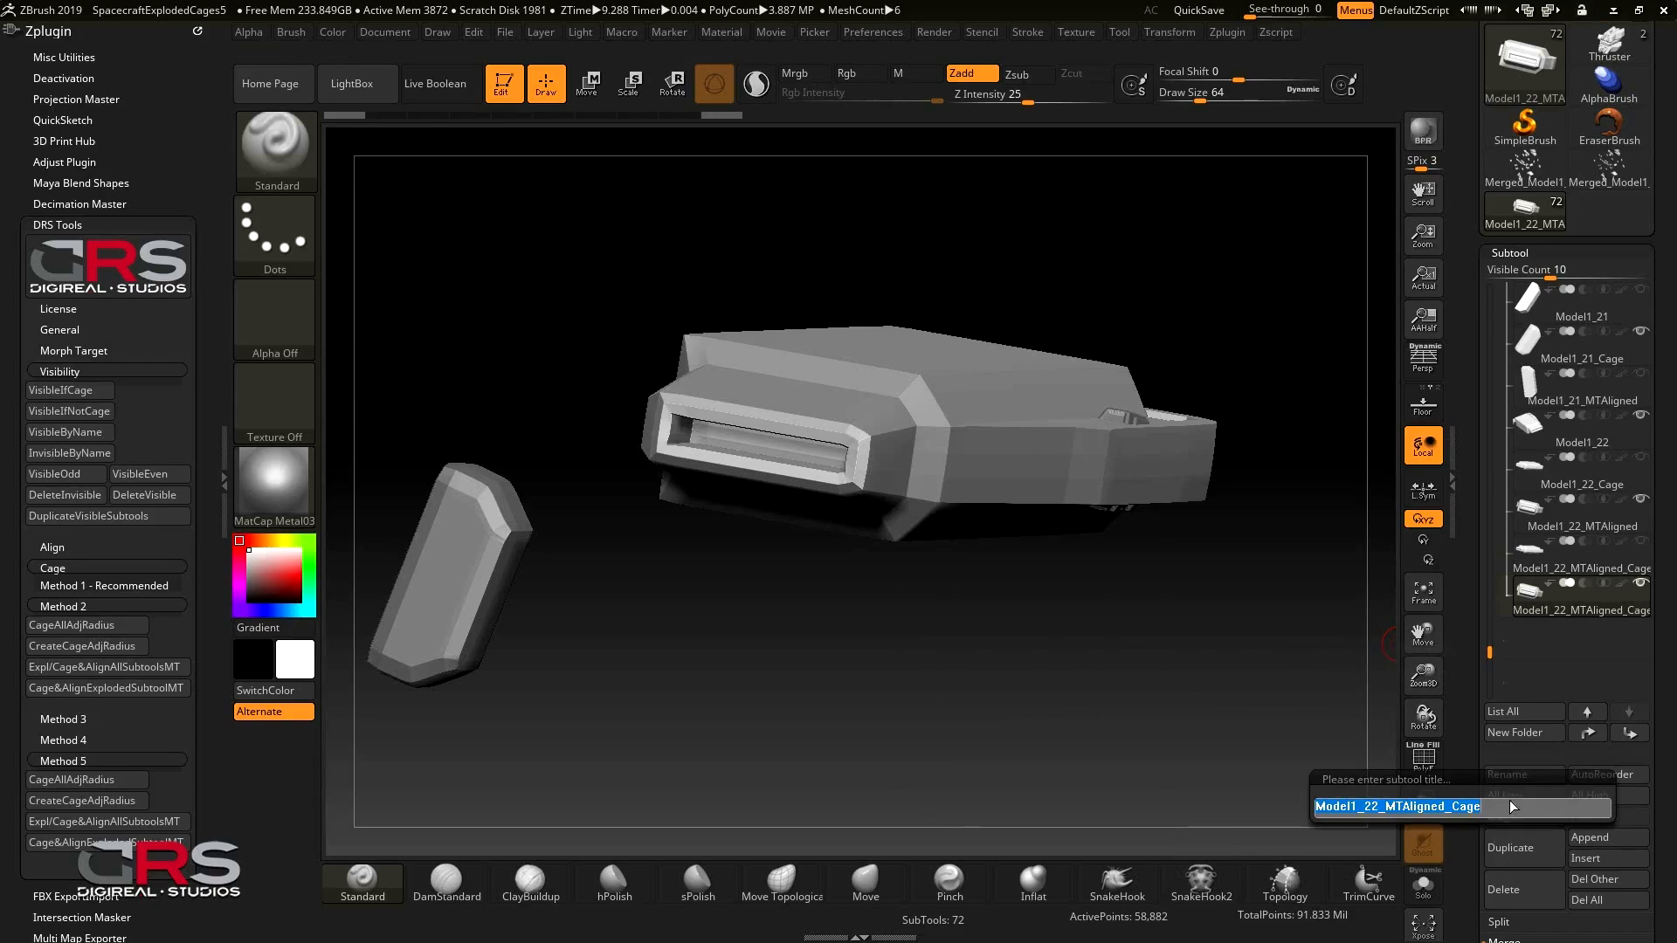
pyautogui.write('M')
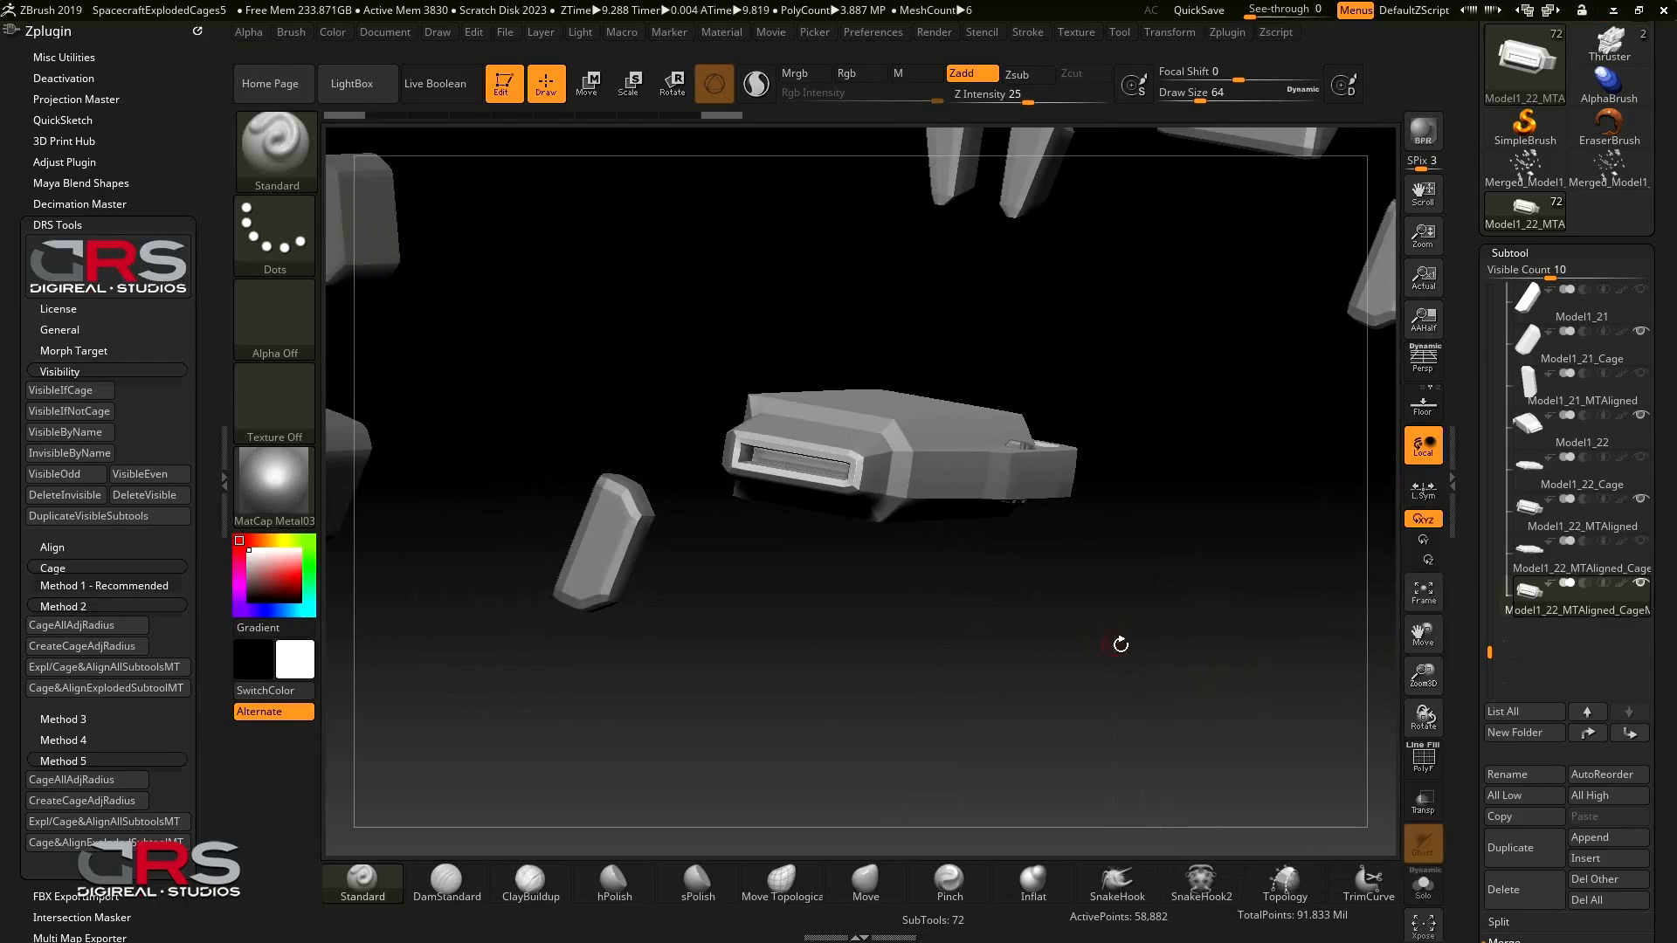
pyautogui.click(1578, 609)
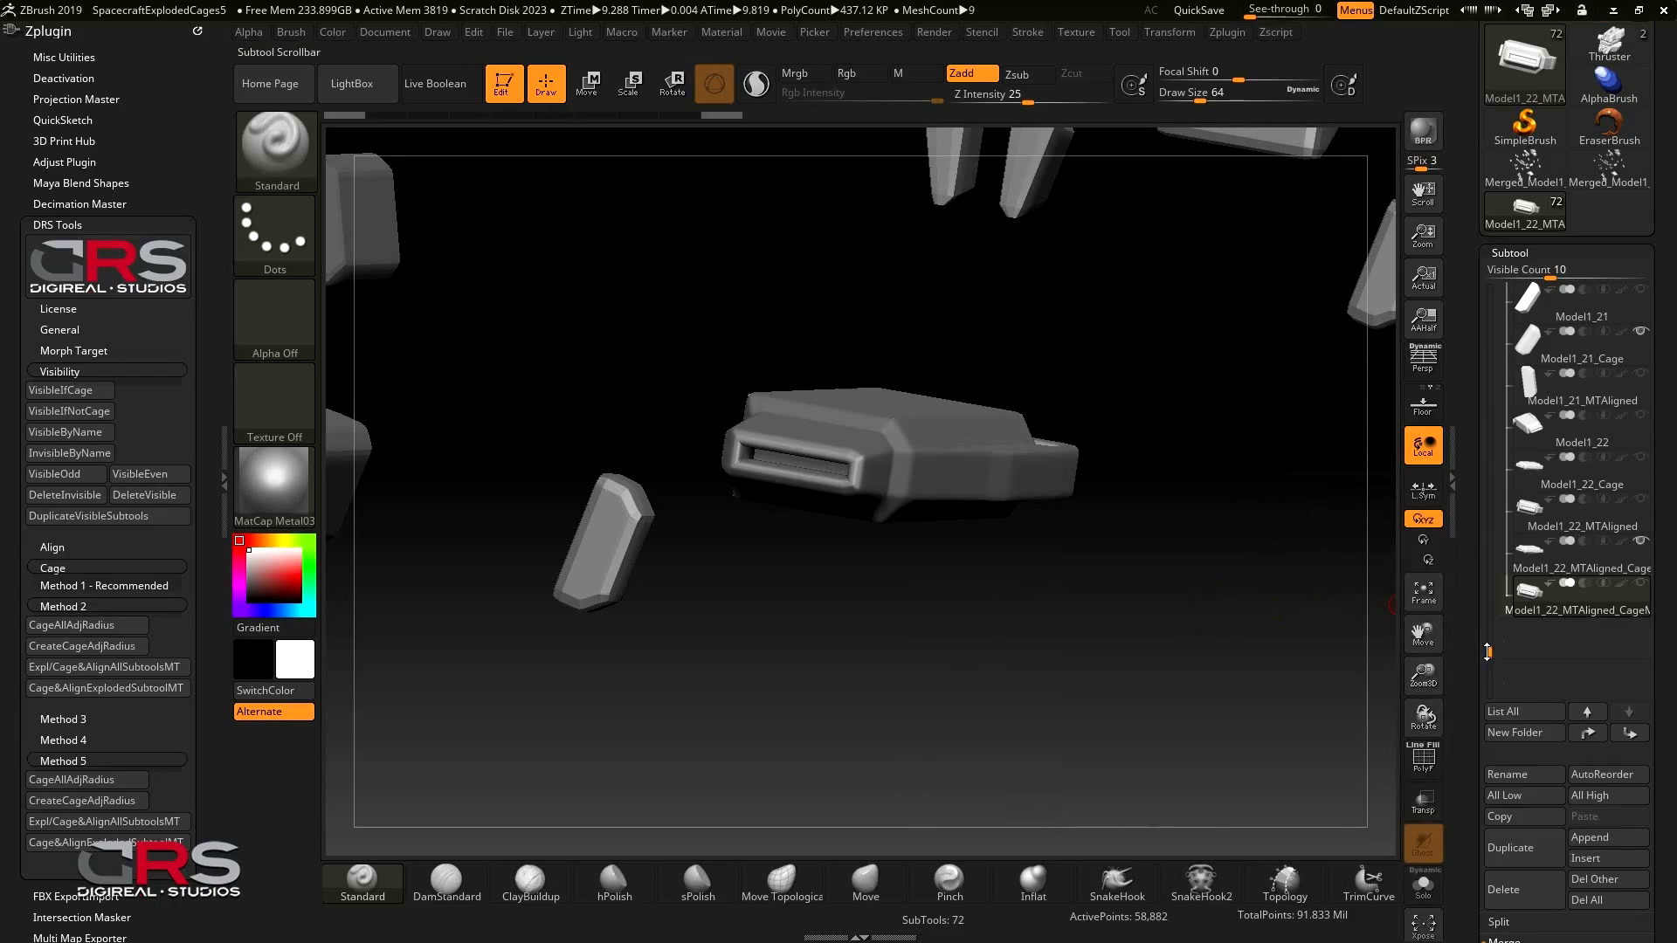
# Scroll the Subtool list back to the top and make Model1_1_Cage the active subtool
pyautogui.scroll(-3)
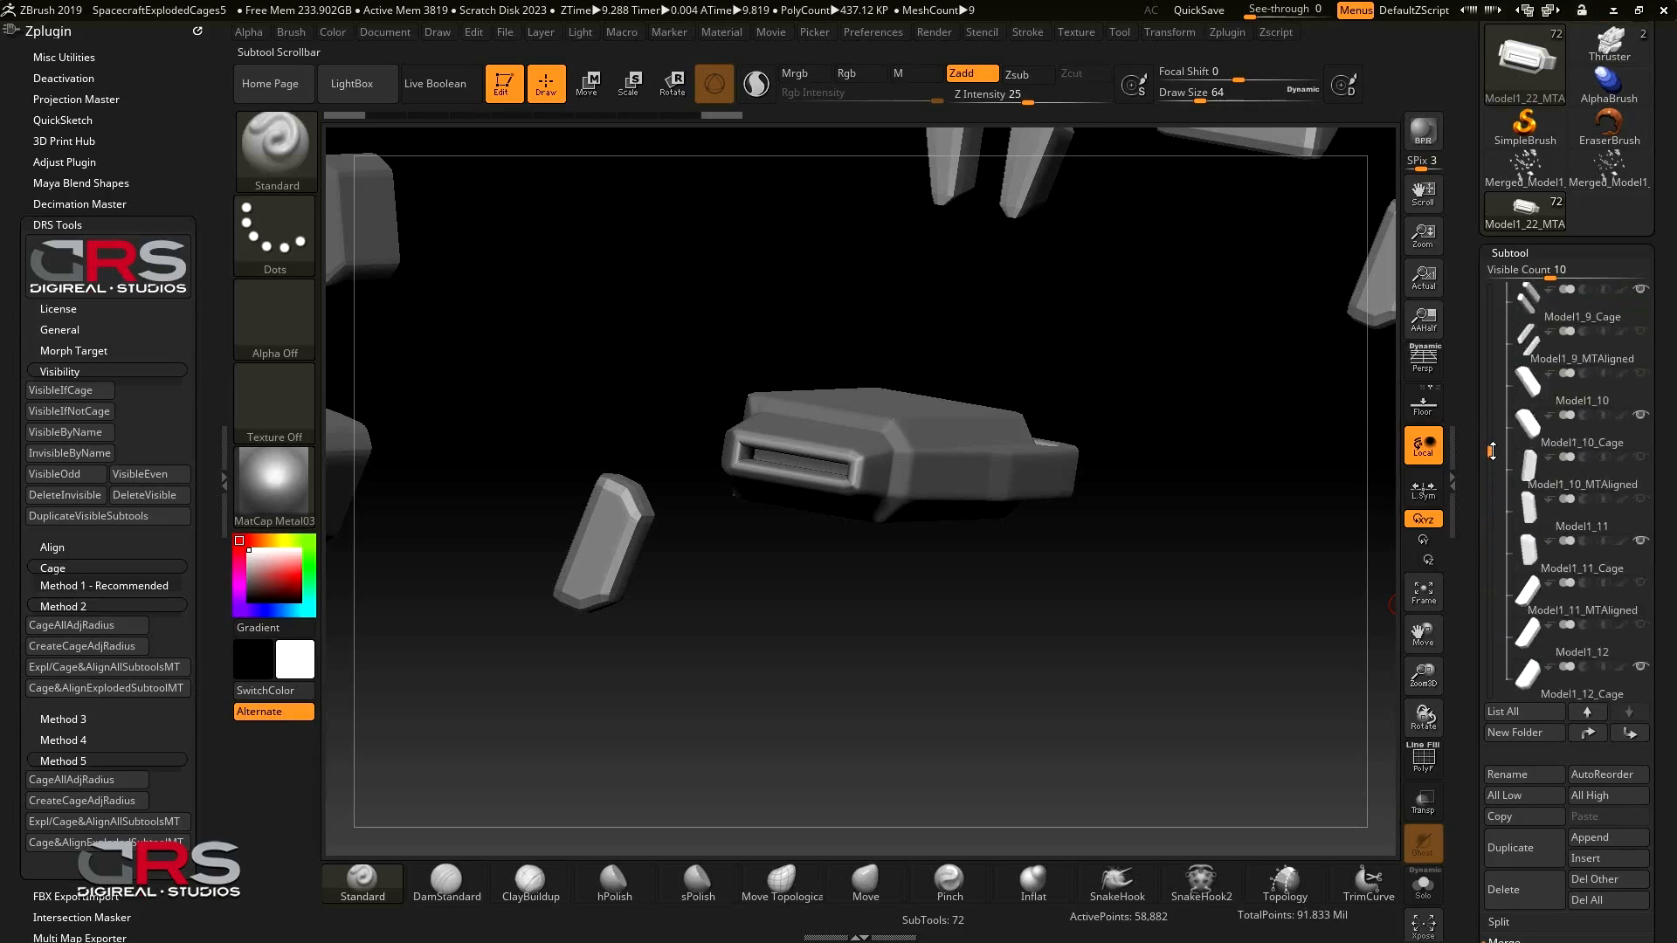
pyautogui.scroll(3)
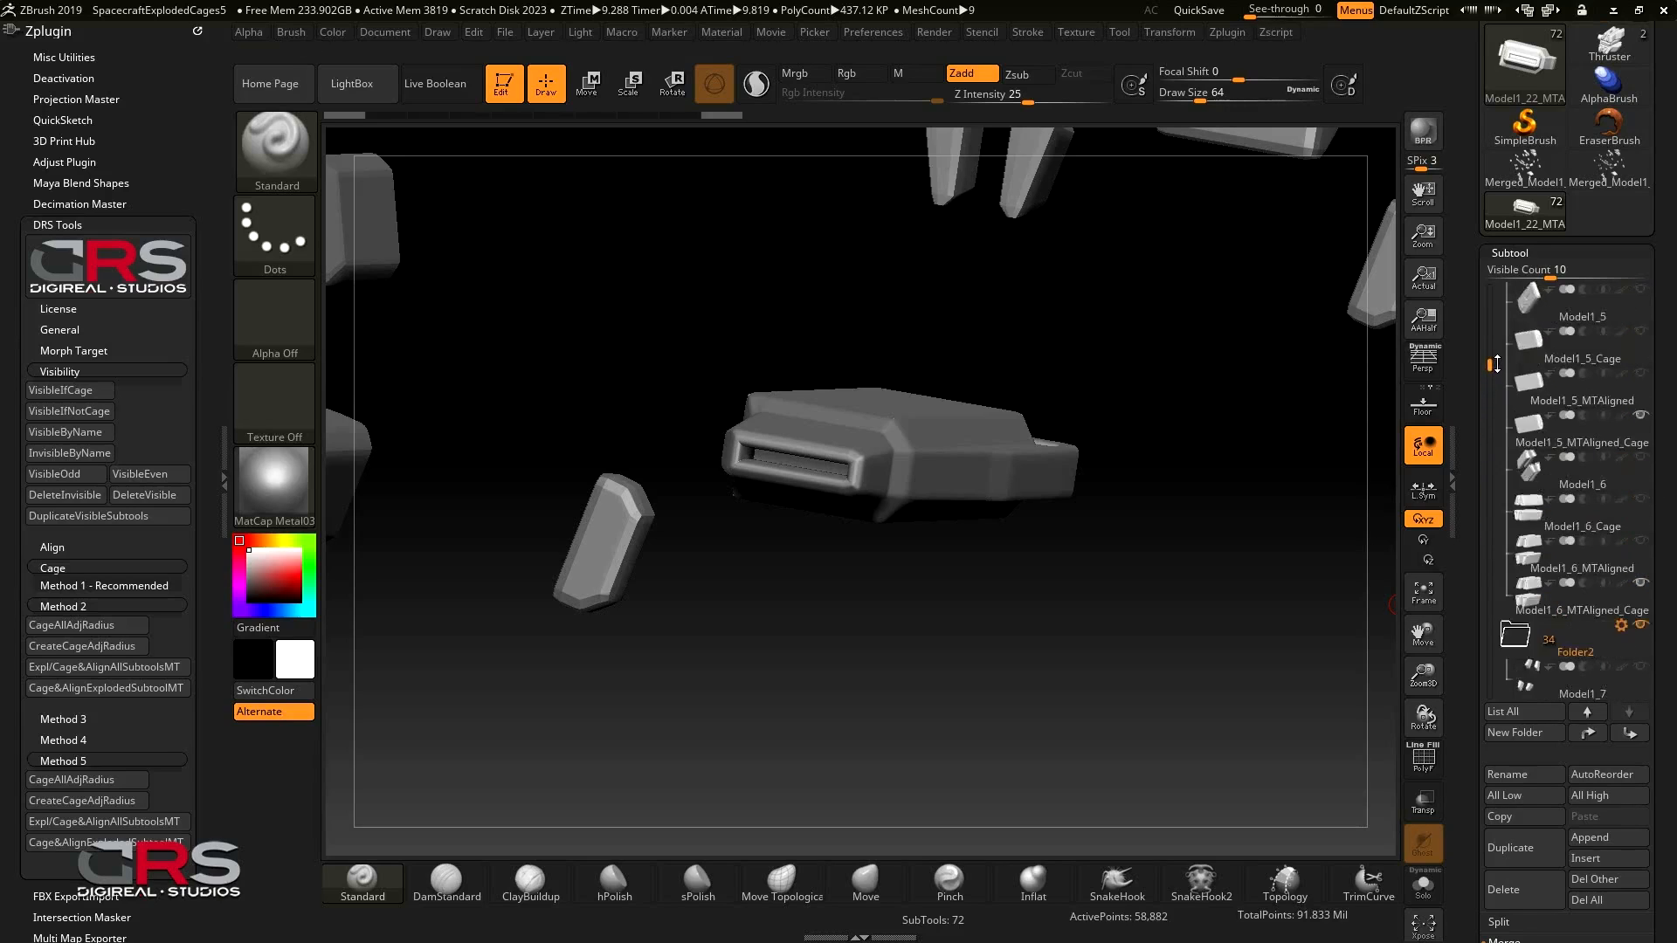
pyautogui.scroll(3)
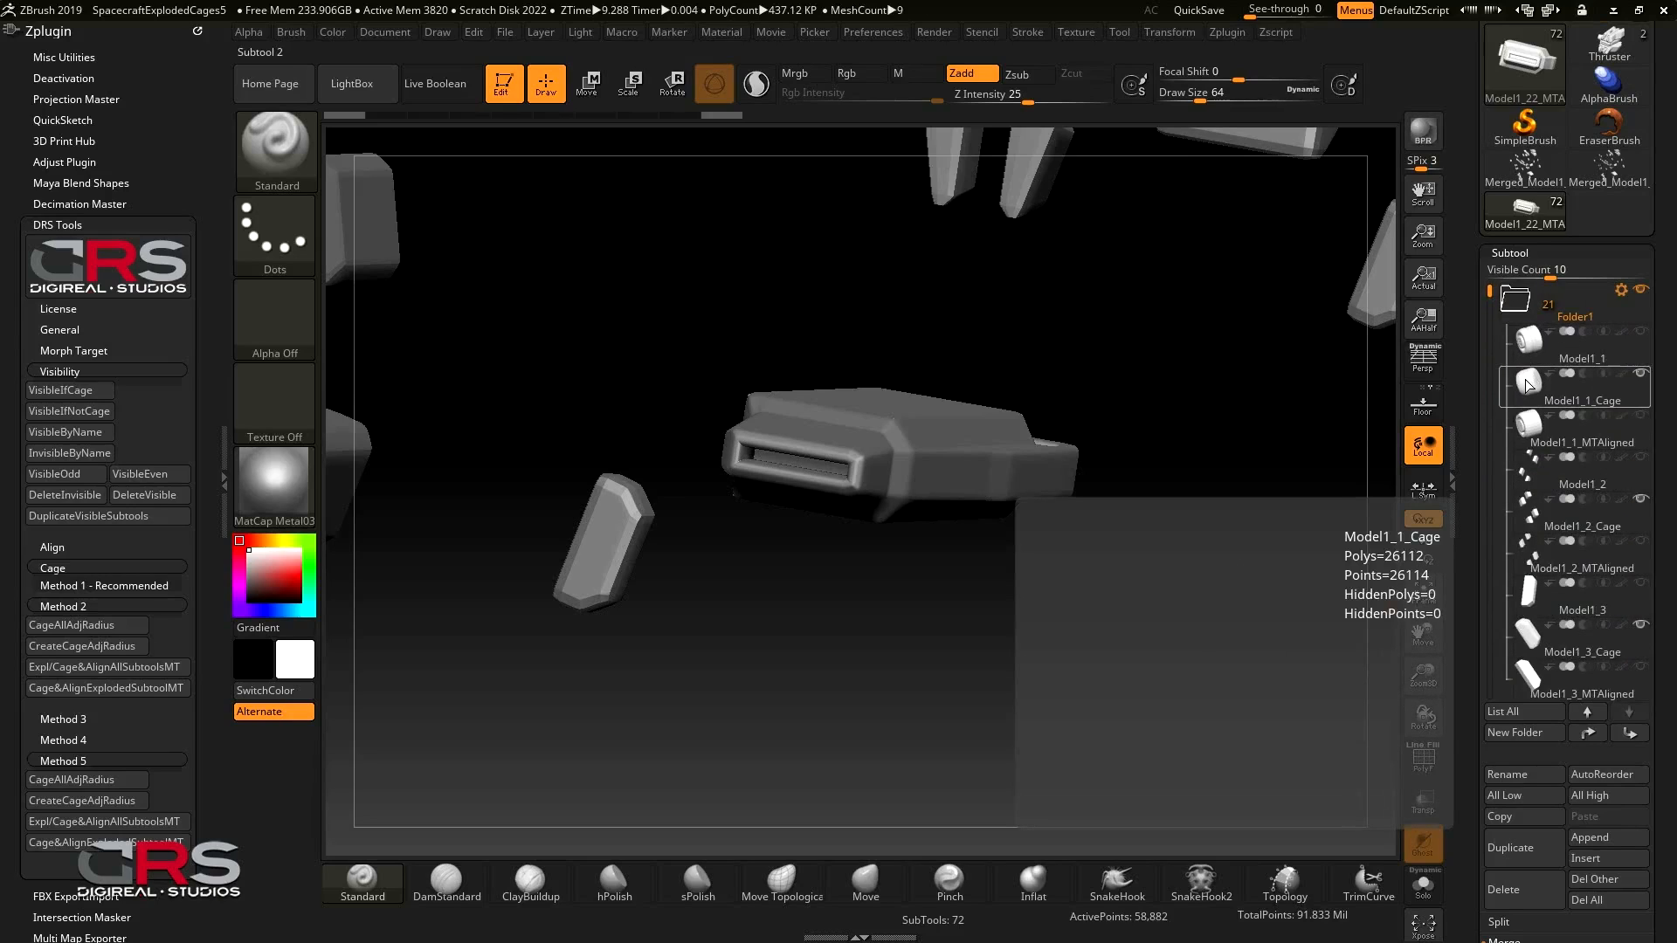
pyautogui.click(1532, 383)
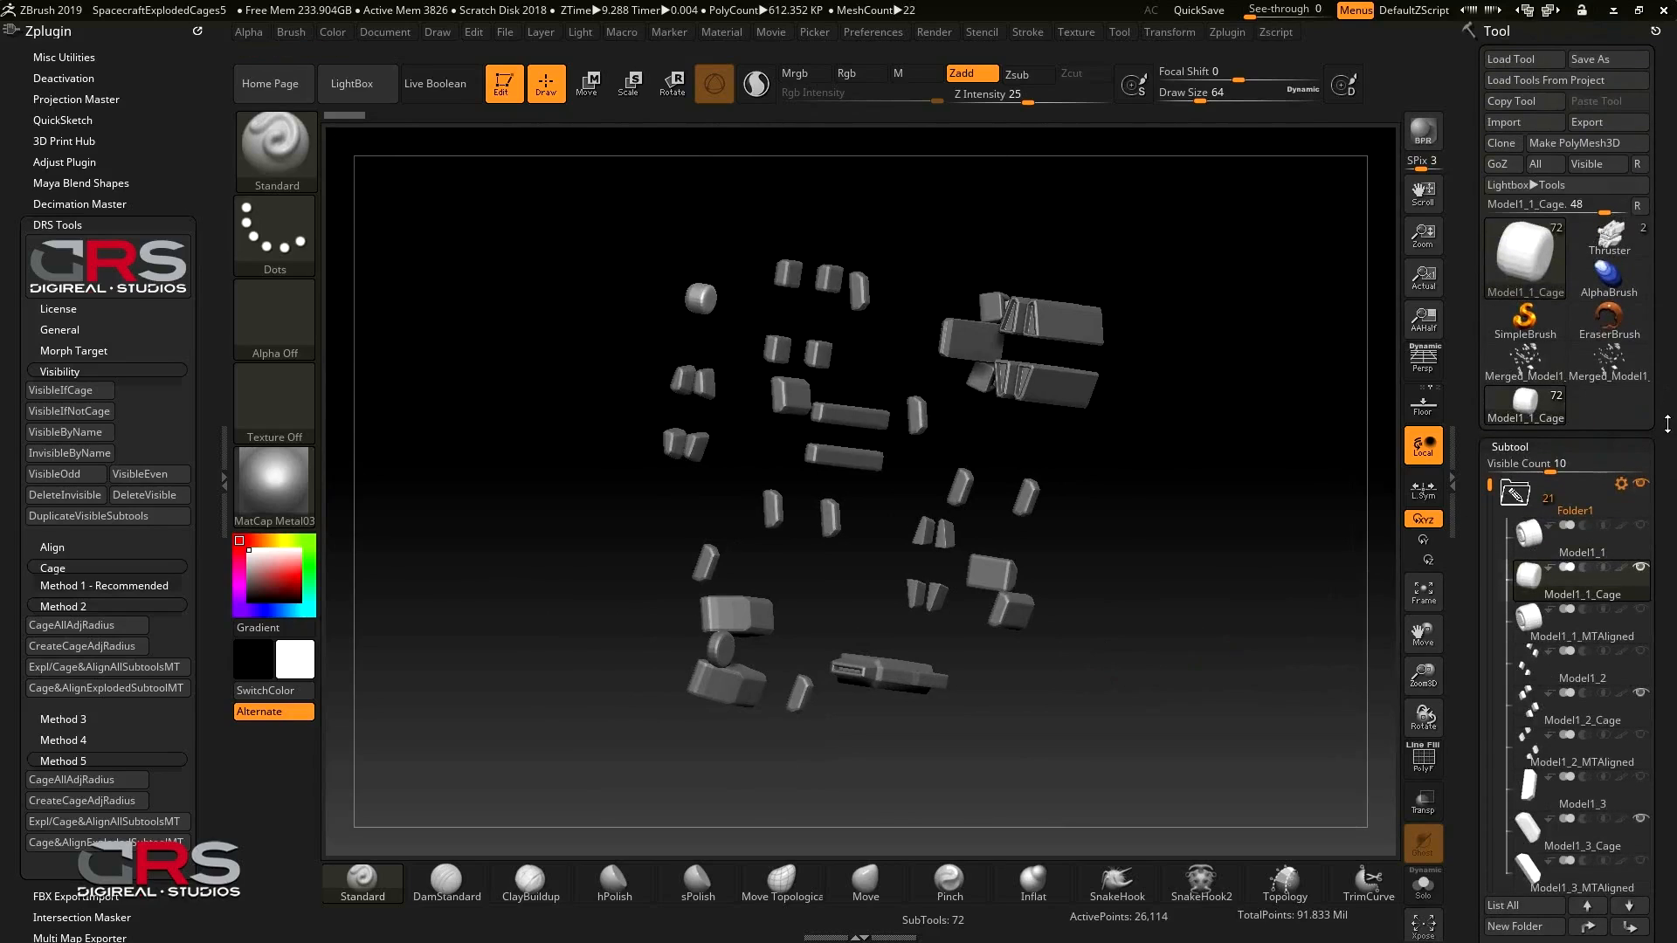
# Merge all visible cage subtools into a single merged tool
pyautogui.scroll(-3)
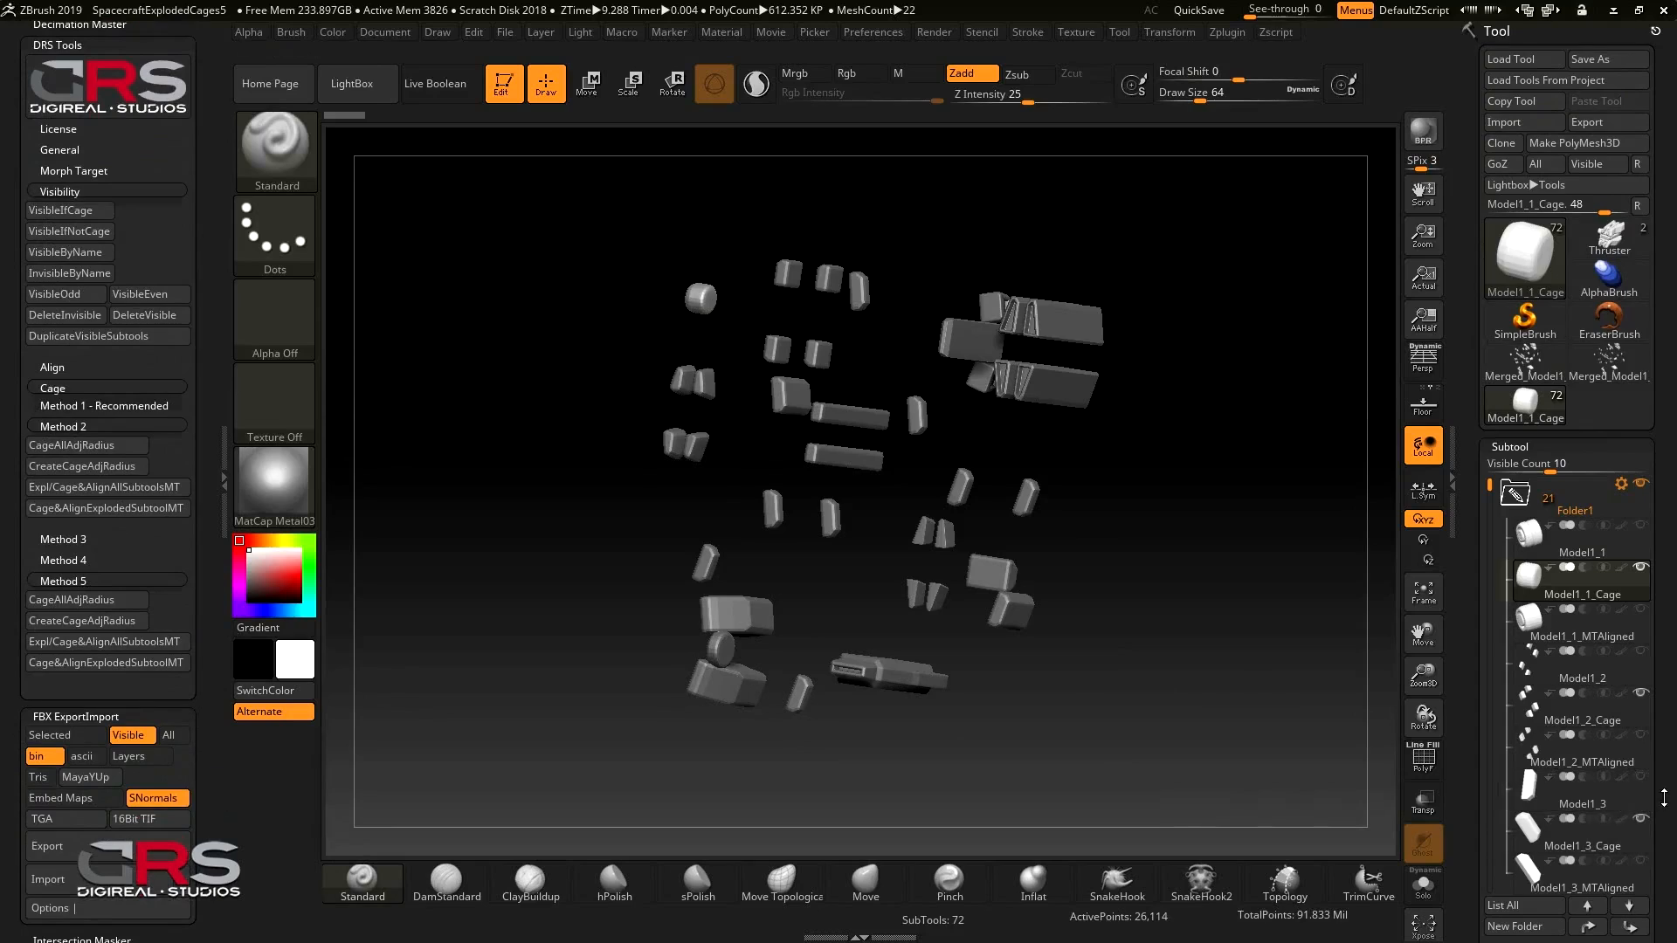
pyautogui.click(1511, 788)
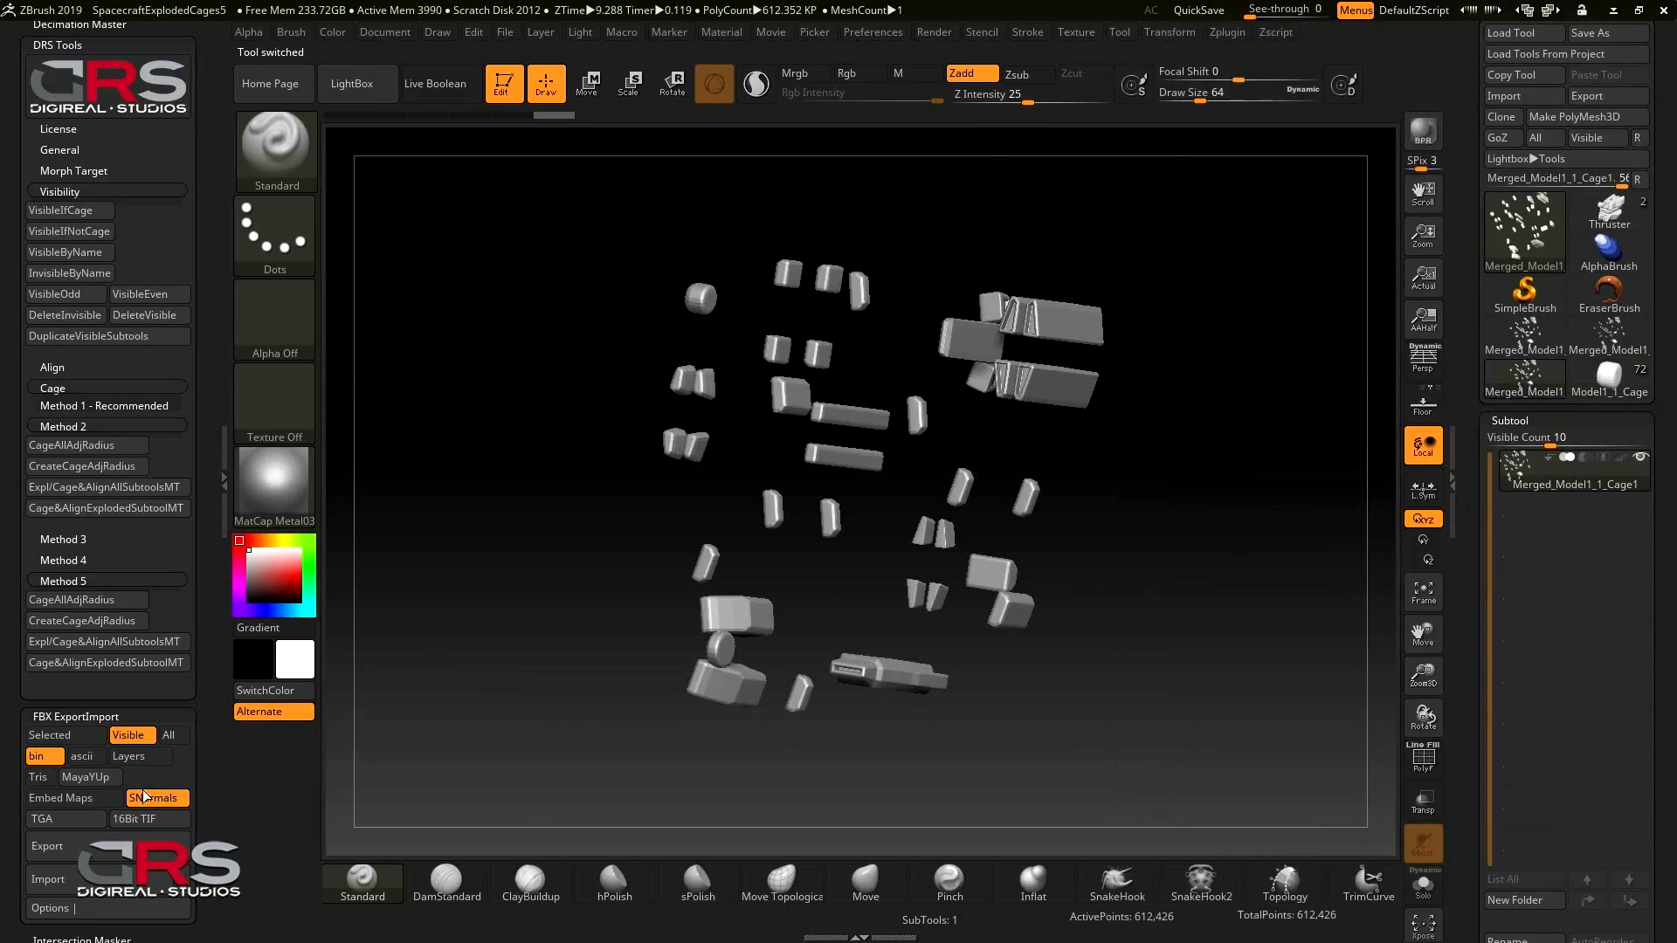
# Export the merged cages as a Thruster_Cages FBX in Files > Exports > Cages, then return to the 72-subtool model
pyautogui.click(47, 845)
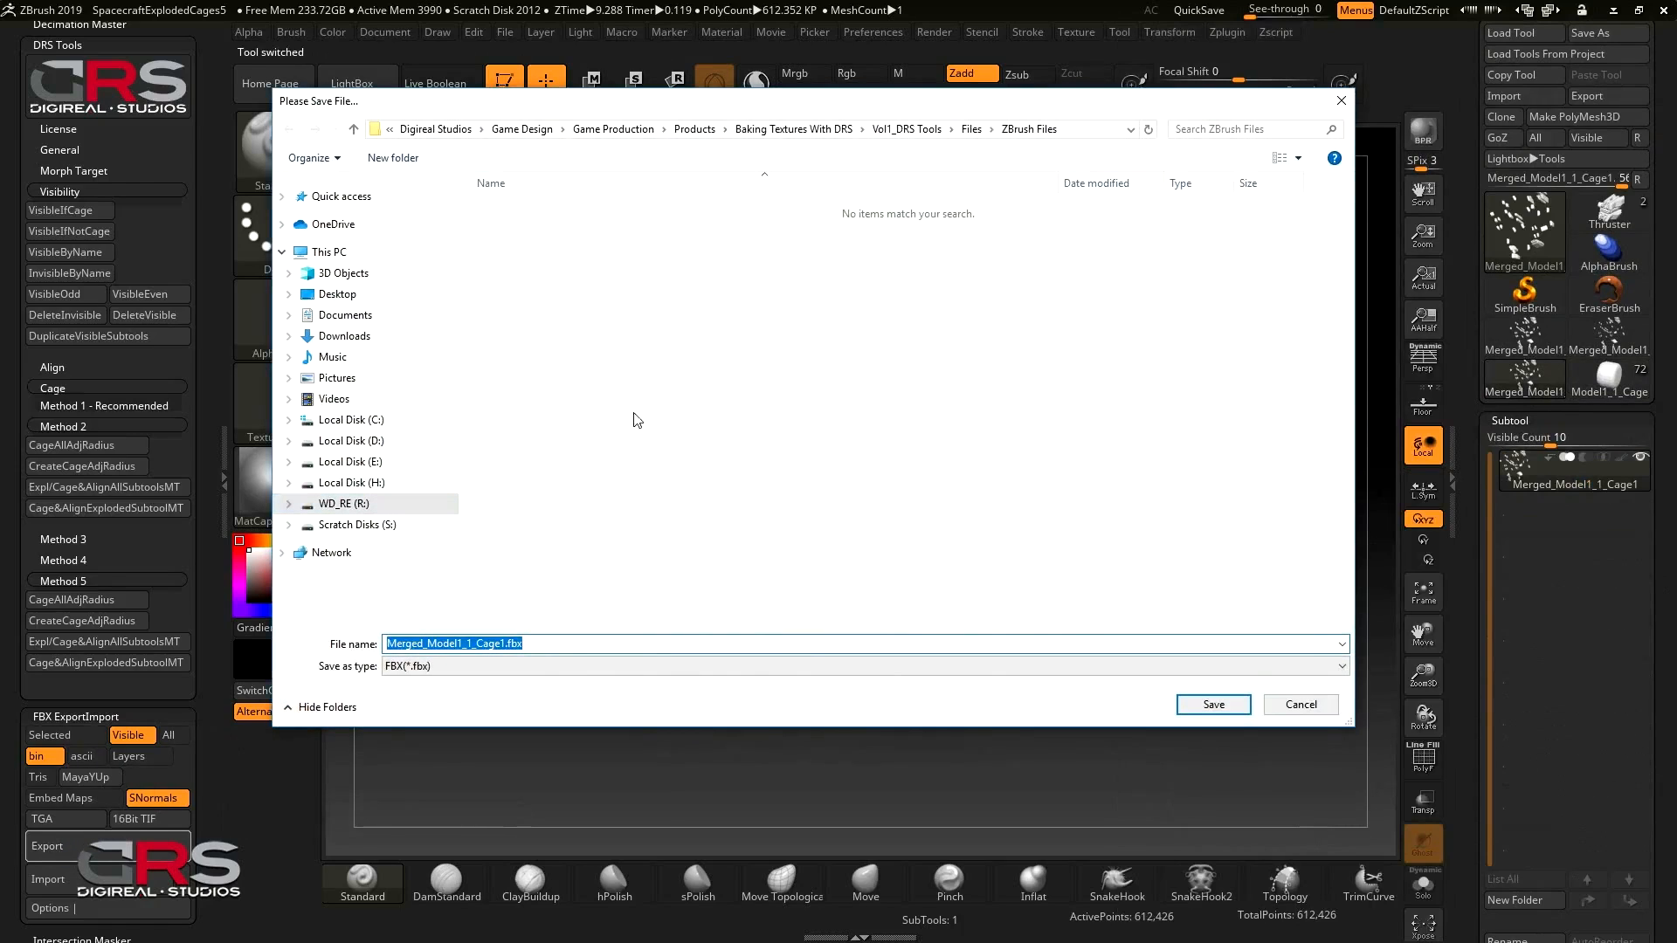
pyautogui.click(971, 128)
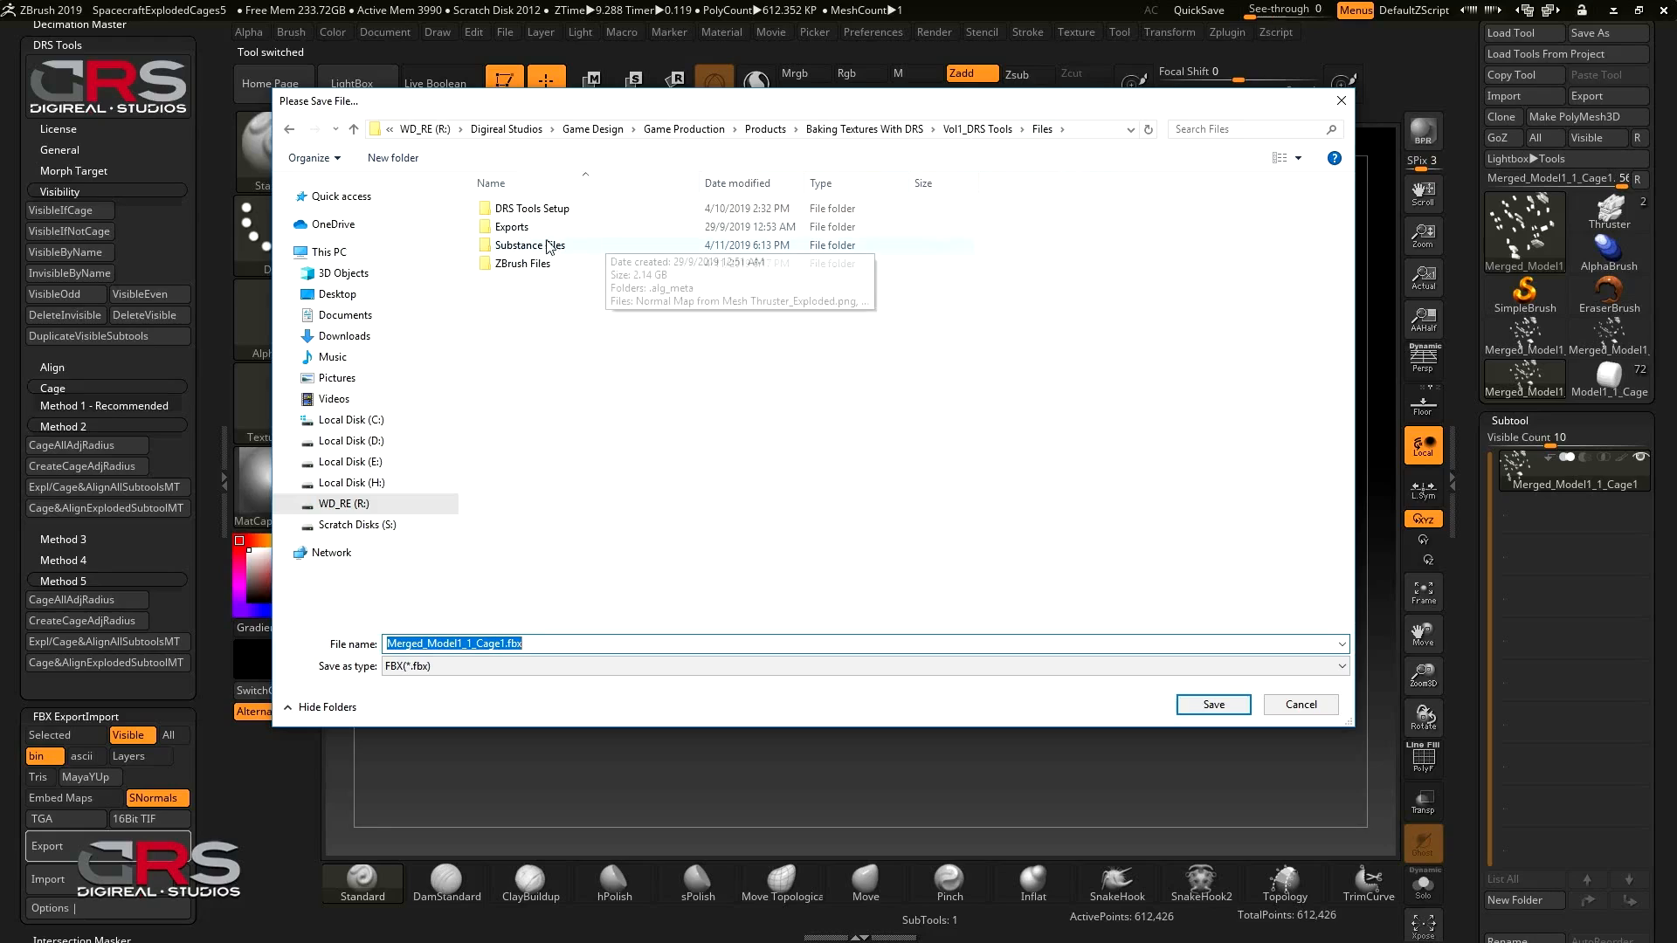
pyautogui.doubleClick(510, 227)
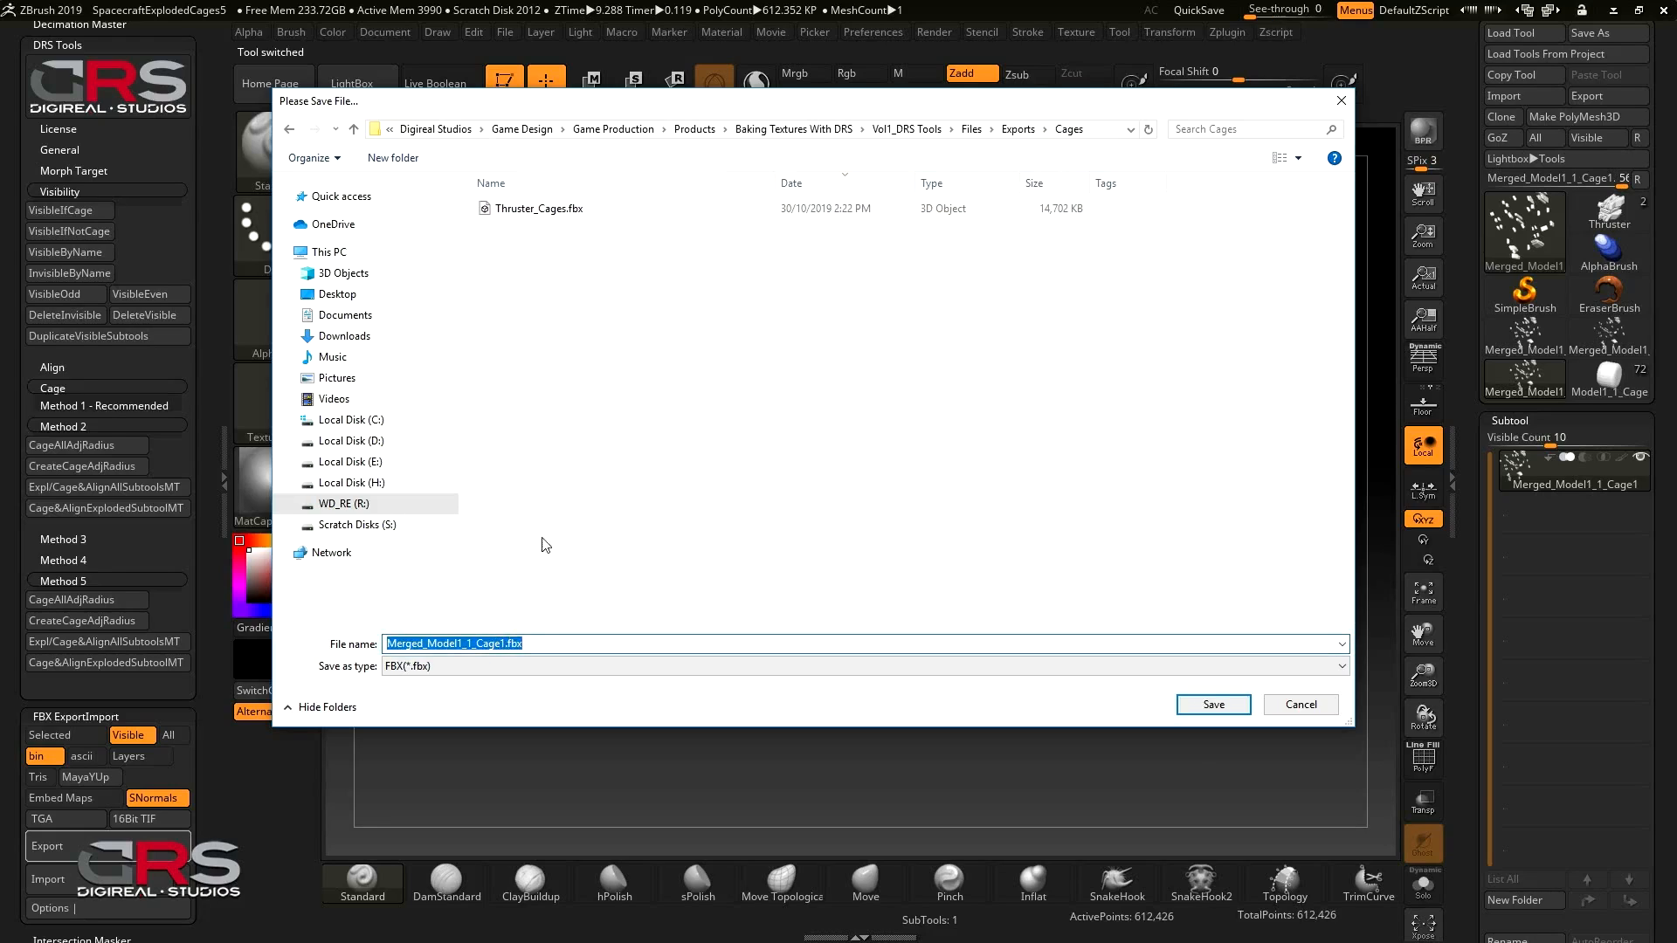
pyautogui.click(540, 208)
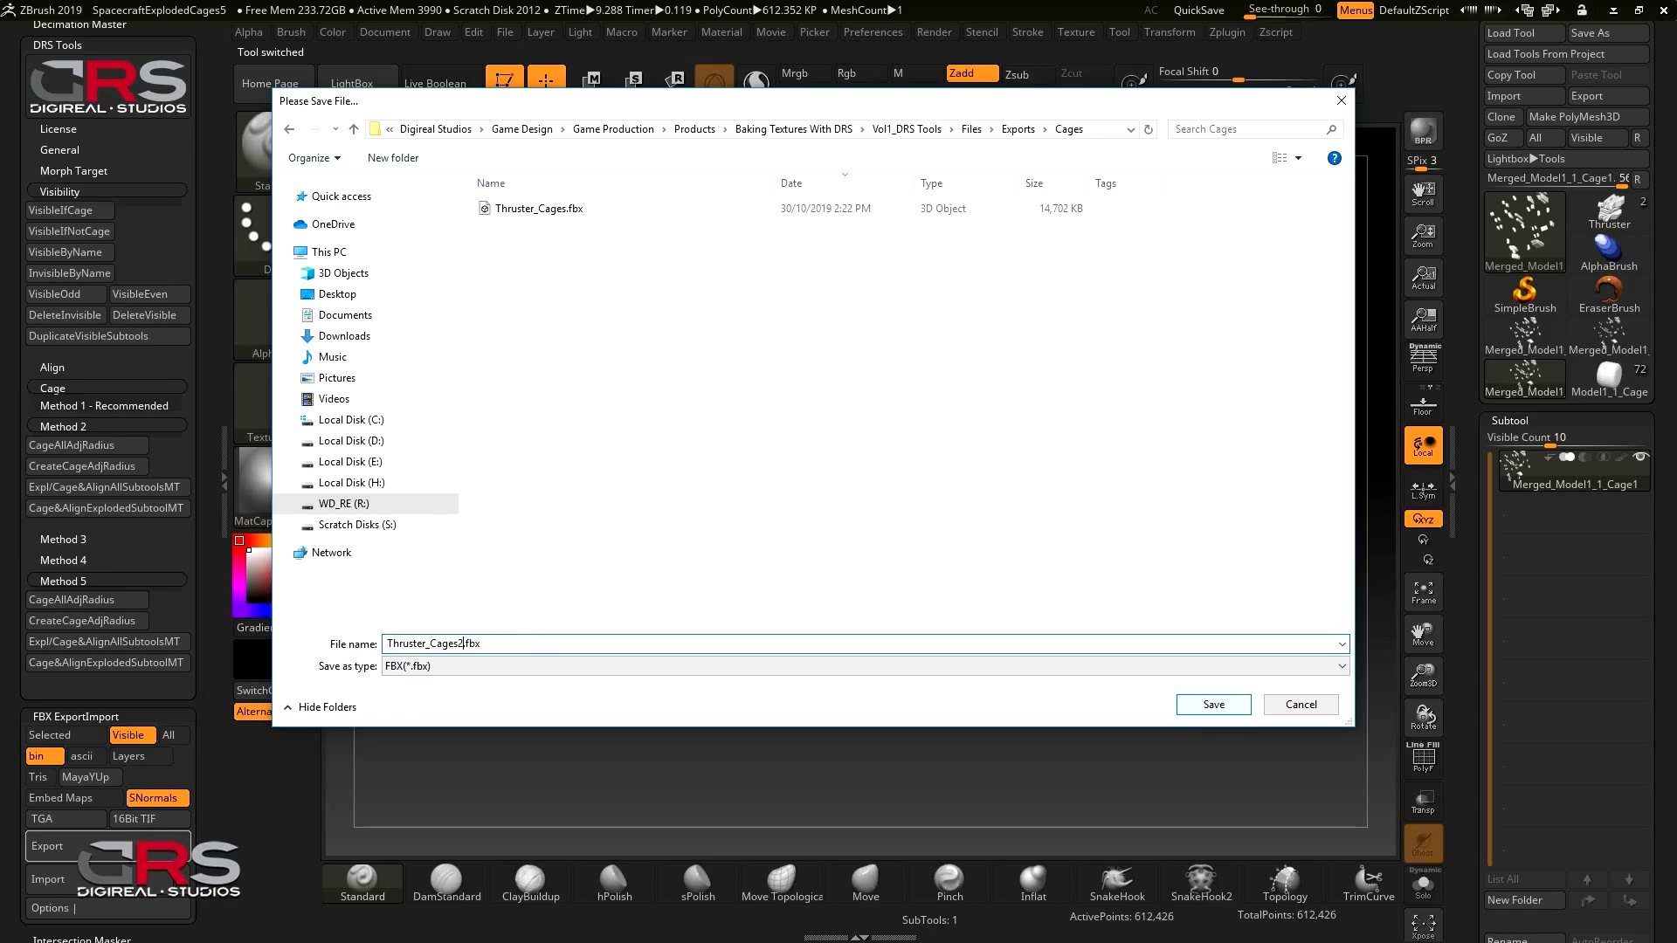
pyautogui.click(1212, 704)
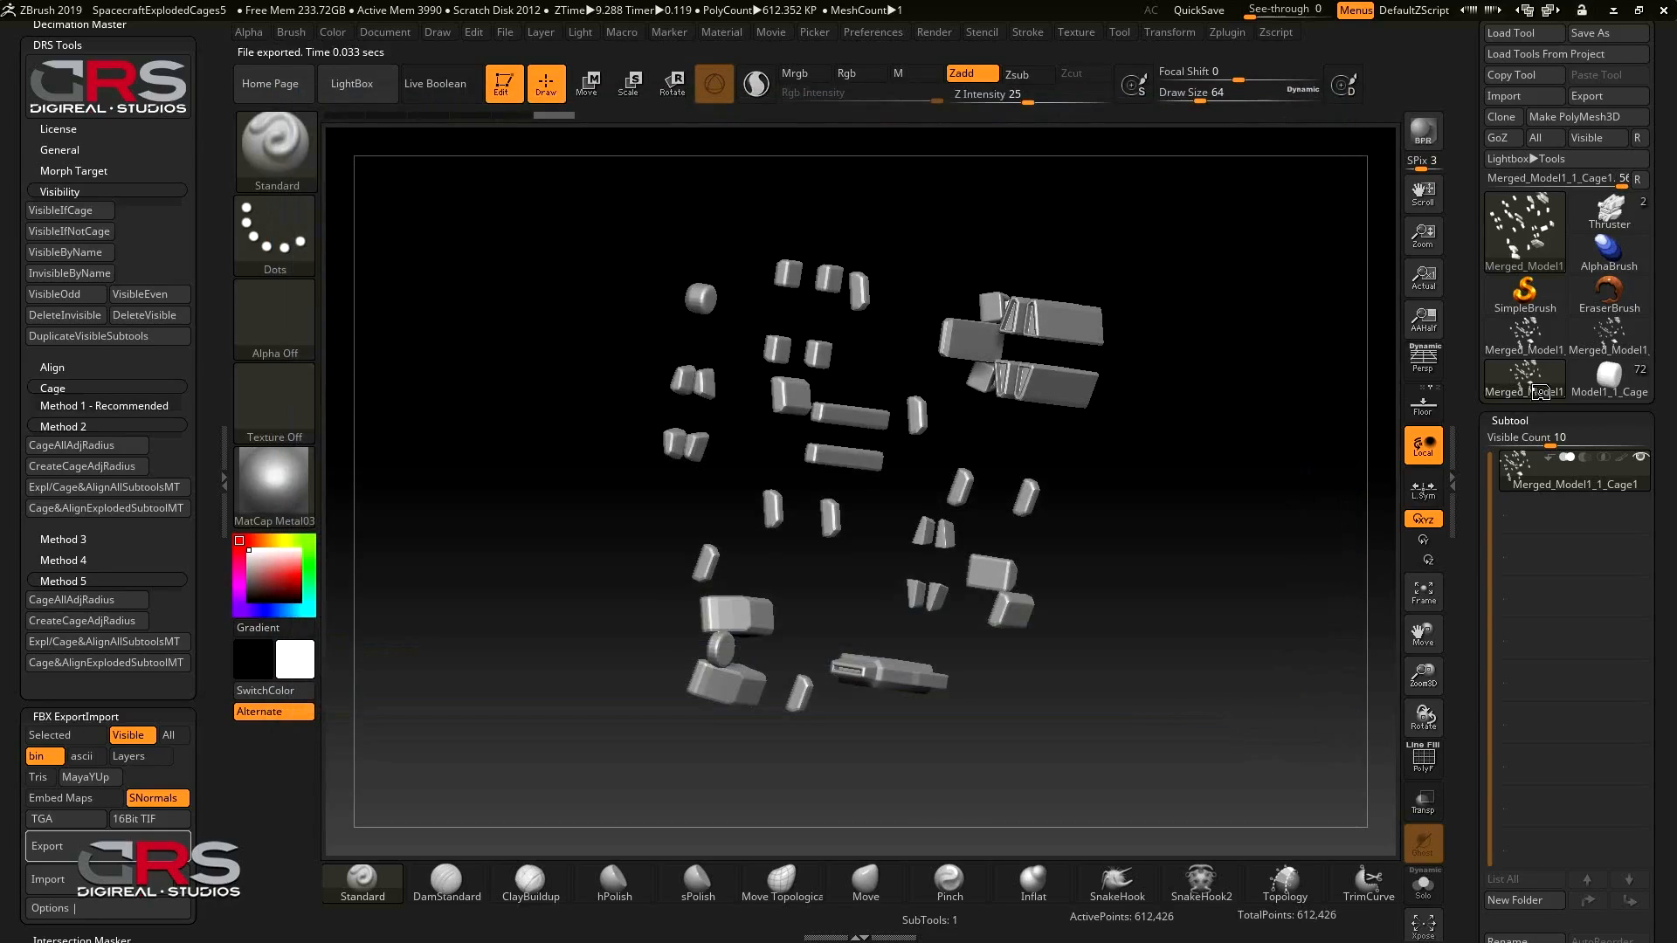
pyautogui.click(1607, 371)
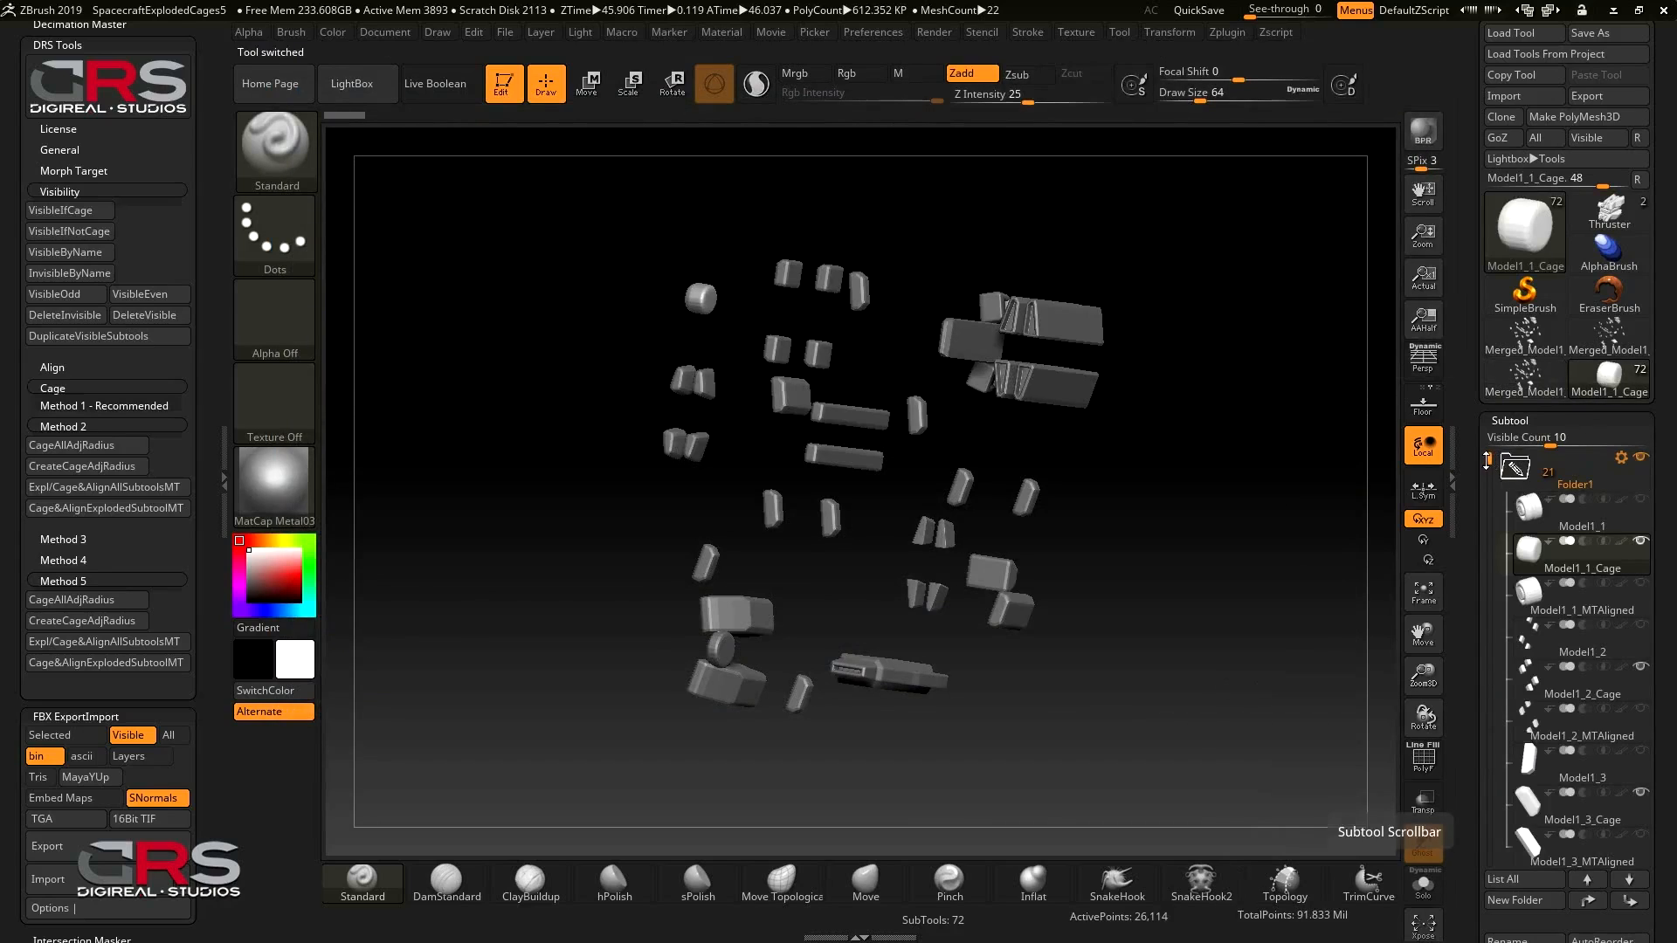
# Merge the visible cages again into Merged_Model1_1_Cage2 via Subtool > Merge > MergeVisible
pyautogui.scroll(-3)
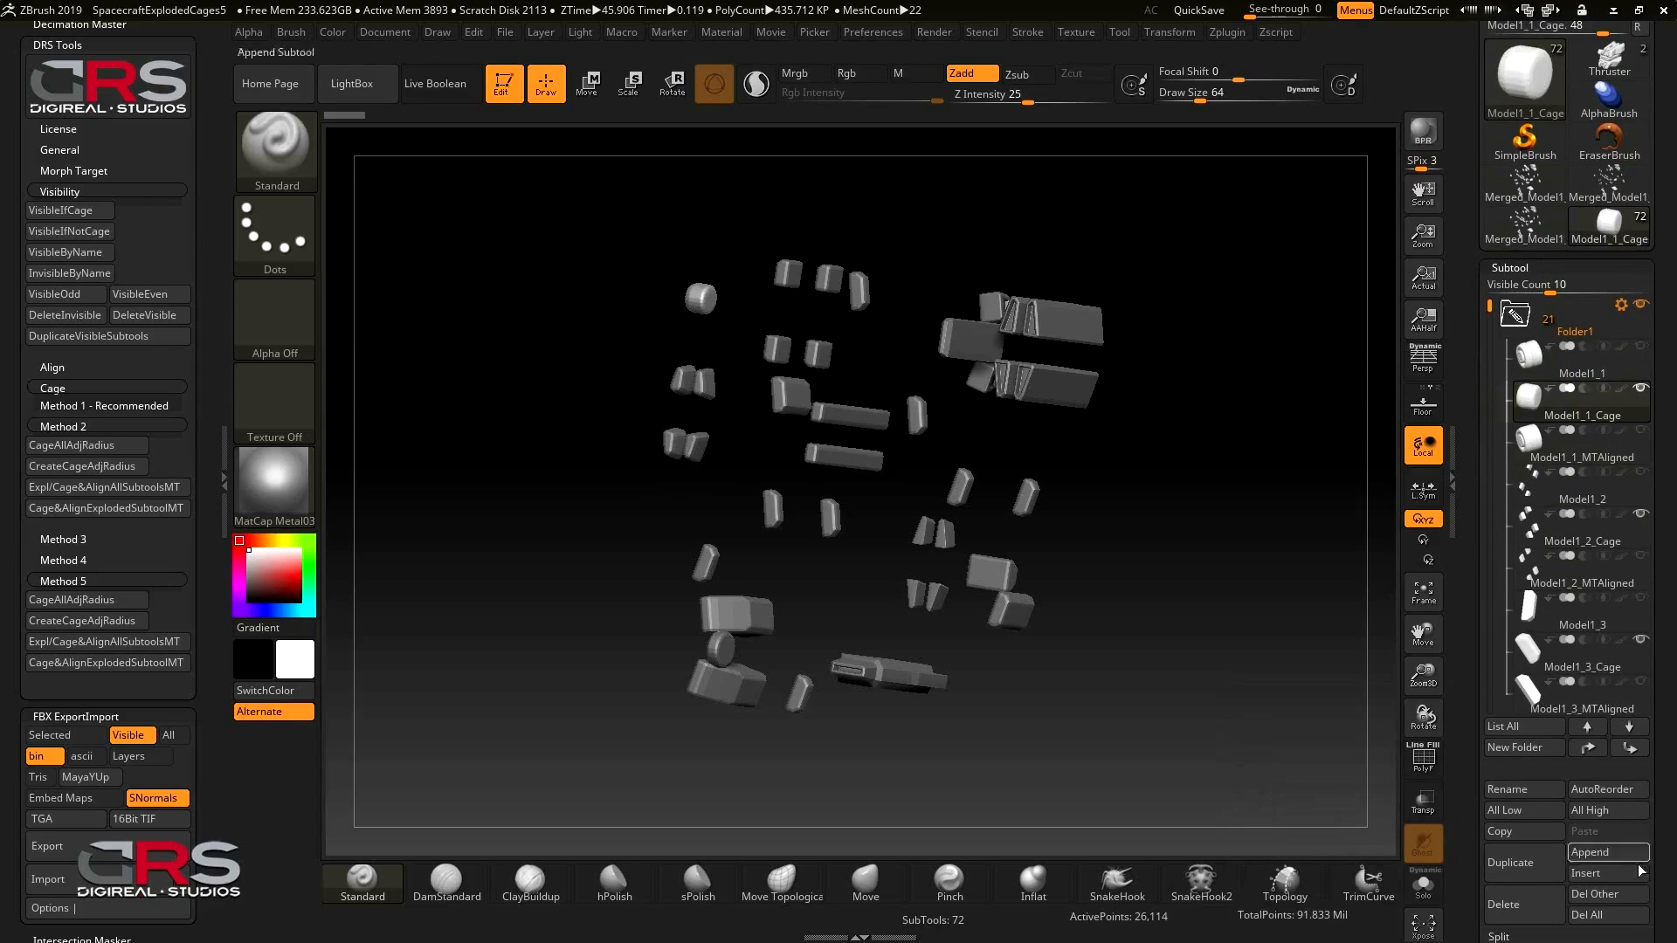
pyautogui.click(1502, 856)
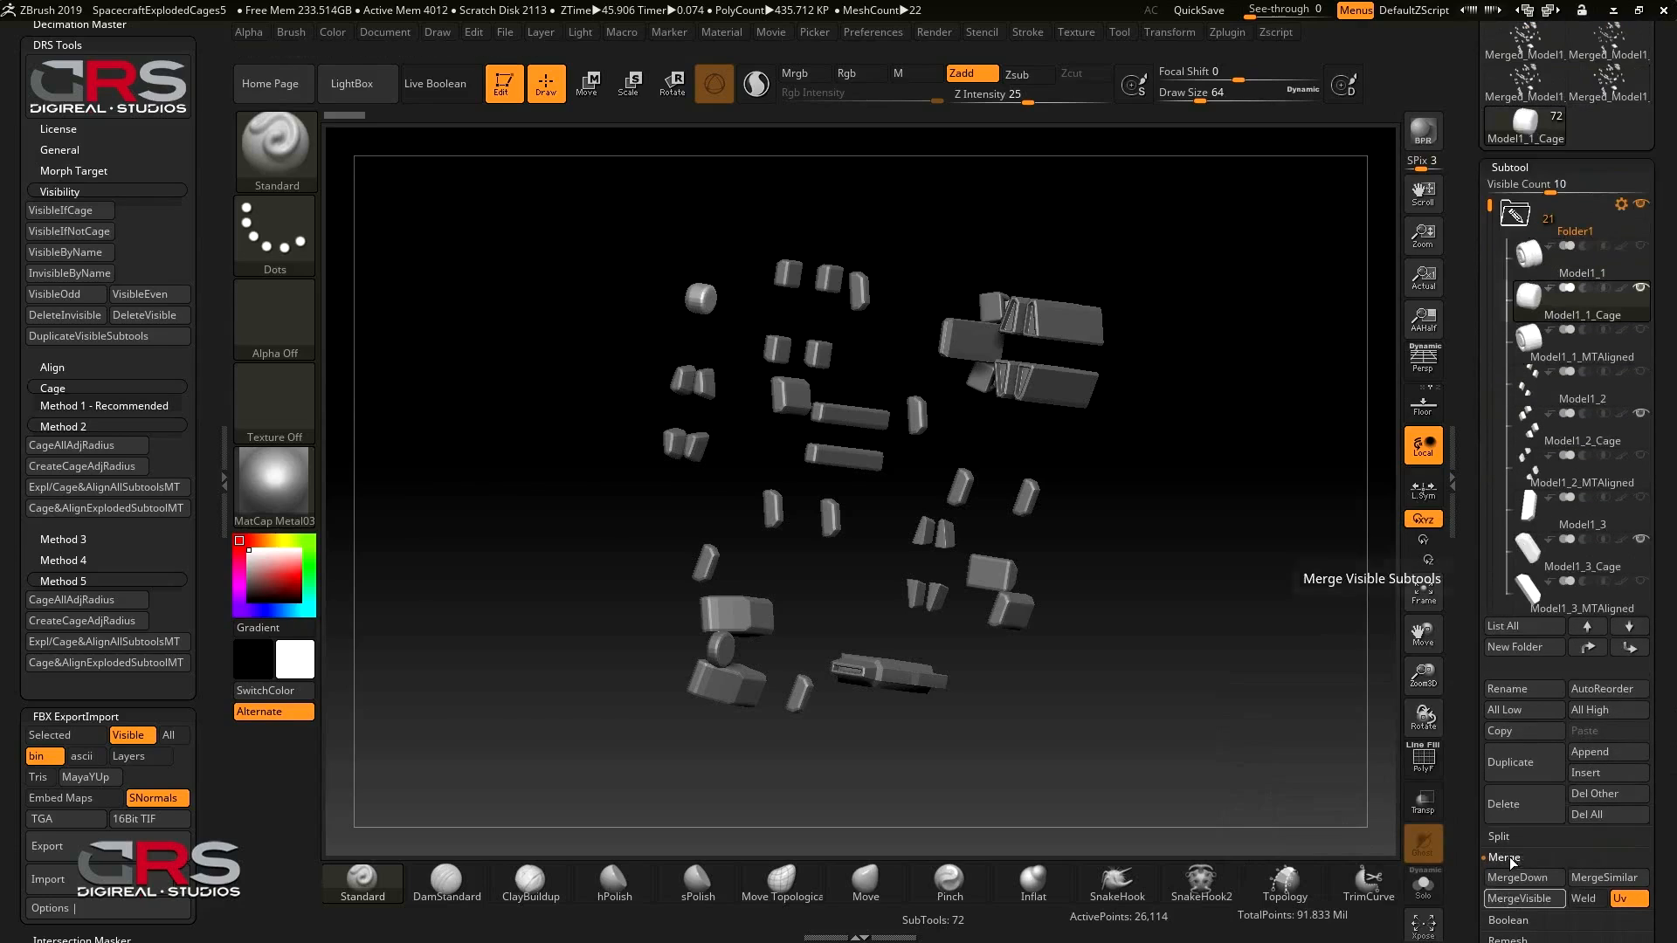
pyautogui.click(1521, 898)
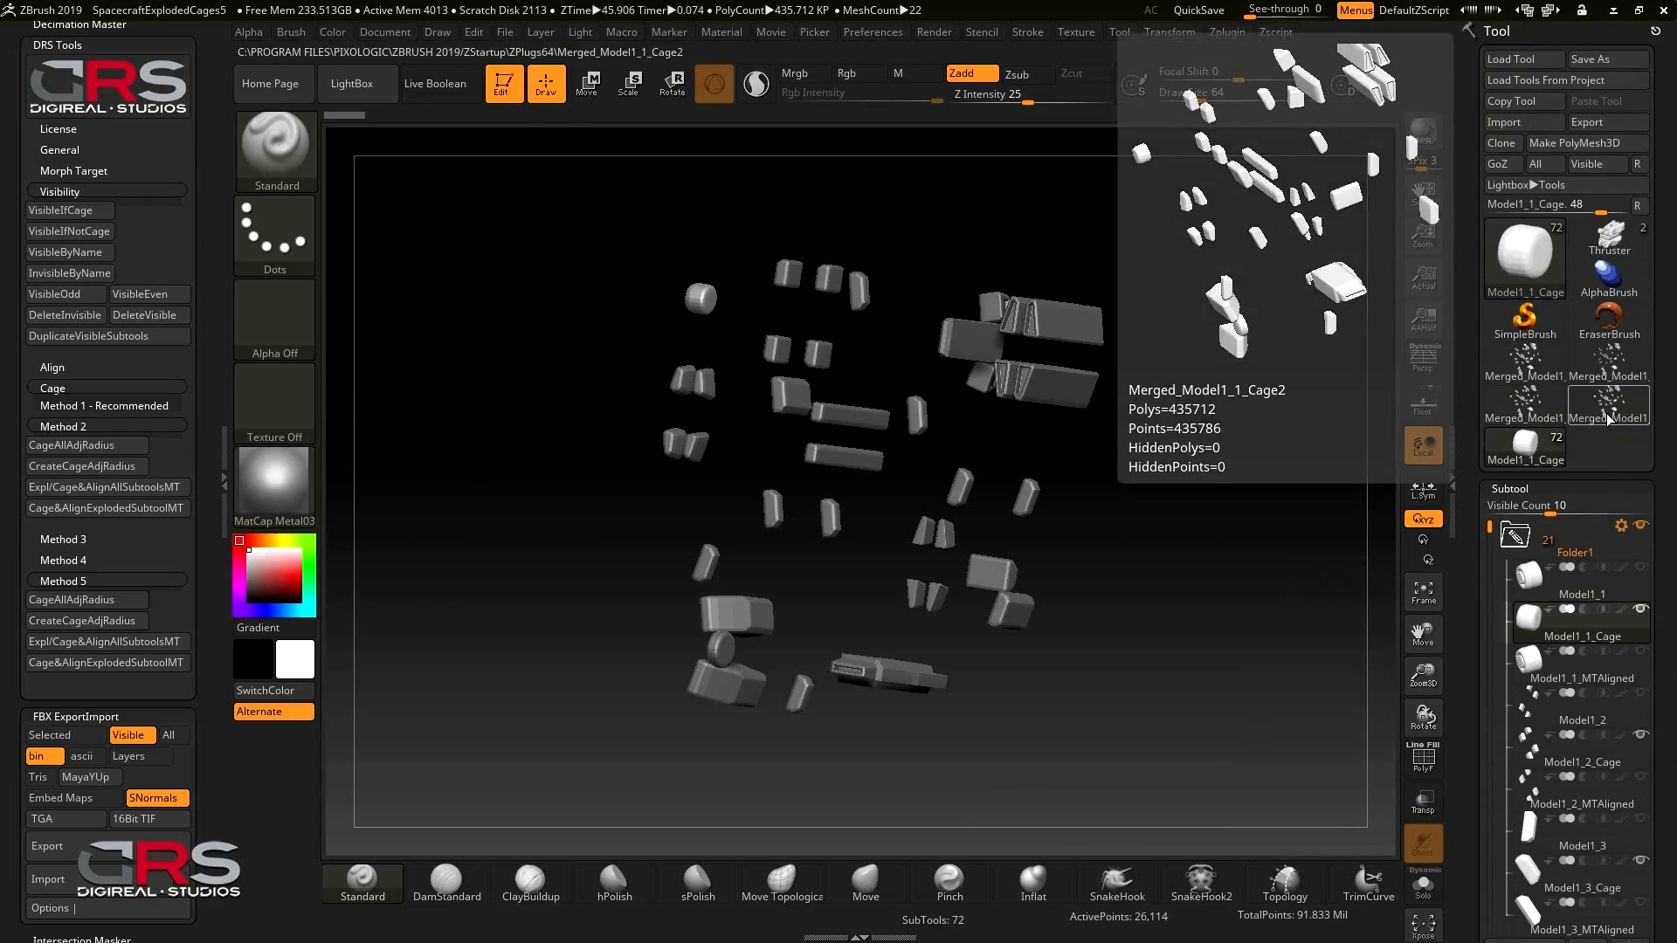
# Export the merged cages as Thruster_Cages3.fbx in the Cages folder
pyautogui.click(46, 846)
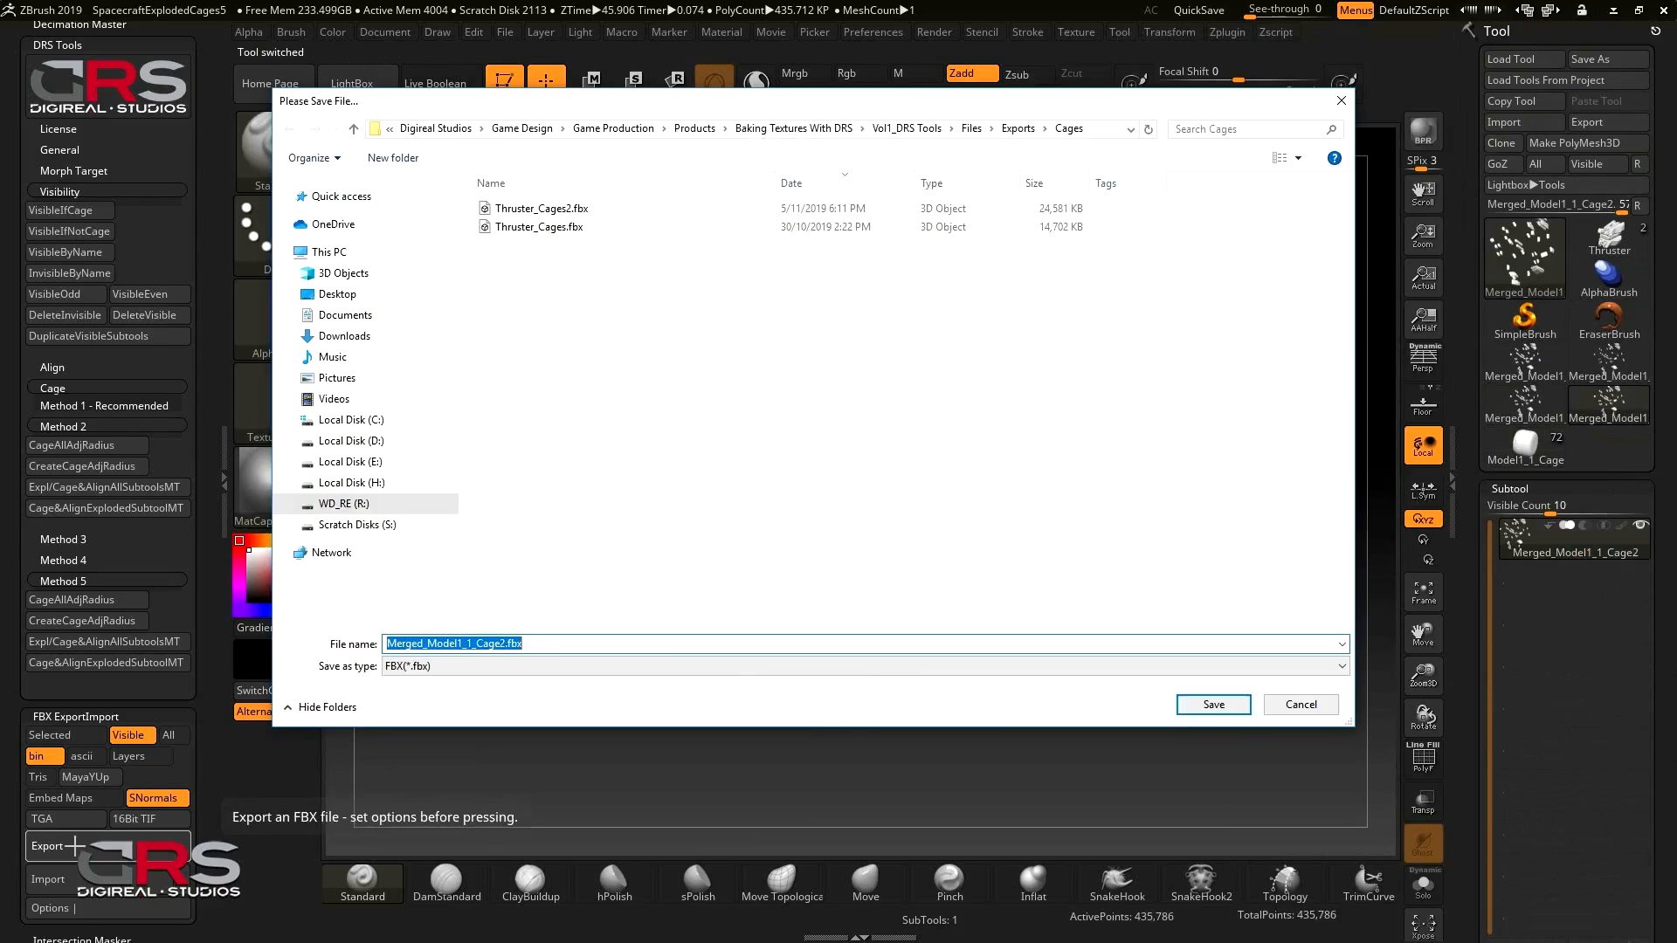
pyautogui.click(540, 208)
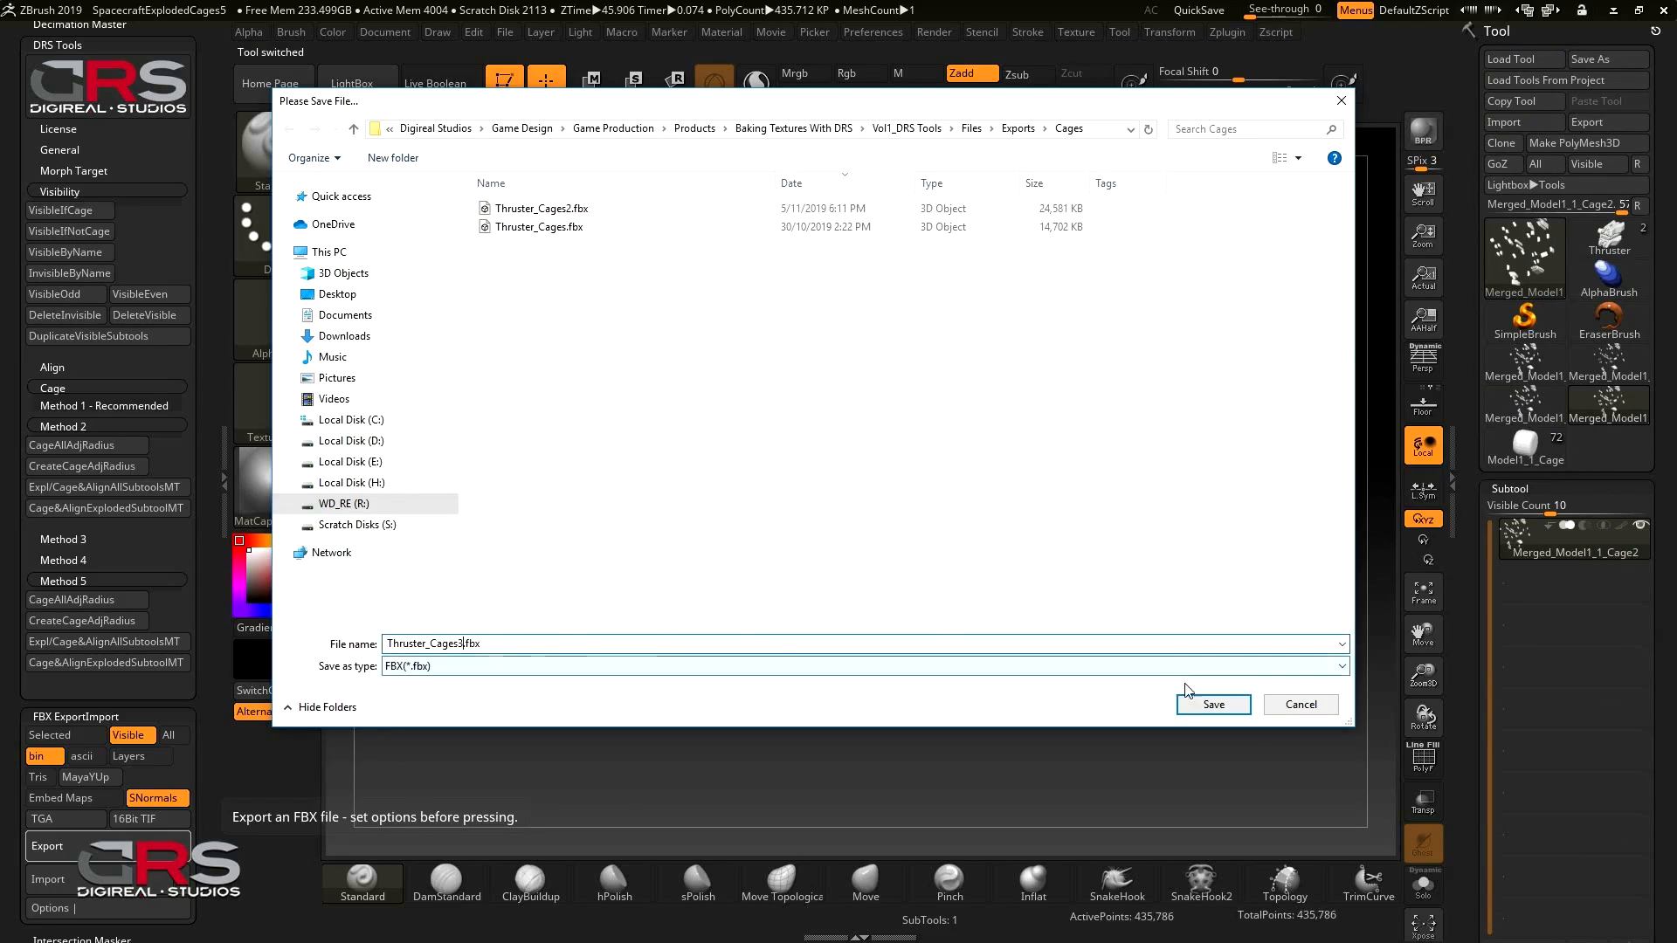
pyautogui.click(1213, 704)
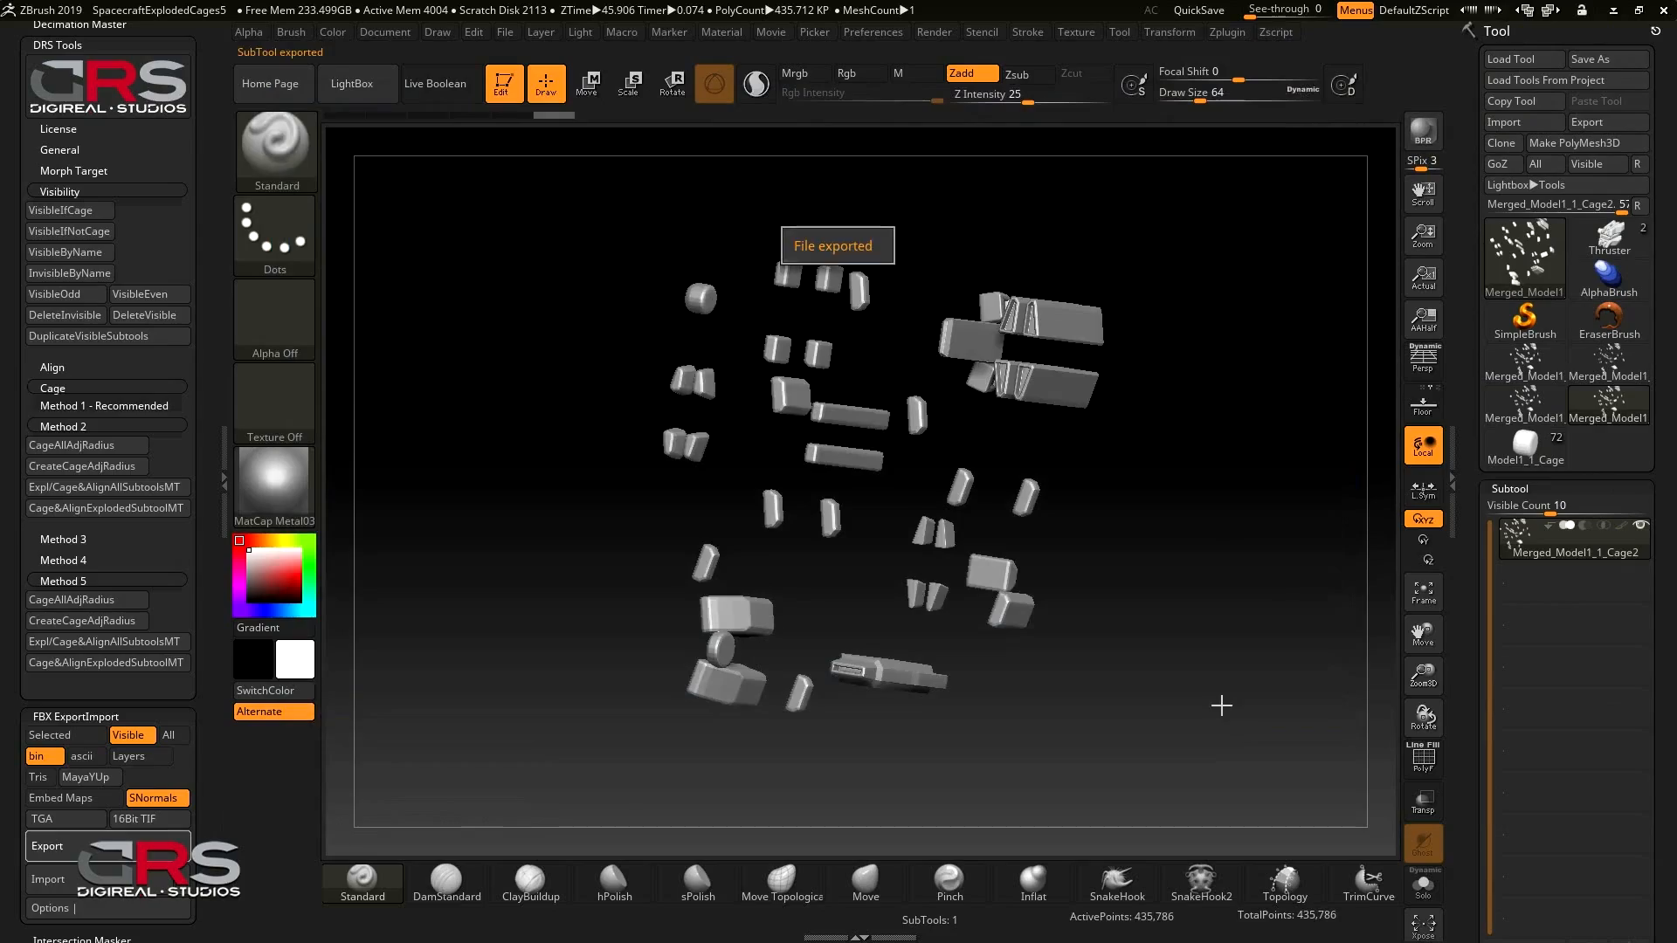